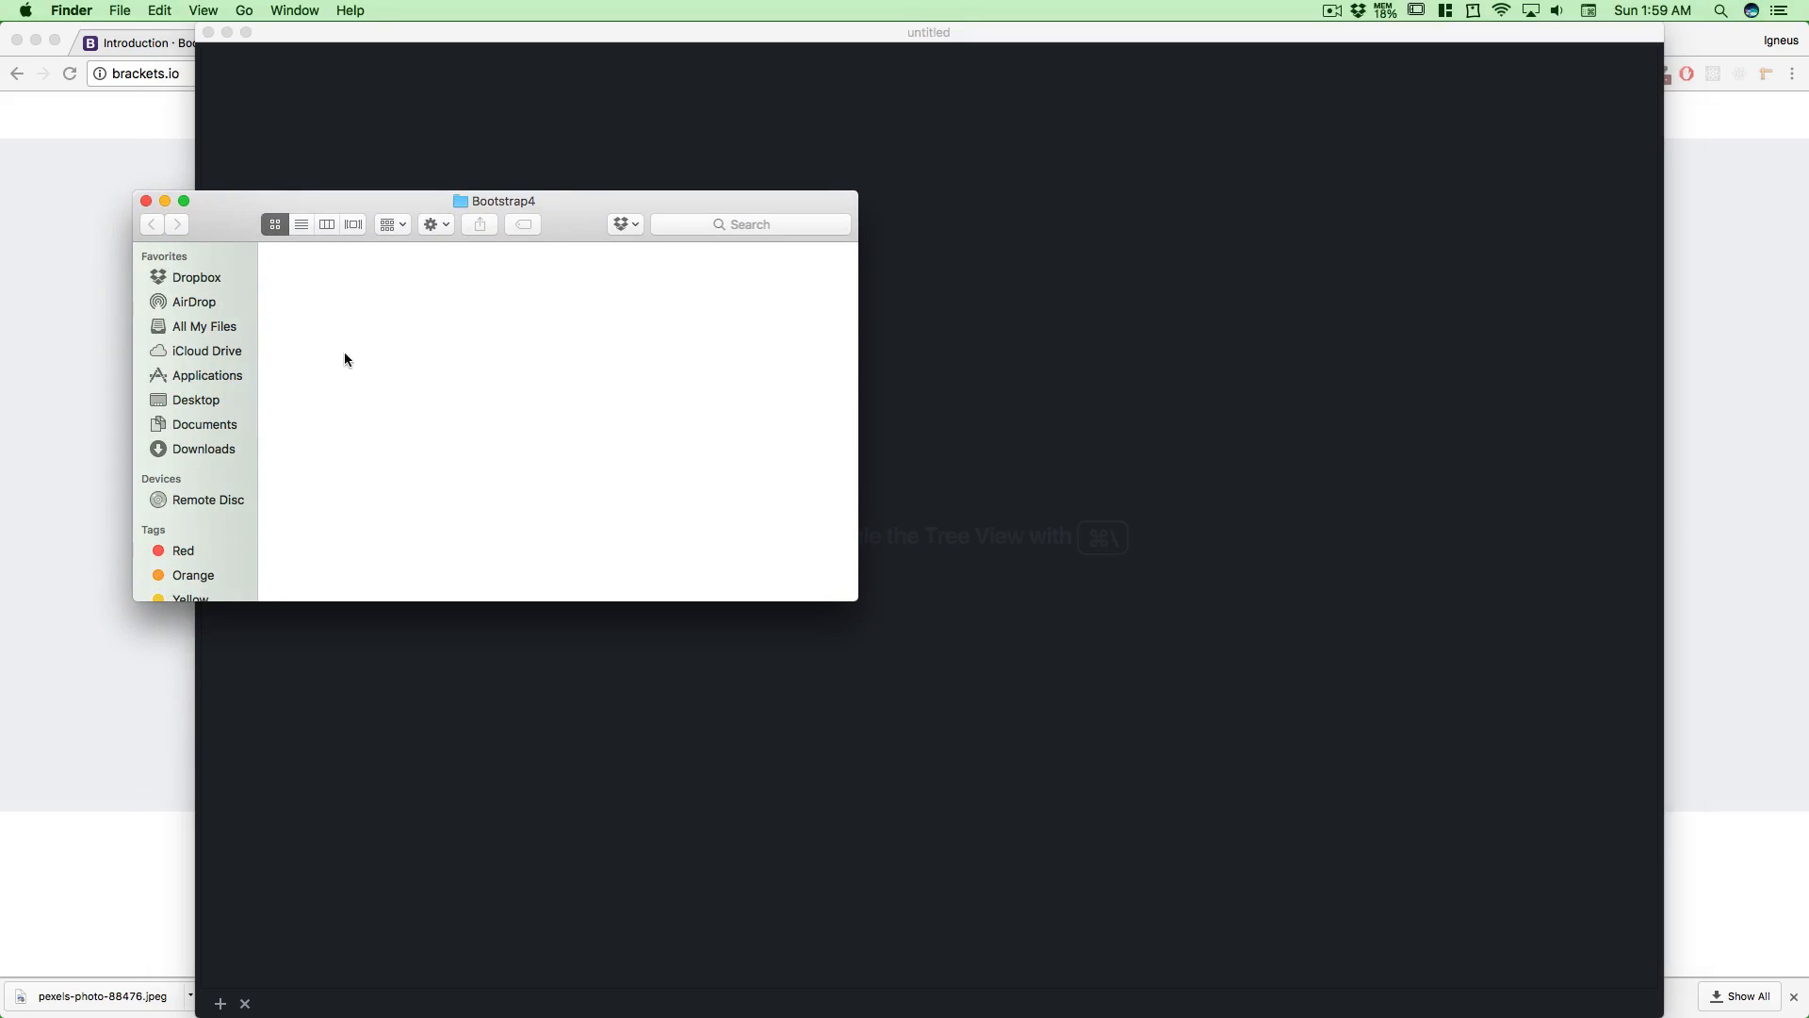
pyautogui.moveTo(390, 362)
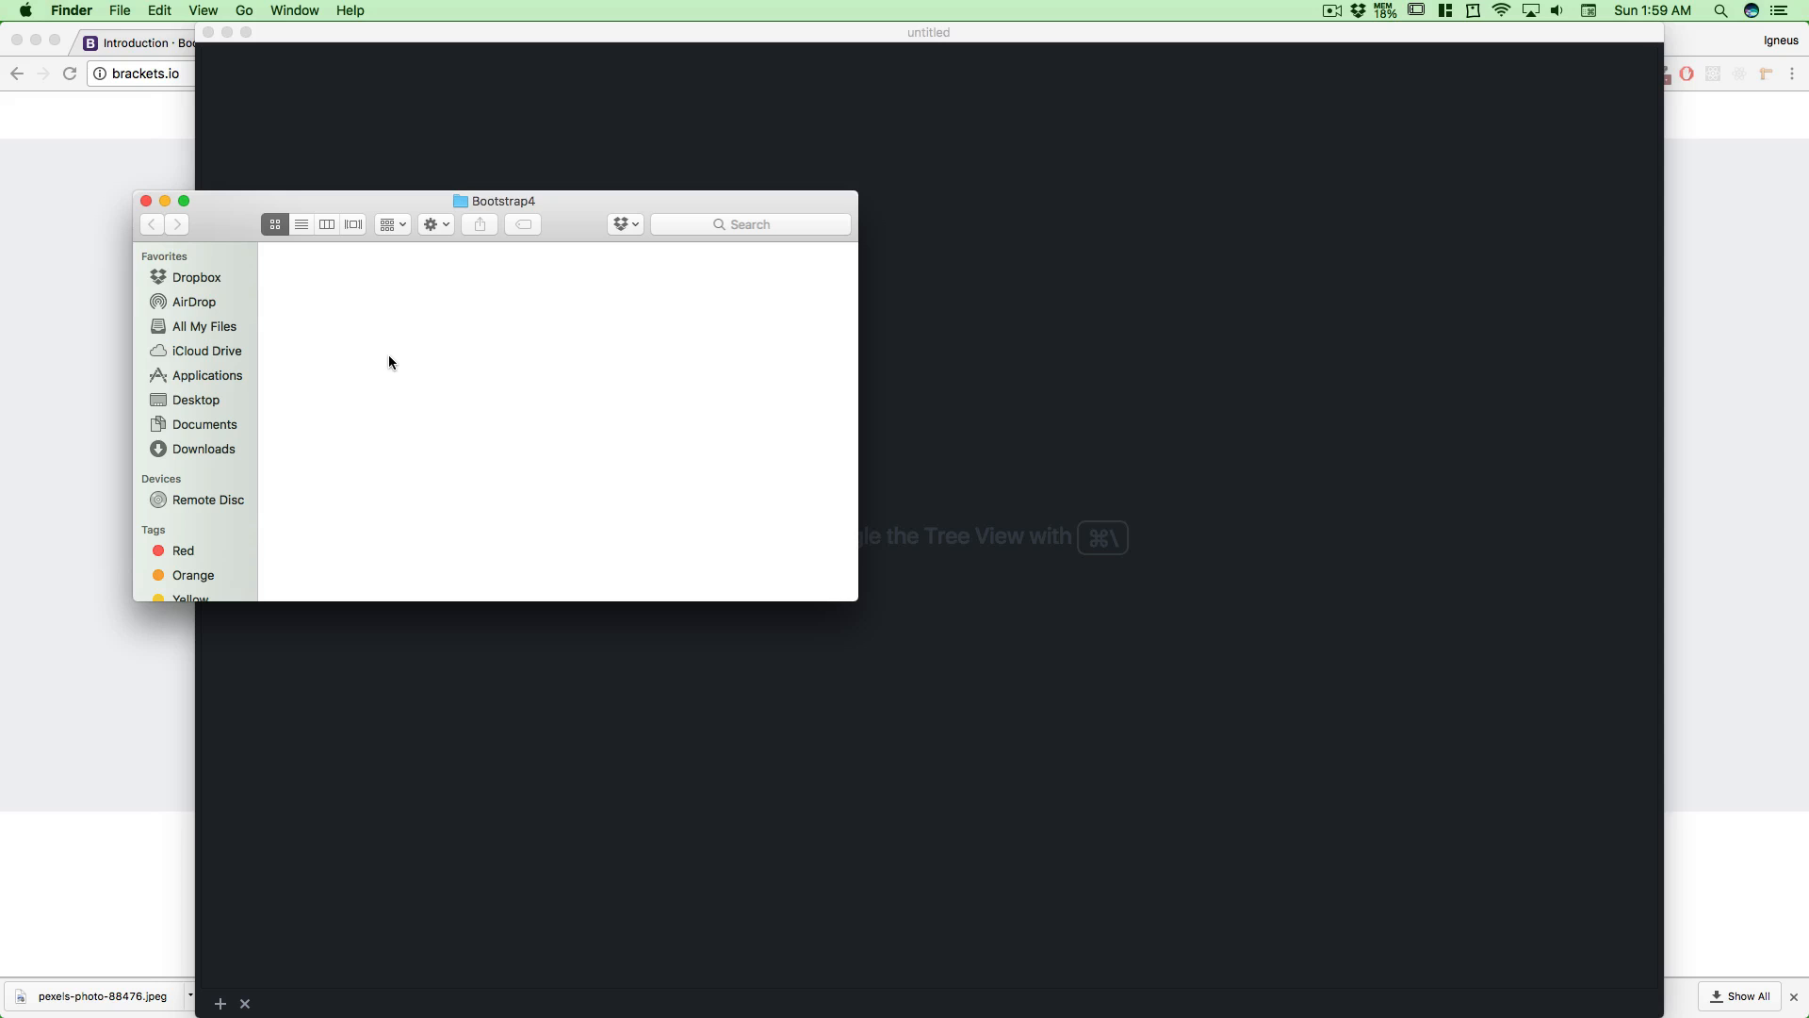
pyautogui.moveTo(296, 320)
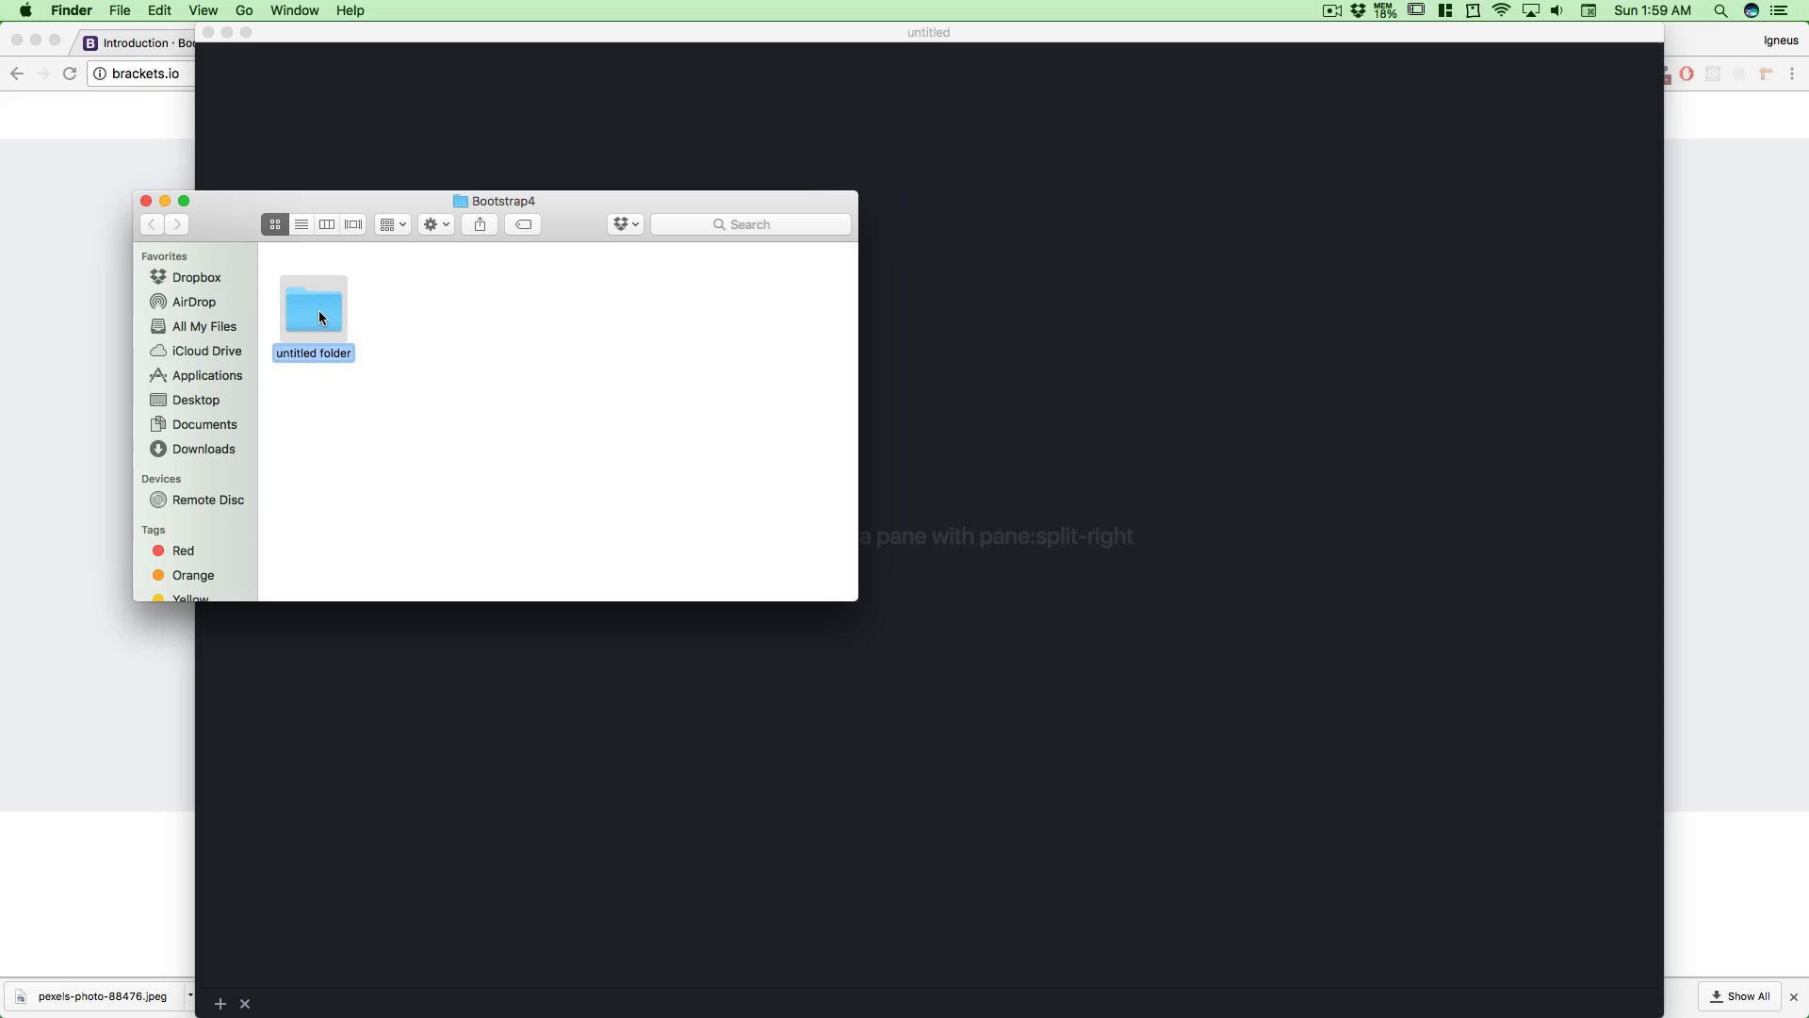
# Name the new folder 01 and create a second folder, Projects, inside Bootstrap4
pyautogui.write('01')
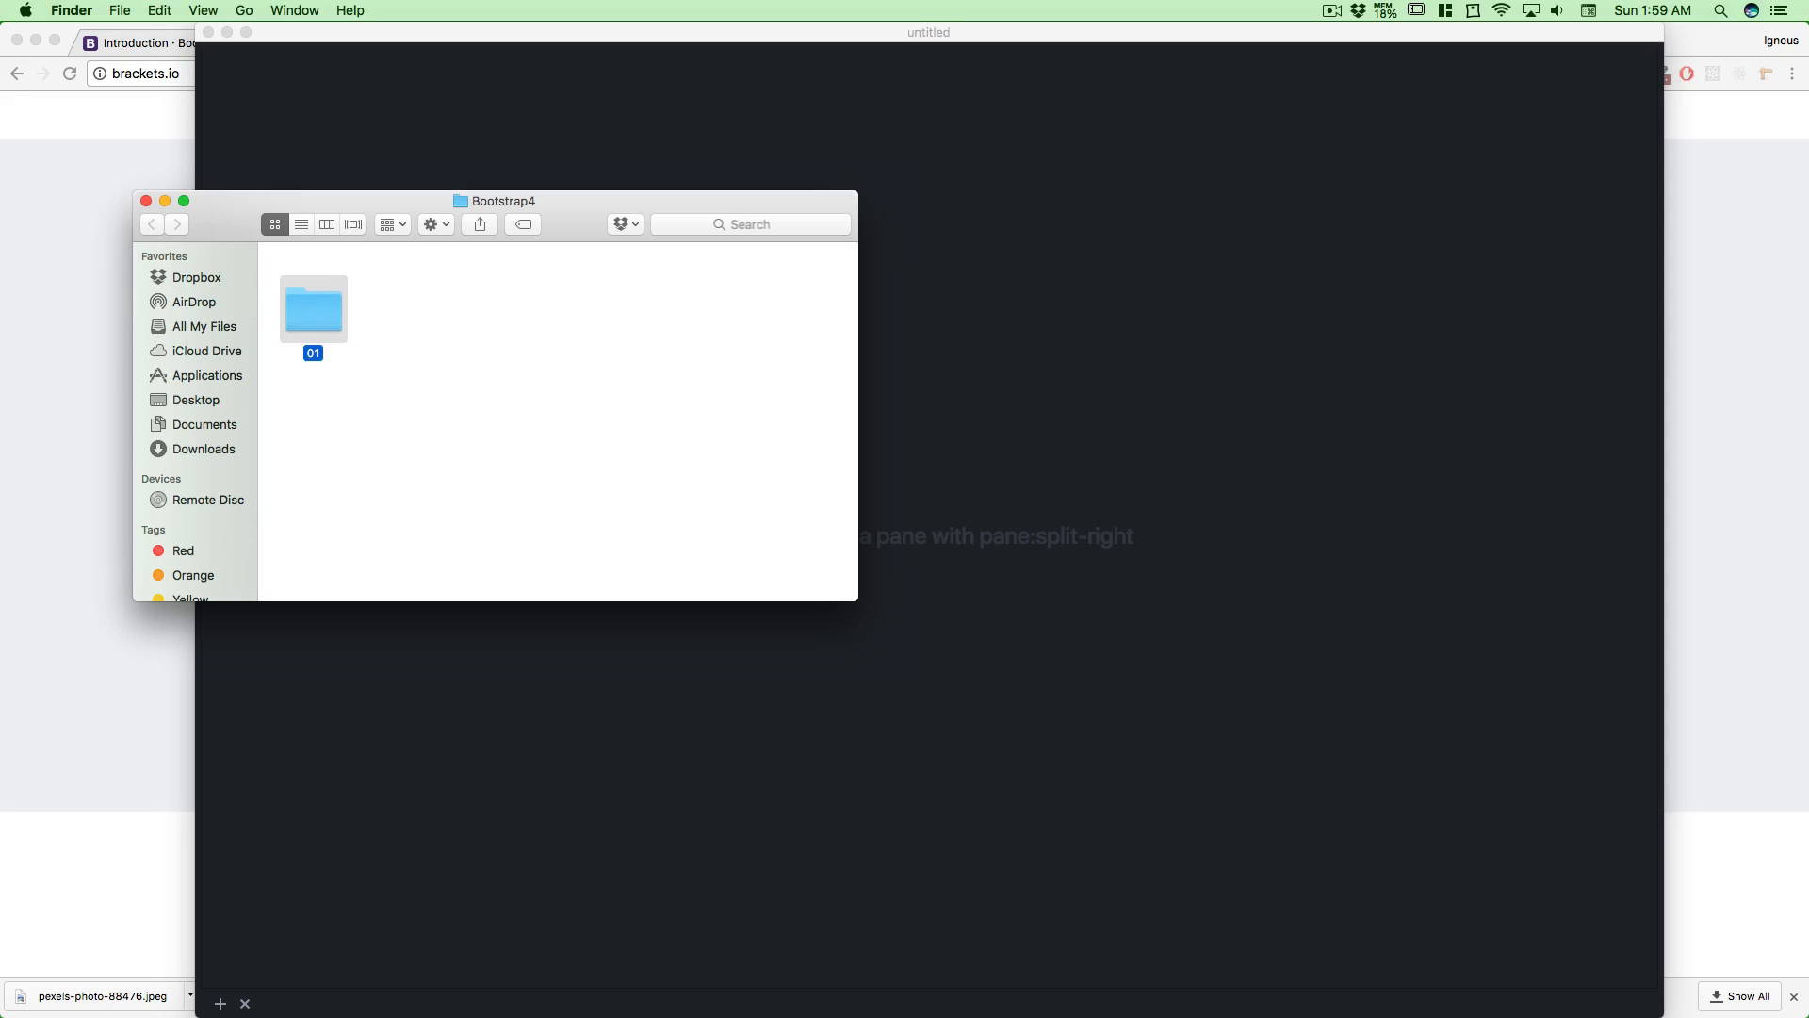
pyautogui.click(435, 388)
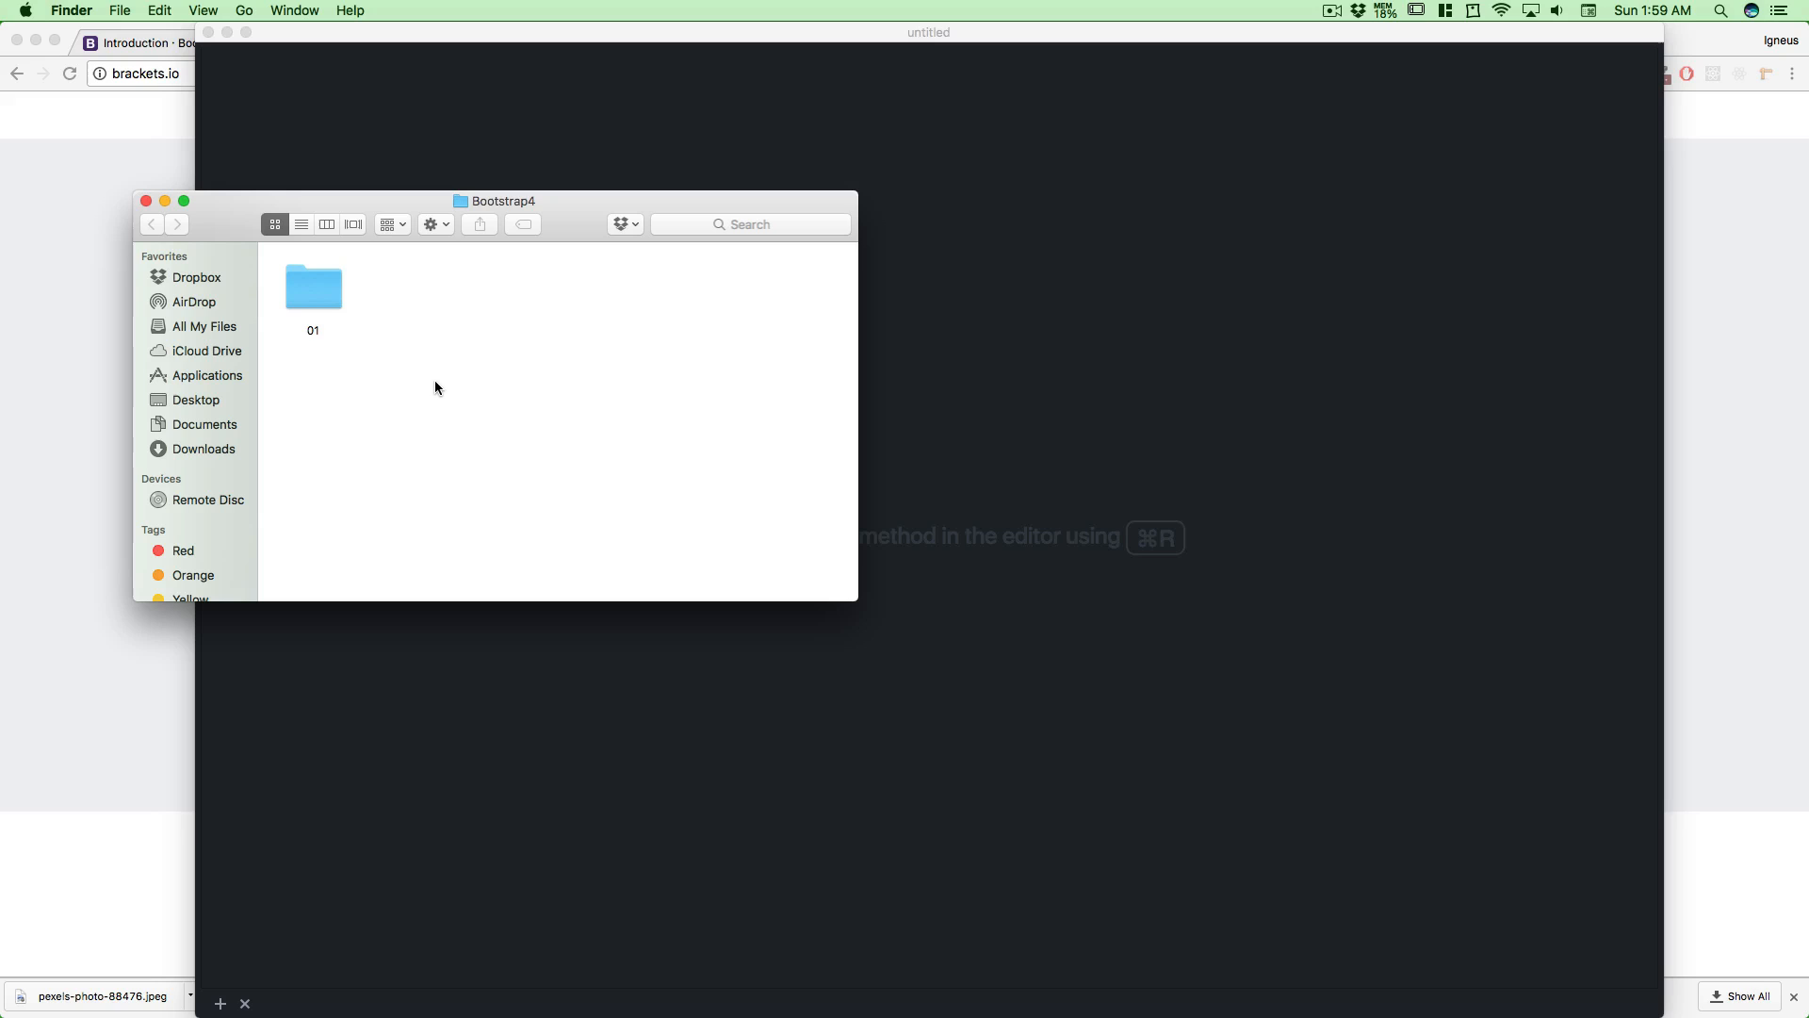
pyautogui.rightClick(435, 389)
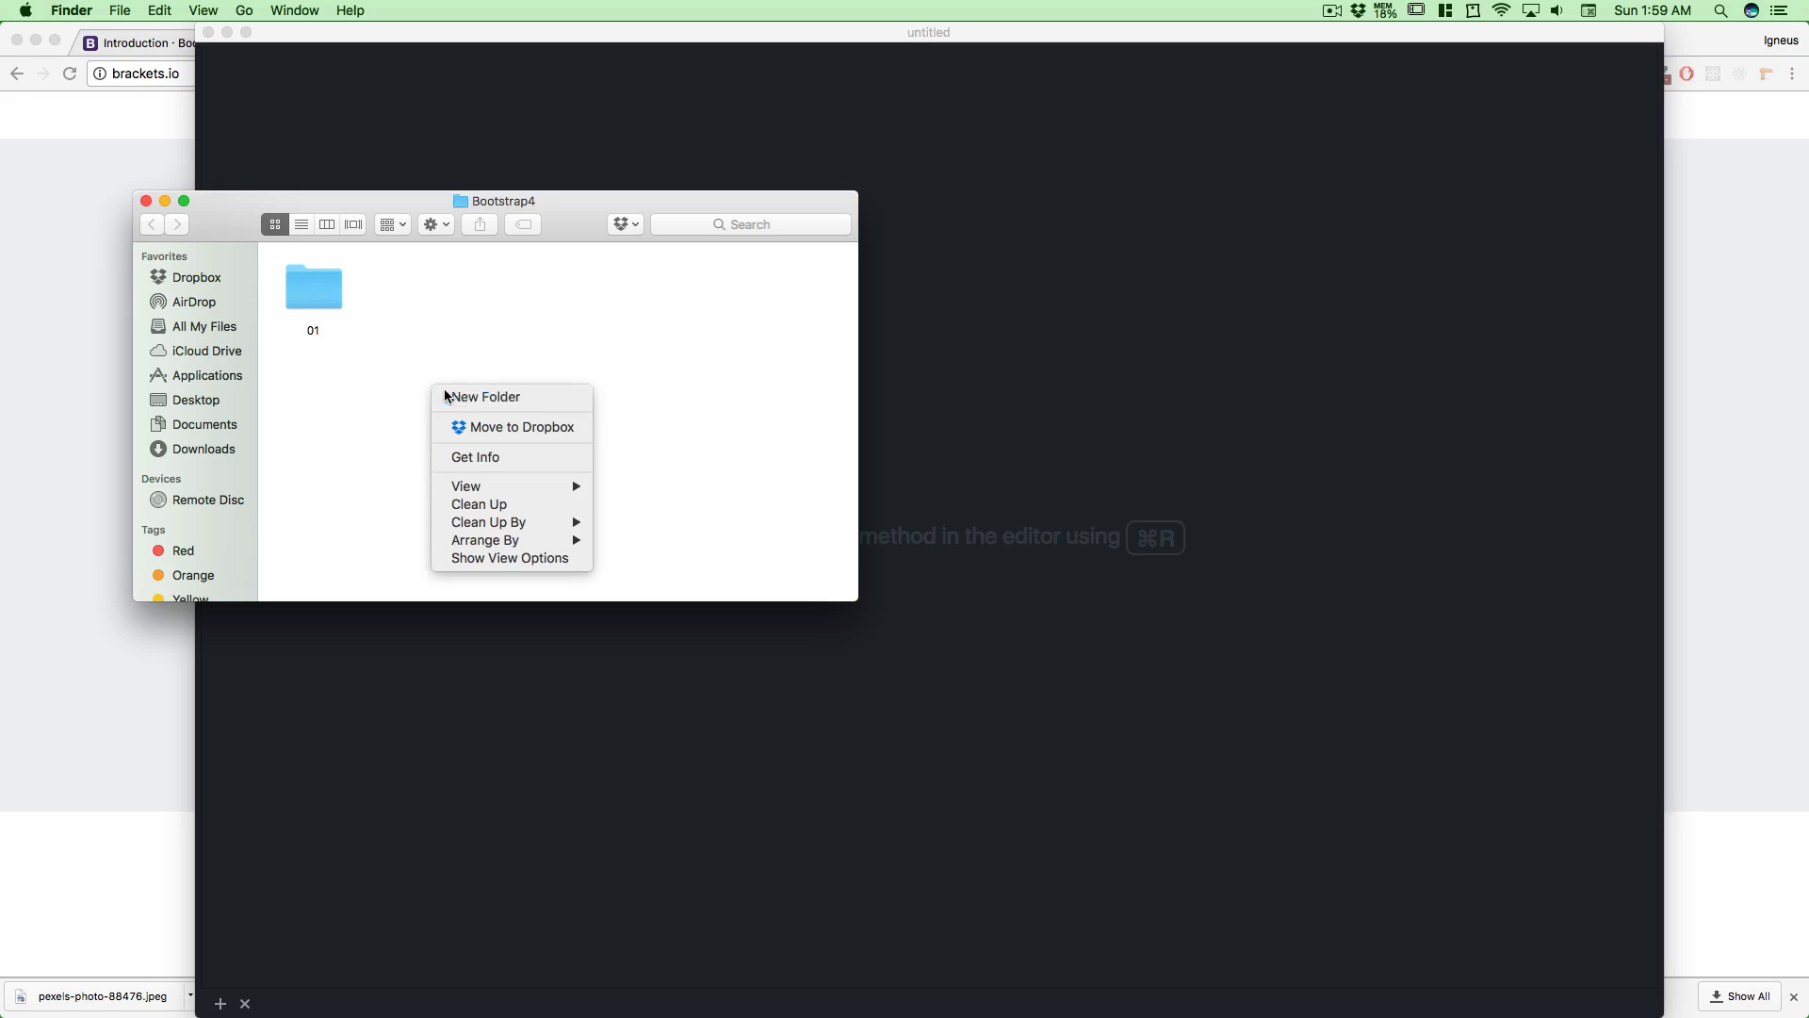
pyautogui.click(486, 396)
pyautogui.write('Projects')
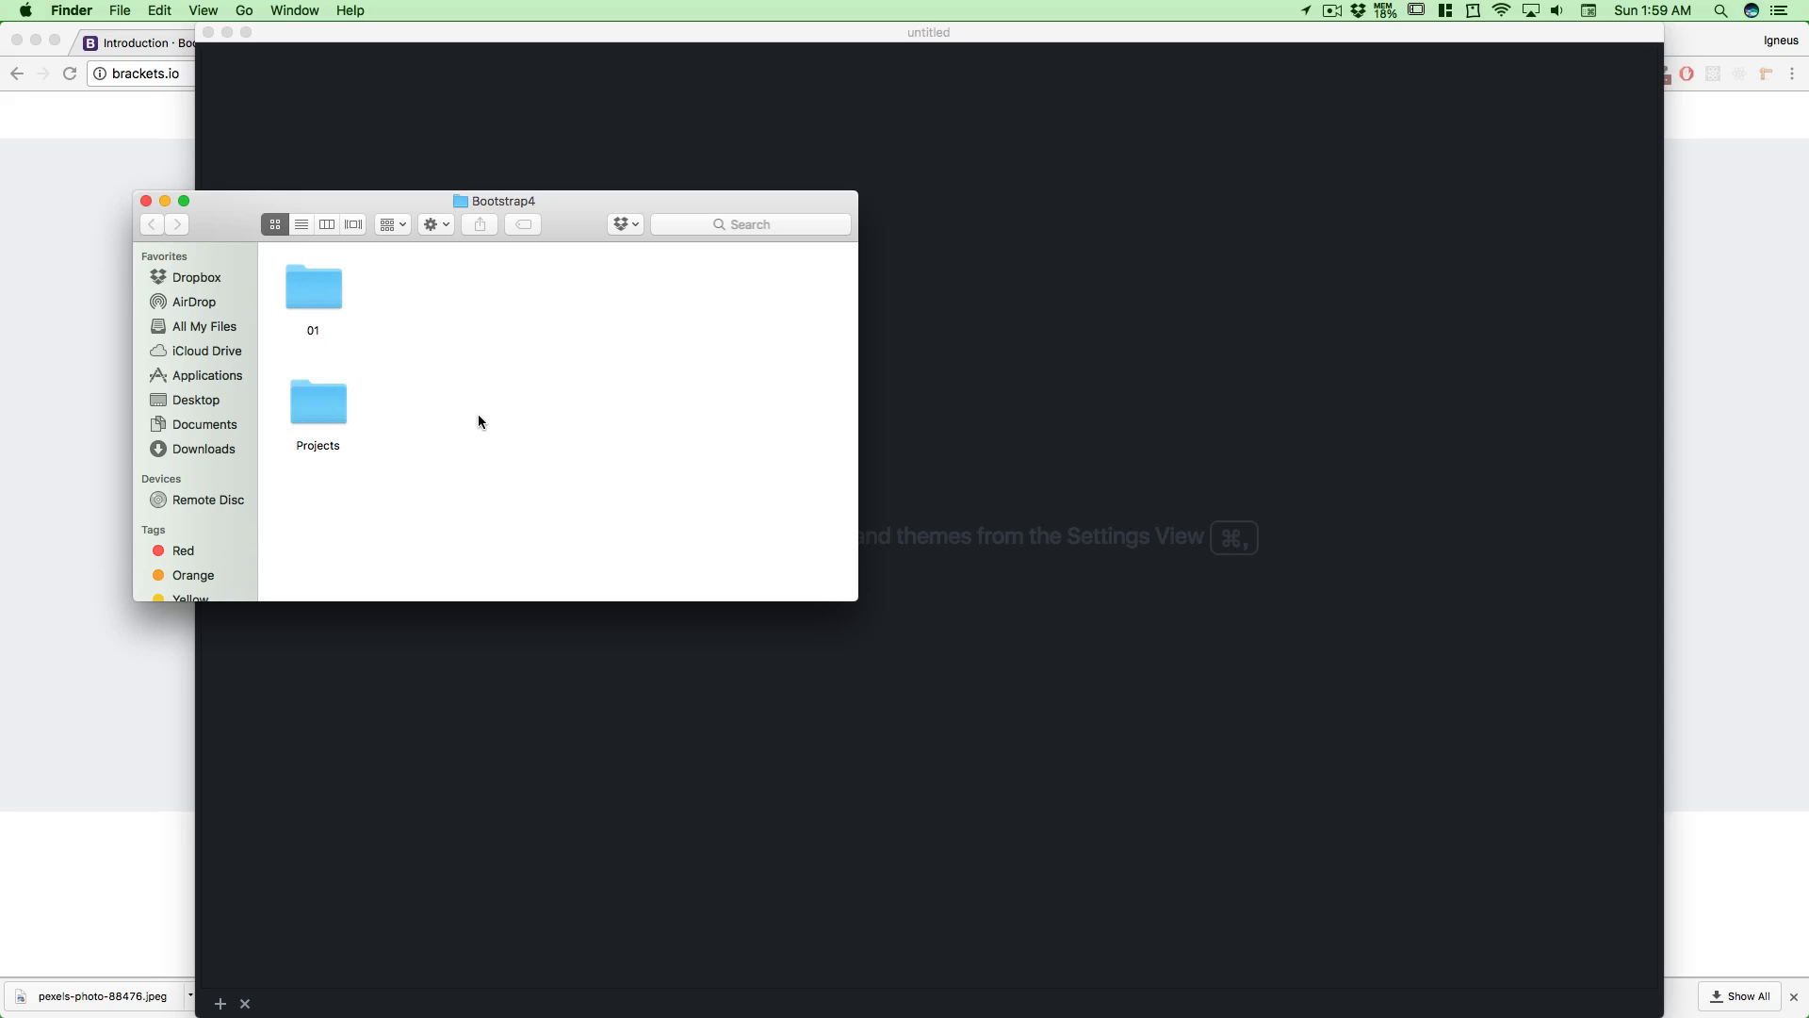
pyautogui.moveTo(343, 413)
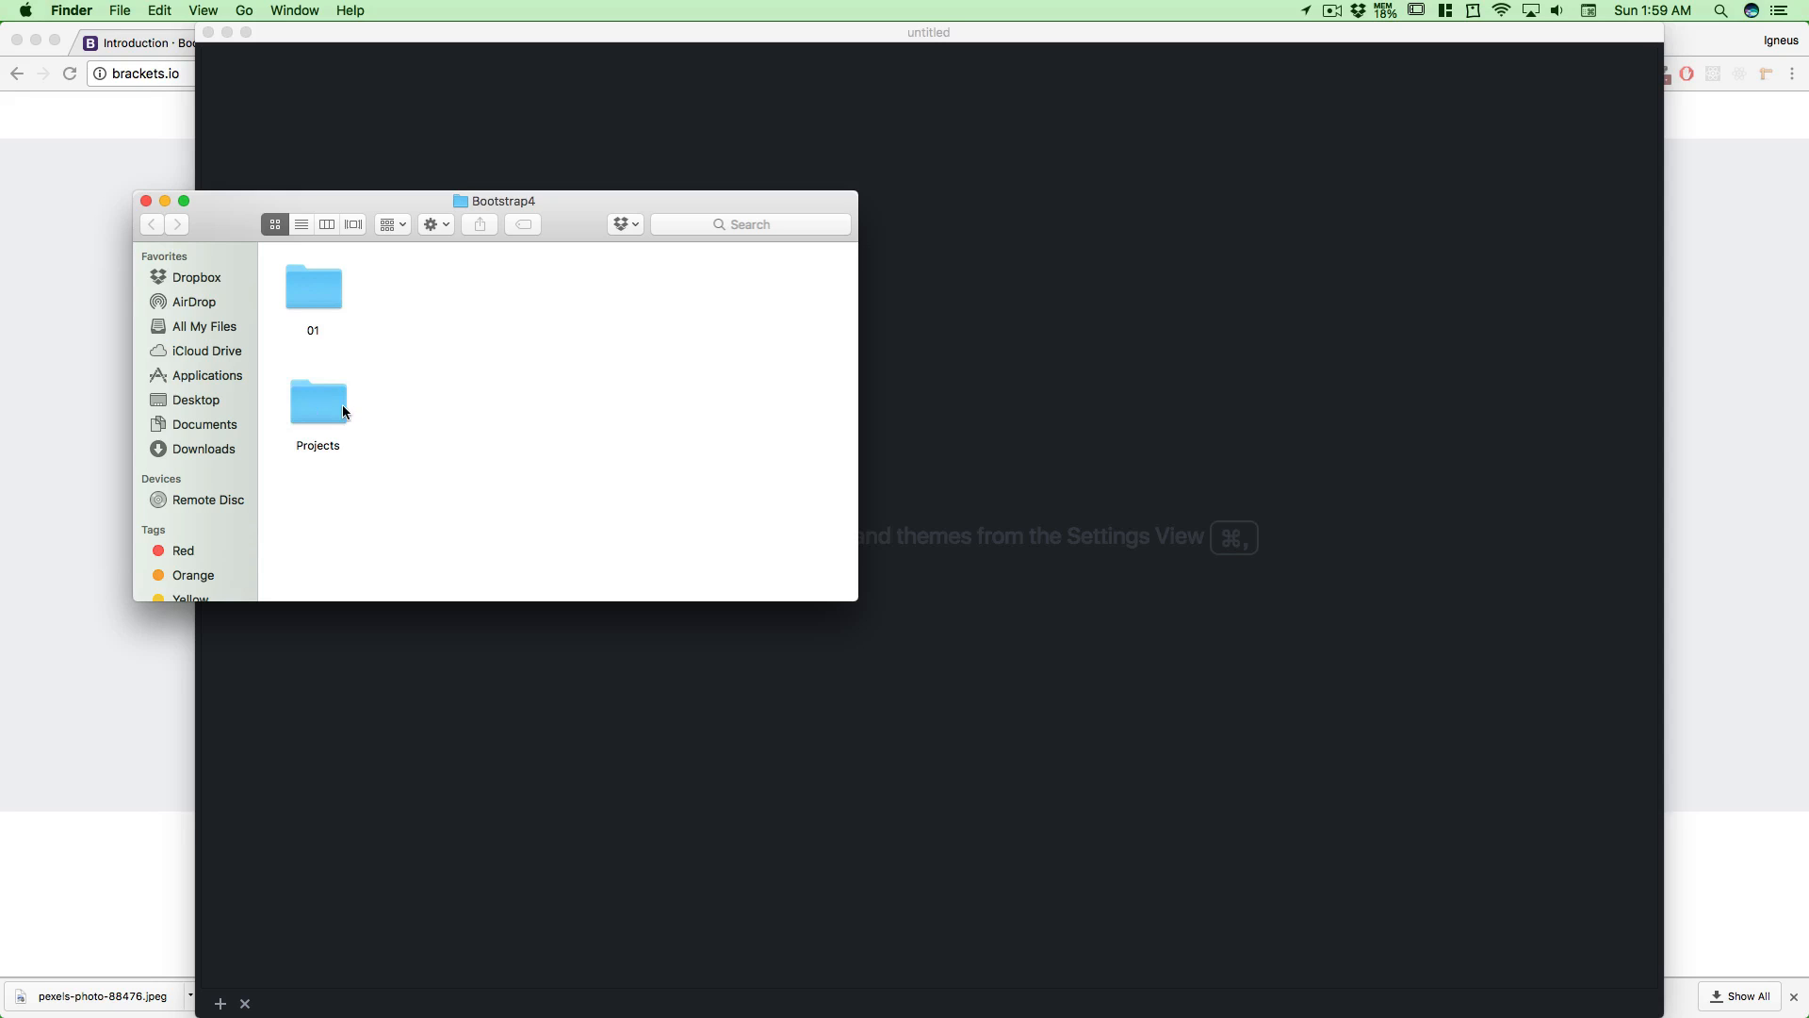
pyautogui.moveTo(332, 300)
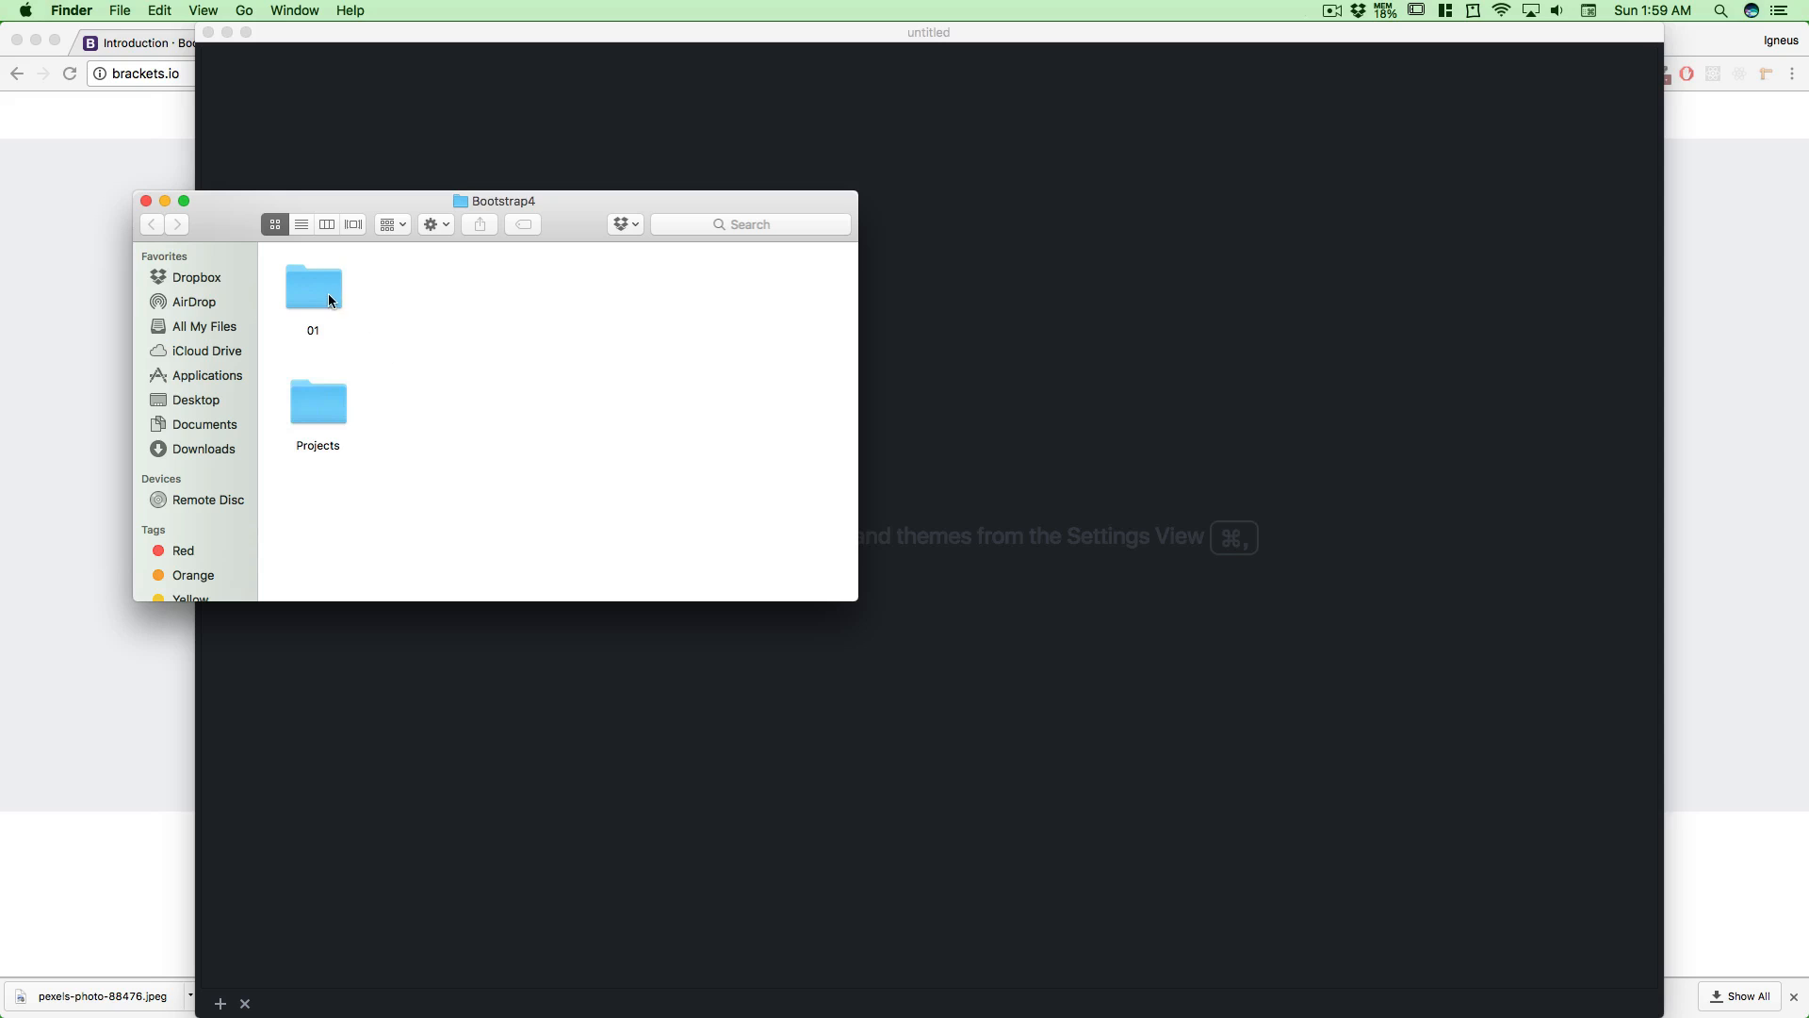
# Inside folder 01, create another new folder named 01
pyautogui.doubleClick(313, 287)
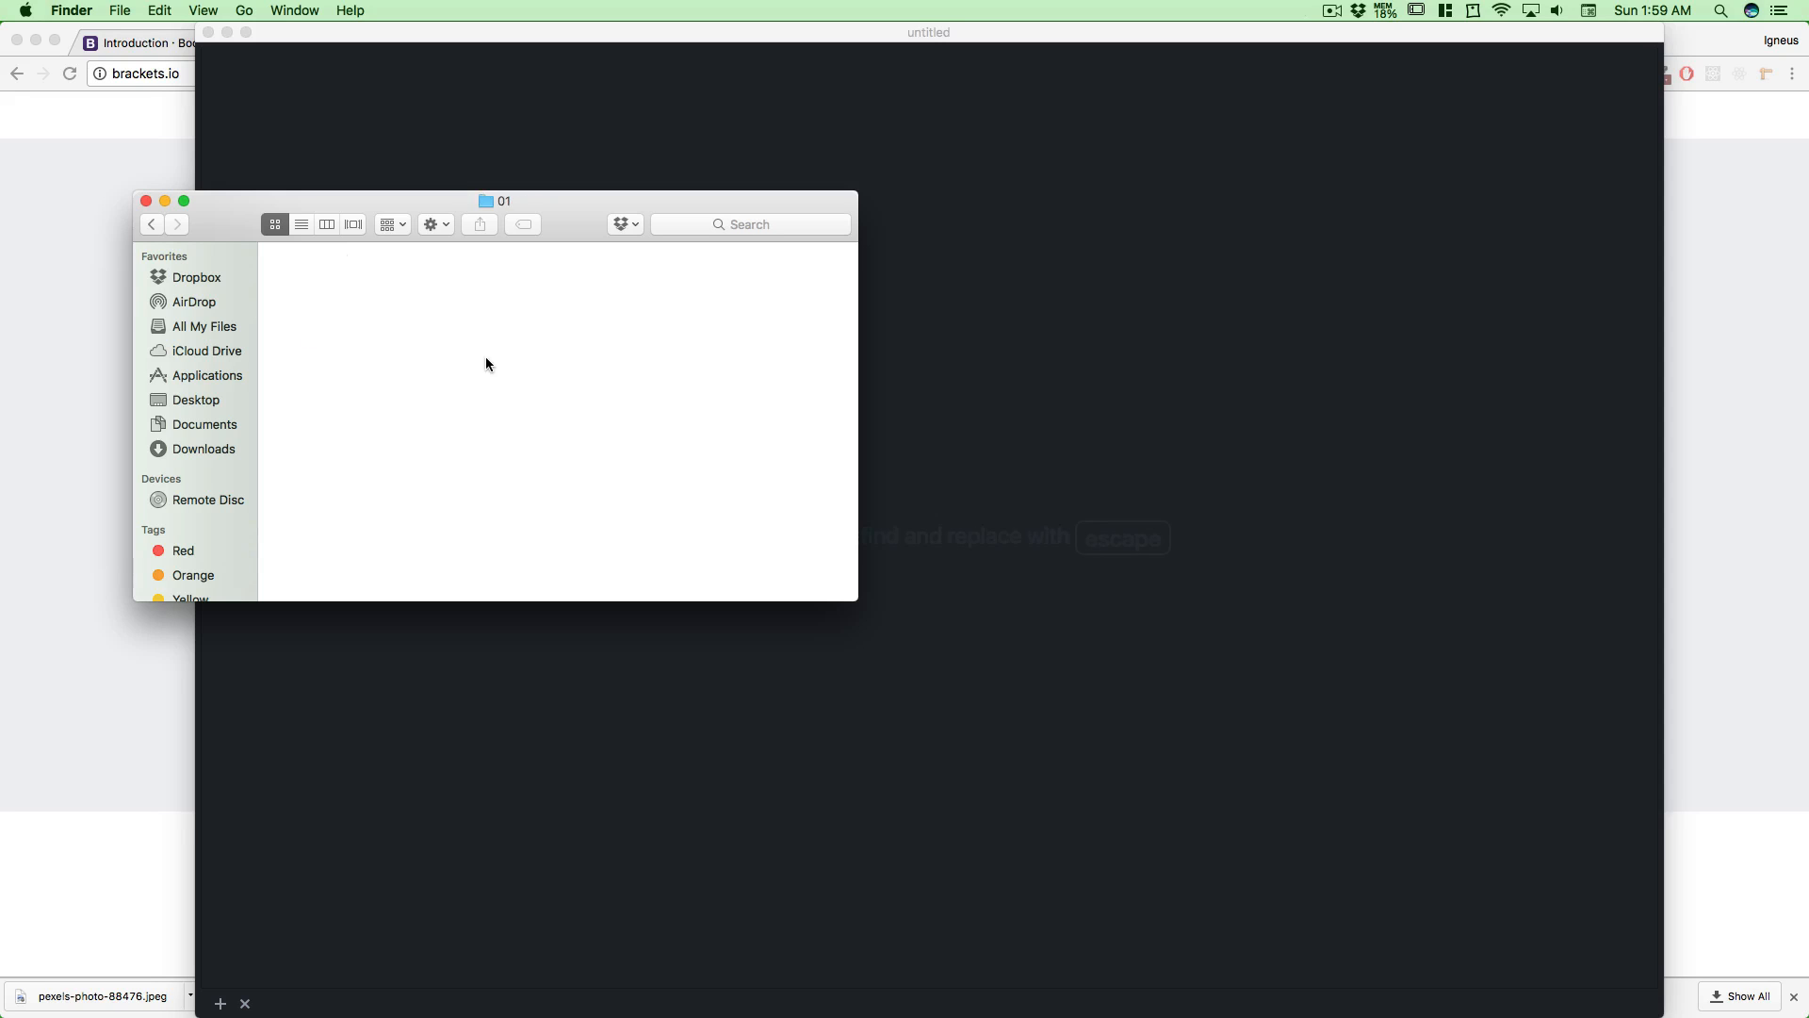
pyautogui.moveTo(311, 322)
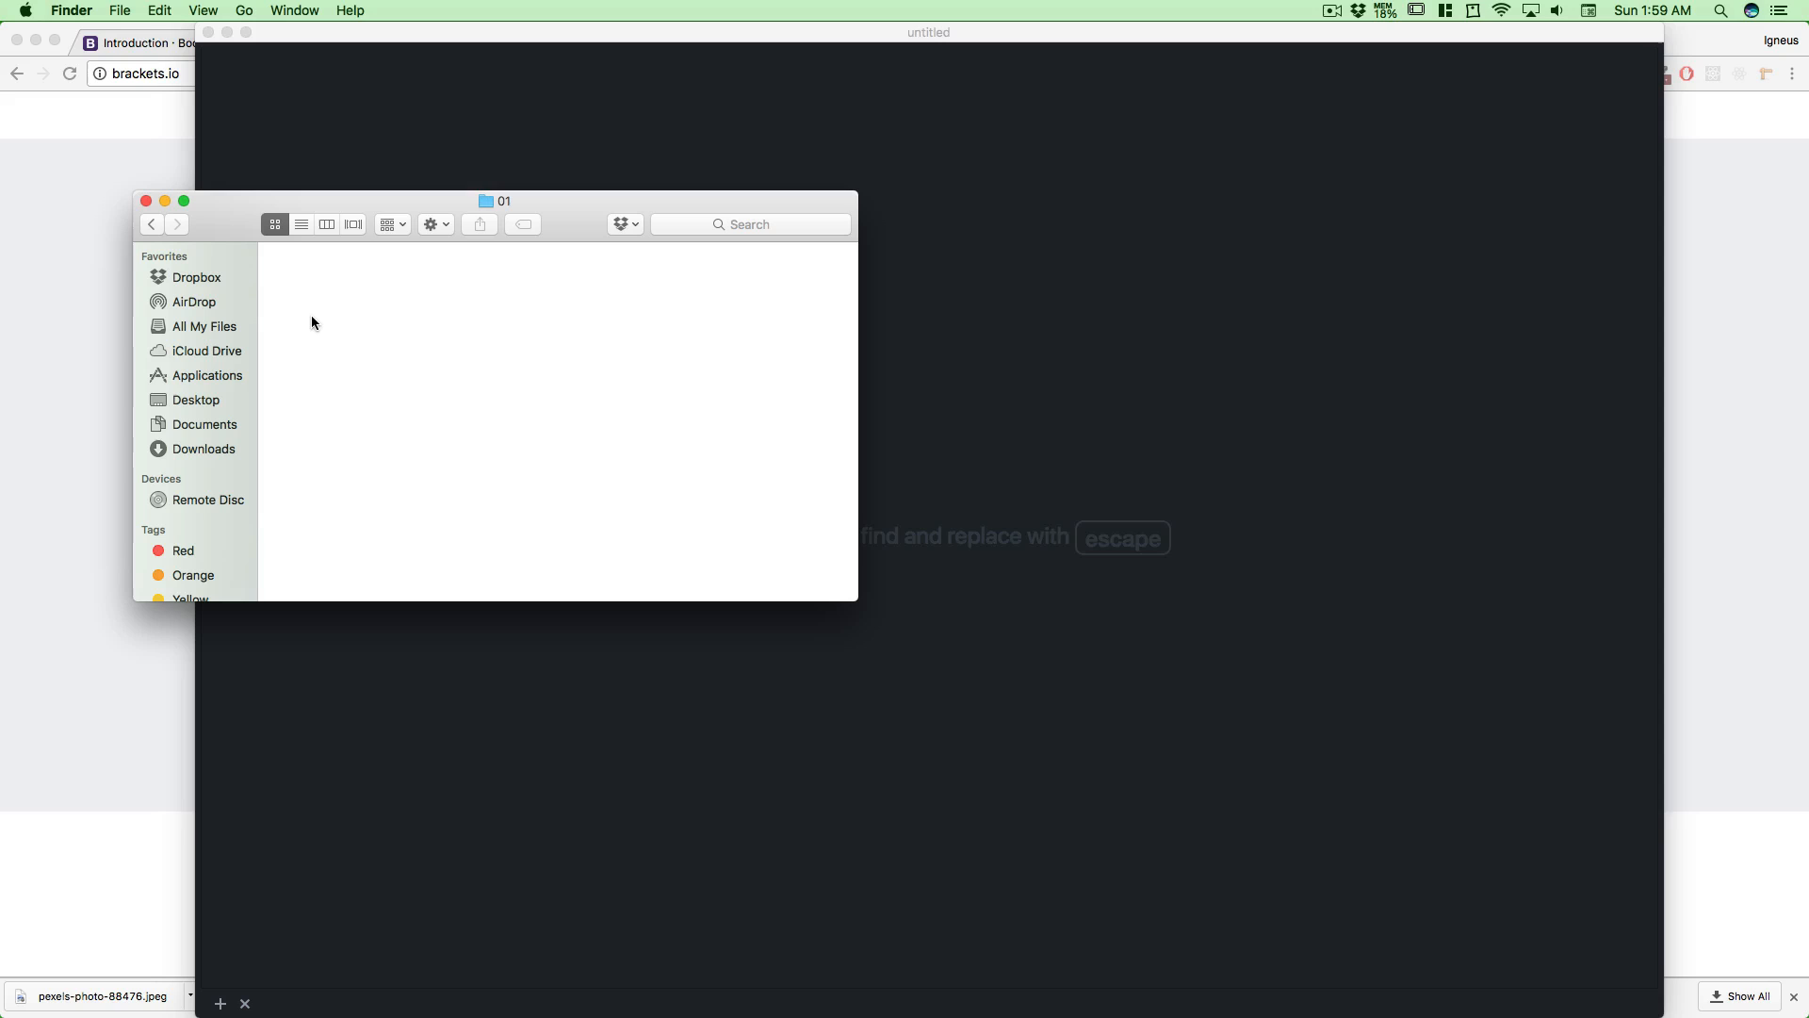
pyautogui.rightClick(311, 321)
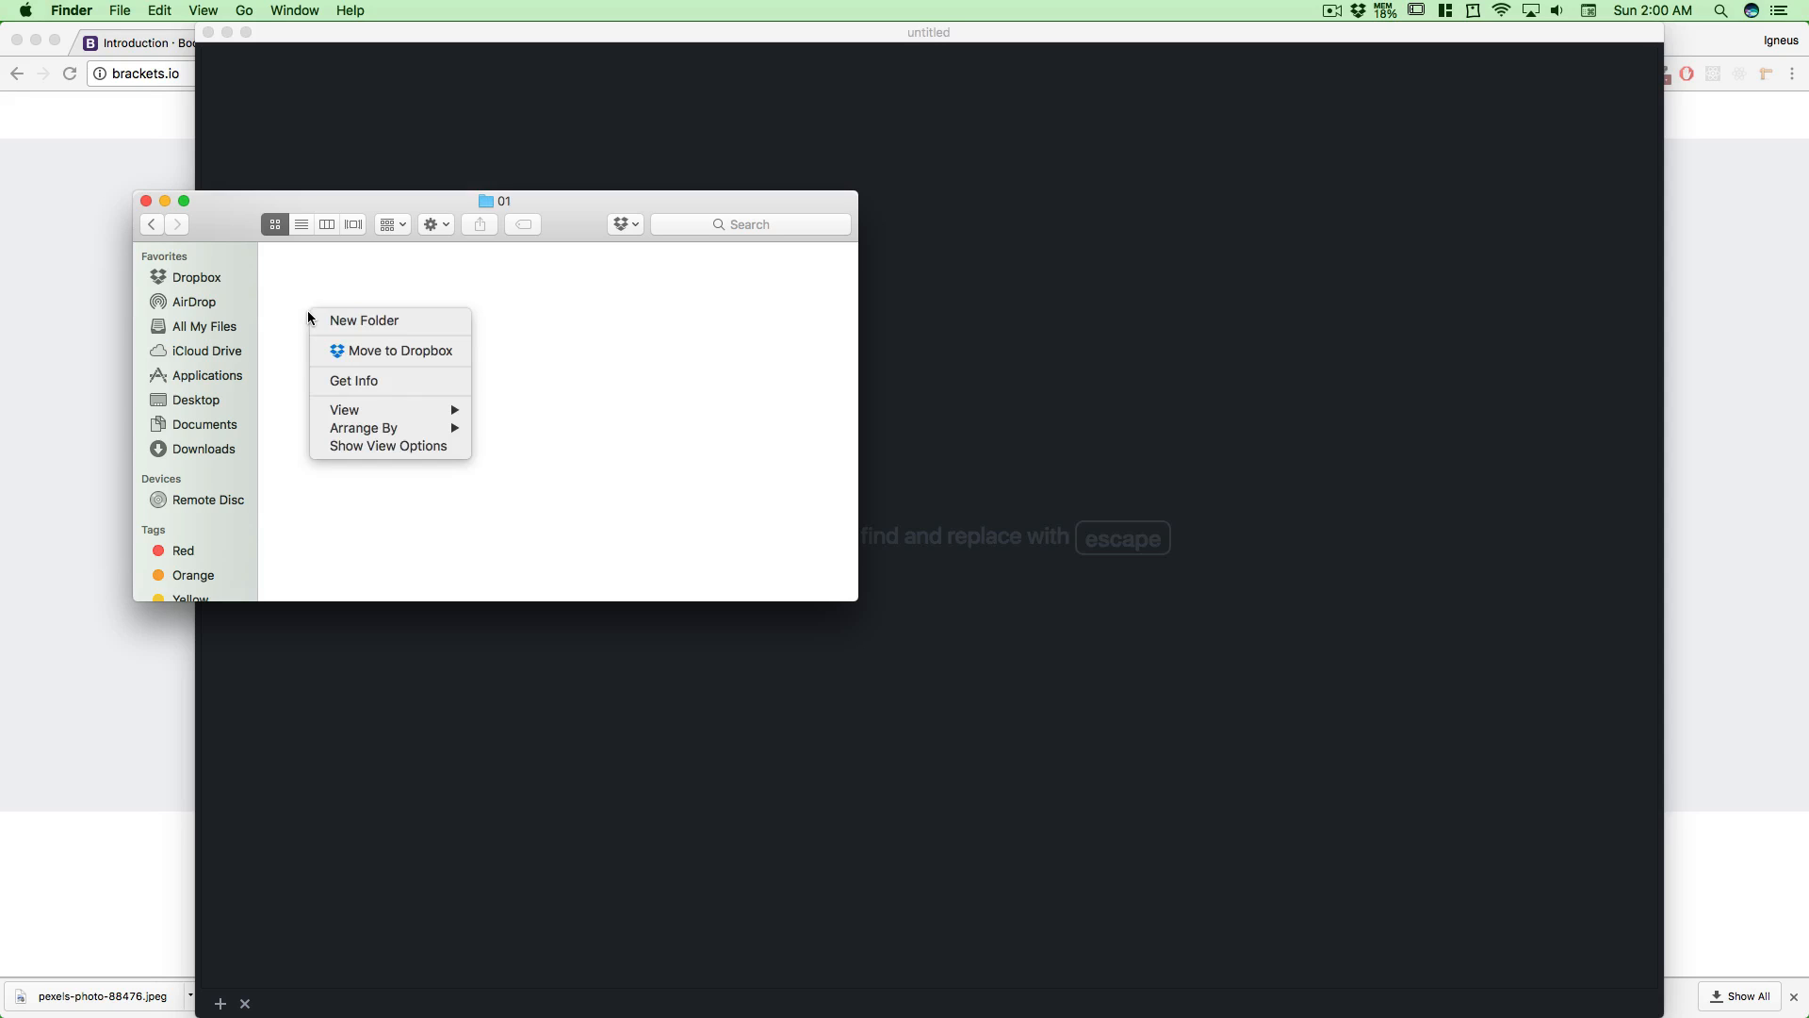
pyautogui.click(364, 320)
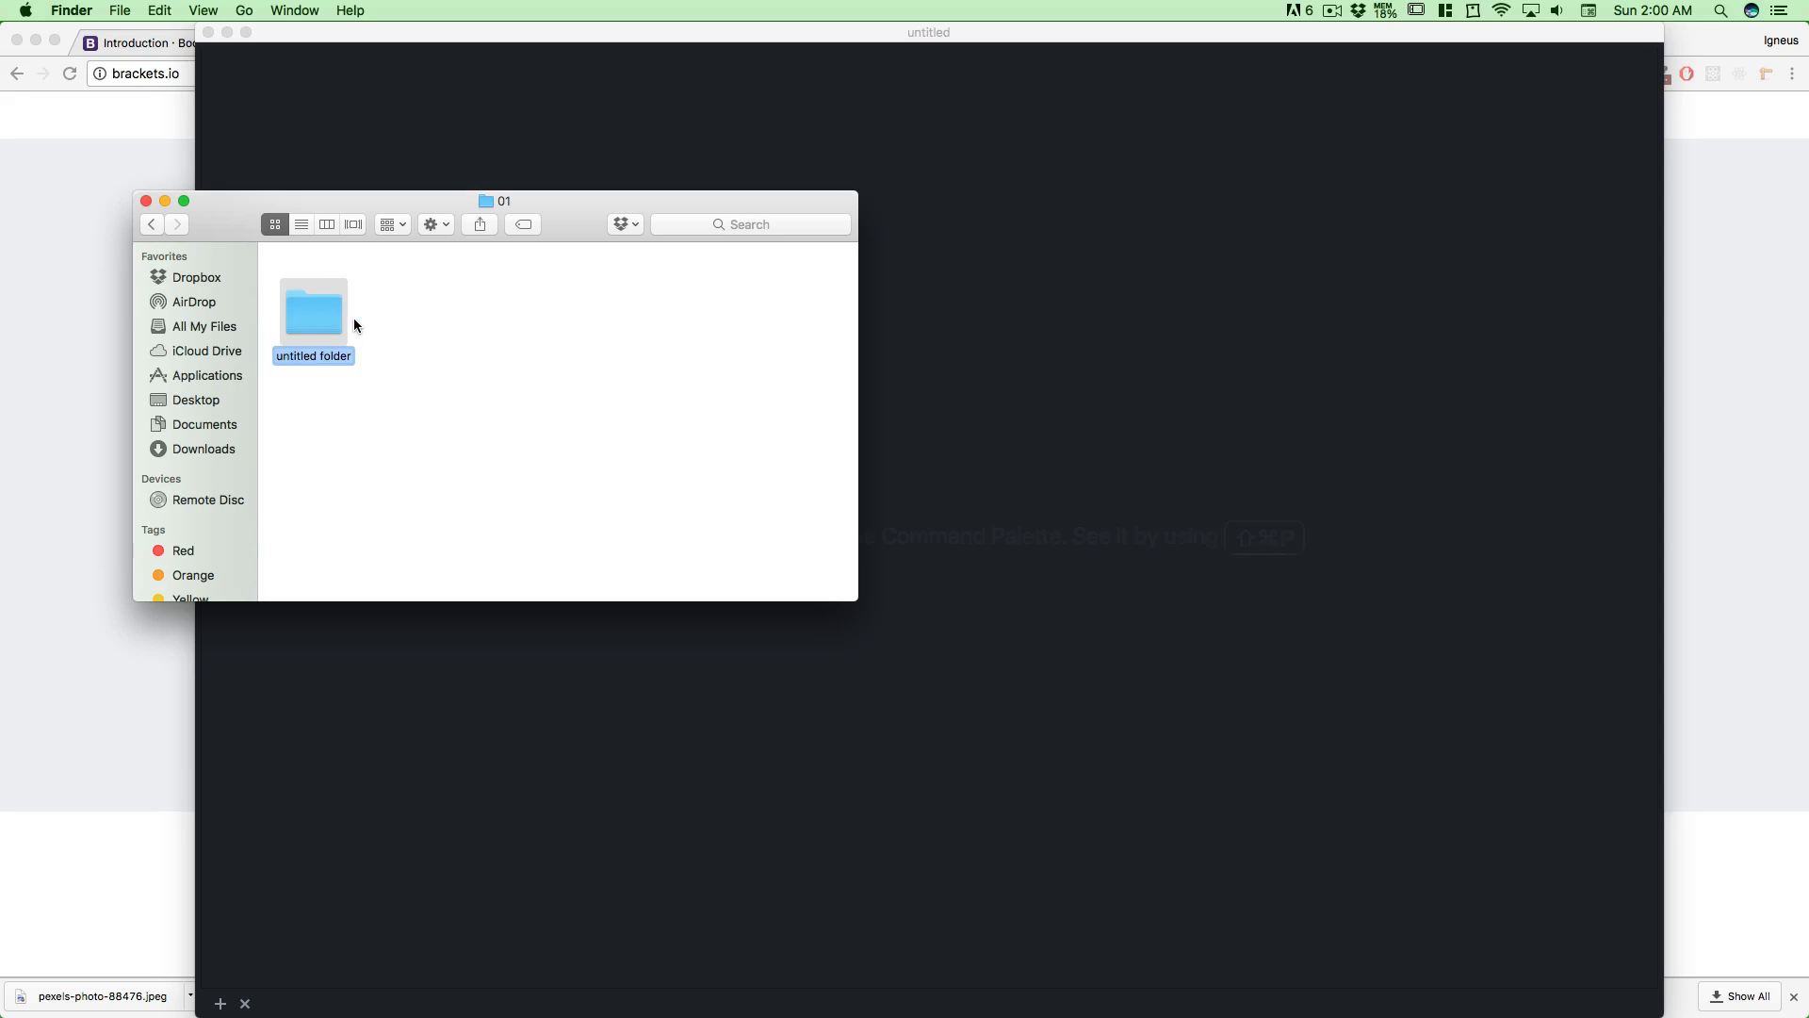
pyautogui.write('01')
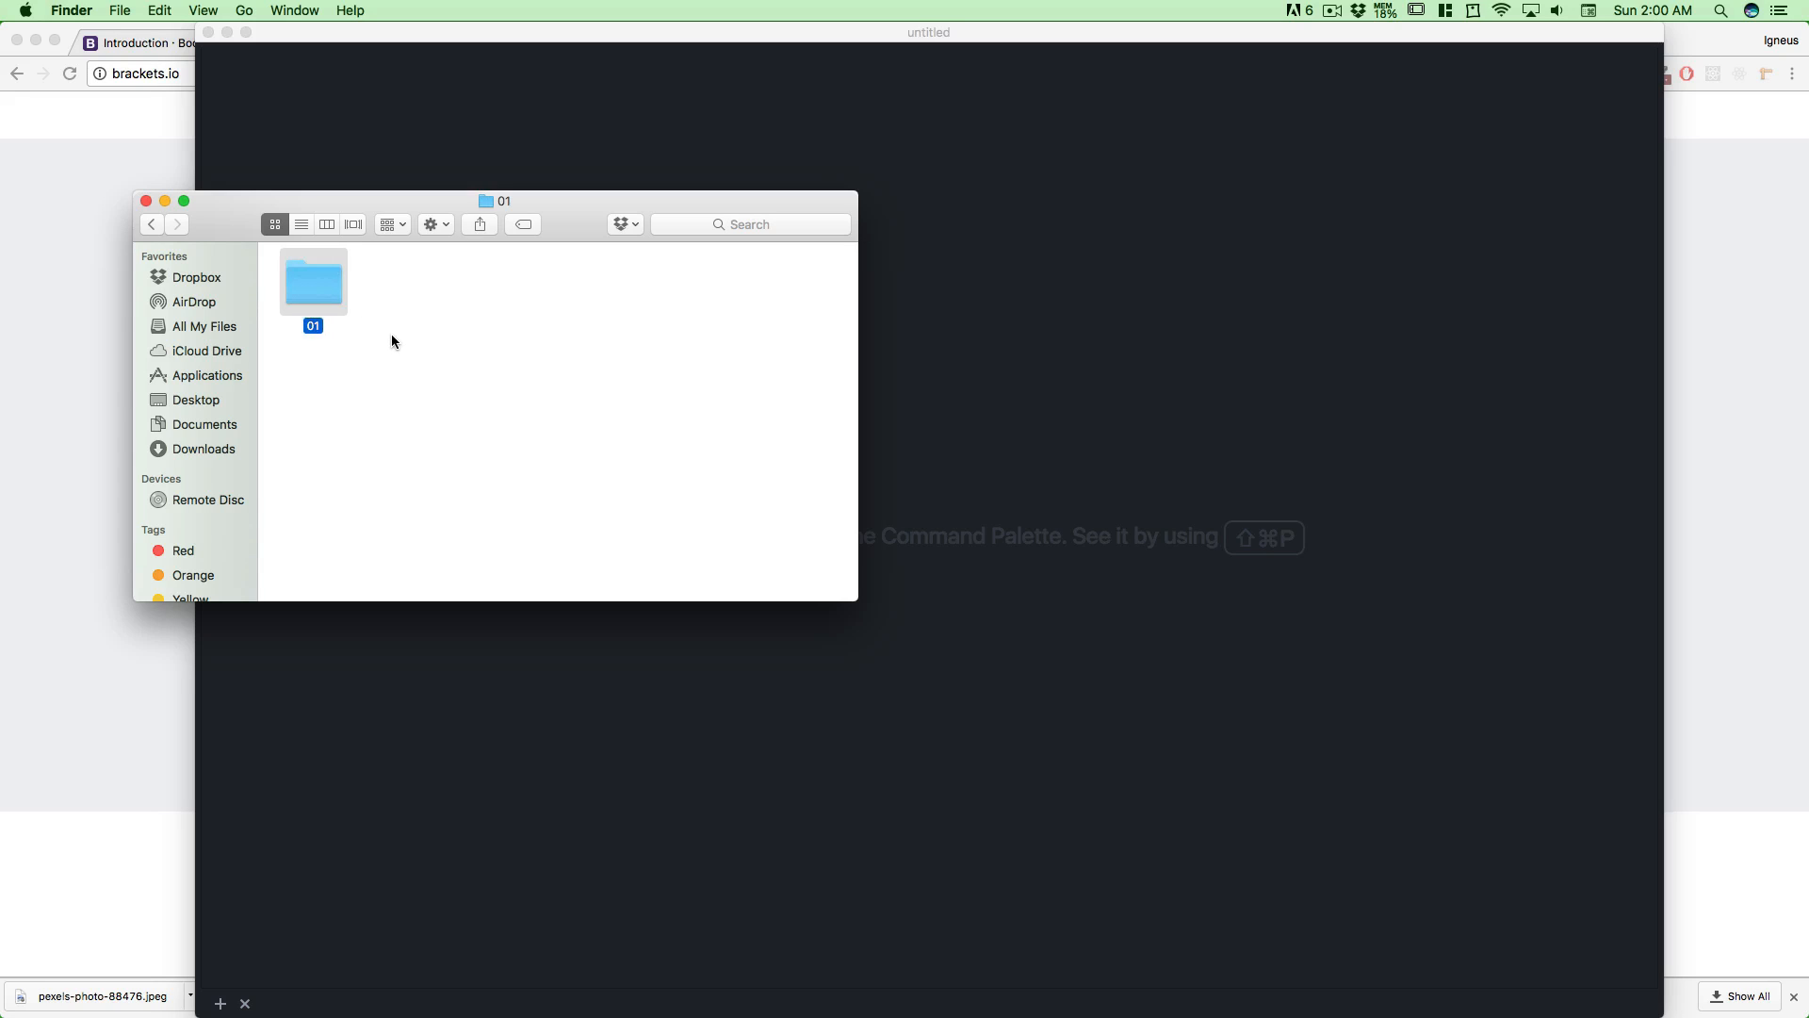
pyautogui.moveTo(403, 138)
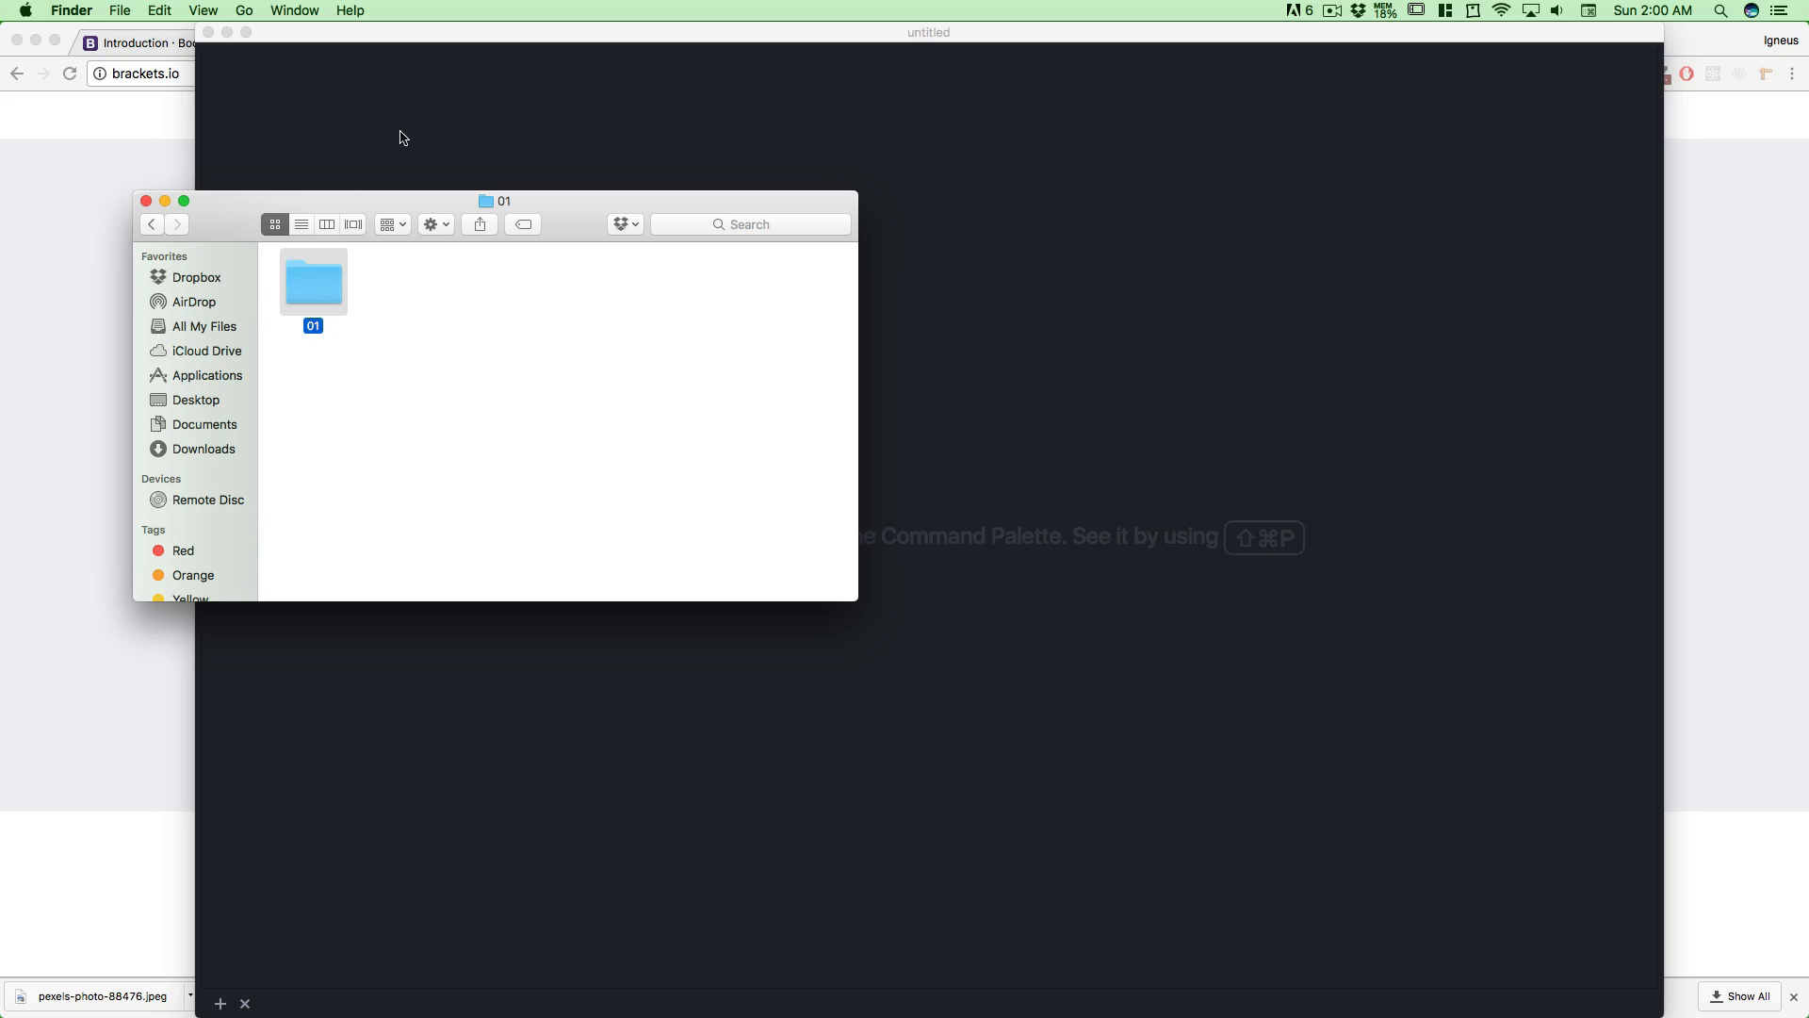
# Open the inner Bootstrap4/01/01 folder as the Atom project
pyautogui.click(111, 10)
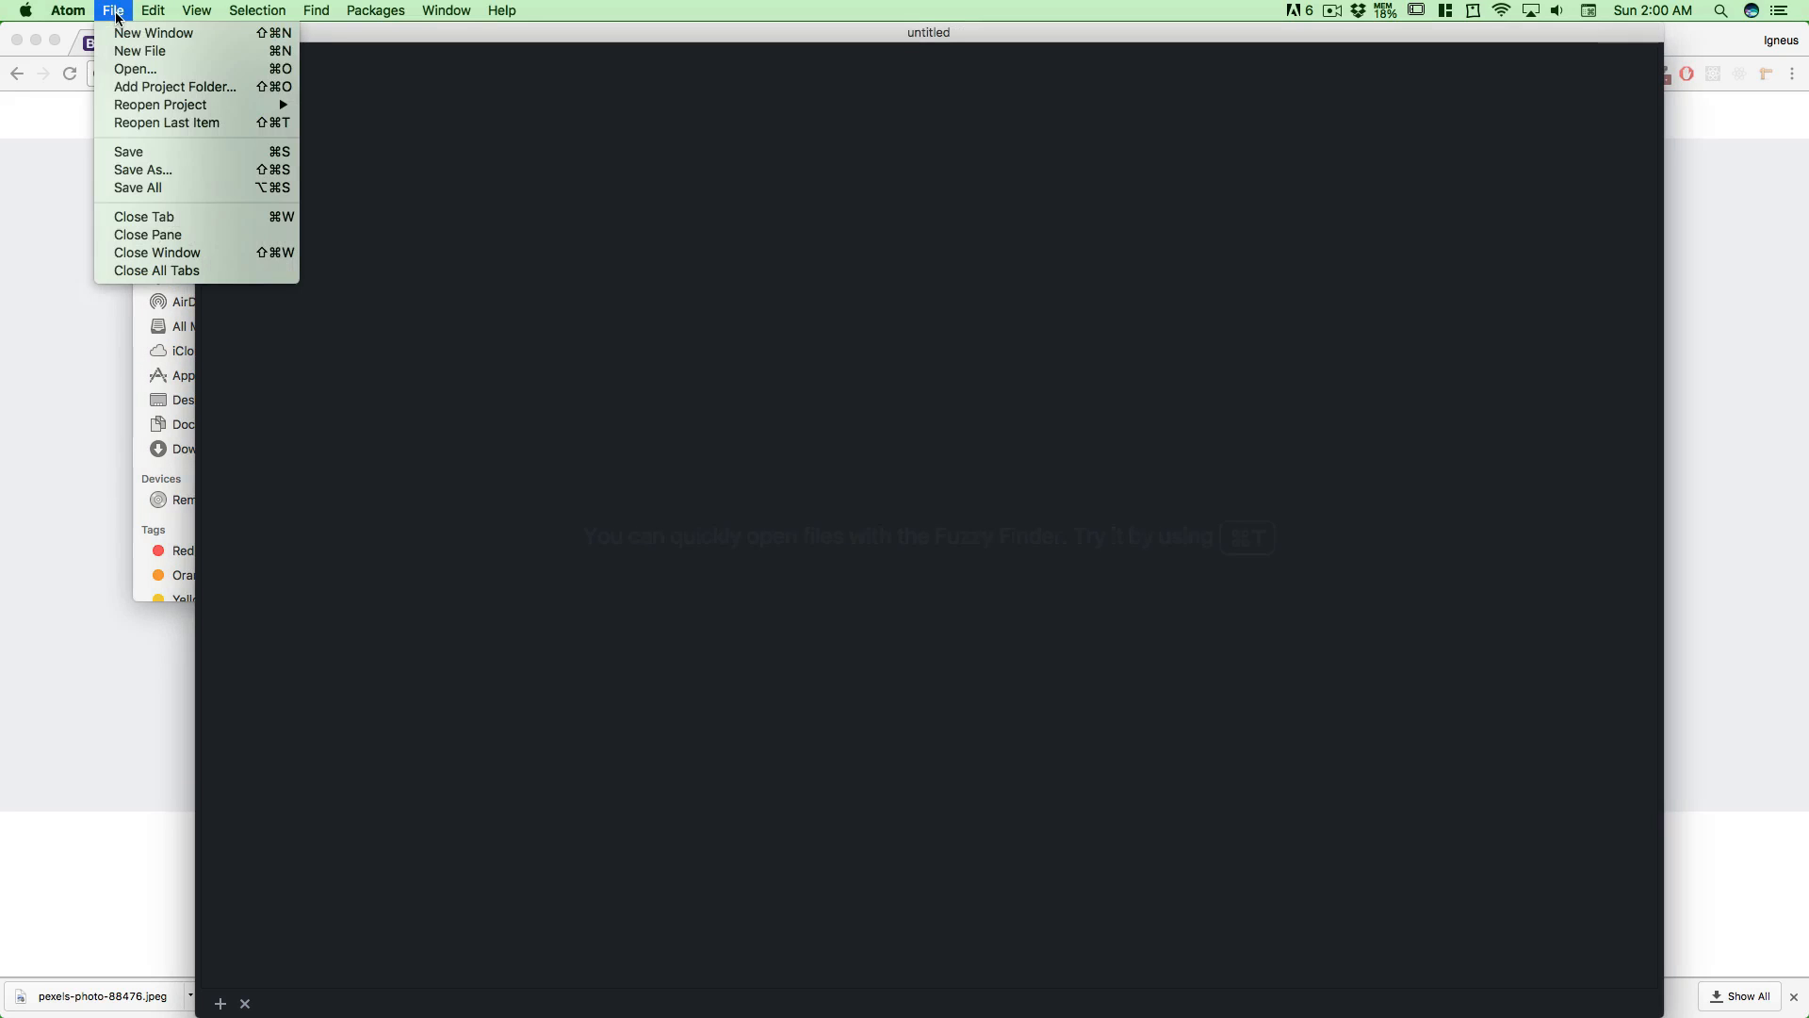
pyautogui.click(134, 68)
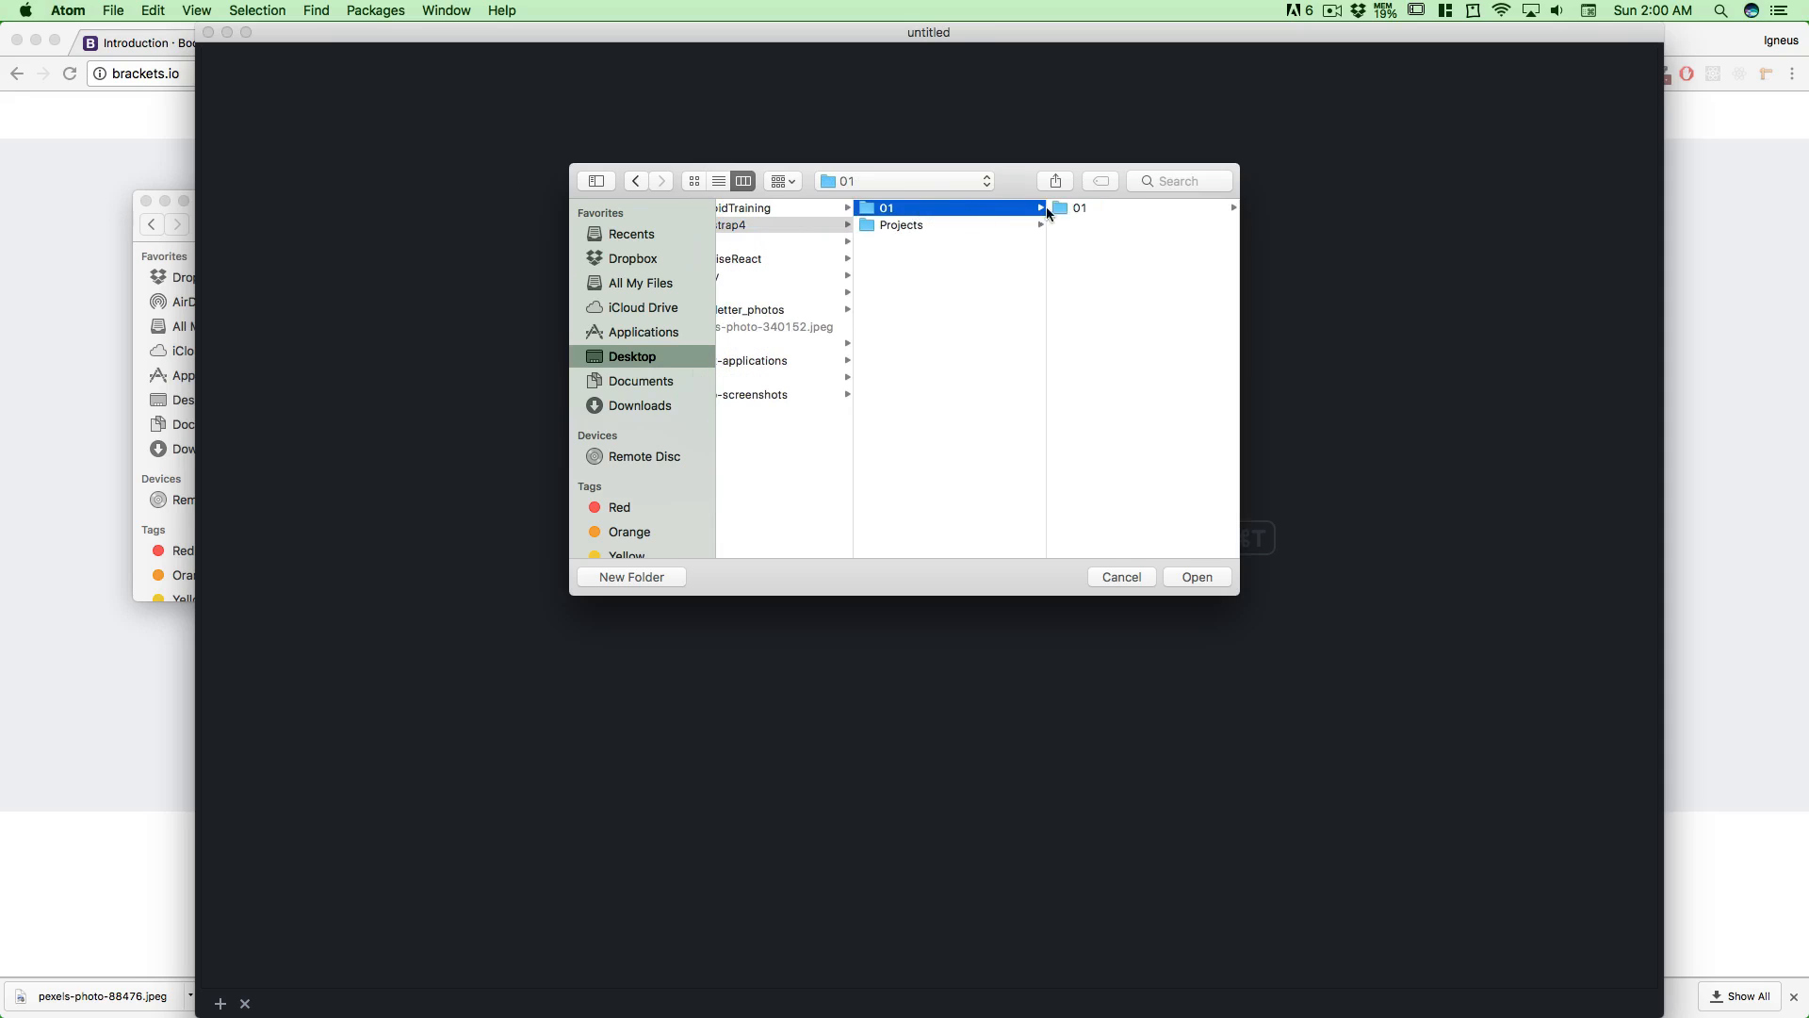
pyautogui.click(1194, 577)
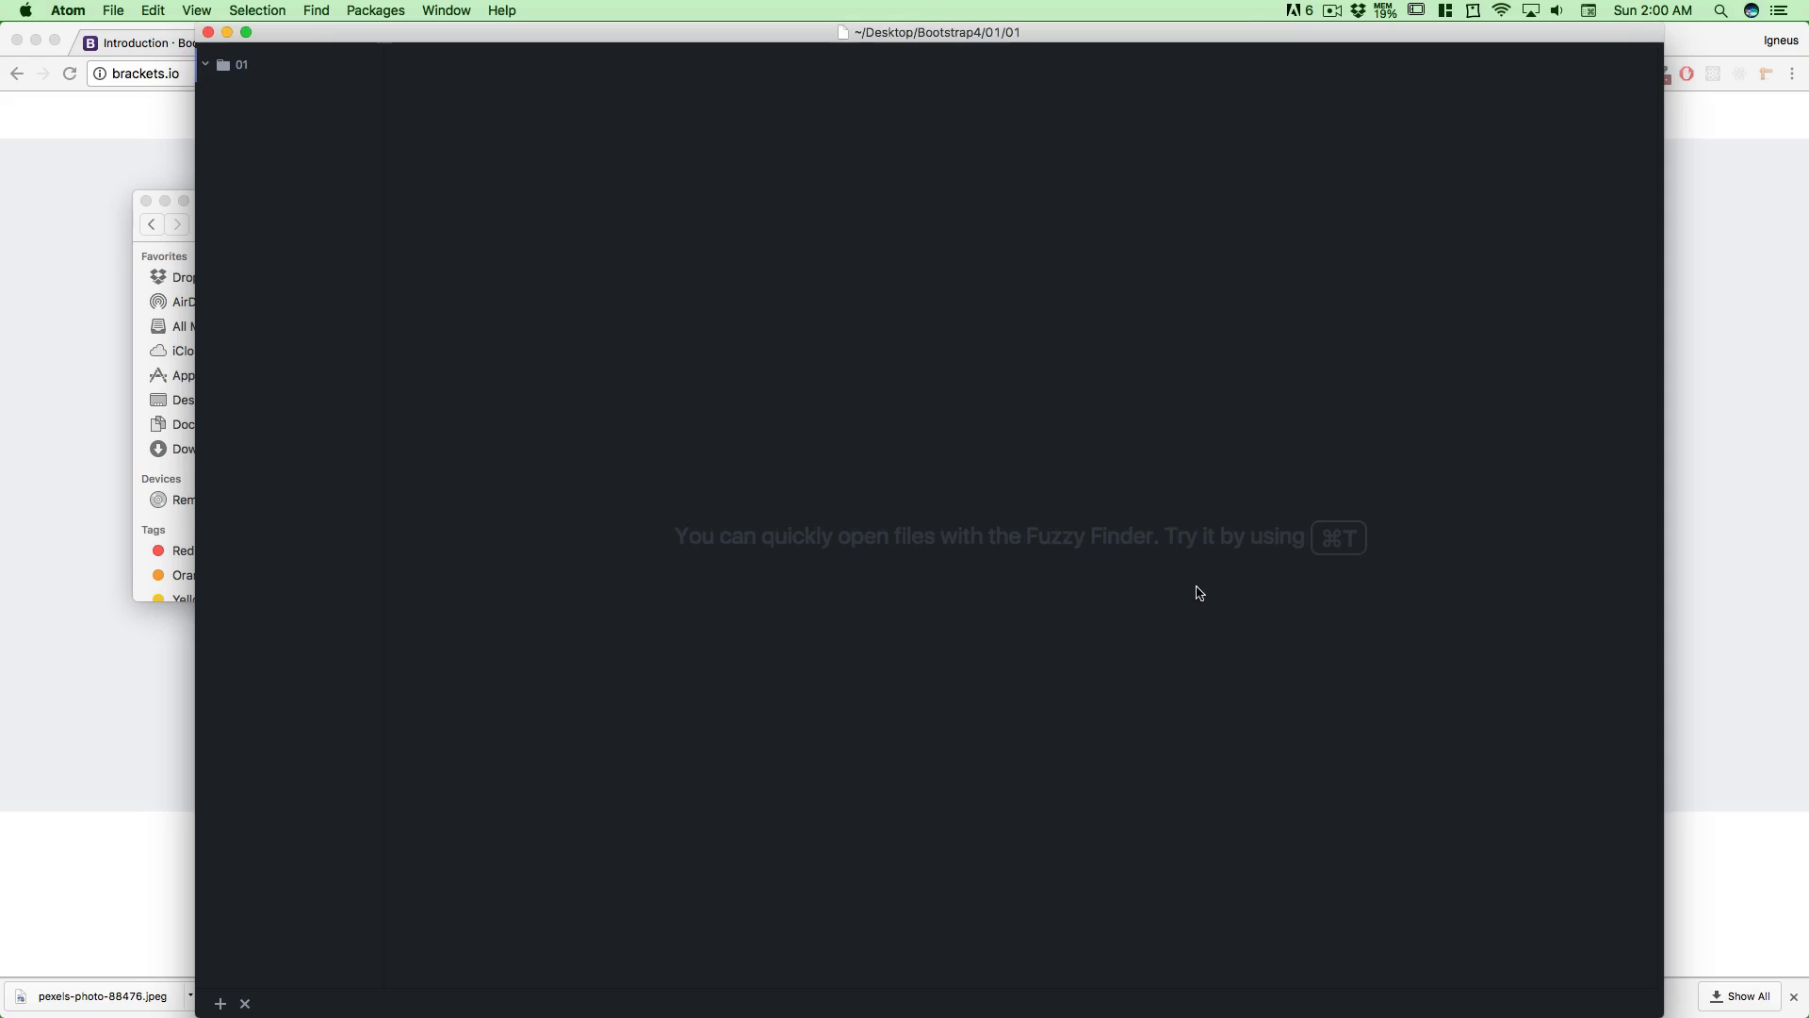
# Create a new empty file and save it in the project as index.html
pyautogui.click(111, 11)
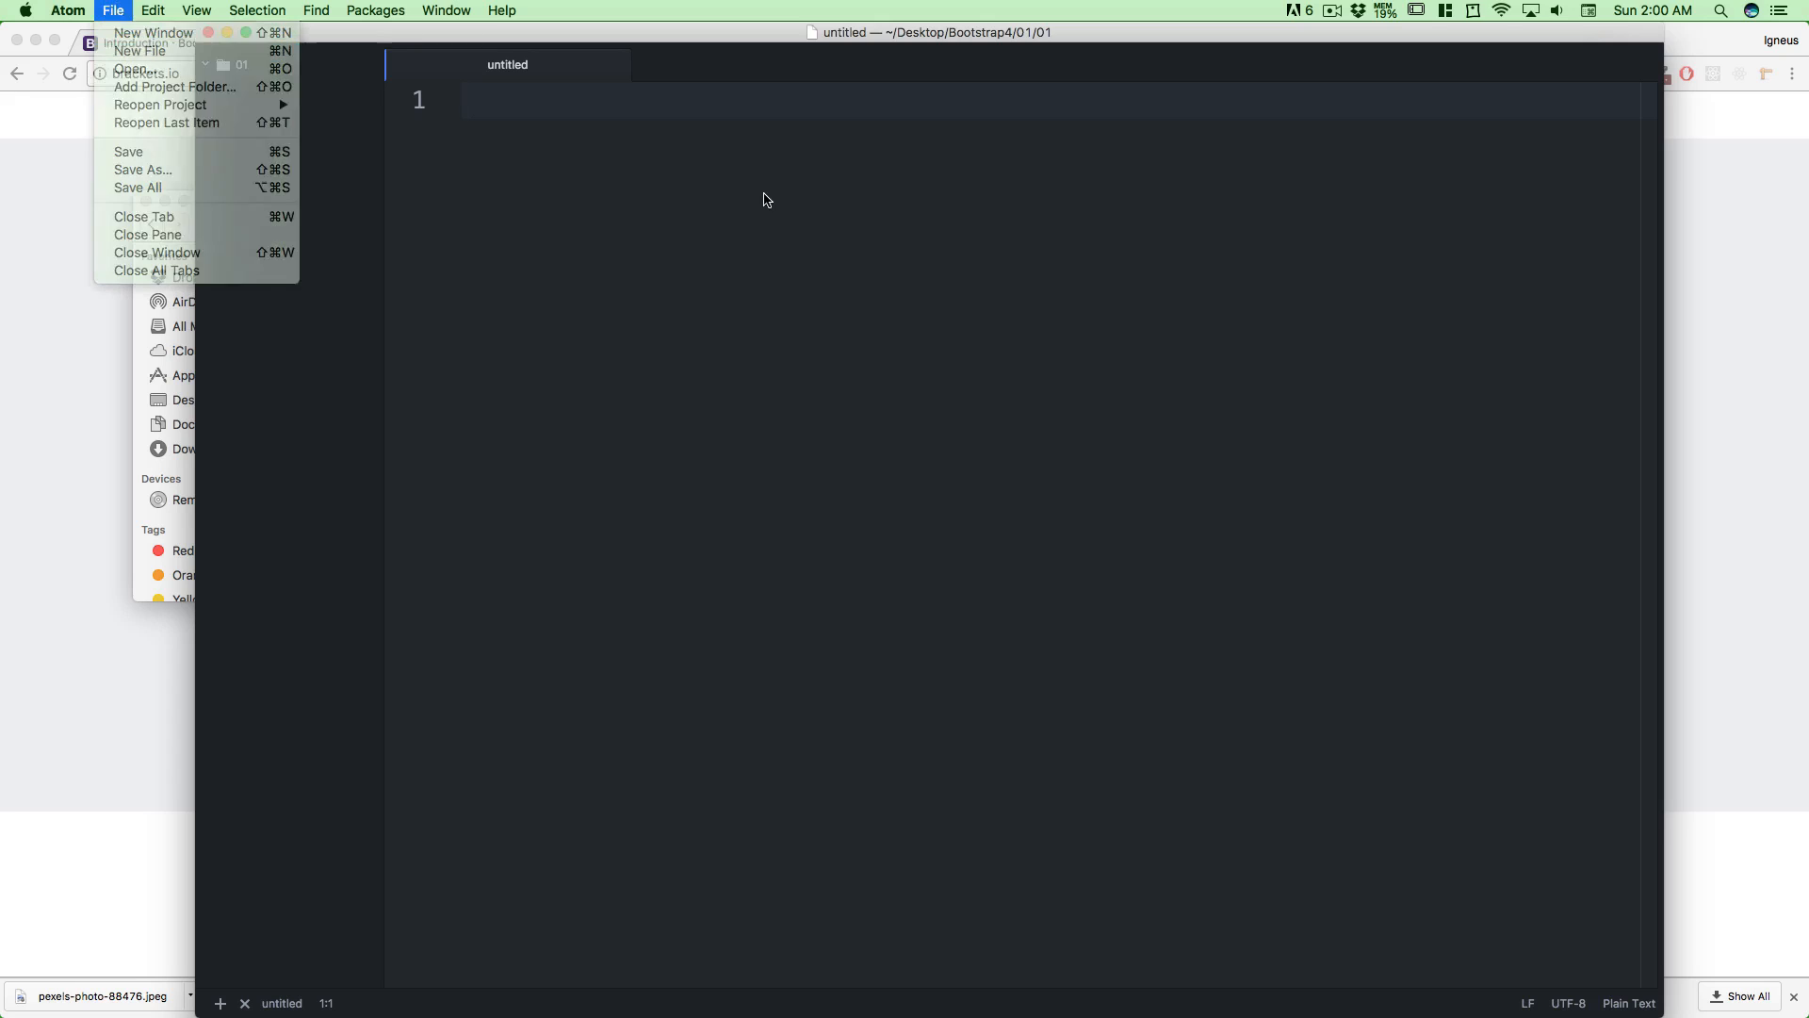
pyautogui.click(141, 169)
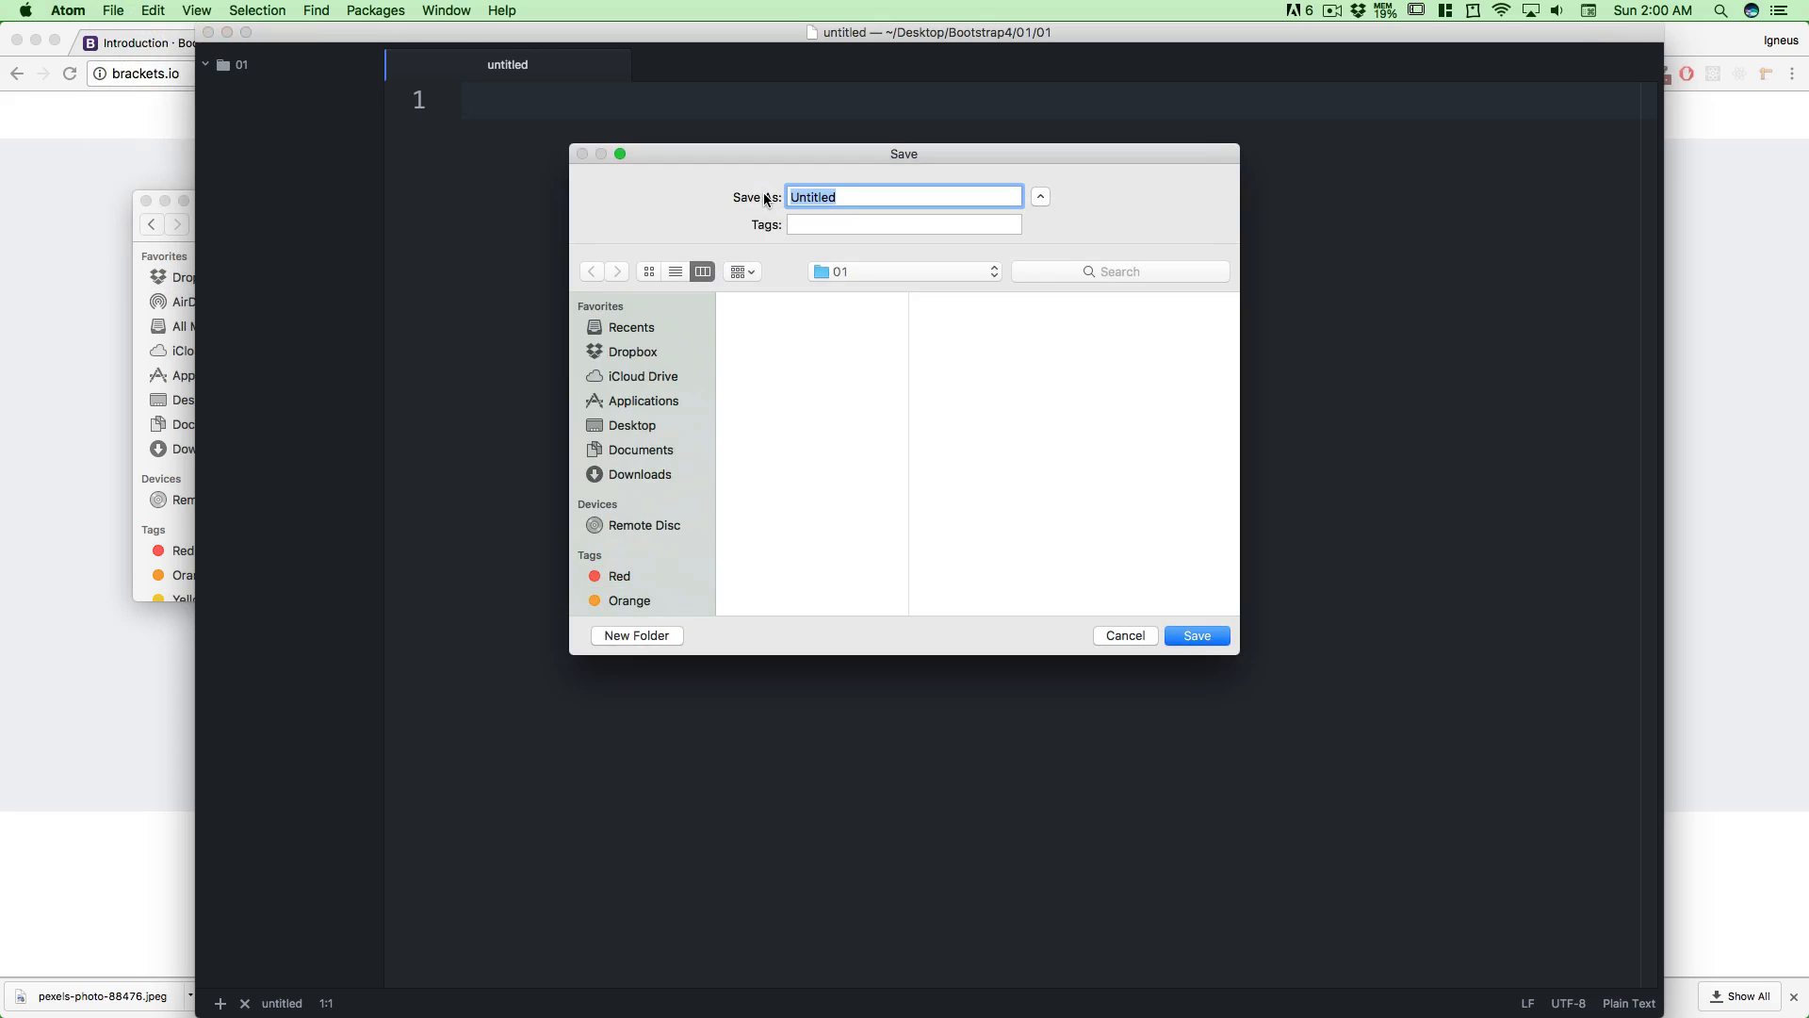
pyautogui.write('index')
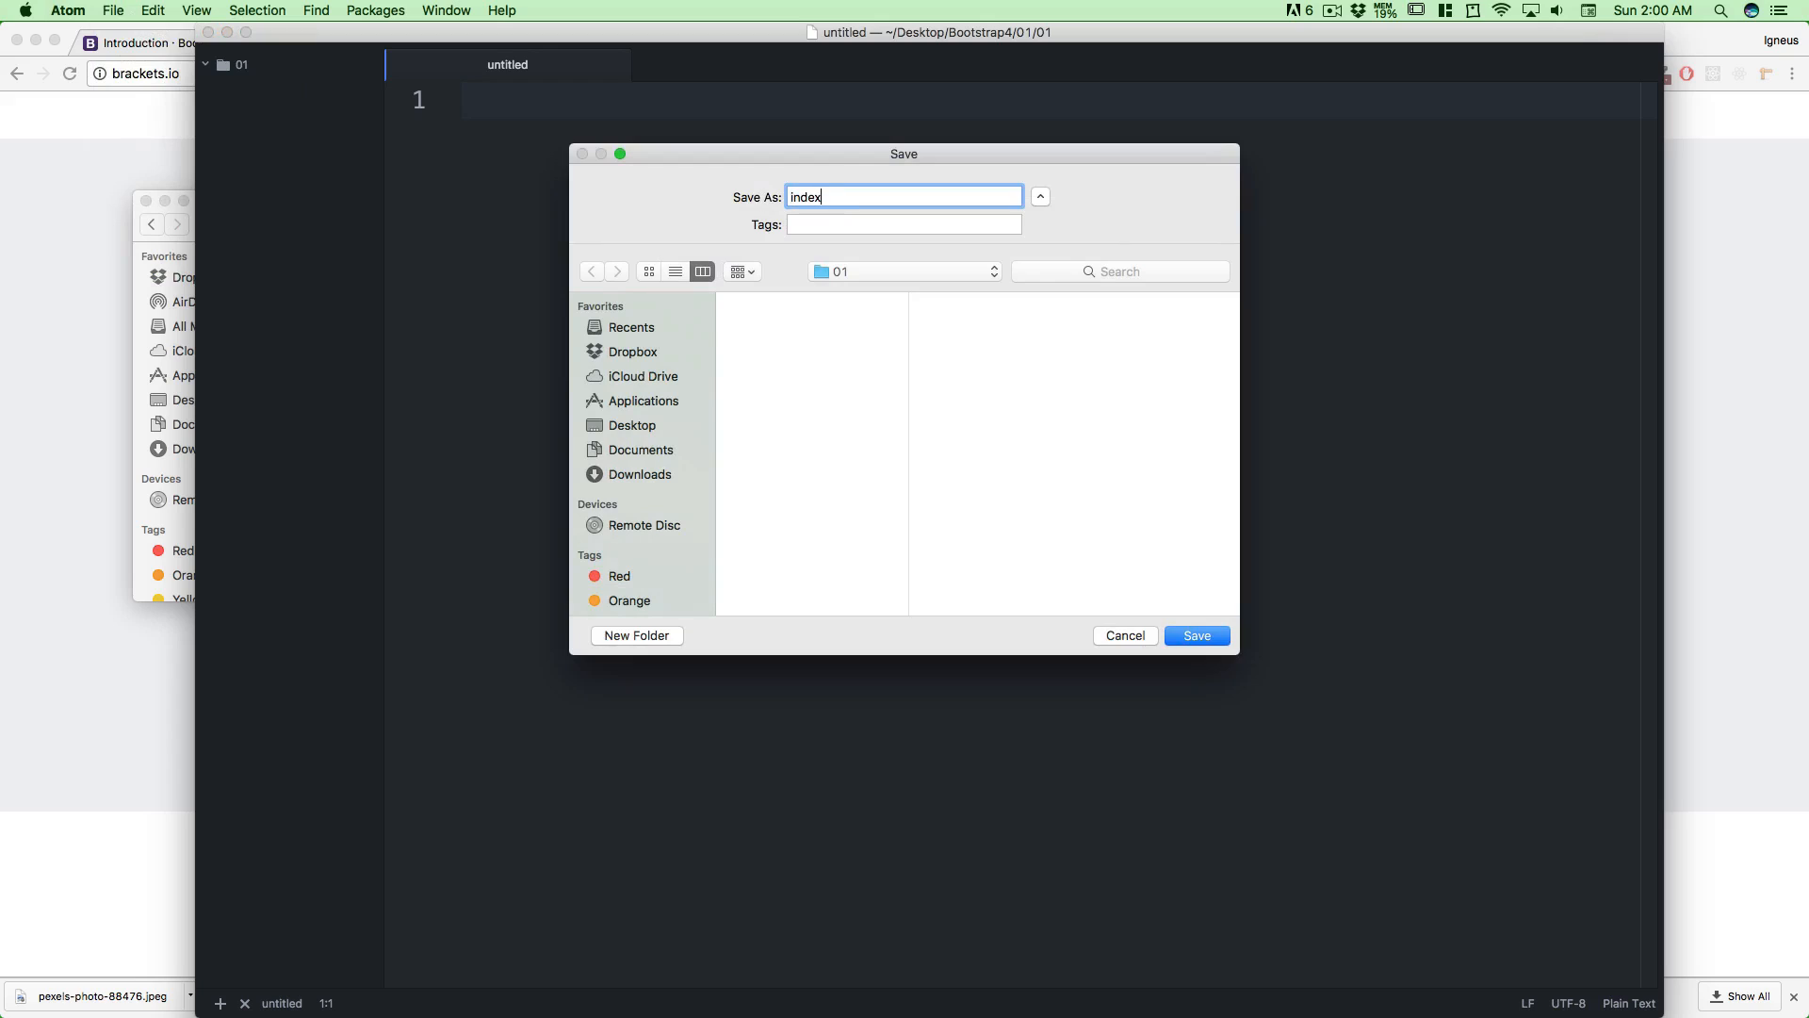
pyautogui.click(1194, 635)
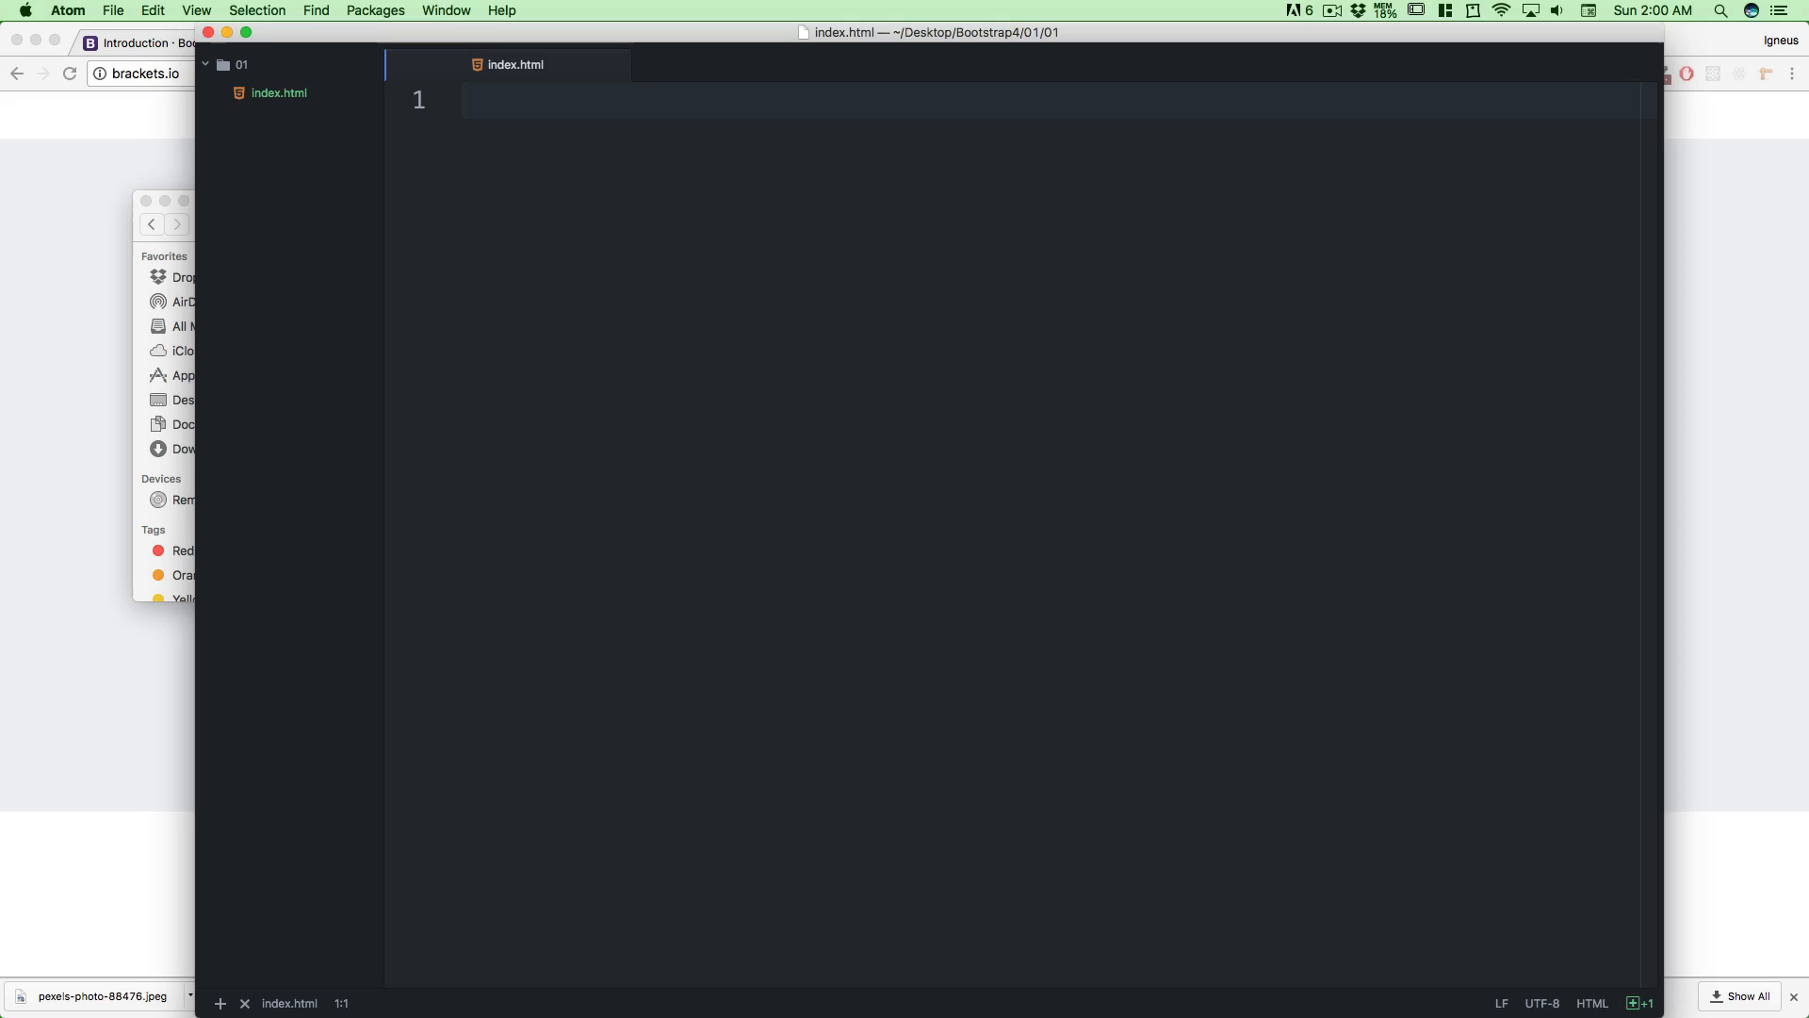
# Expand the Emmet ! shortcut into an HTML5 boilerplate and review its head, meta and body lines
pyautogui.write('!DOCTYPE html>')
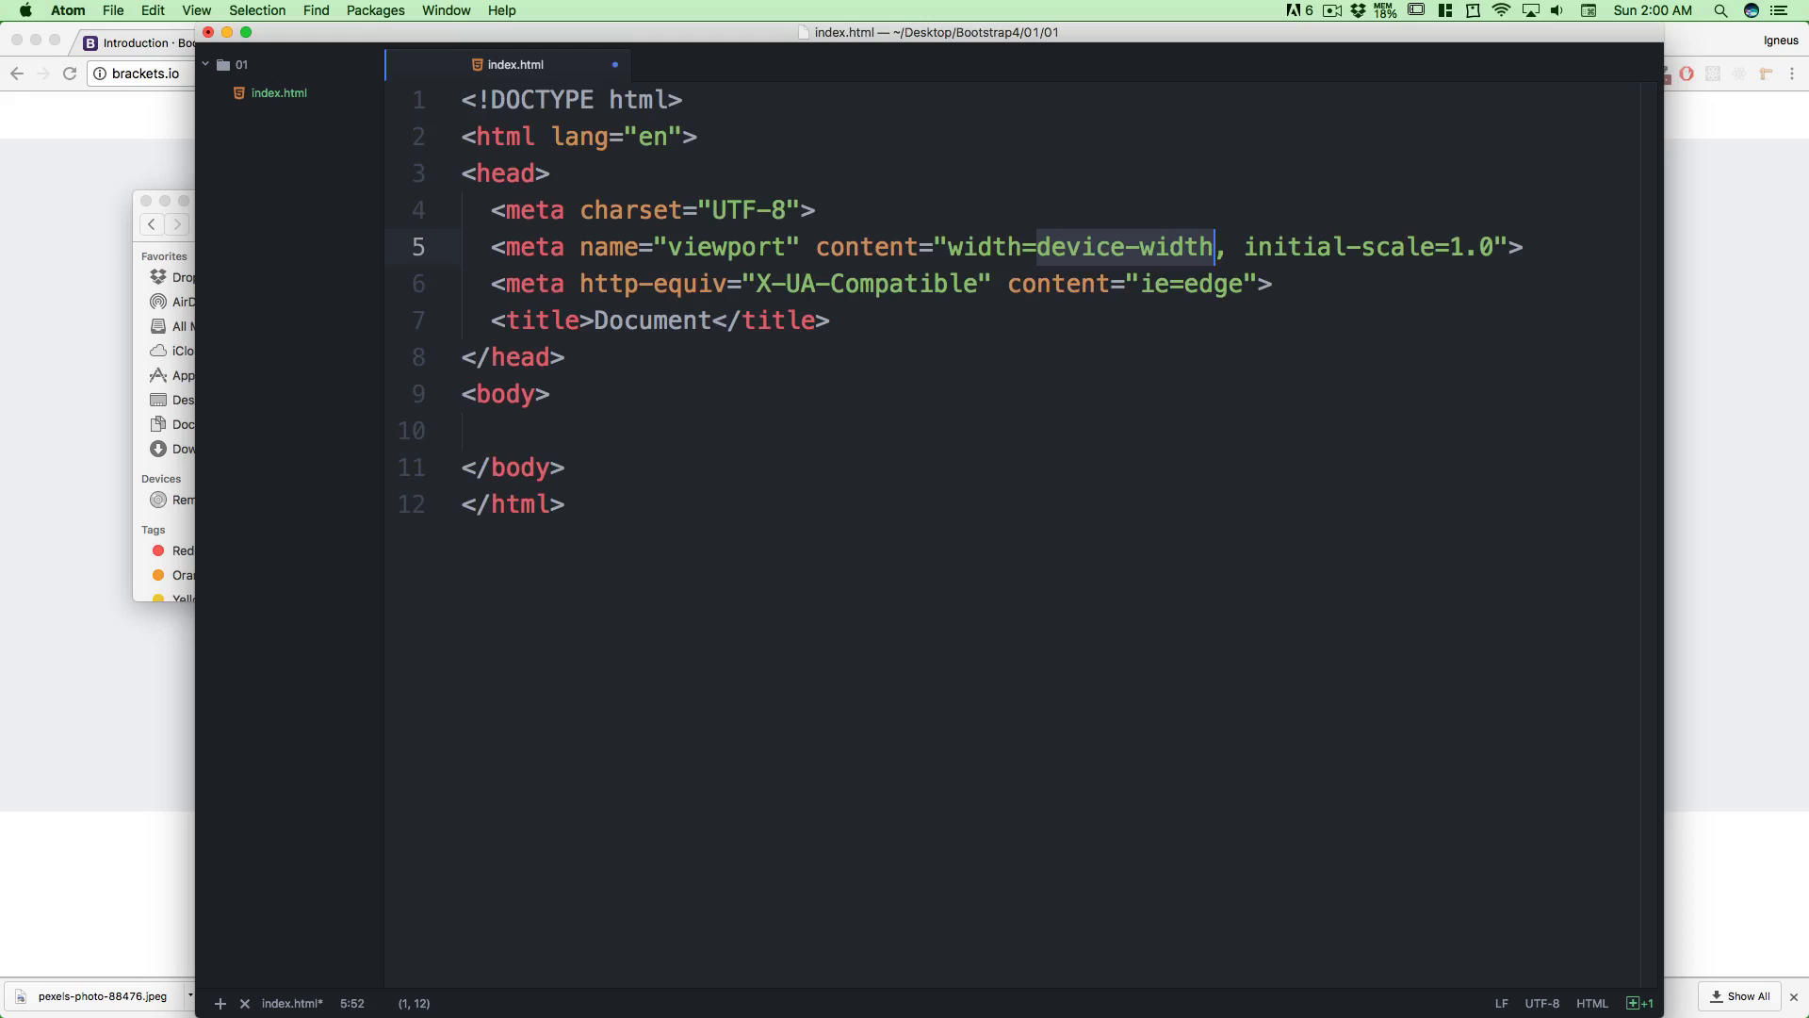
pyautogui.click(553, 394)
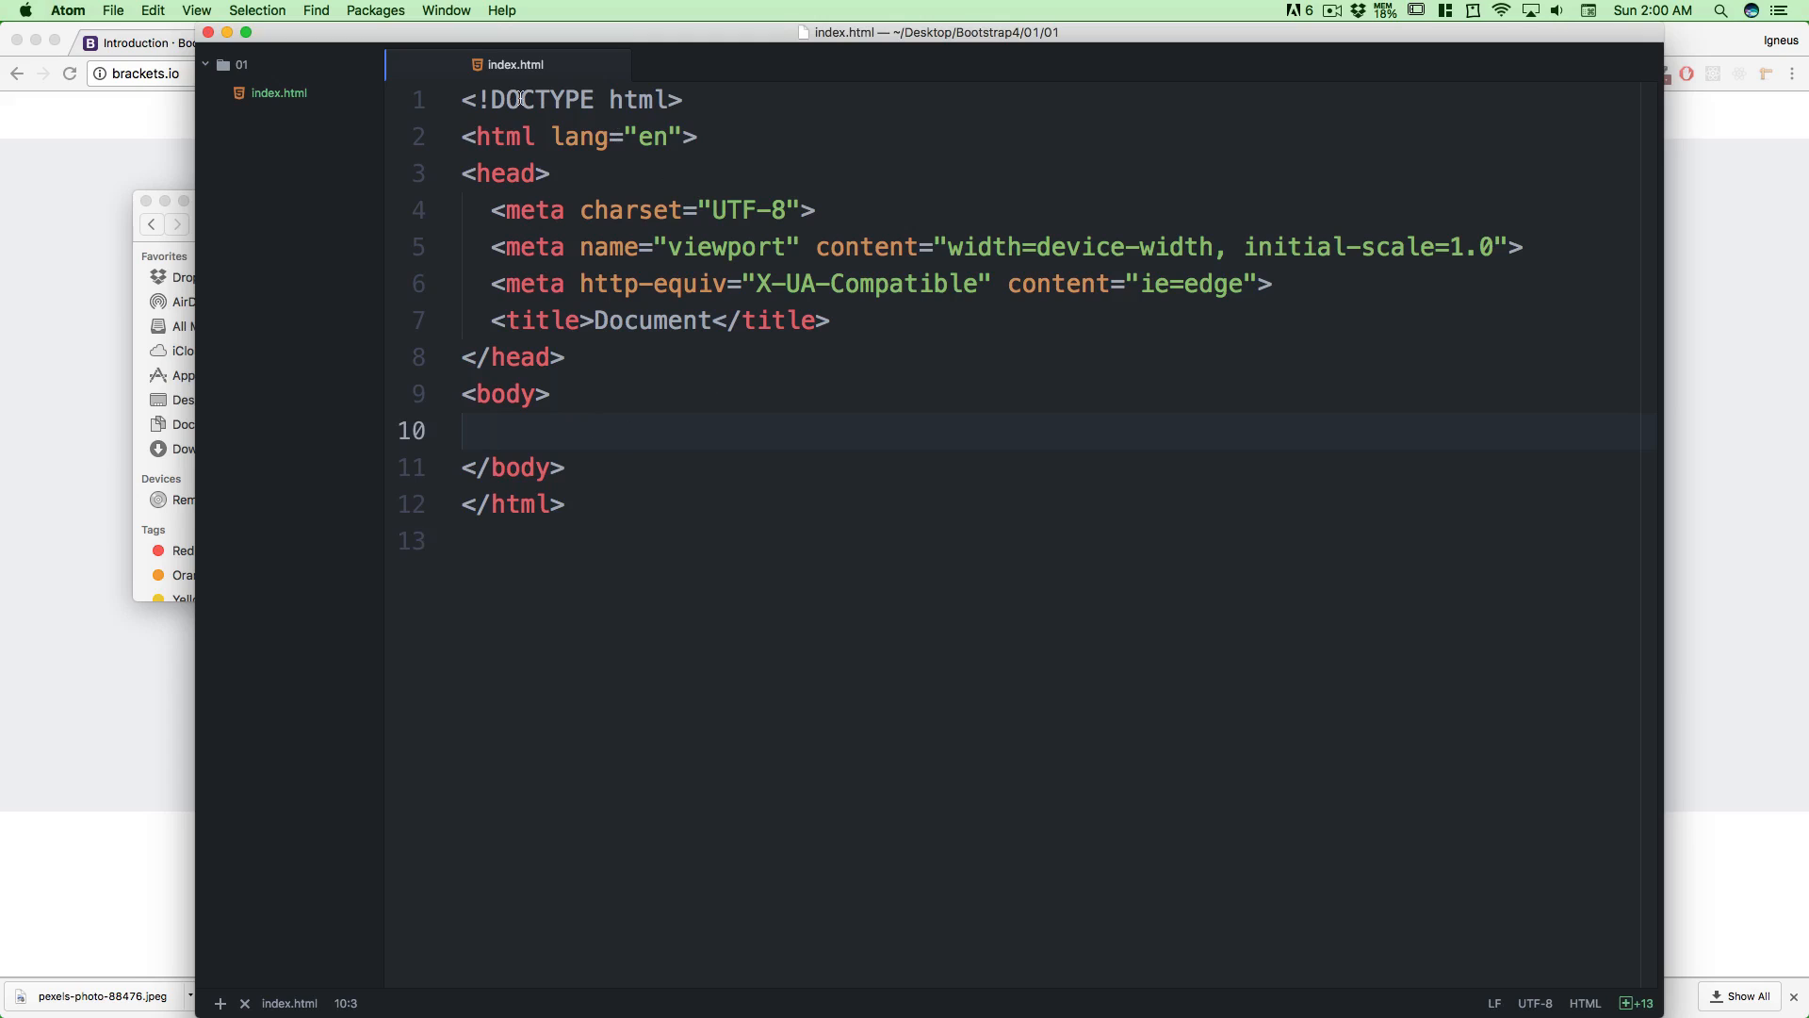
pyautogui.click(476, 136)
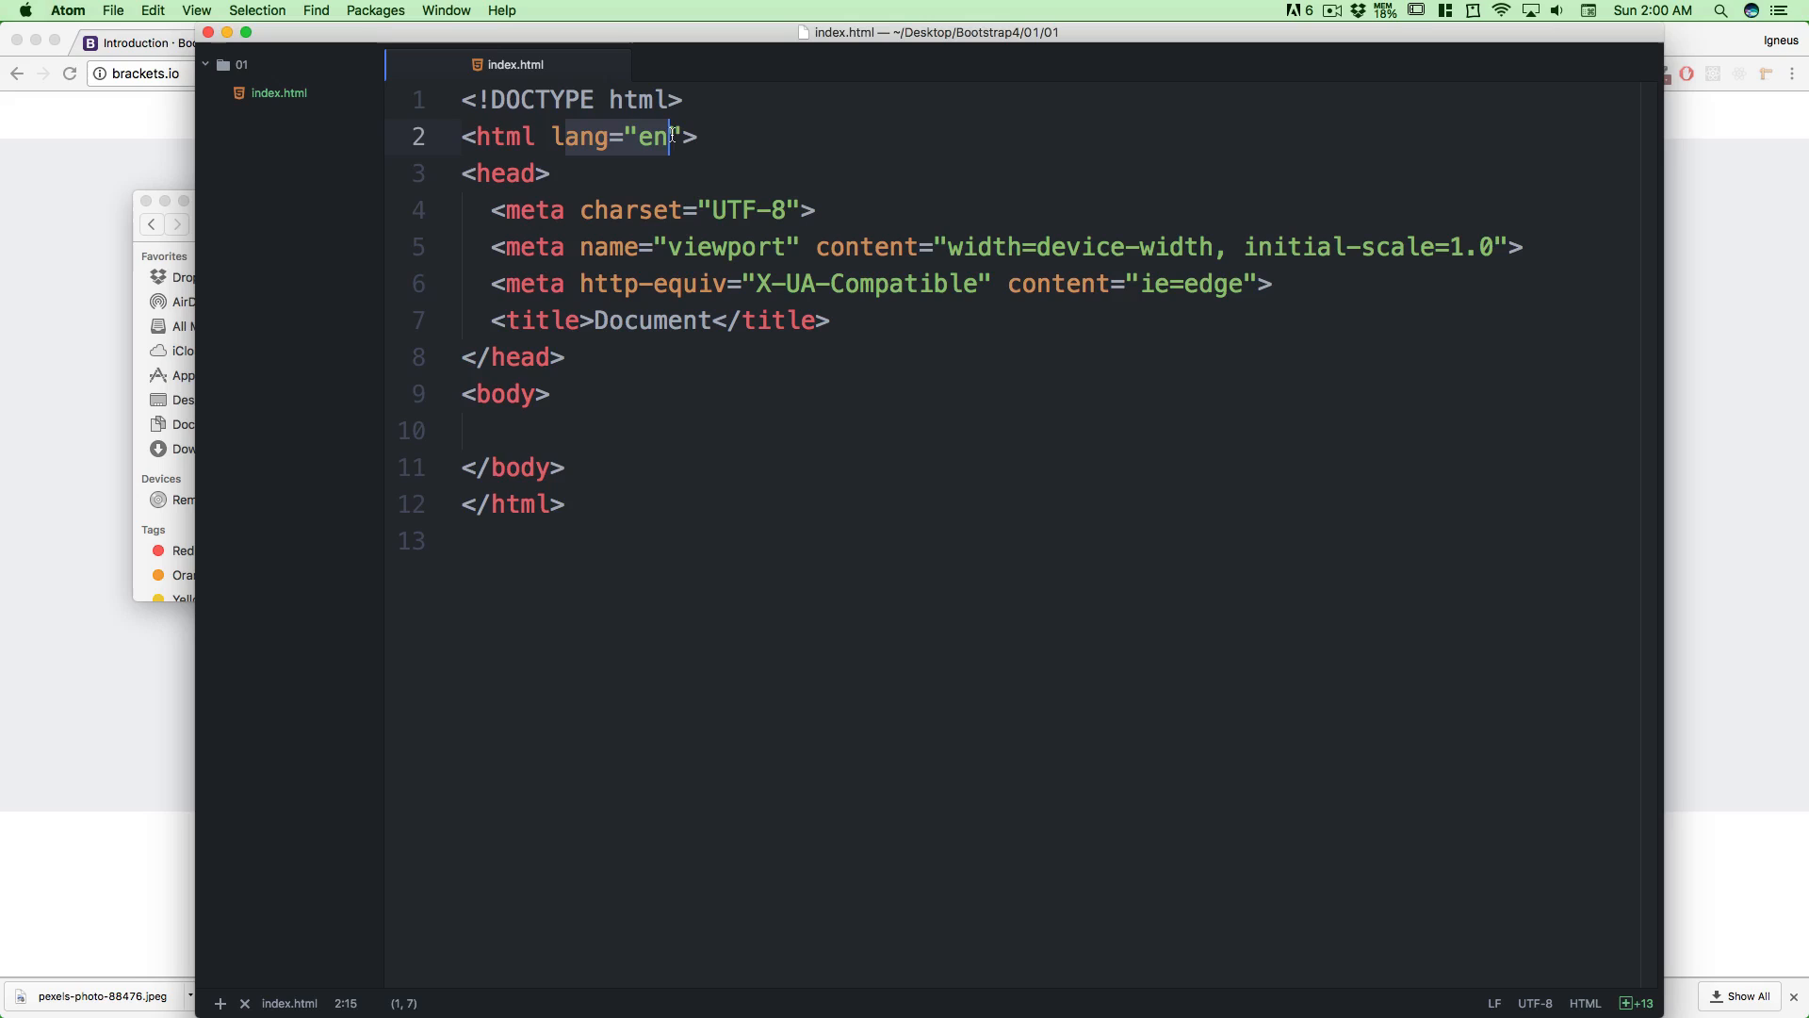
pyautogui.click(490, 173)
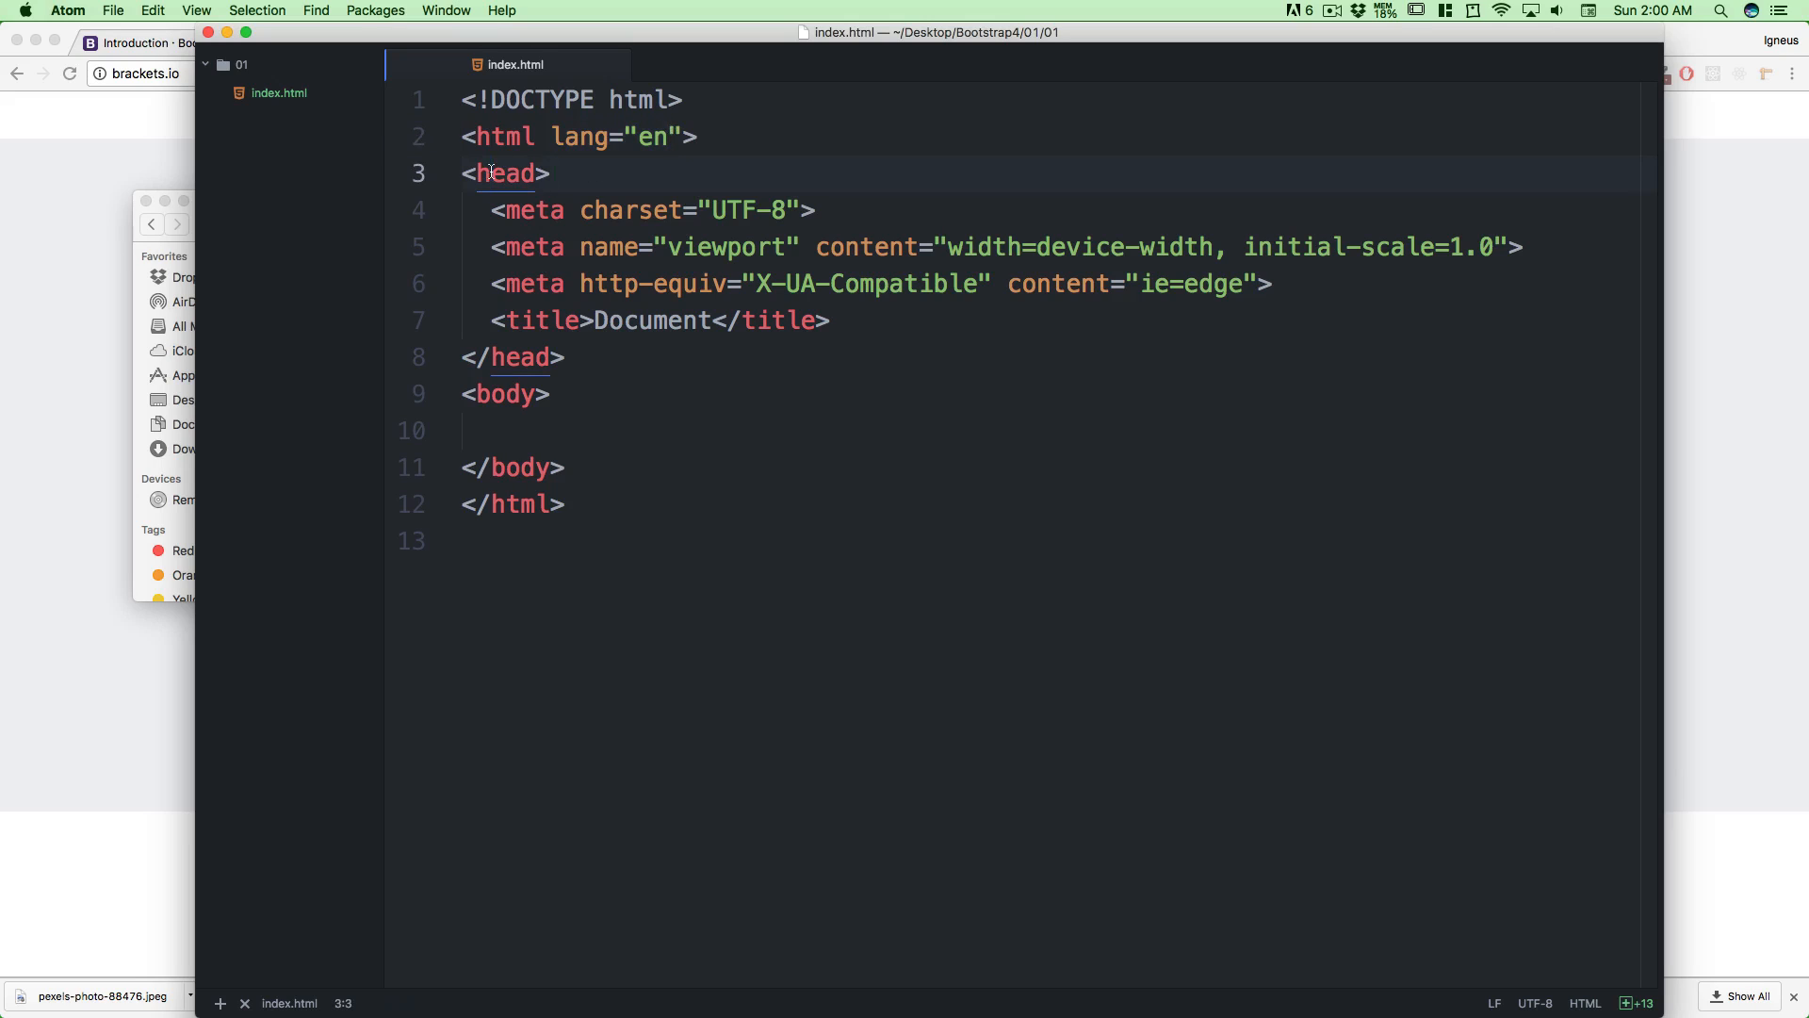
pyautogui.click(517, 394)
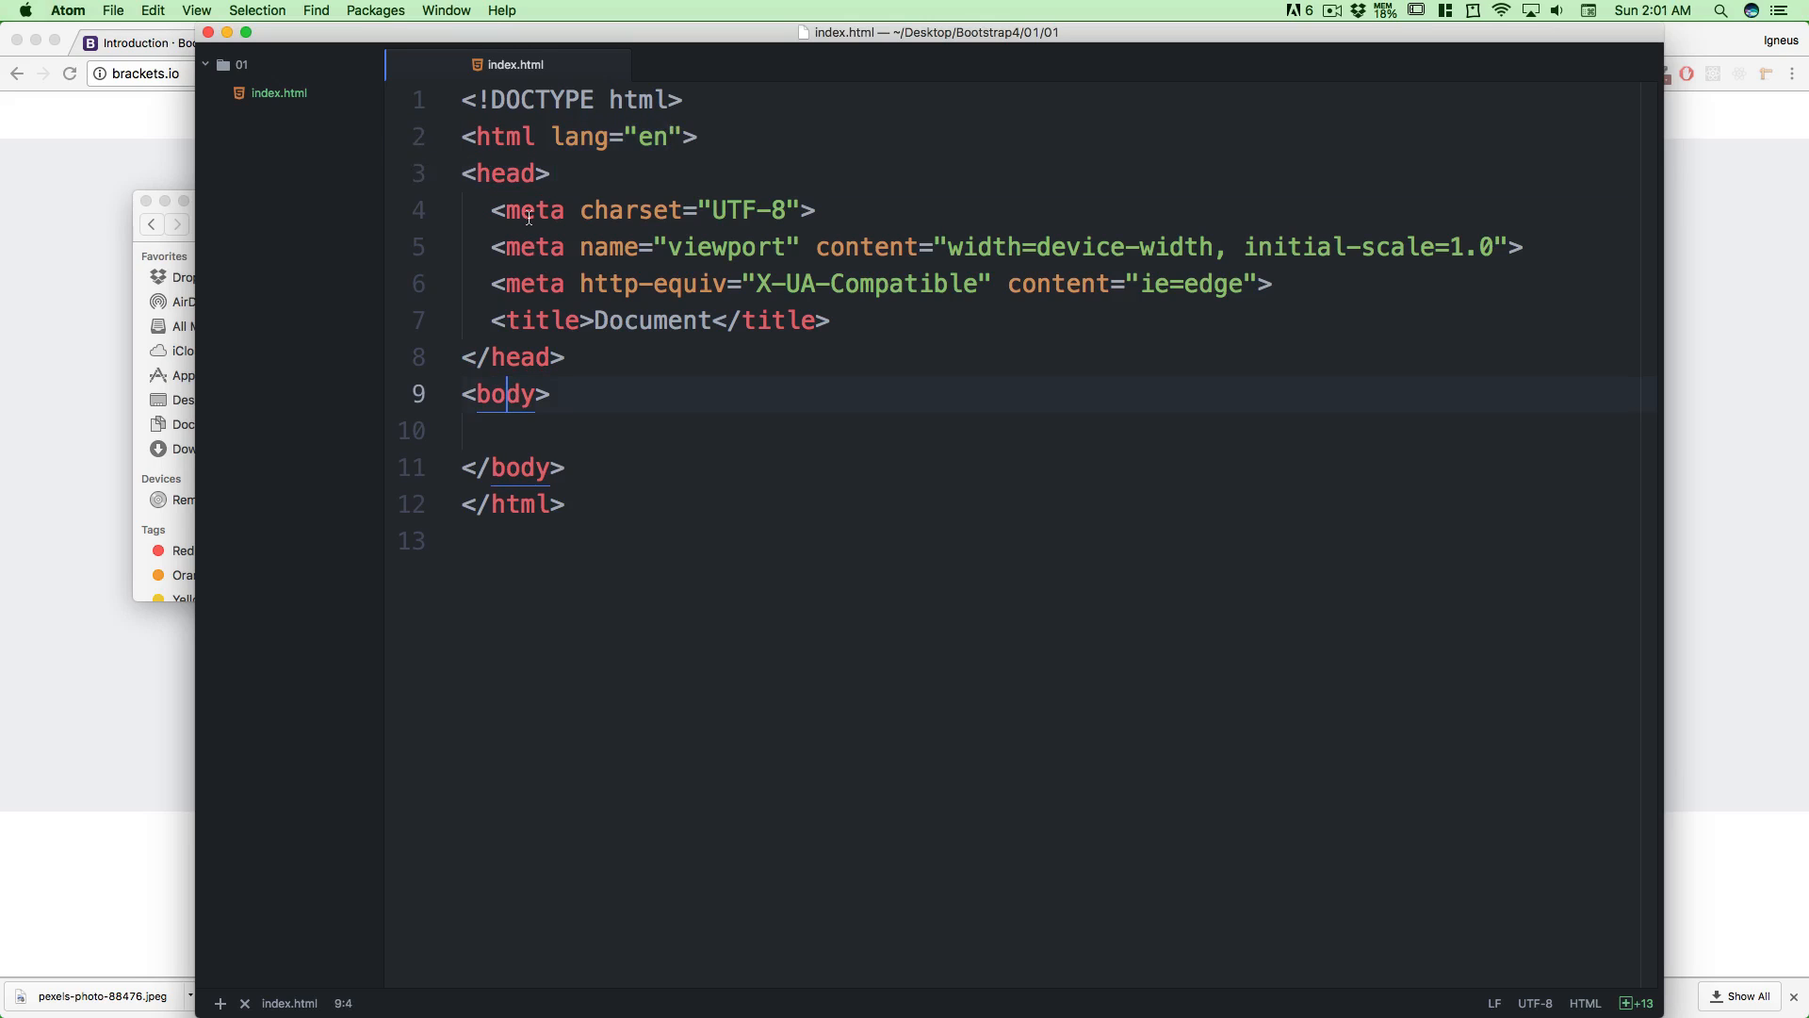
pyautogui.click(790, 209)
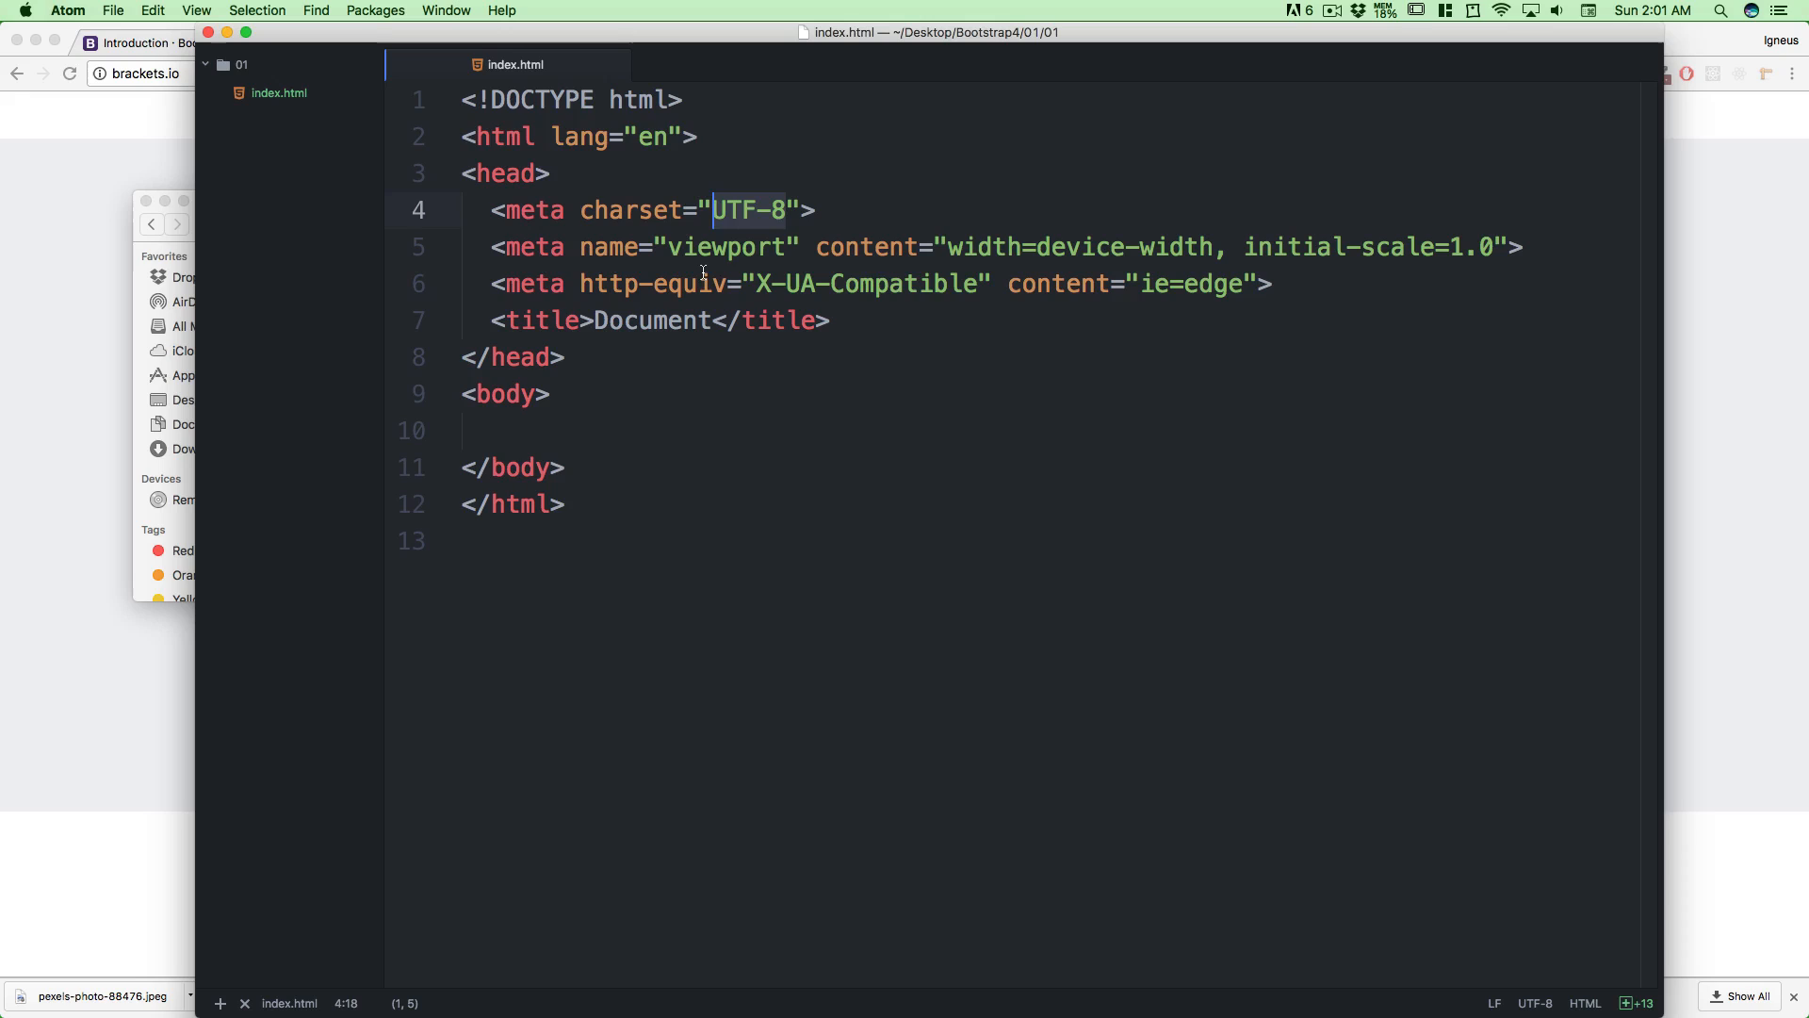
pyautogui.click(686, 245)
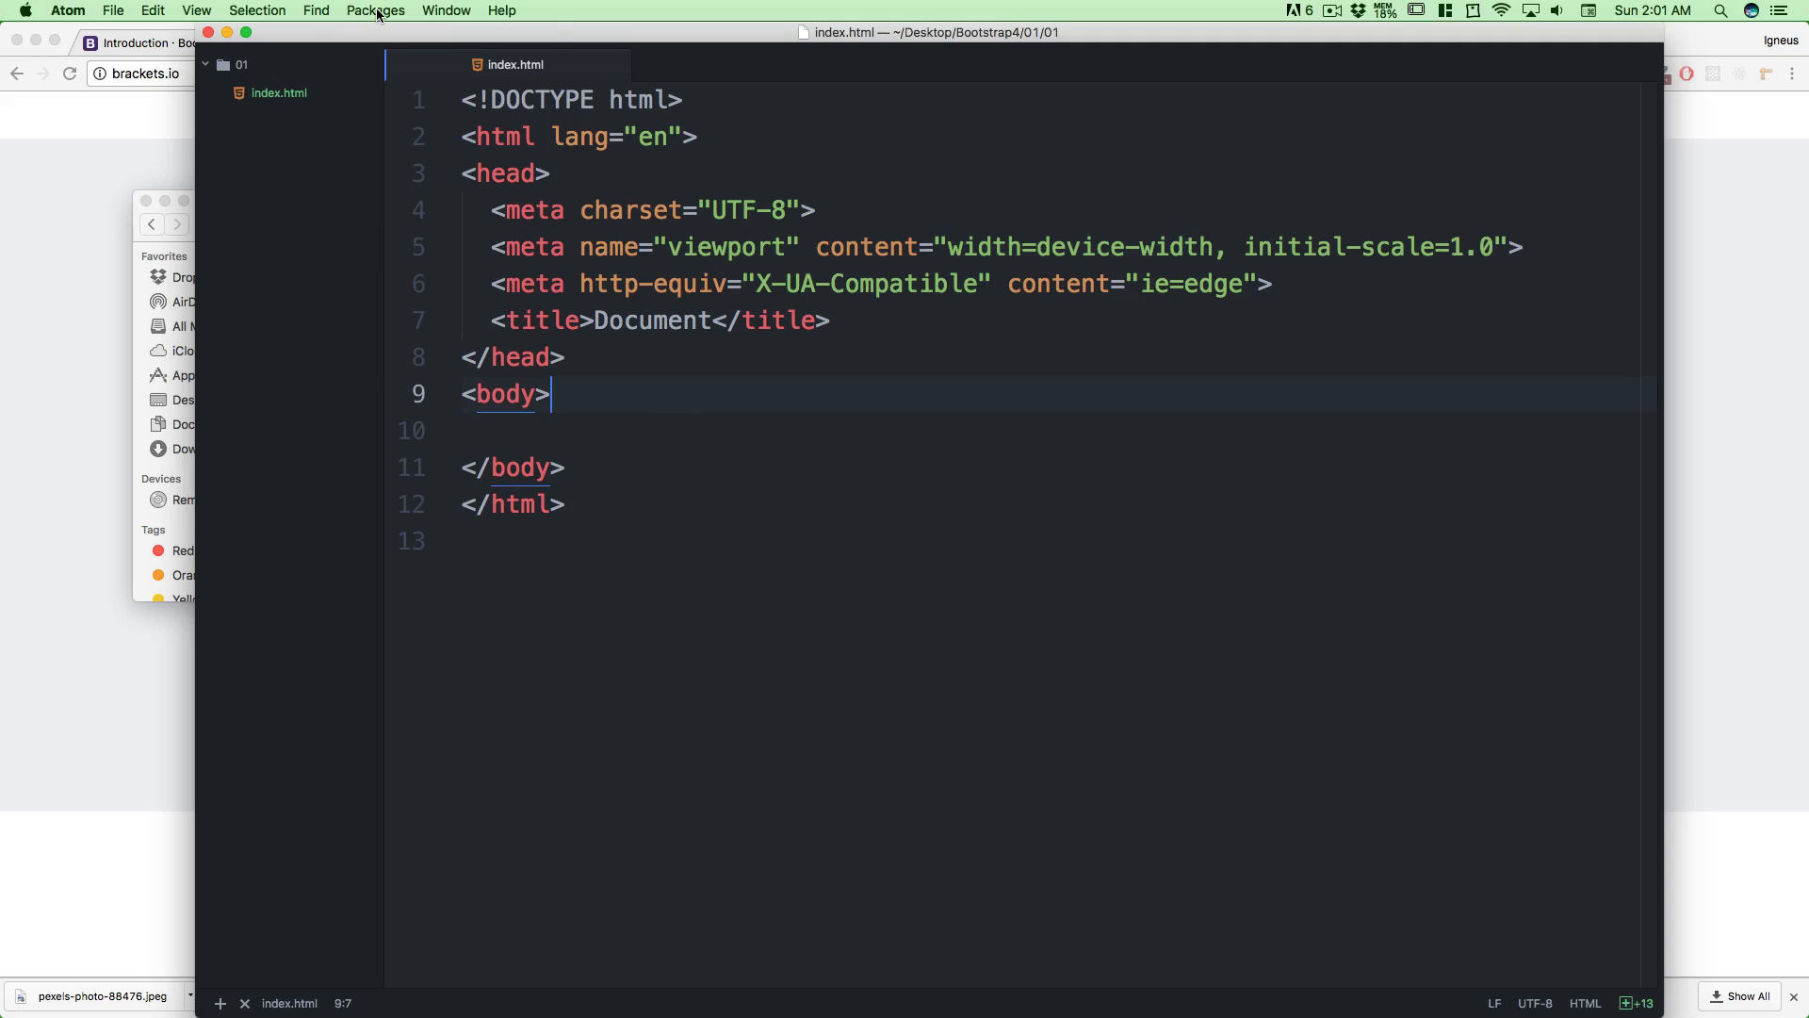
# Snap the Chrome window to the left half and the Atom editor to the right half
pyautogui.click(375, 11)
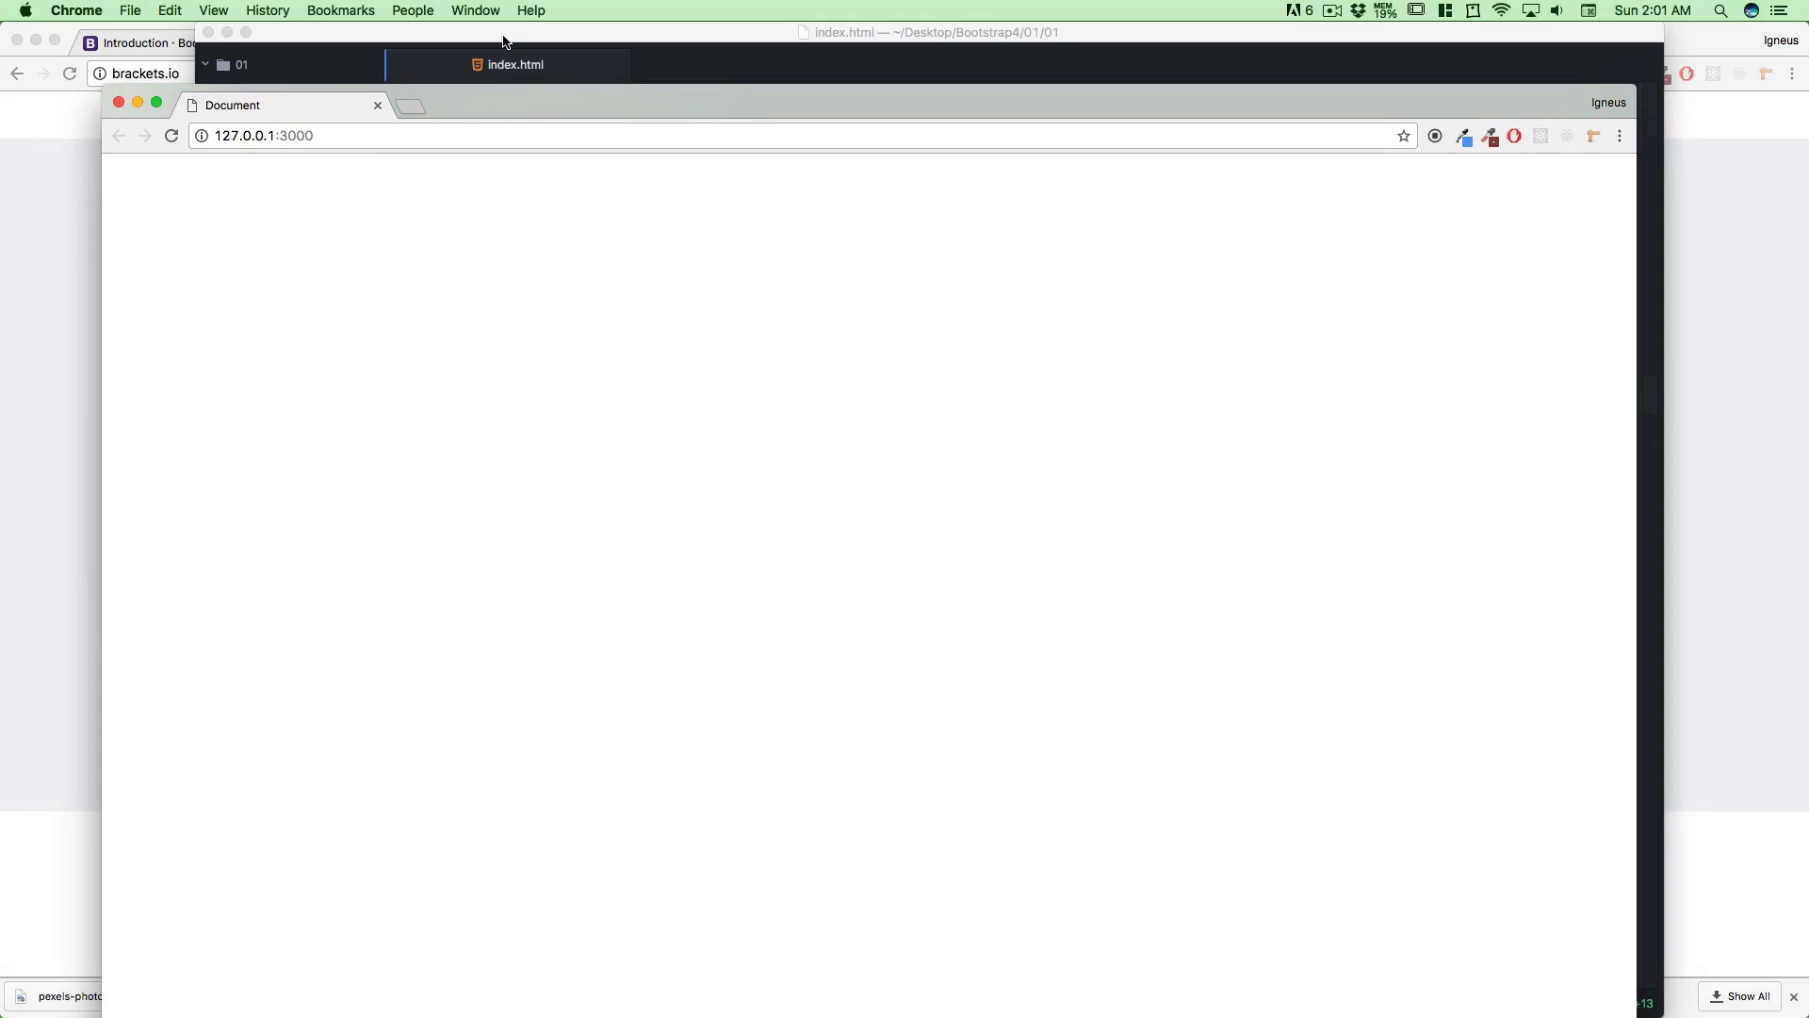
pyautogui.click(1445, 11)
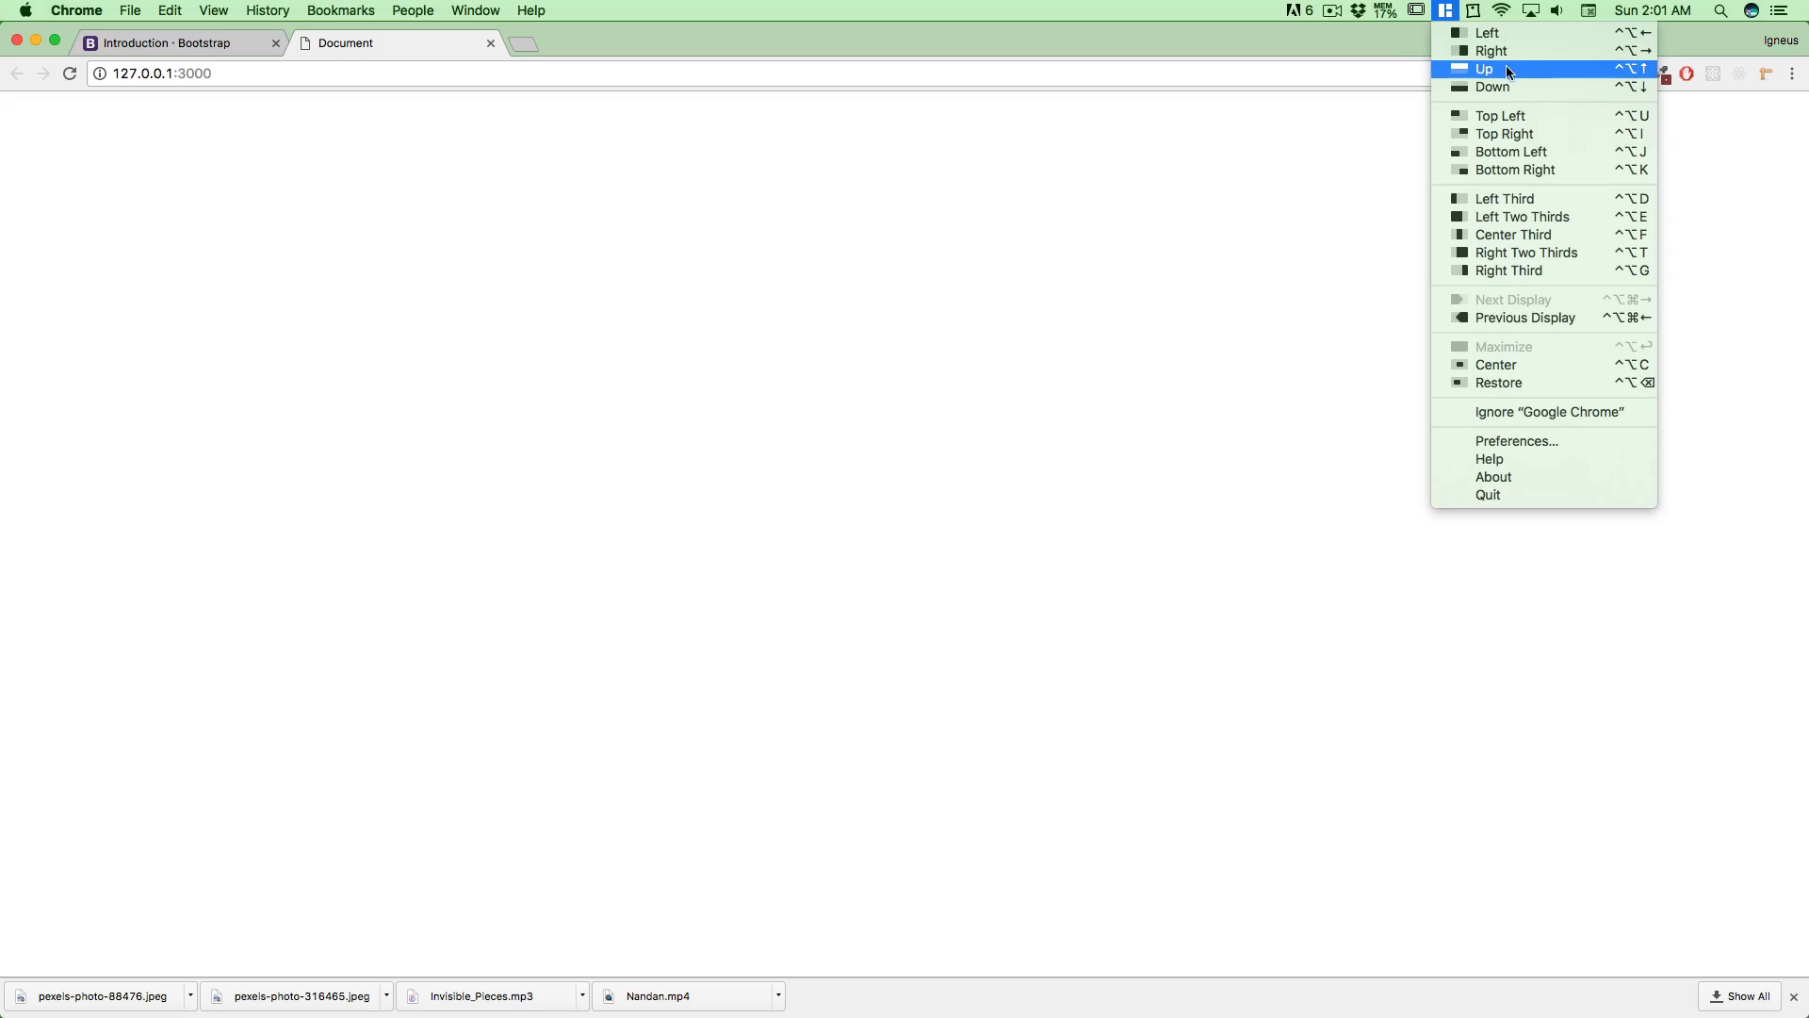
pyautogui.click(1487, 32)
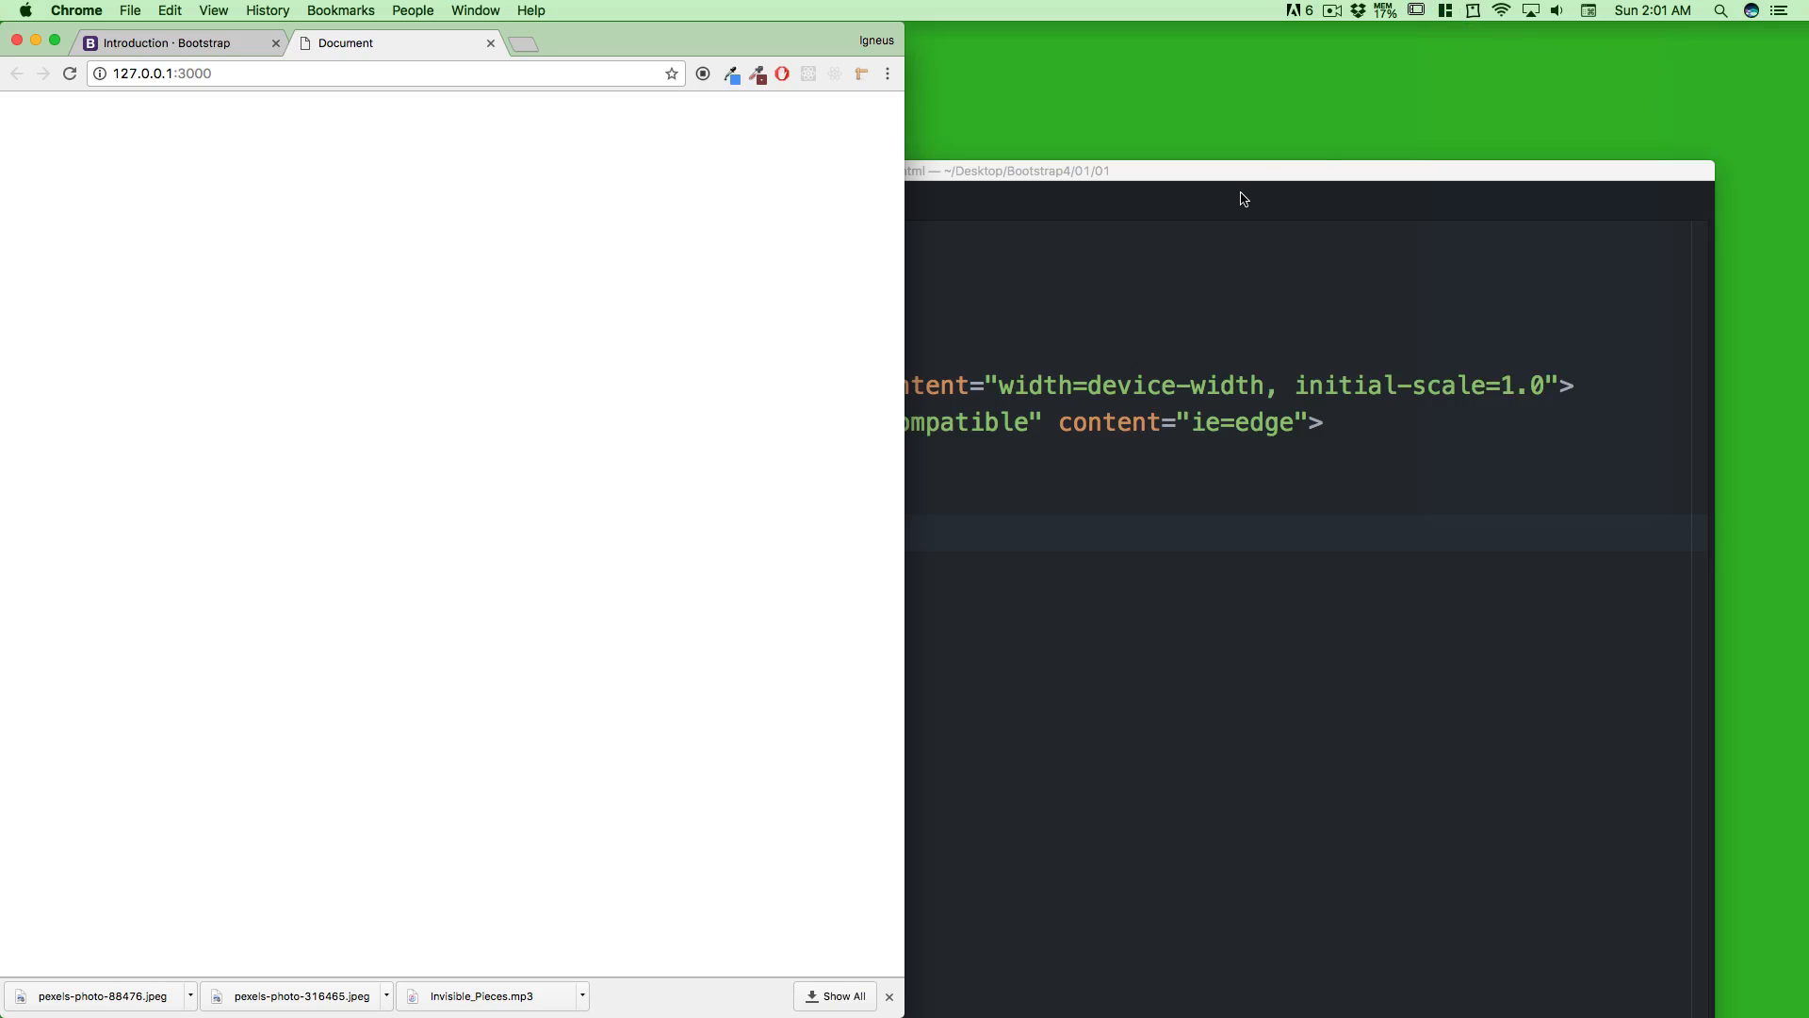
pyautogui.click(1445, 12)
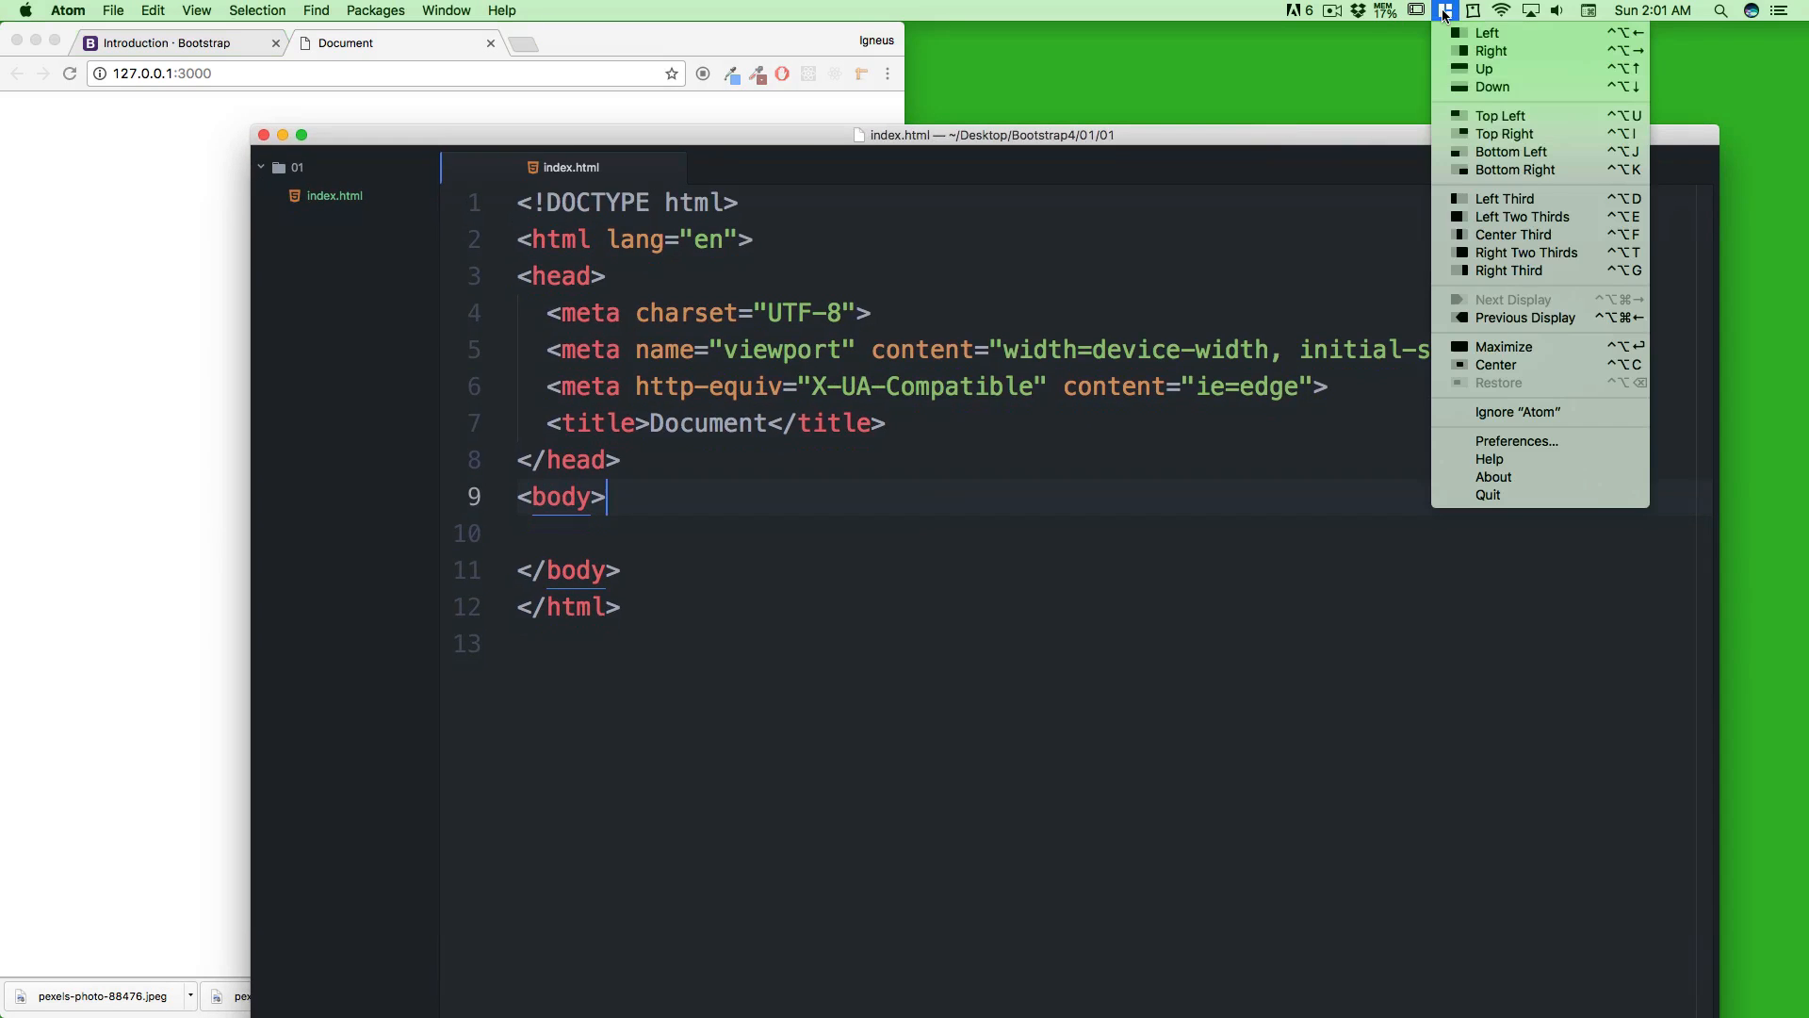
pyautogui.click(1489, 49)
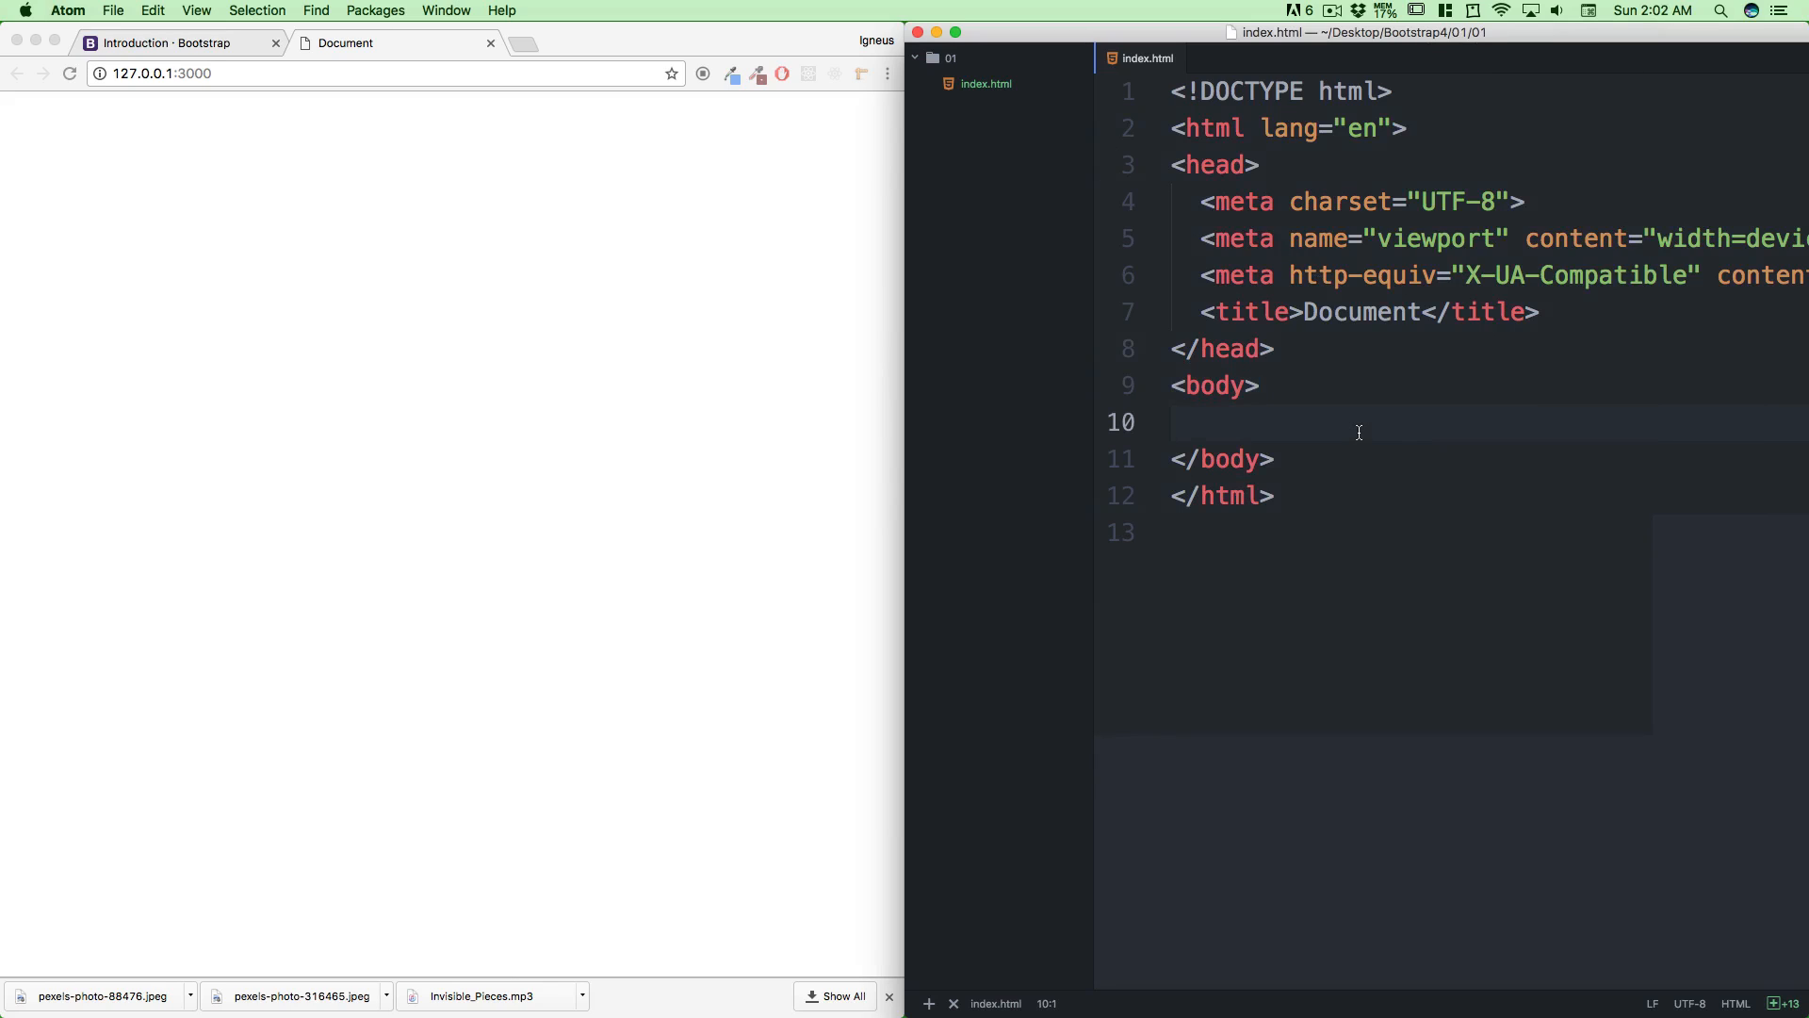
# Expand h1>lorem5 on the empty body line into an h1 reading Lorem ipsum dolor sit amet
pyautogui.click(1174, 420)
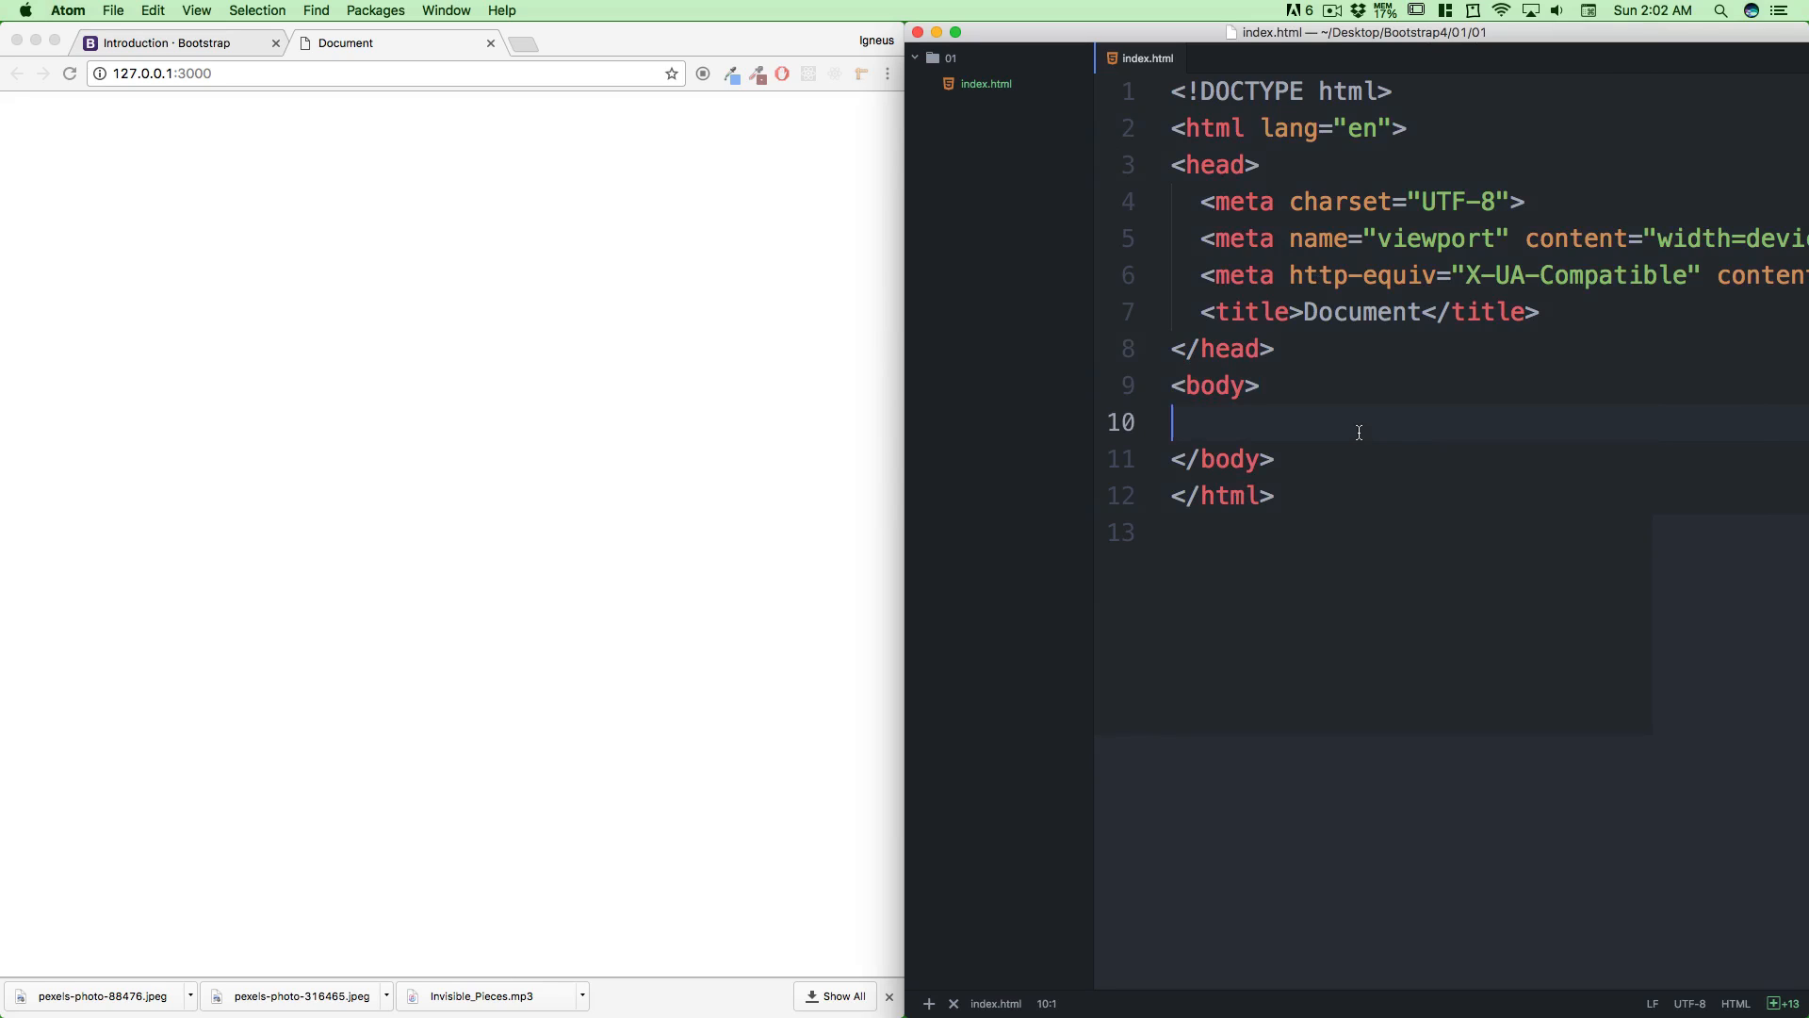
pyautogui.moveTo(1089, 460)
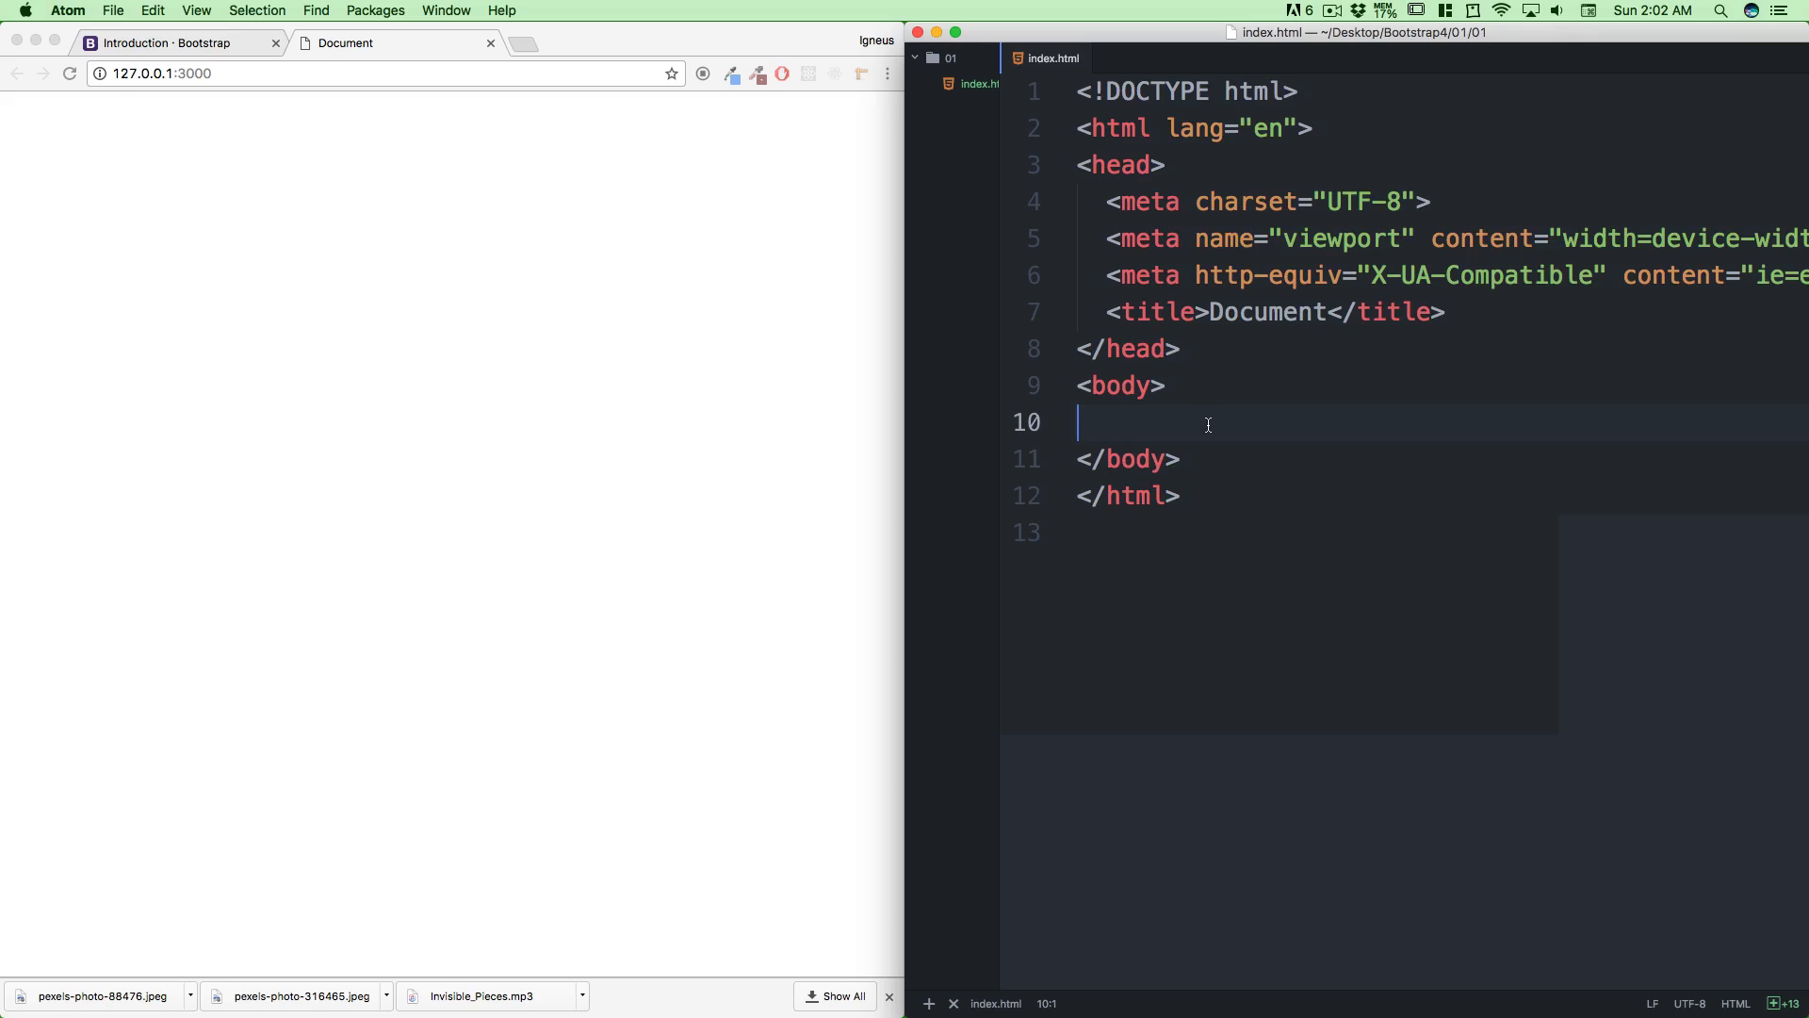
pyautogui.write('h')
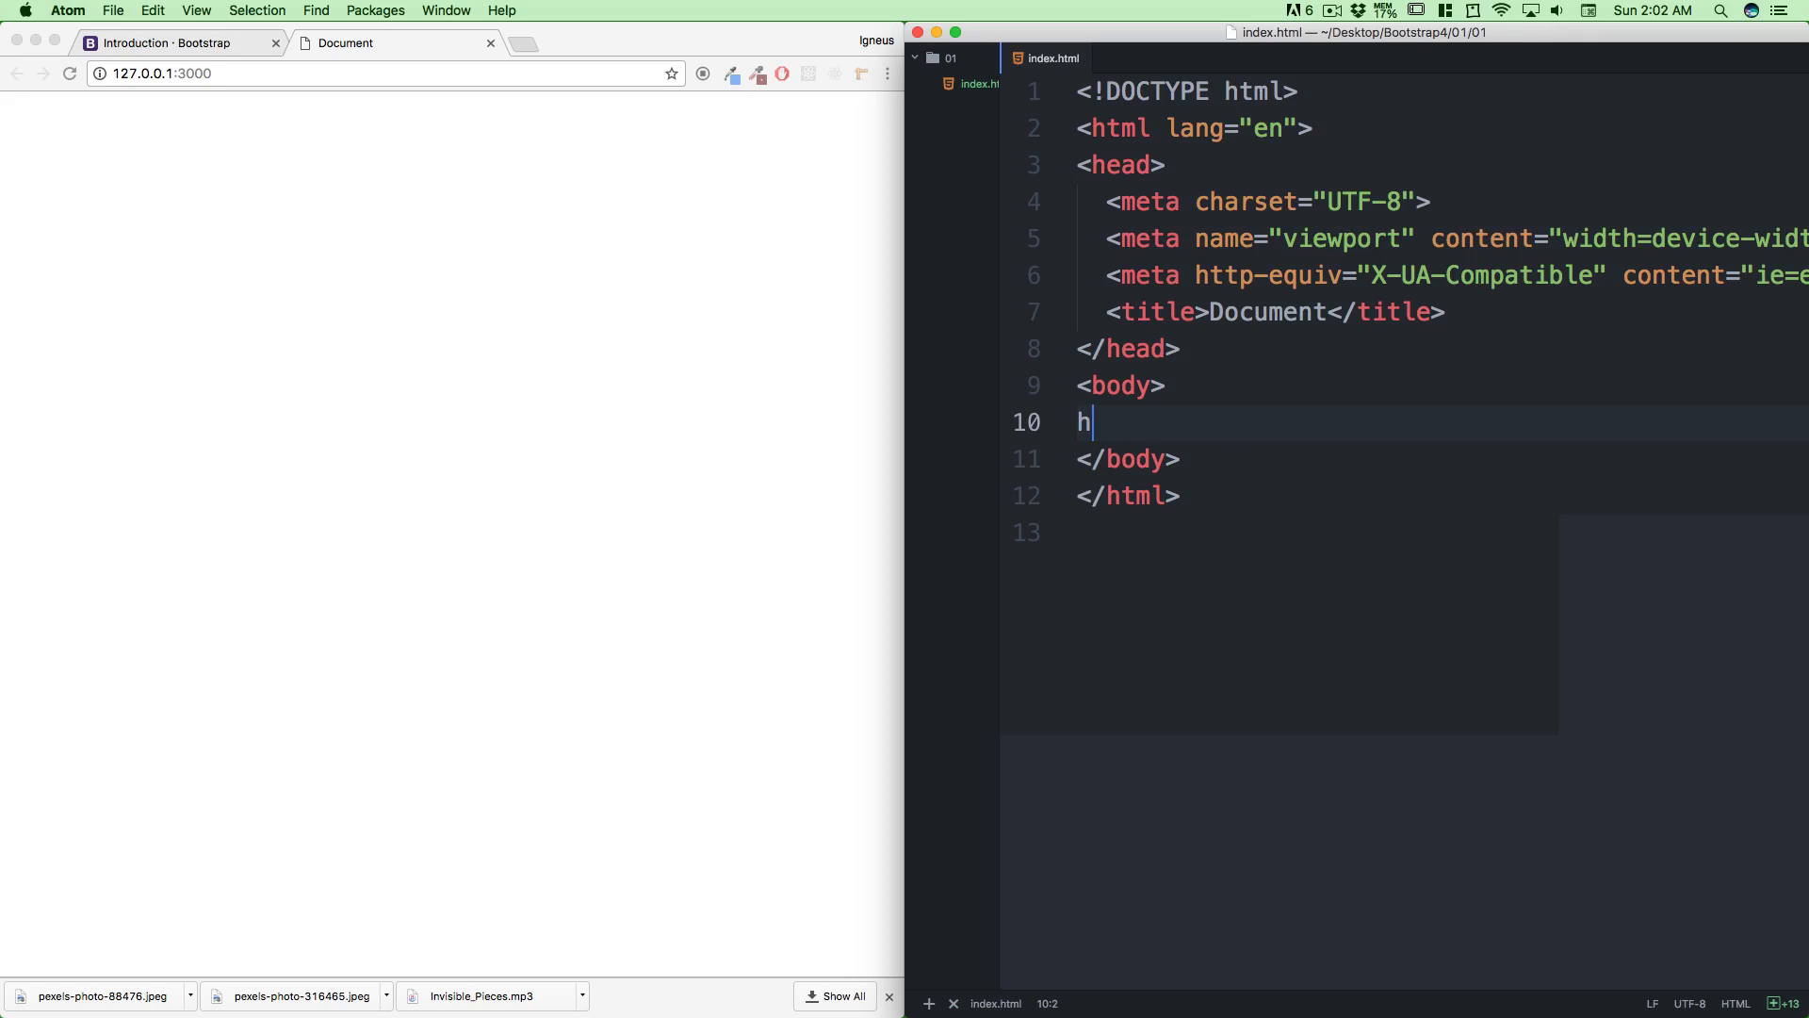
pyautogui.write('1>')
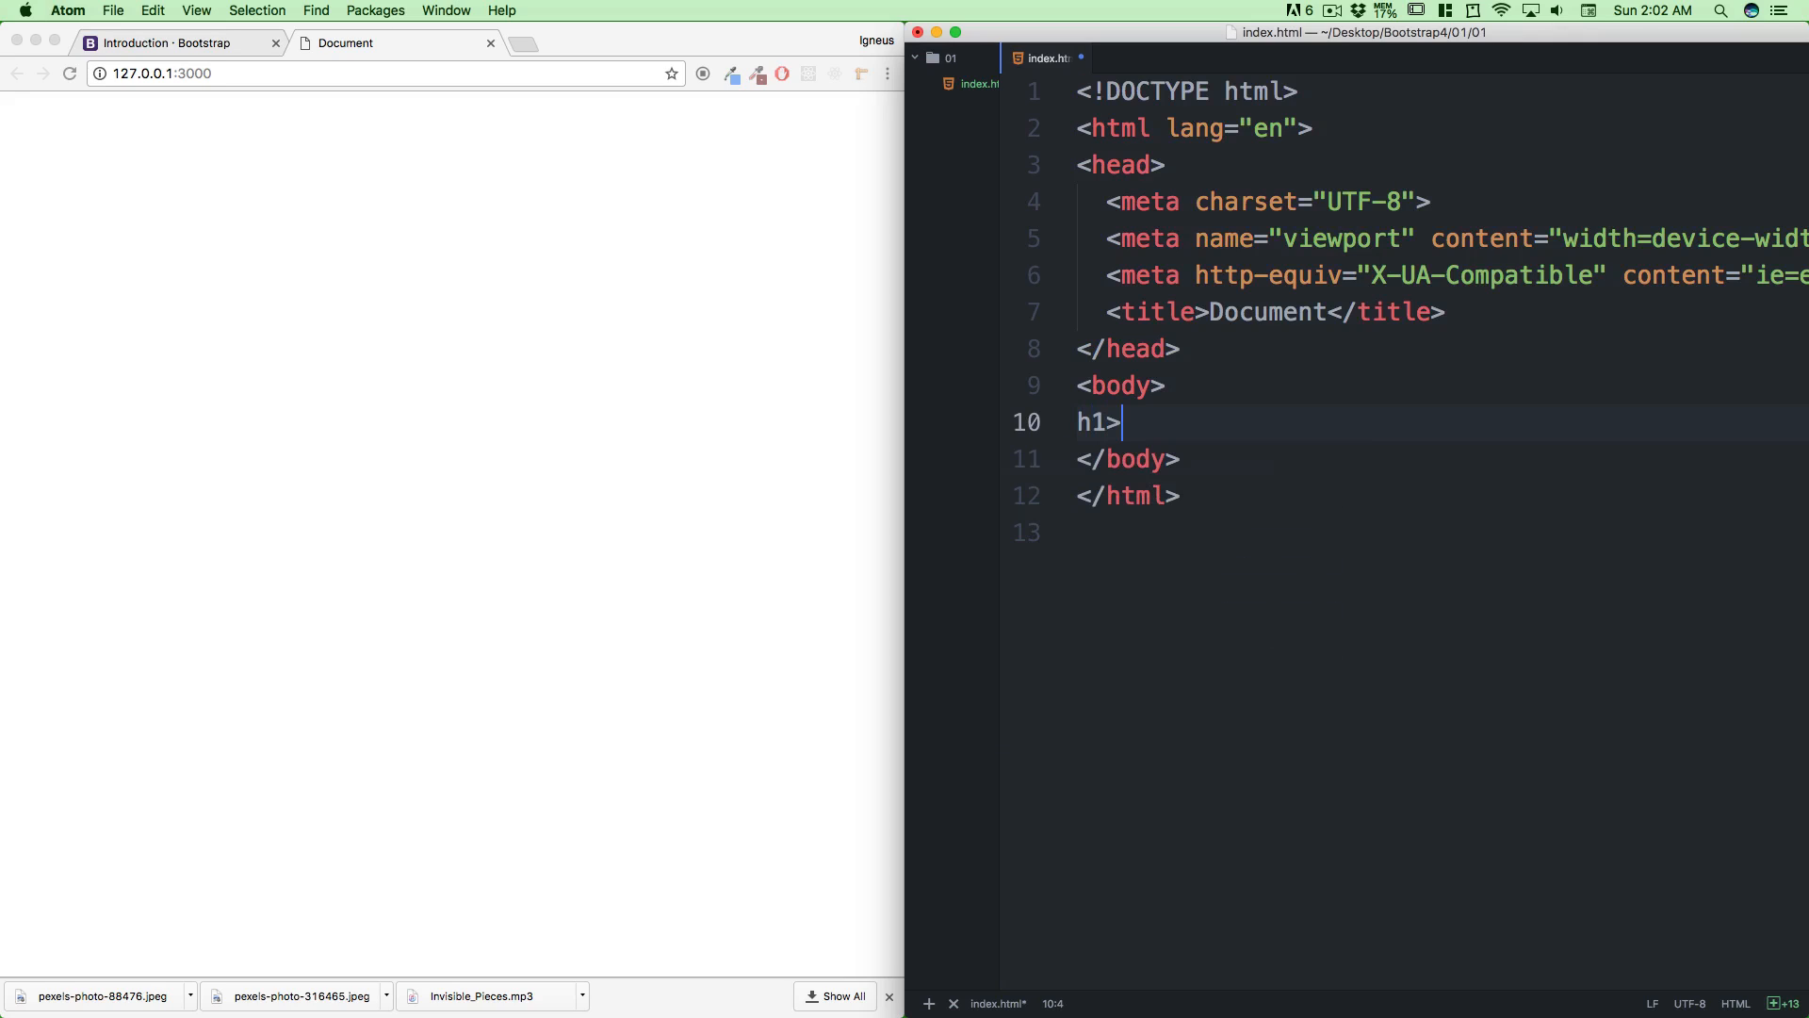
pyautogui.write('lore')
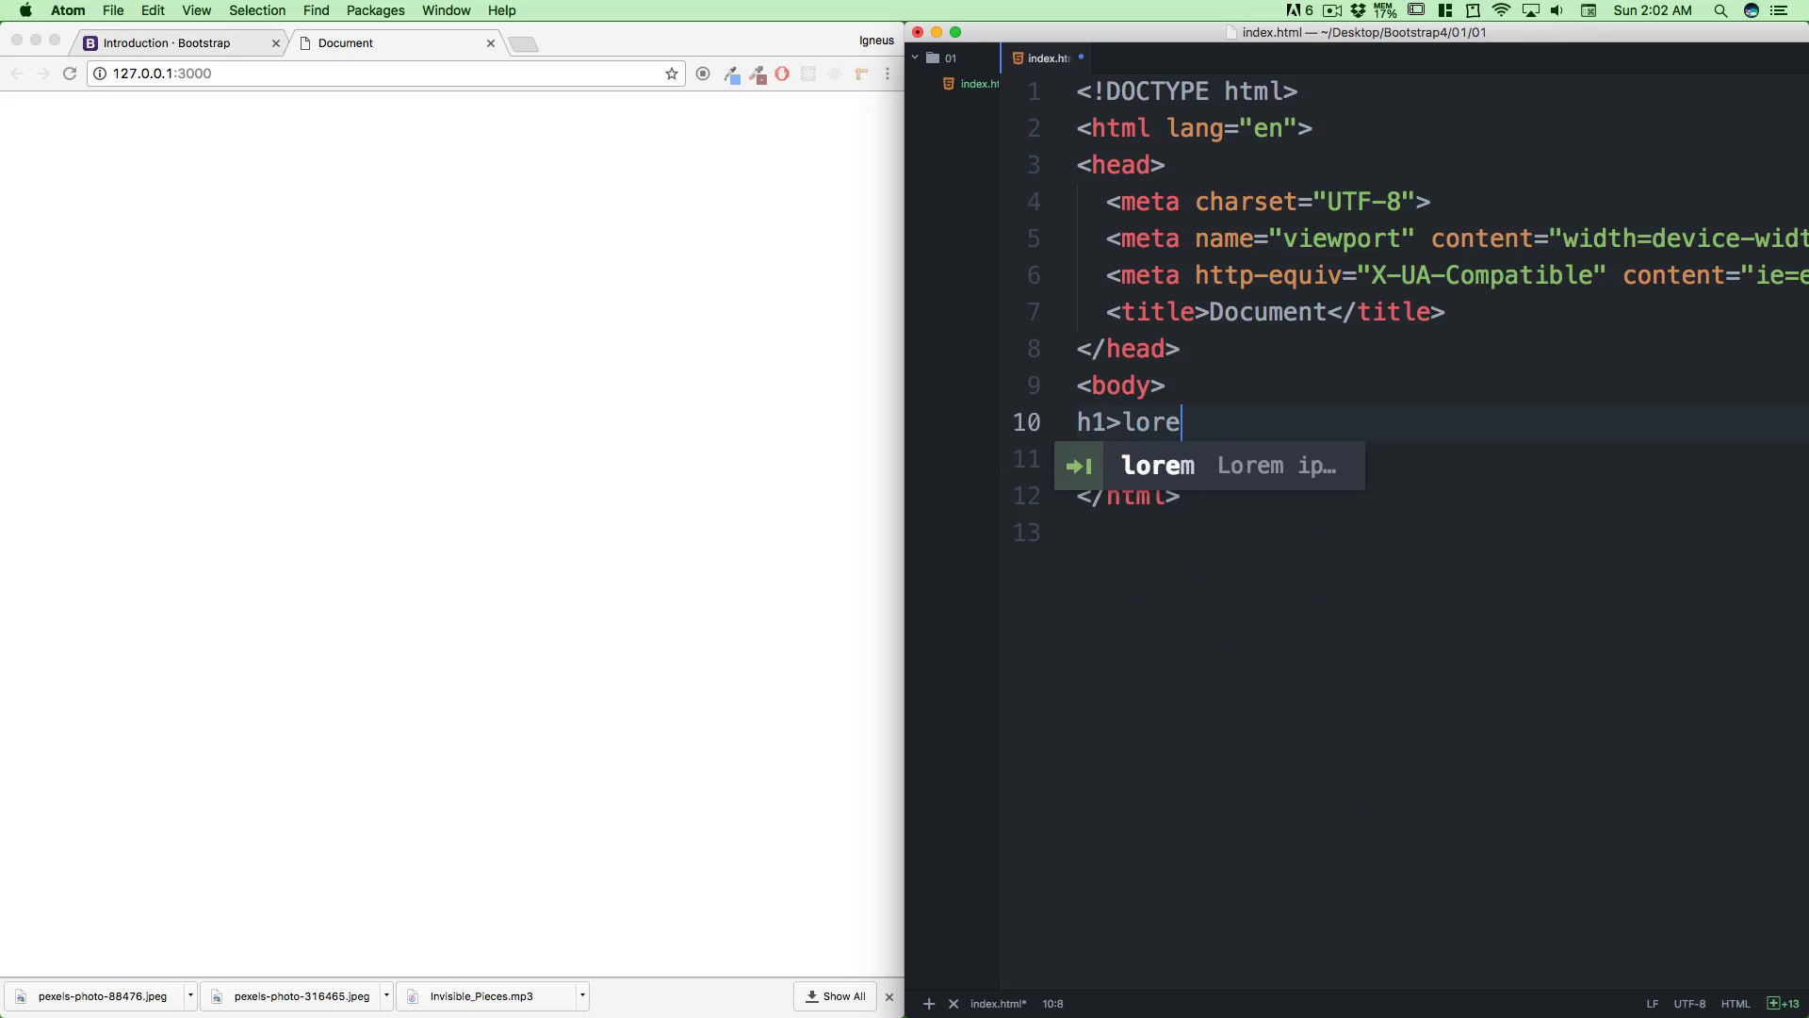
pyautogui.write('m')
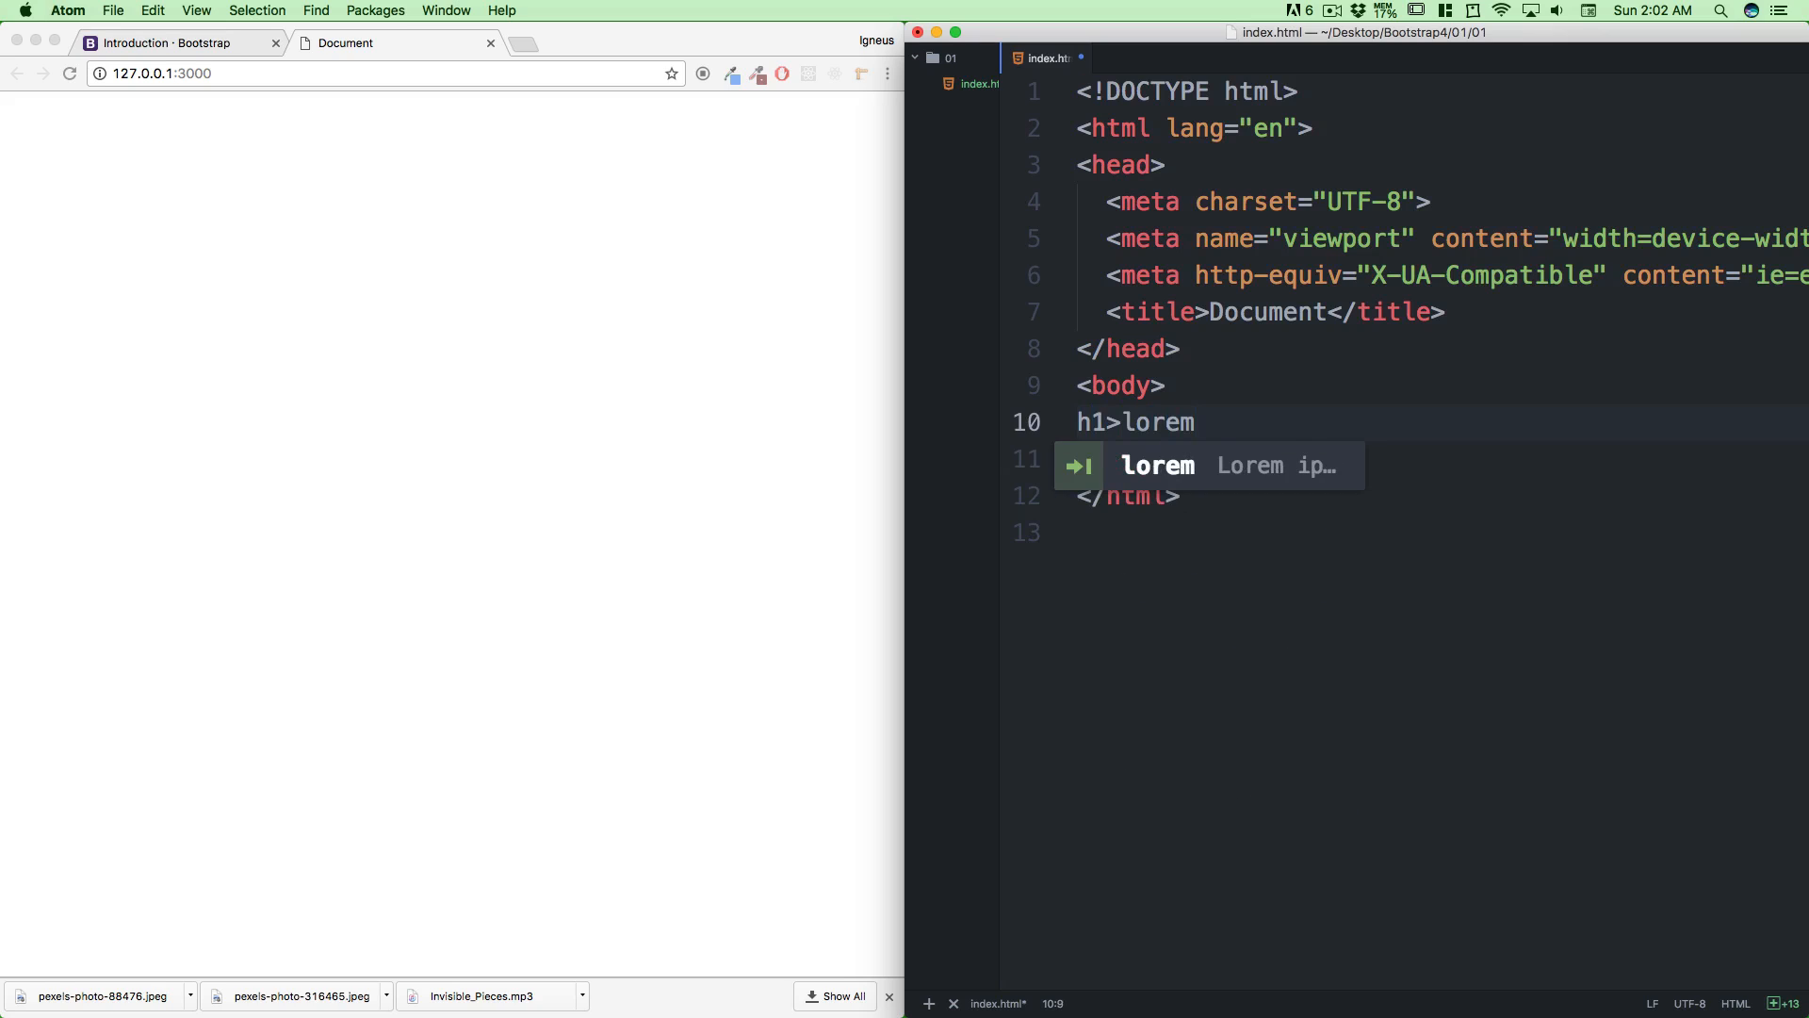
pyautogui.write('5')
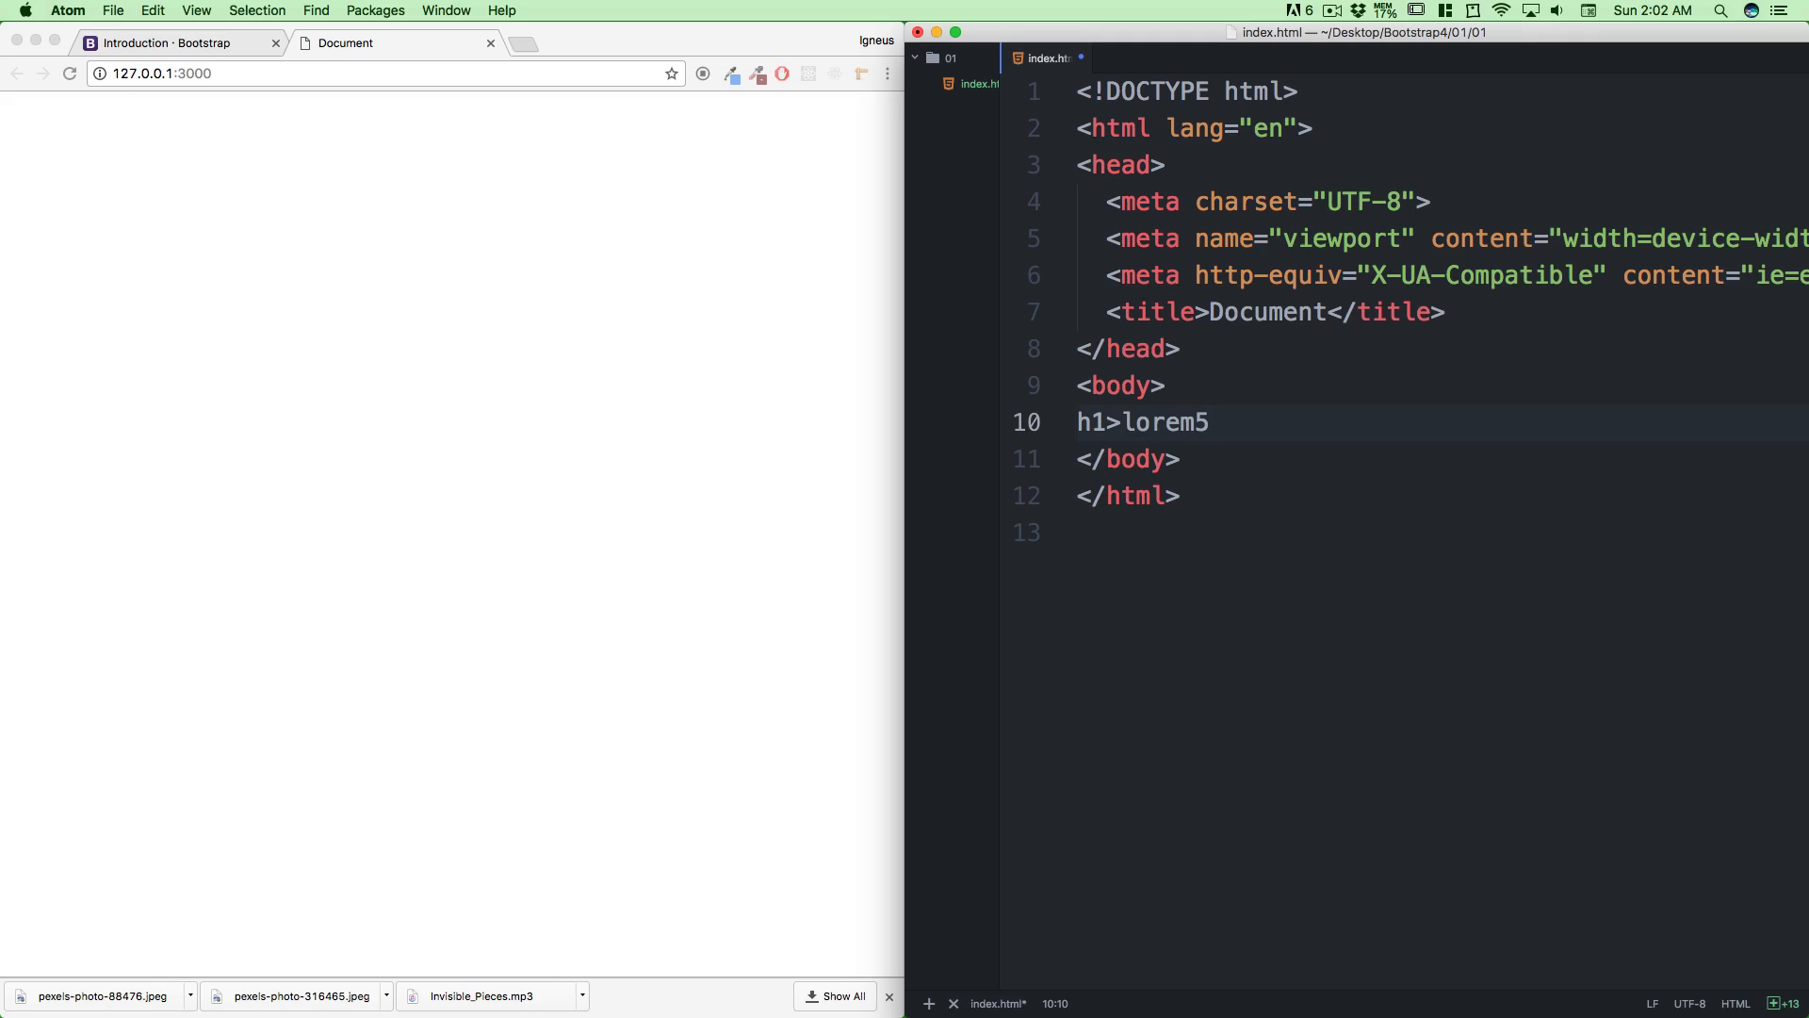
pyautogui.press('Tab')
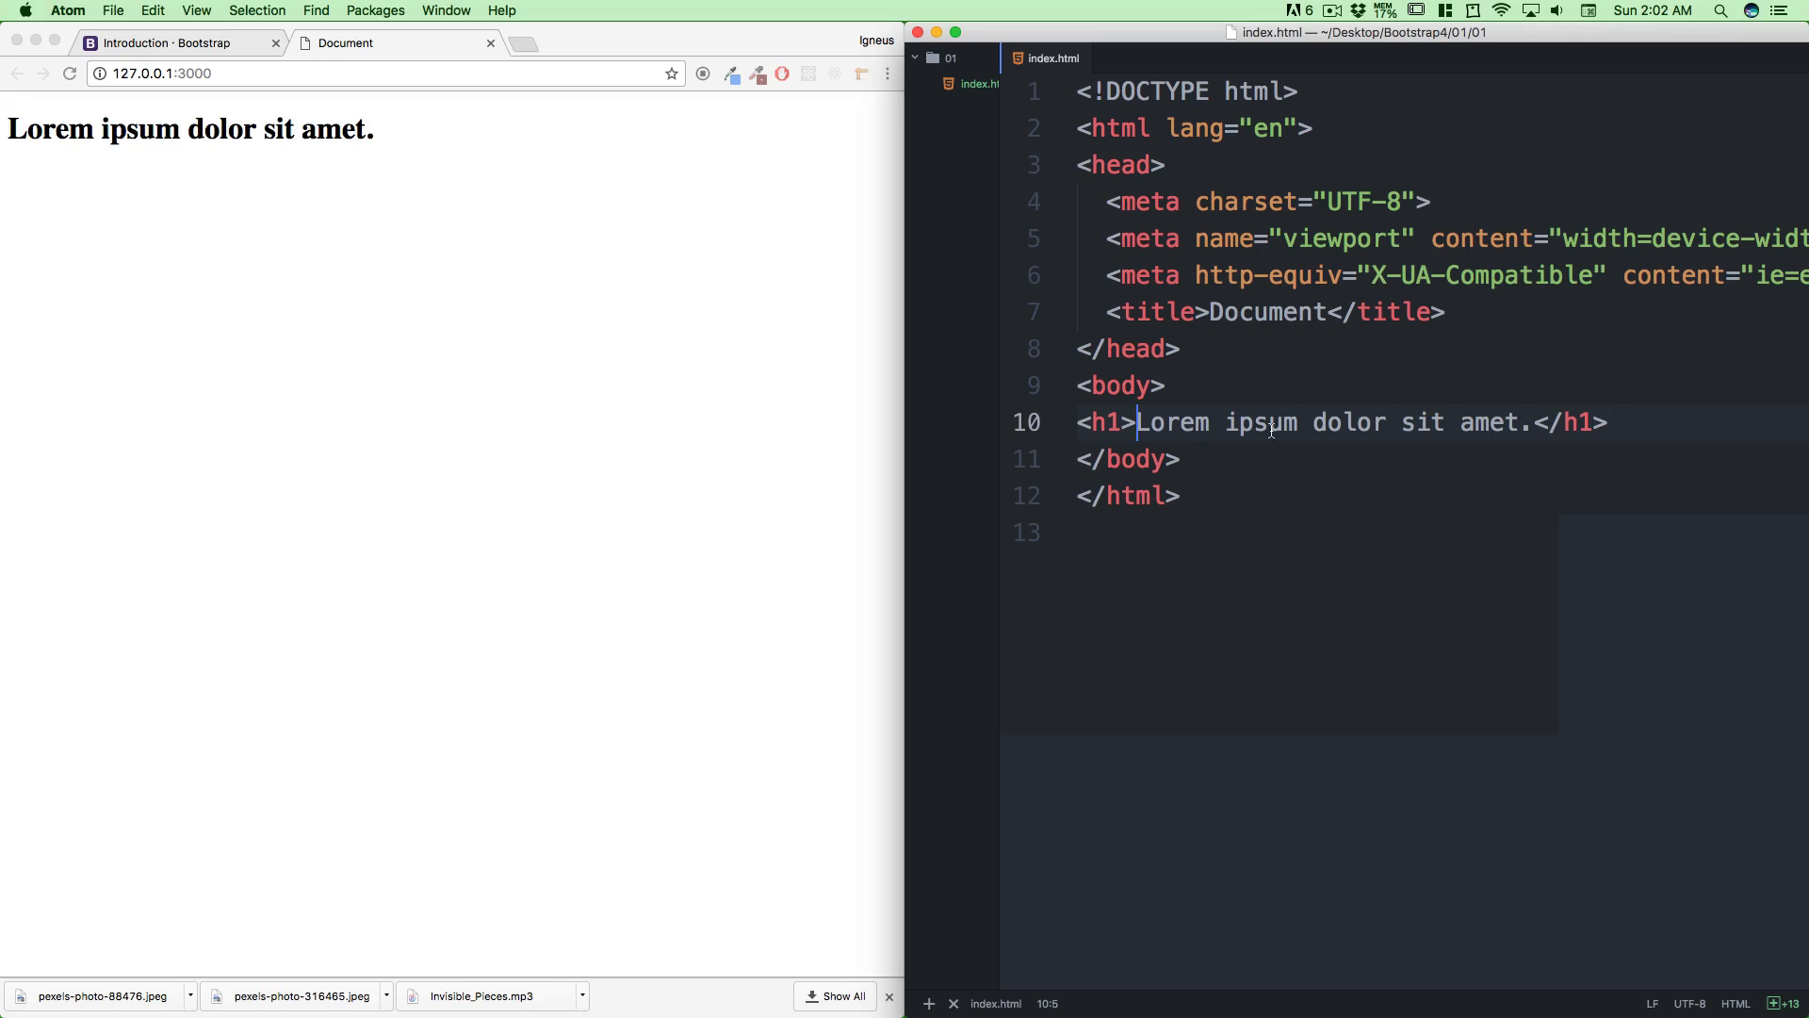
pyautogui.moveTo(359, 172)
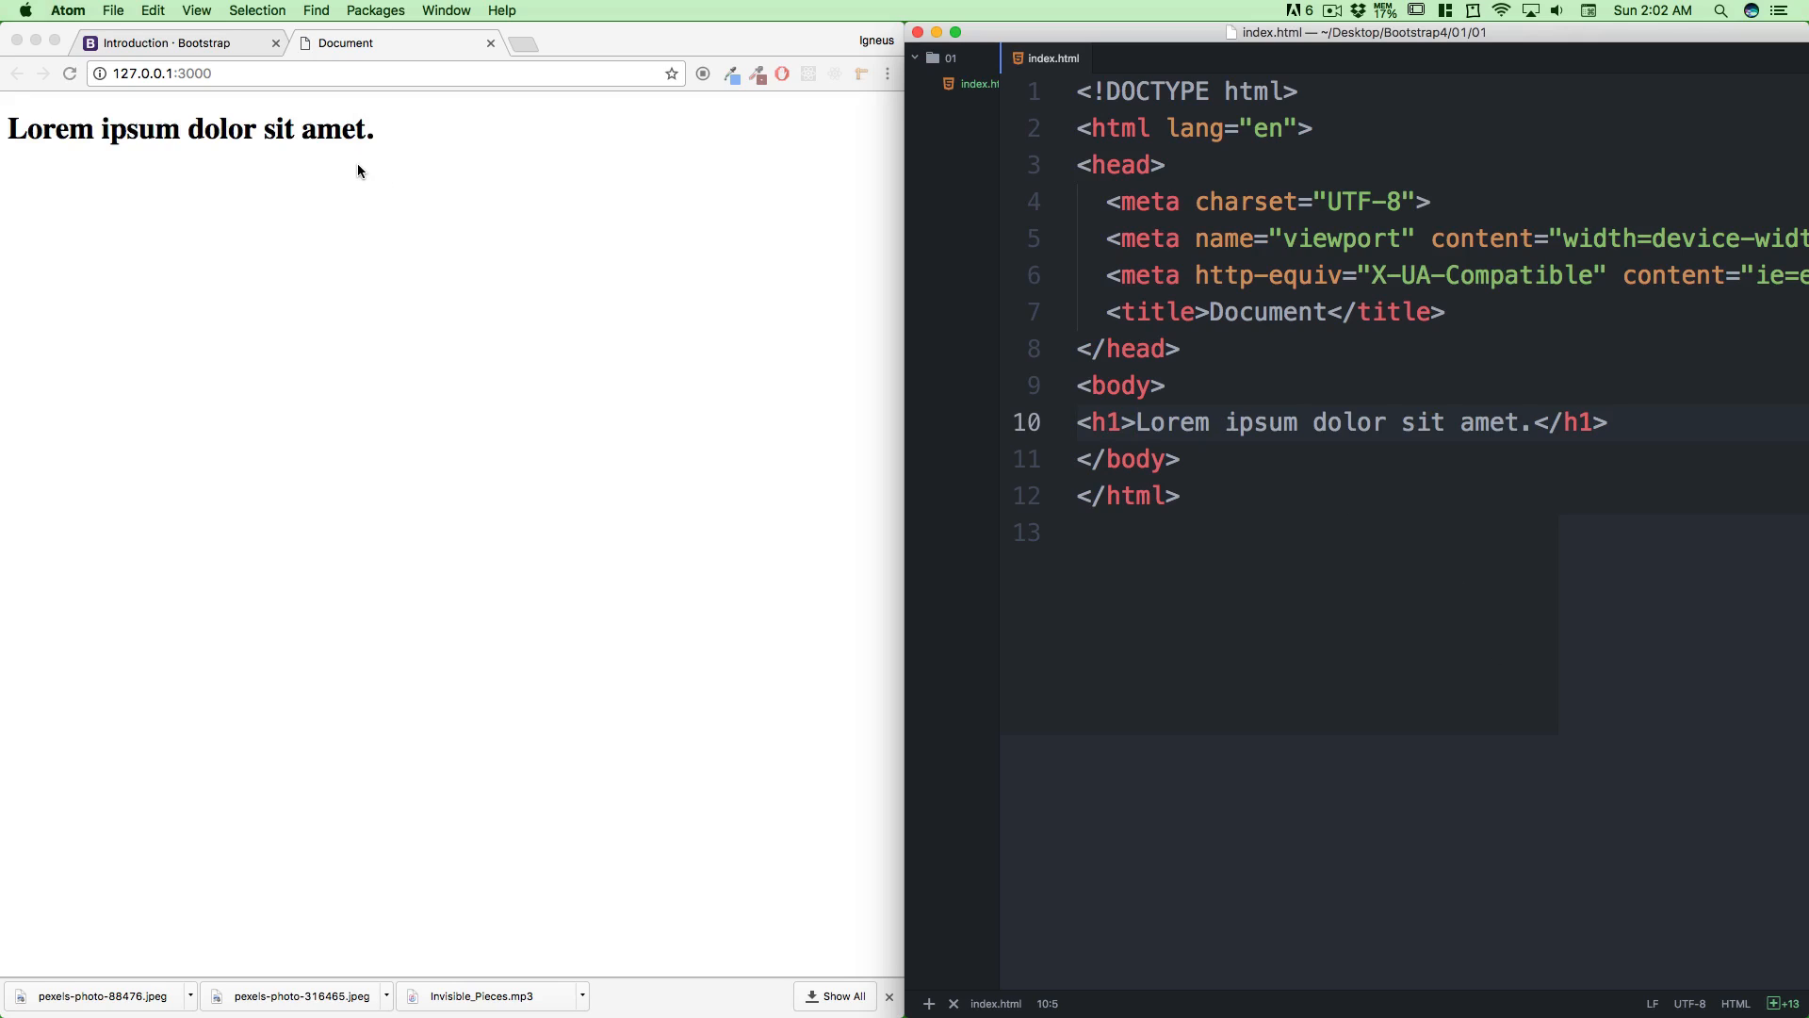
pyautogui.click(1135, 420)
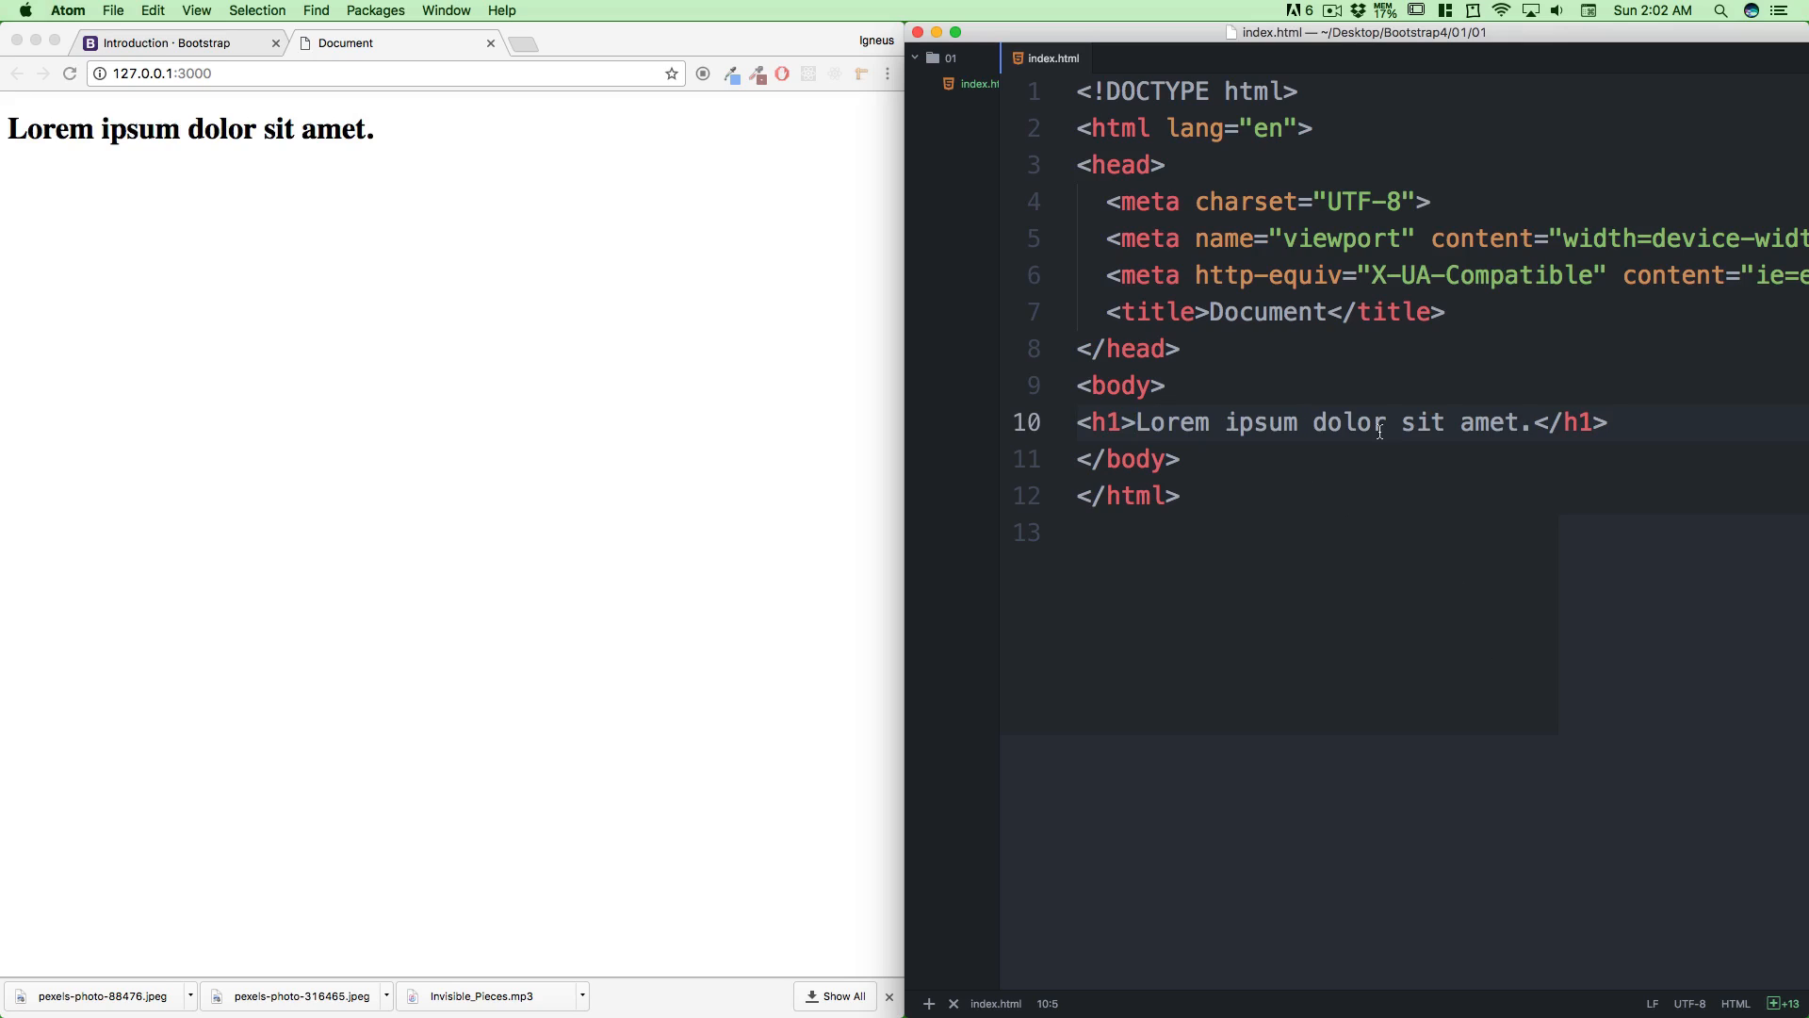
pyautogui.click(1138, 422)
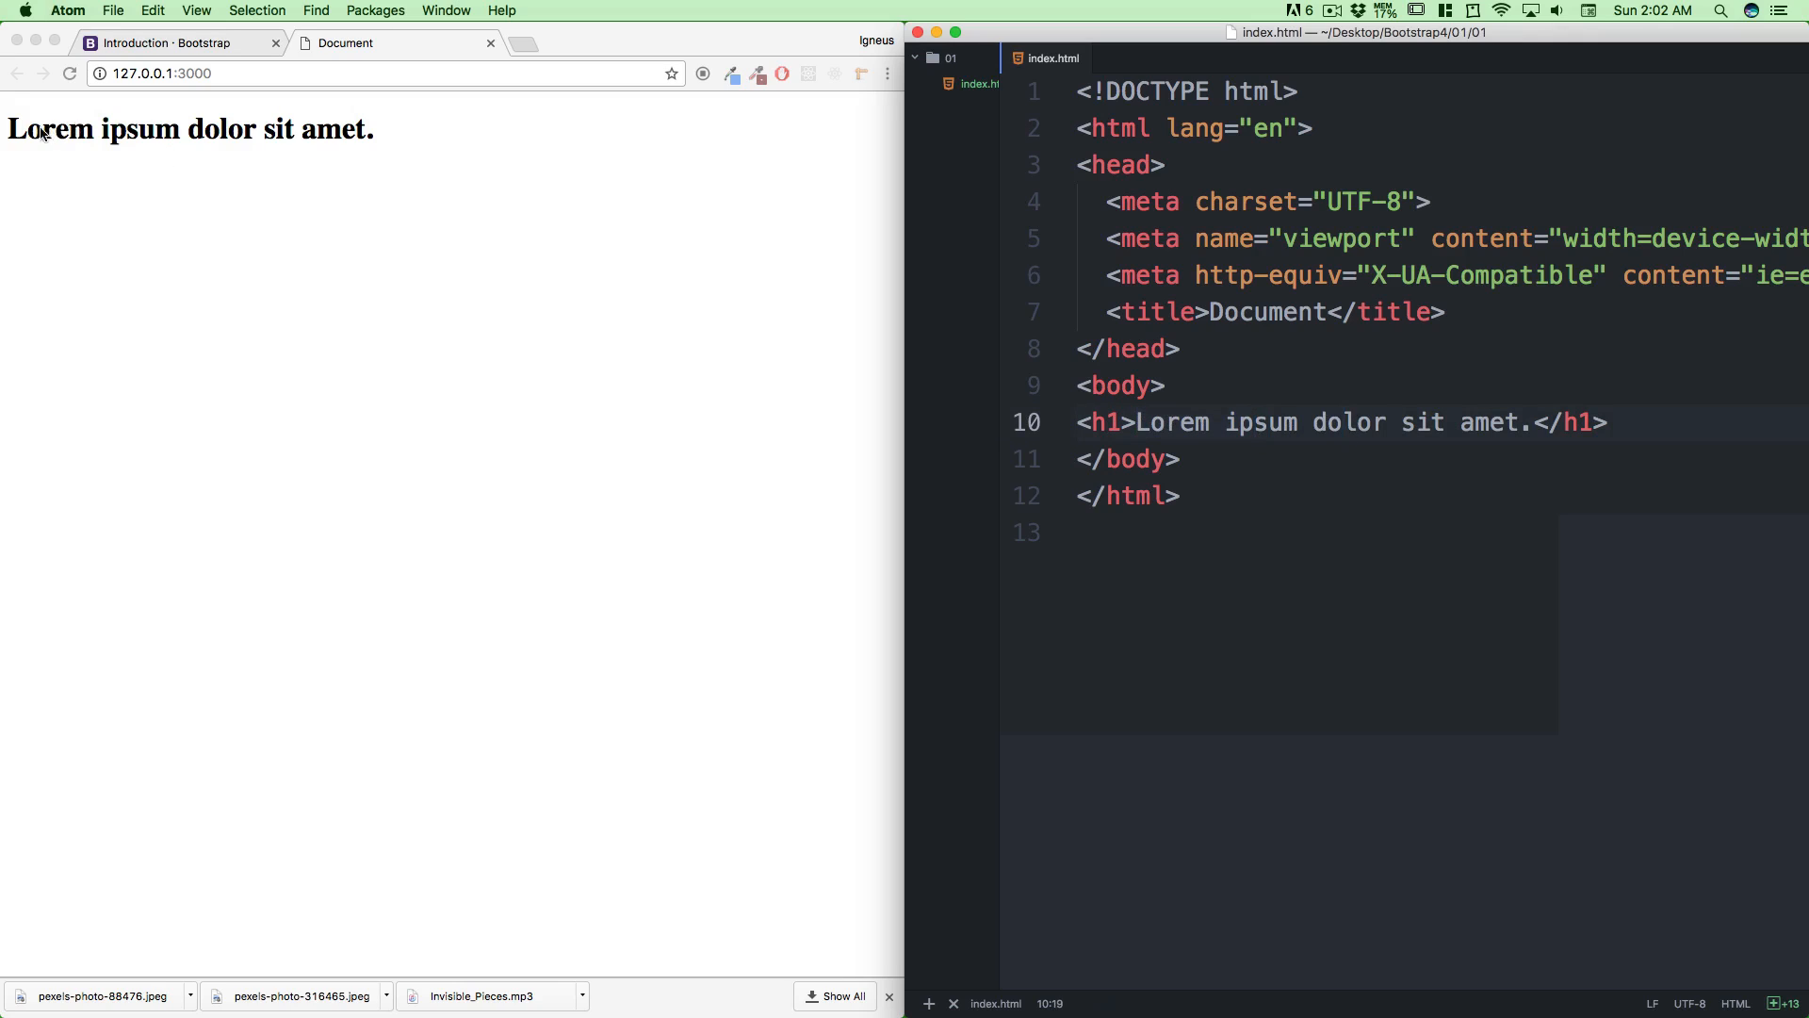
# Check the Lorem ipsum heading on the local page, then switch to the Bootstrap introduction tab
pyautogui.tripleClick(185, 128)
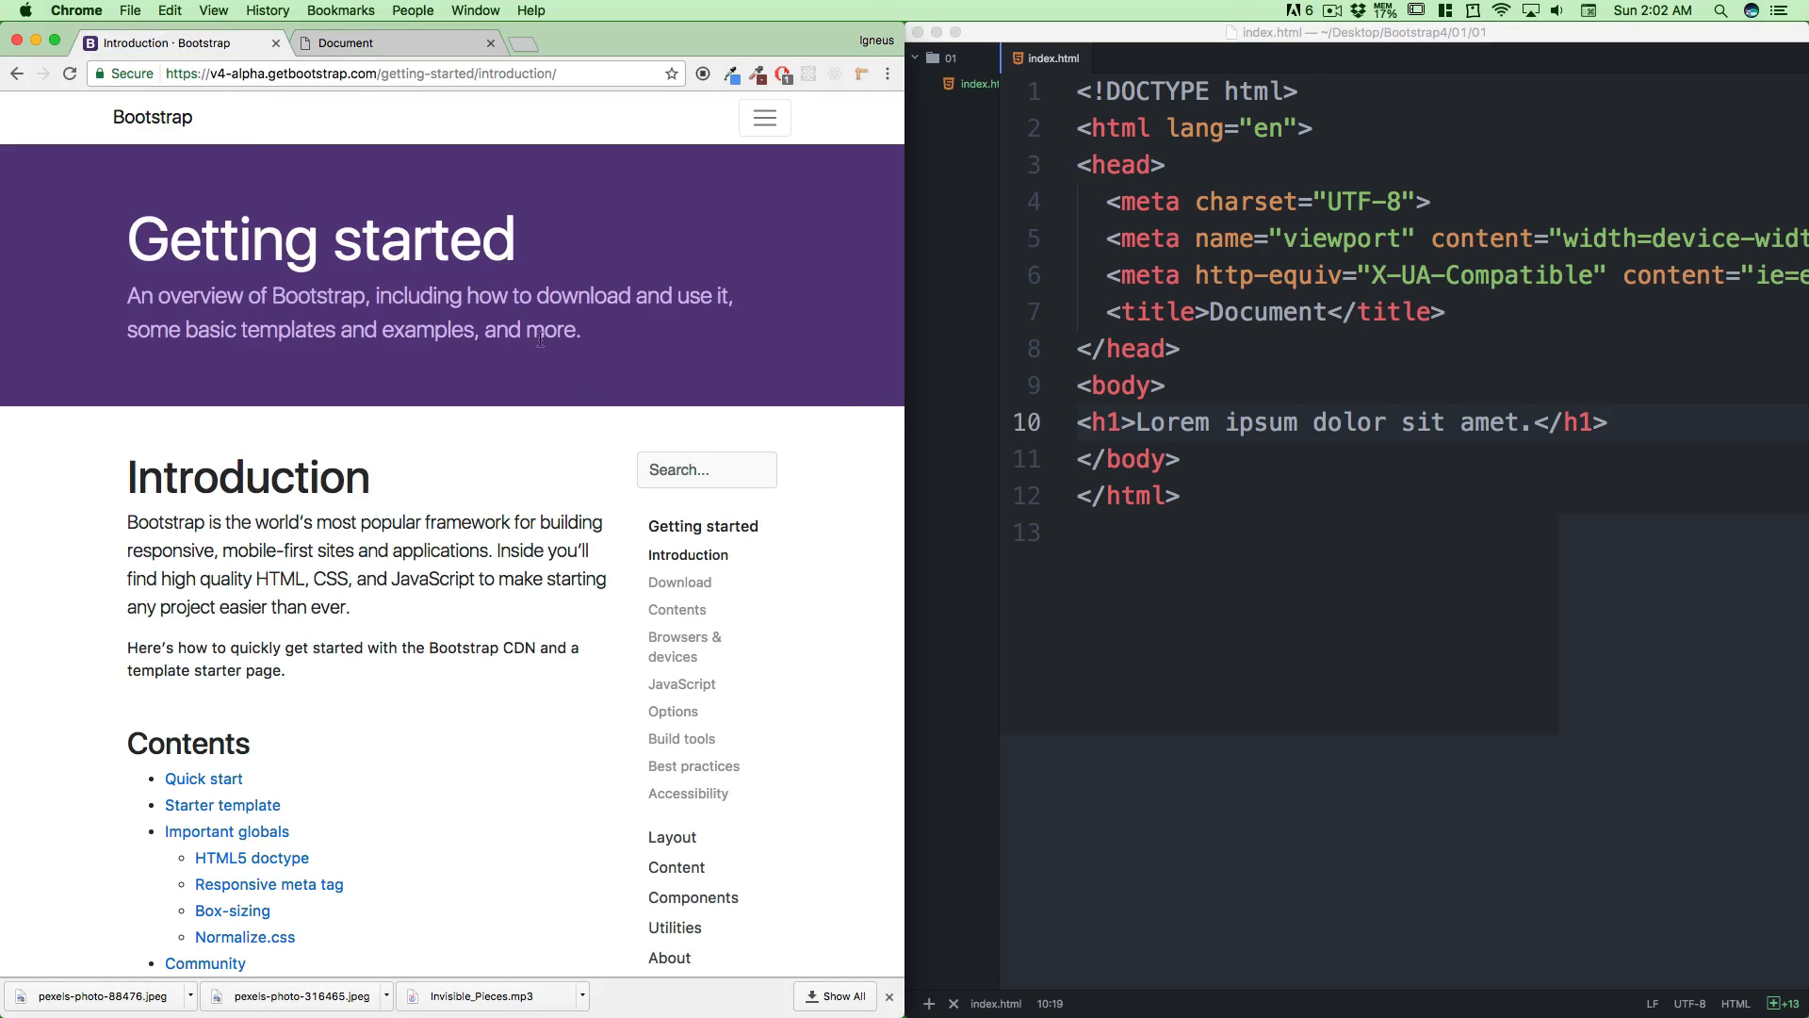
pyautogui.scroll(-3)
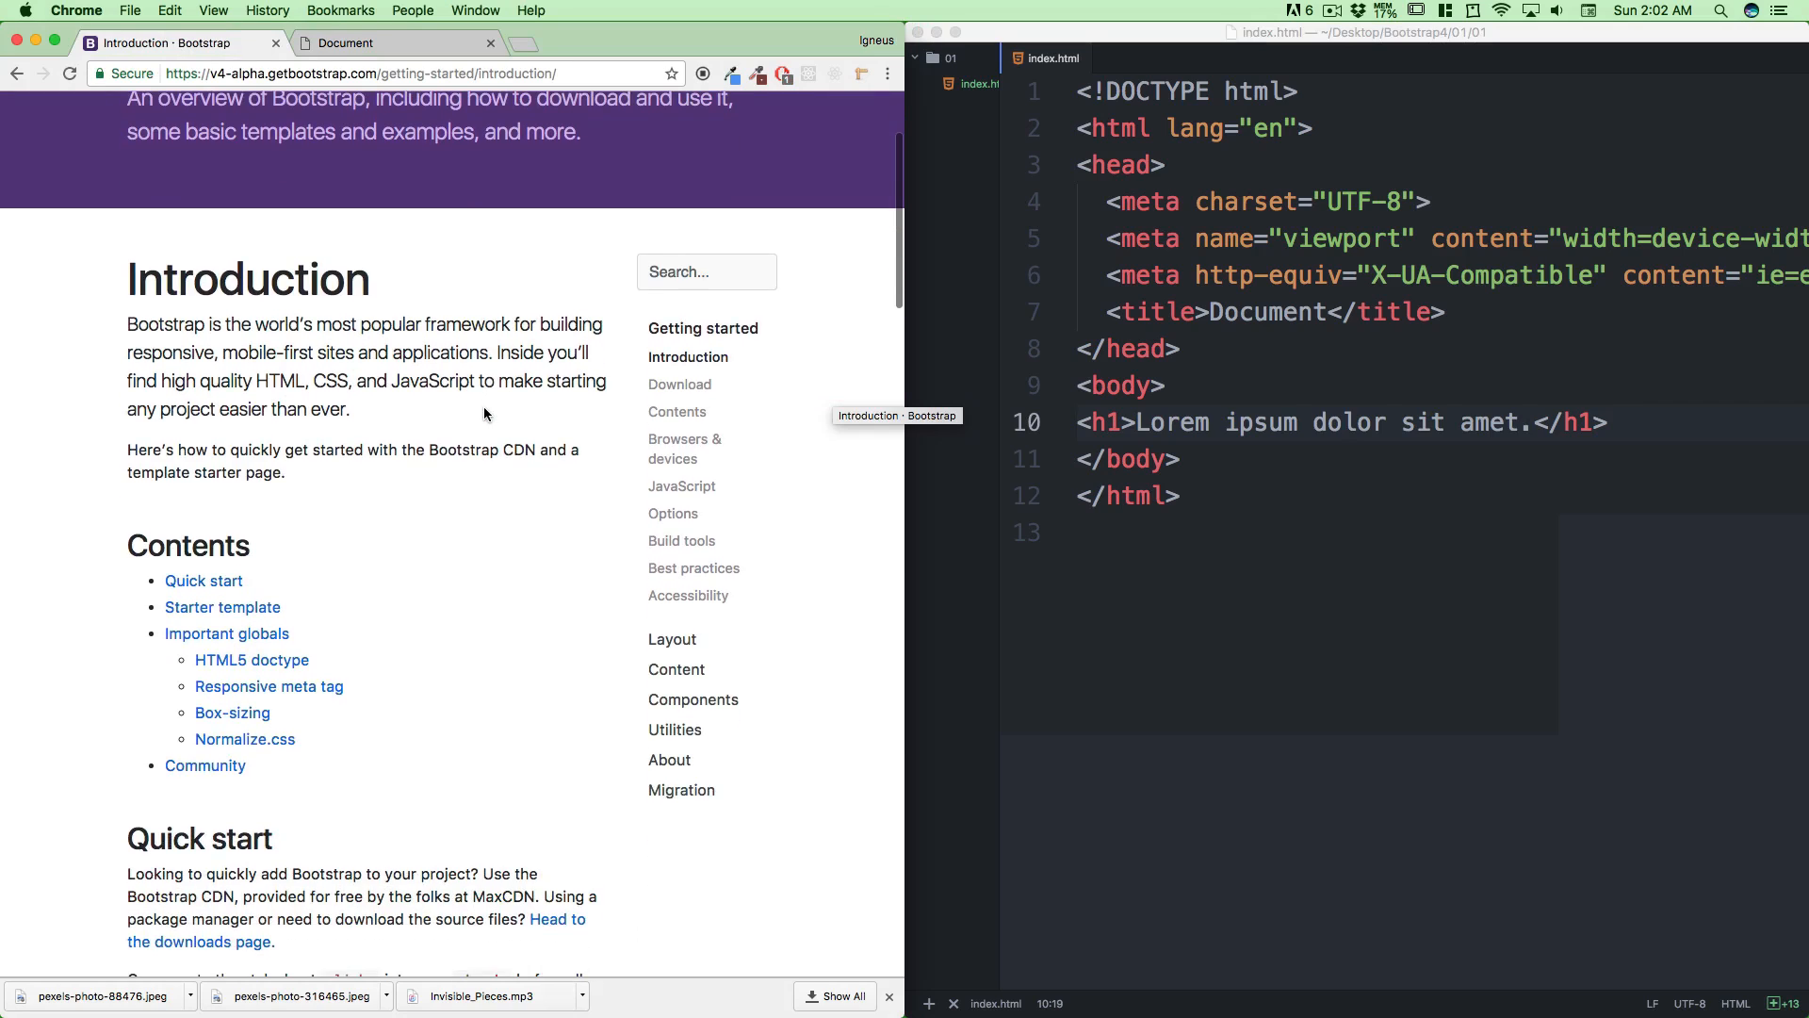
pyautogui.scroll(-3)
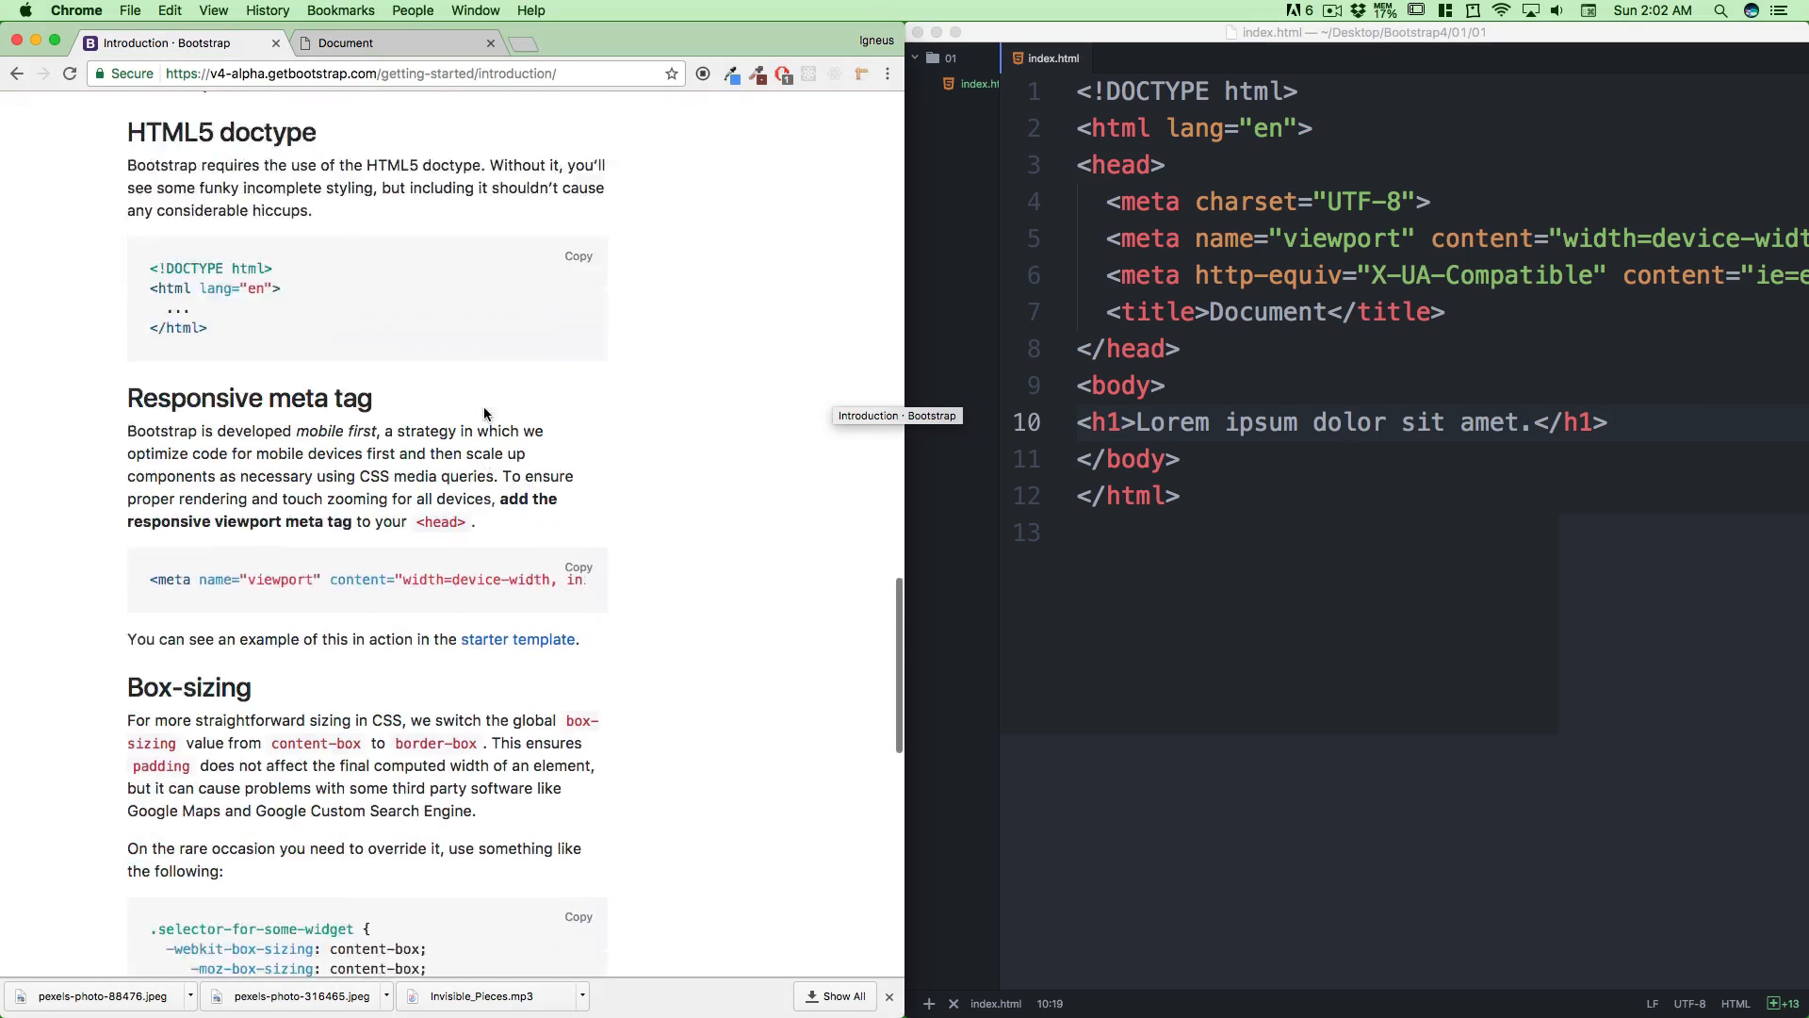
pyautogui.scroll(-3)
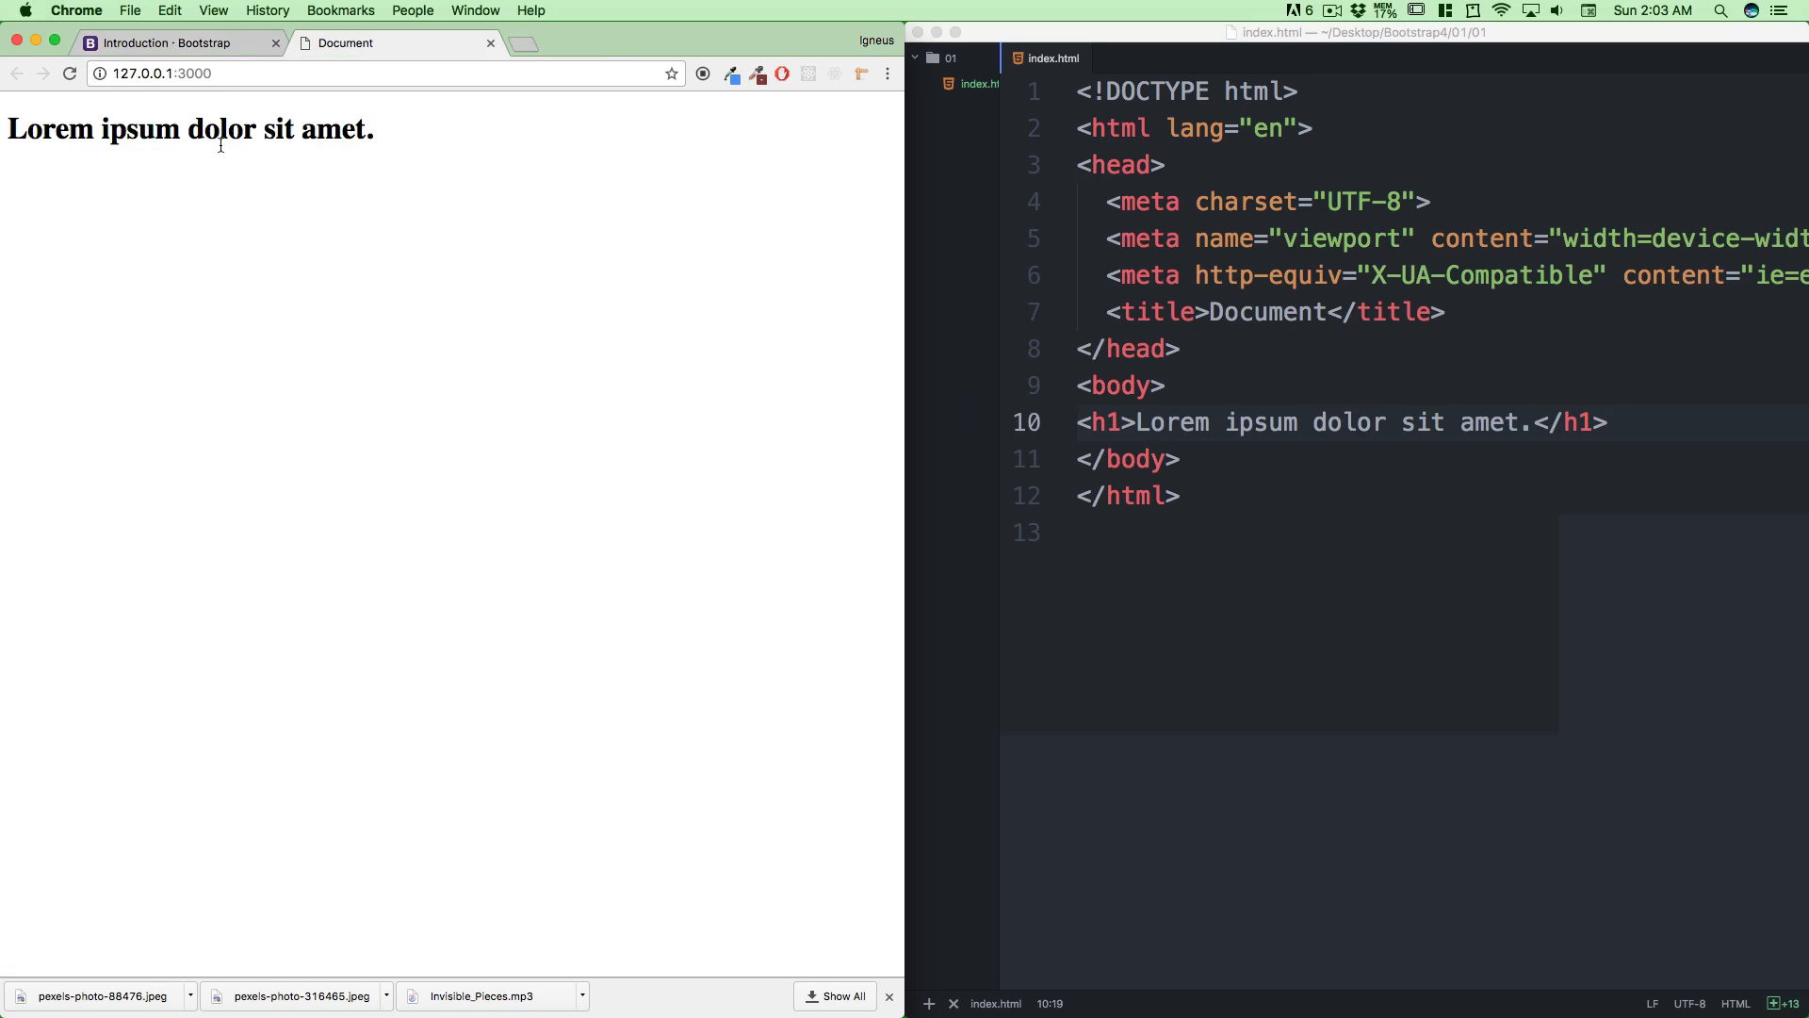
pyautogui.click(173, 44)
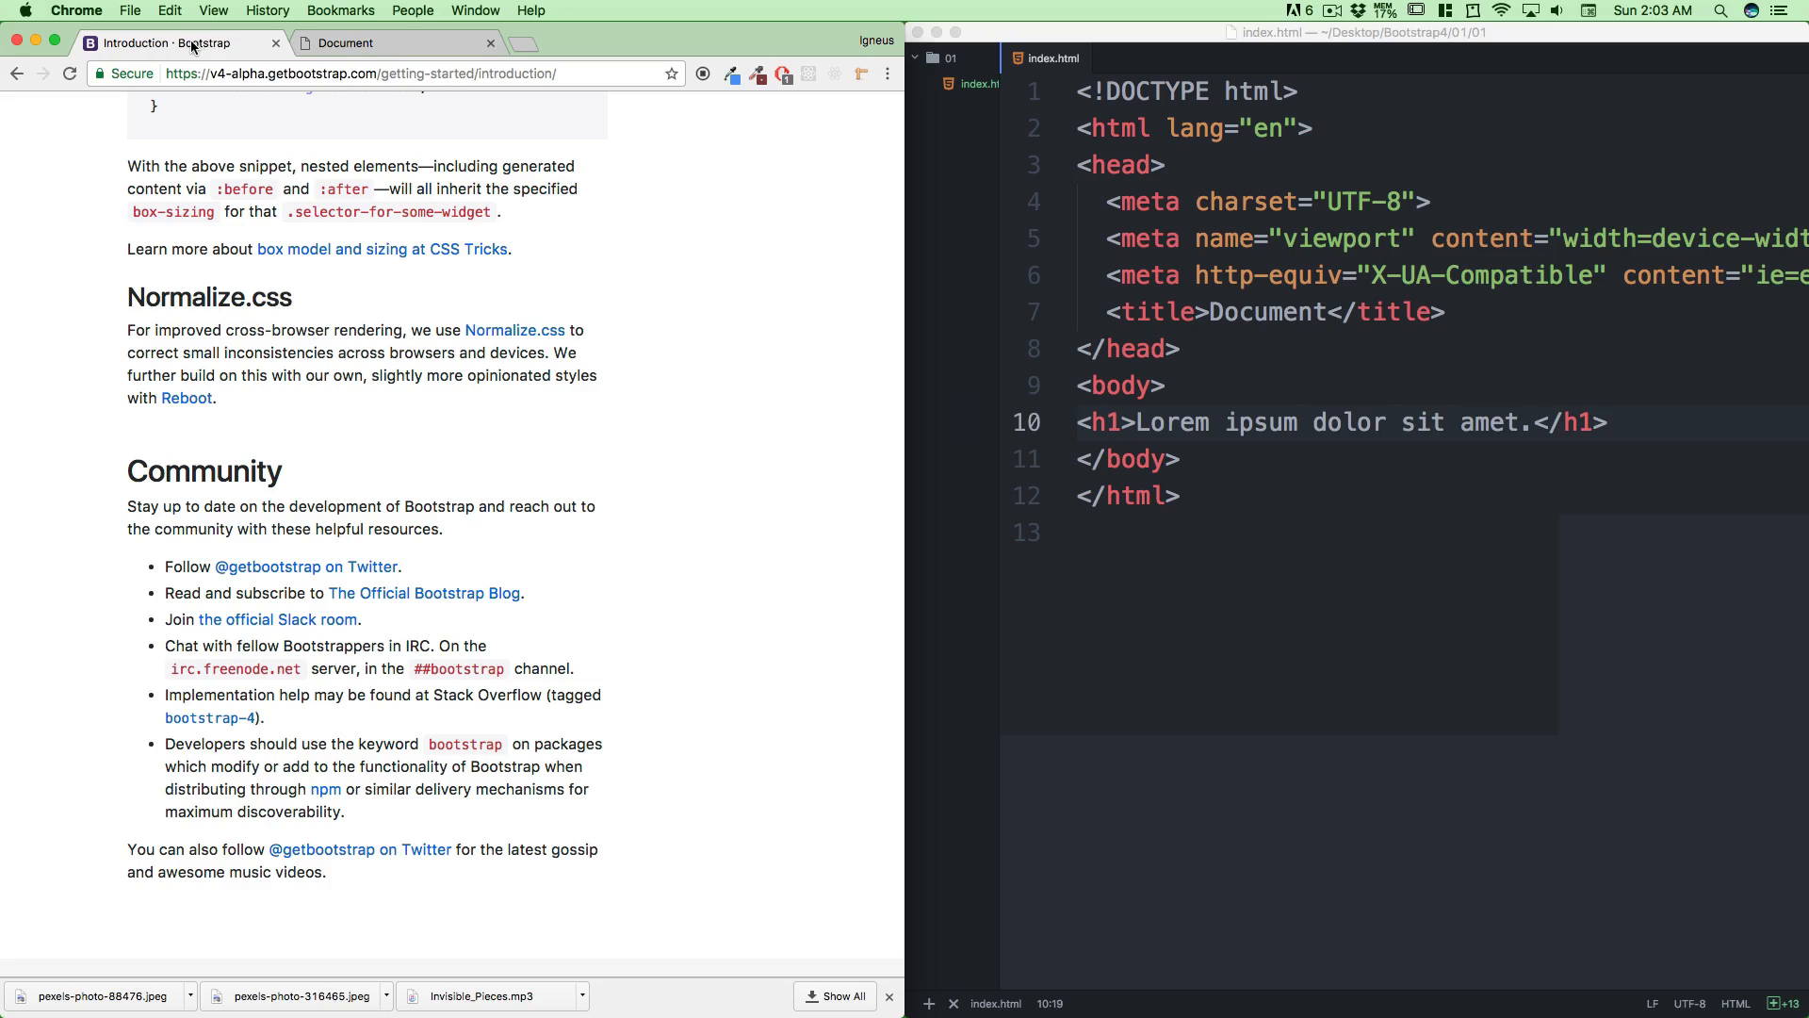
pyautogui.moveTo(298, 352)
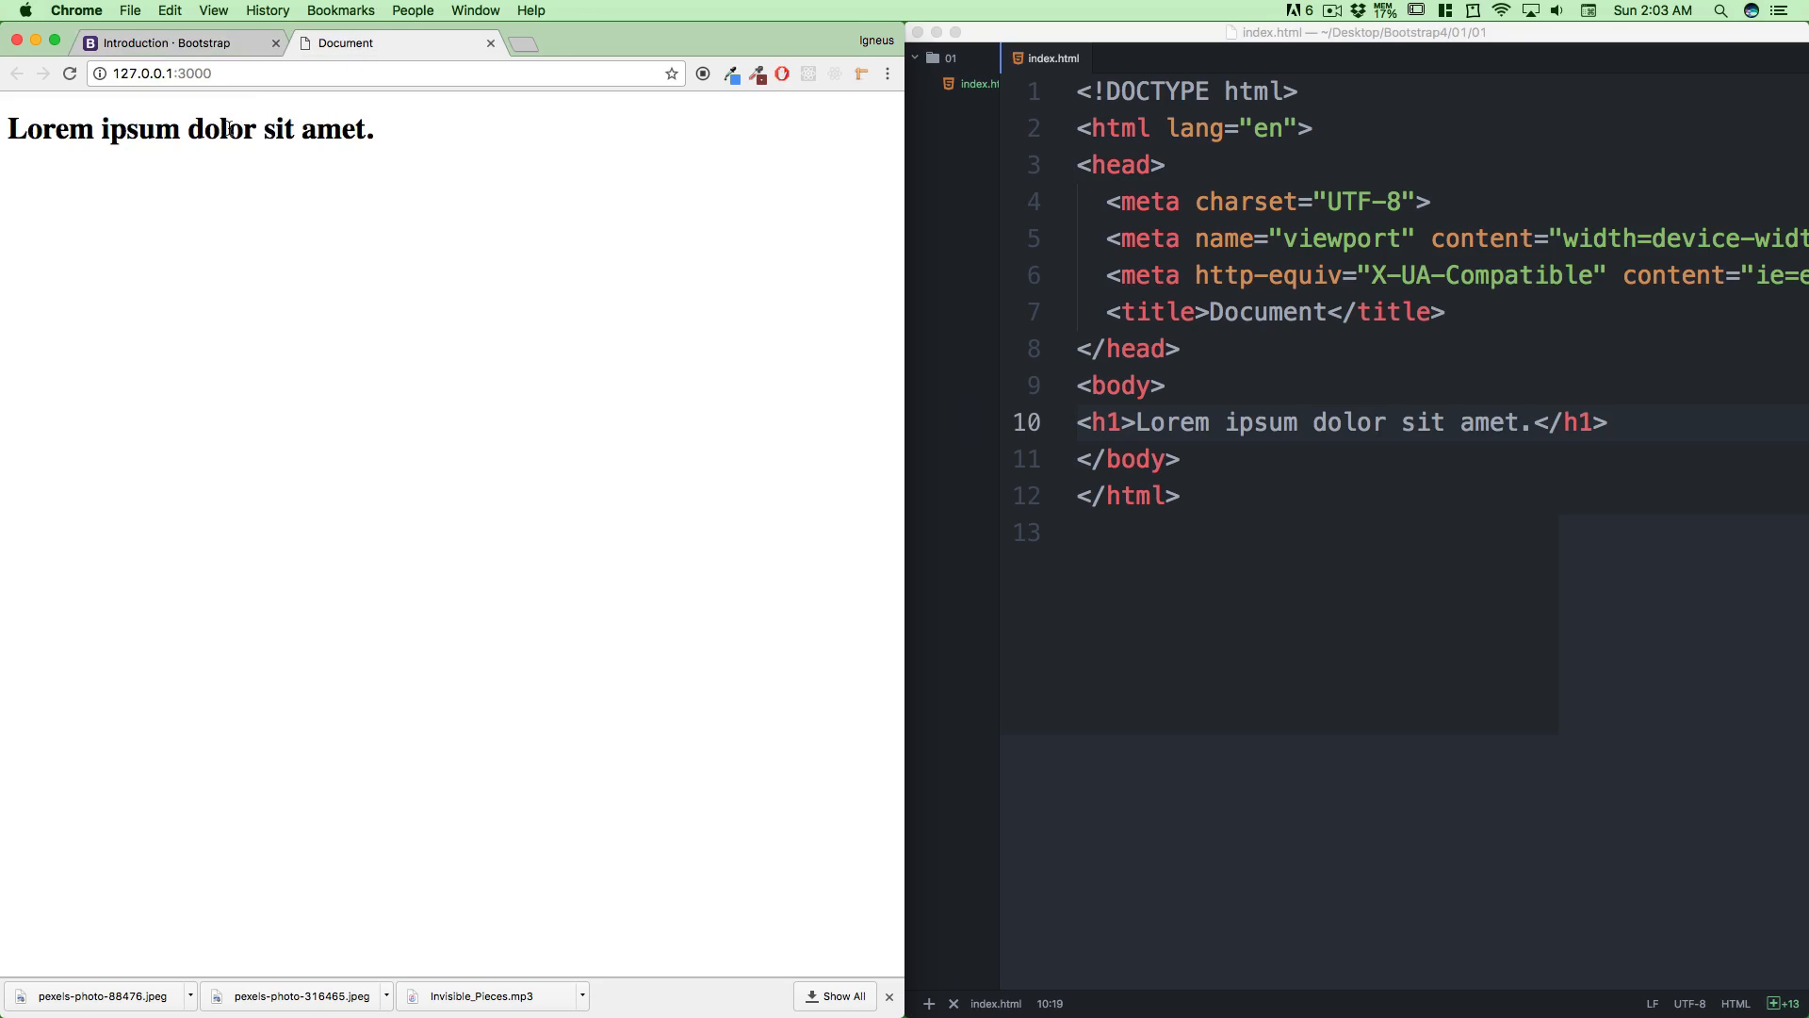
pyautogui.moveTo(407, 139)
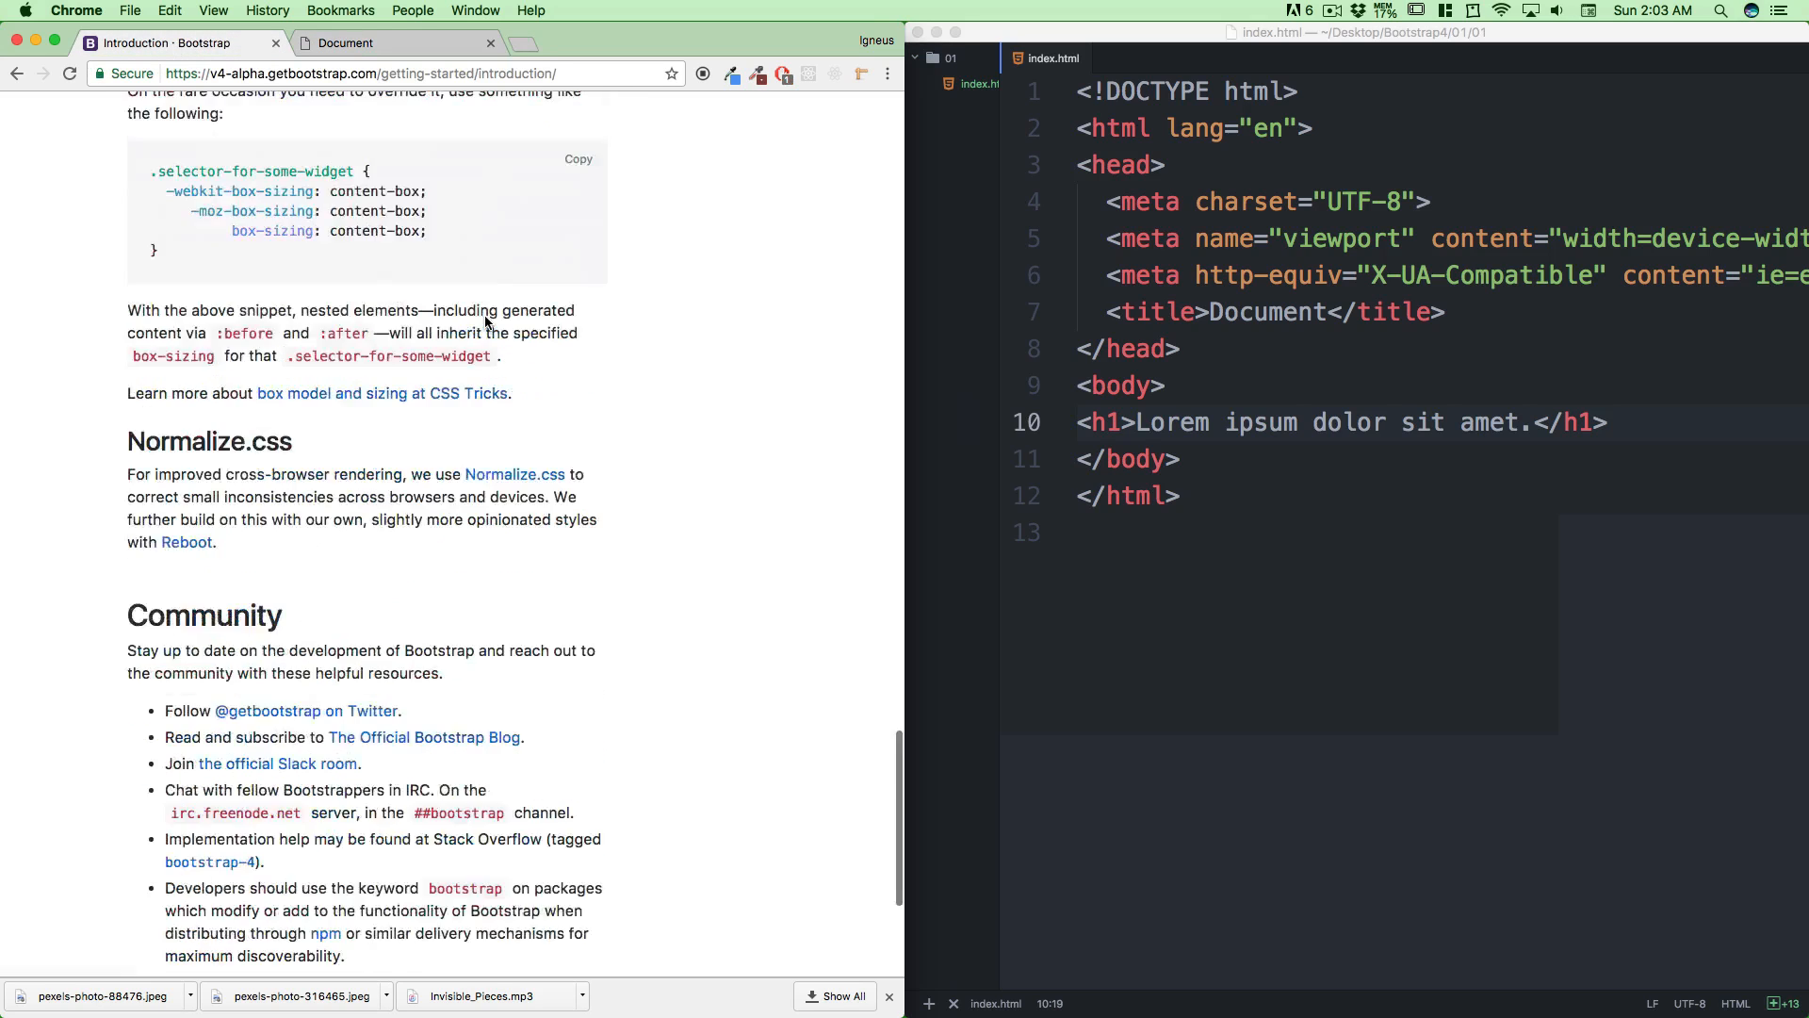
pyautogui.scroll(3)
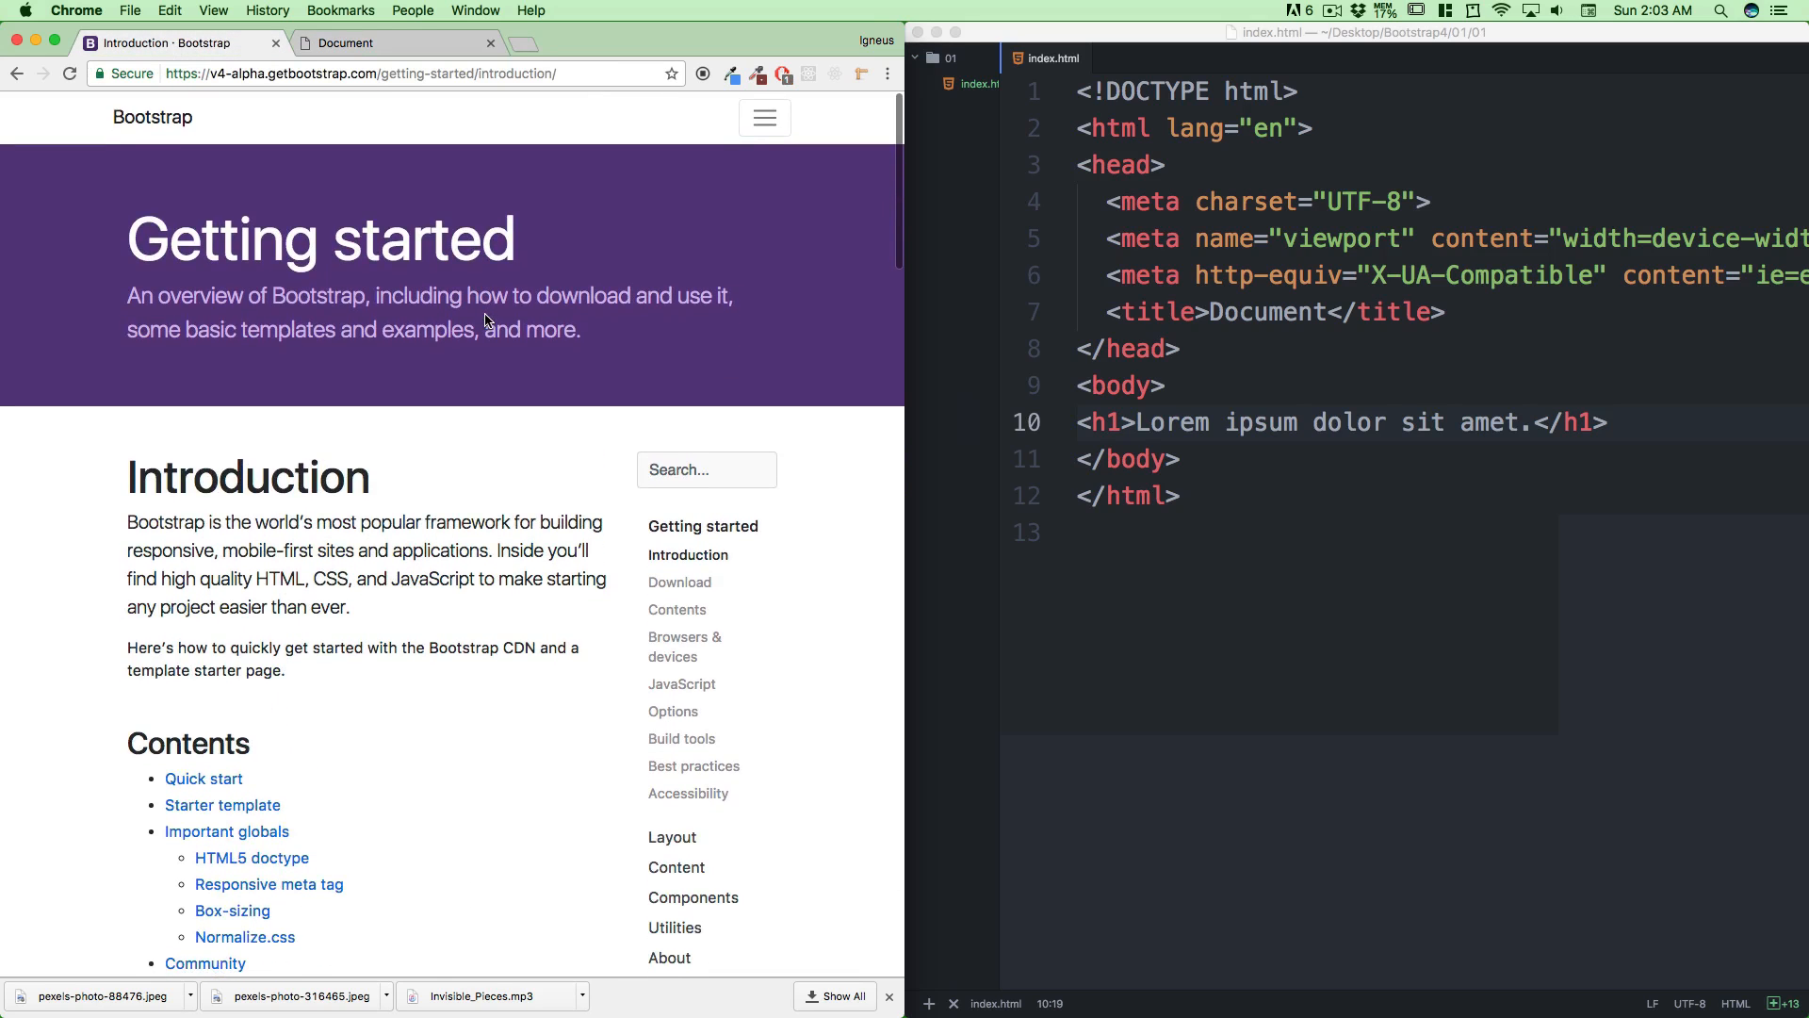
pyautogui.scroll(-3)
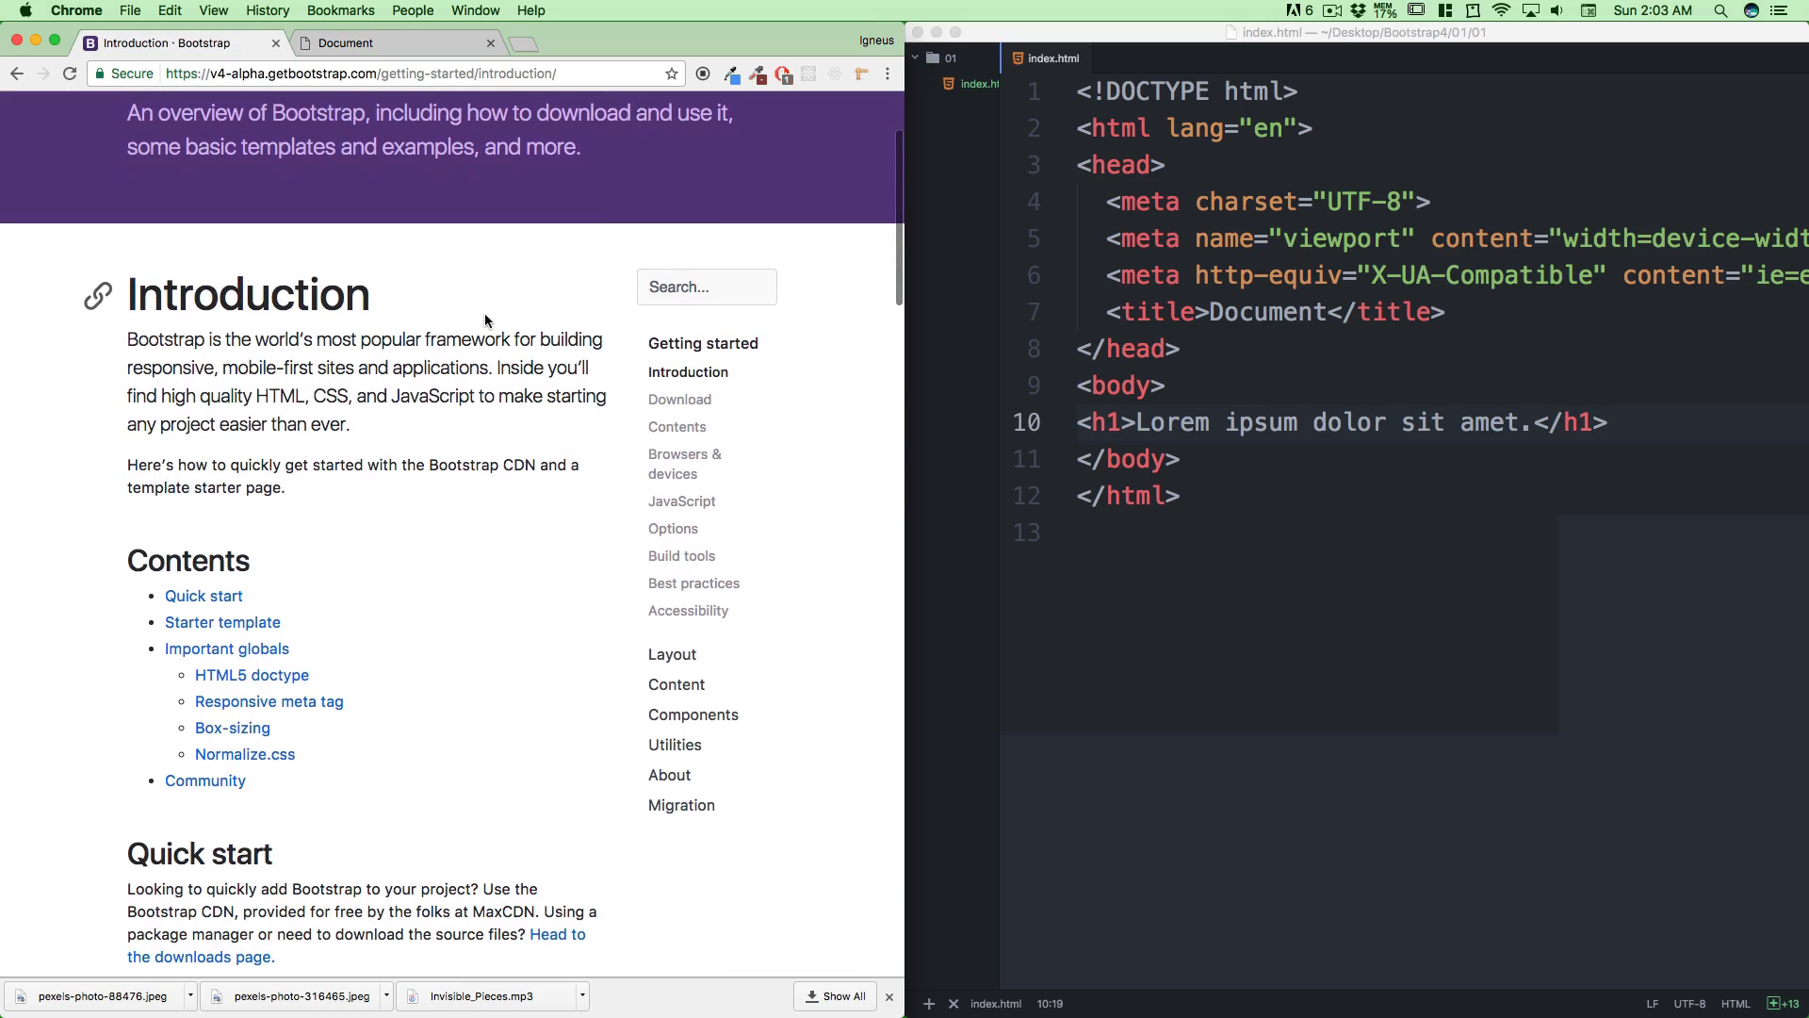
# Go to Bootstrap's Download documentation page and look over the download options
pyautogui.click(681, 400)
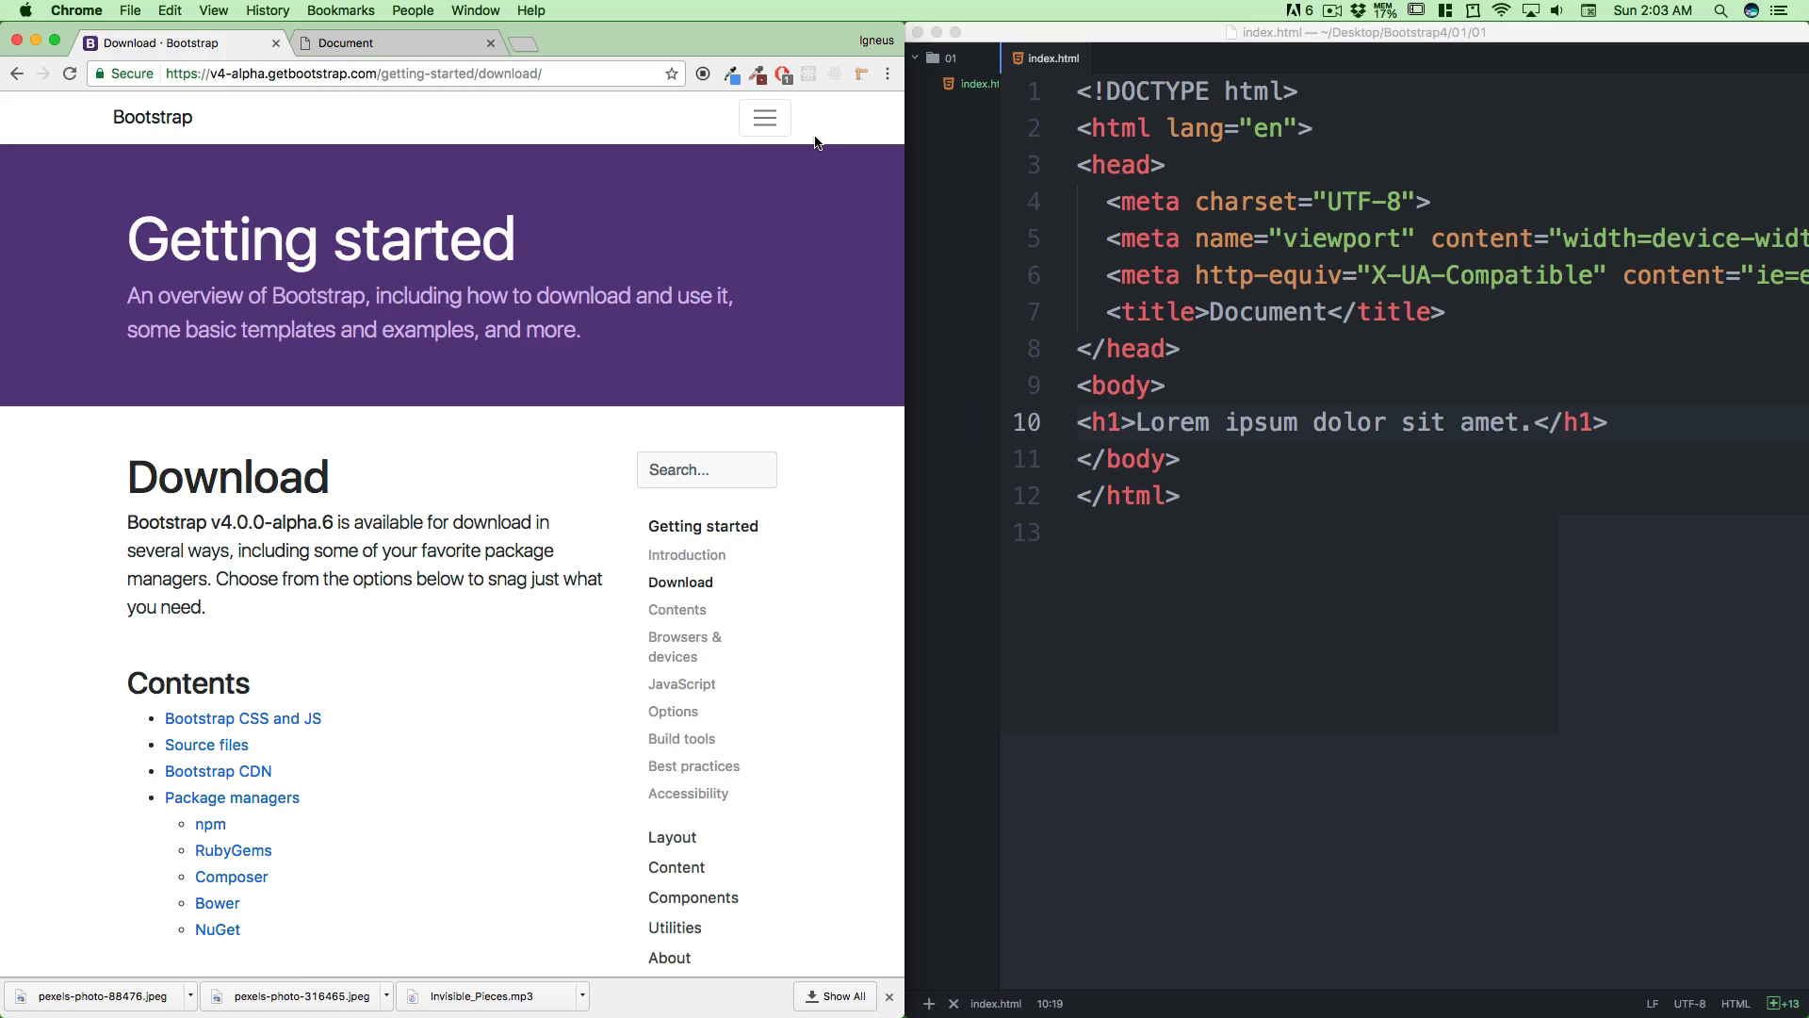
pyautogui.scroll(-3)
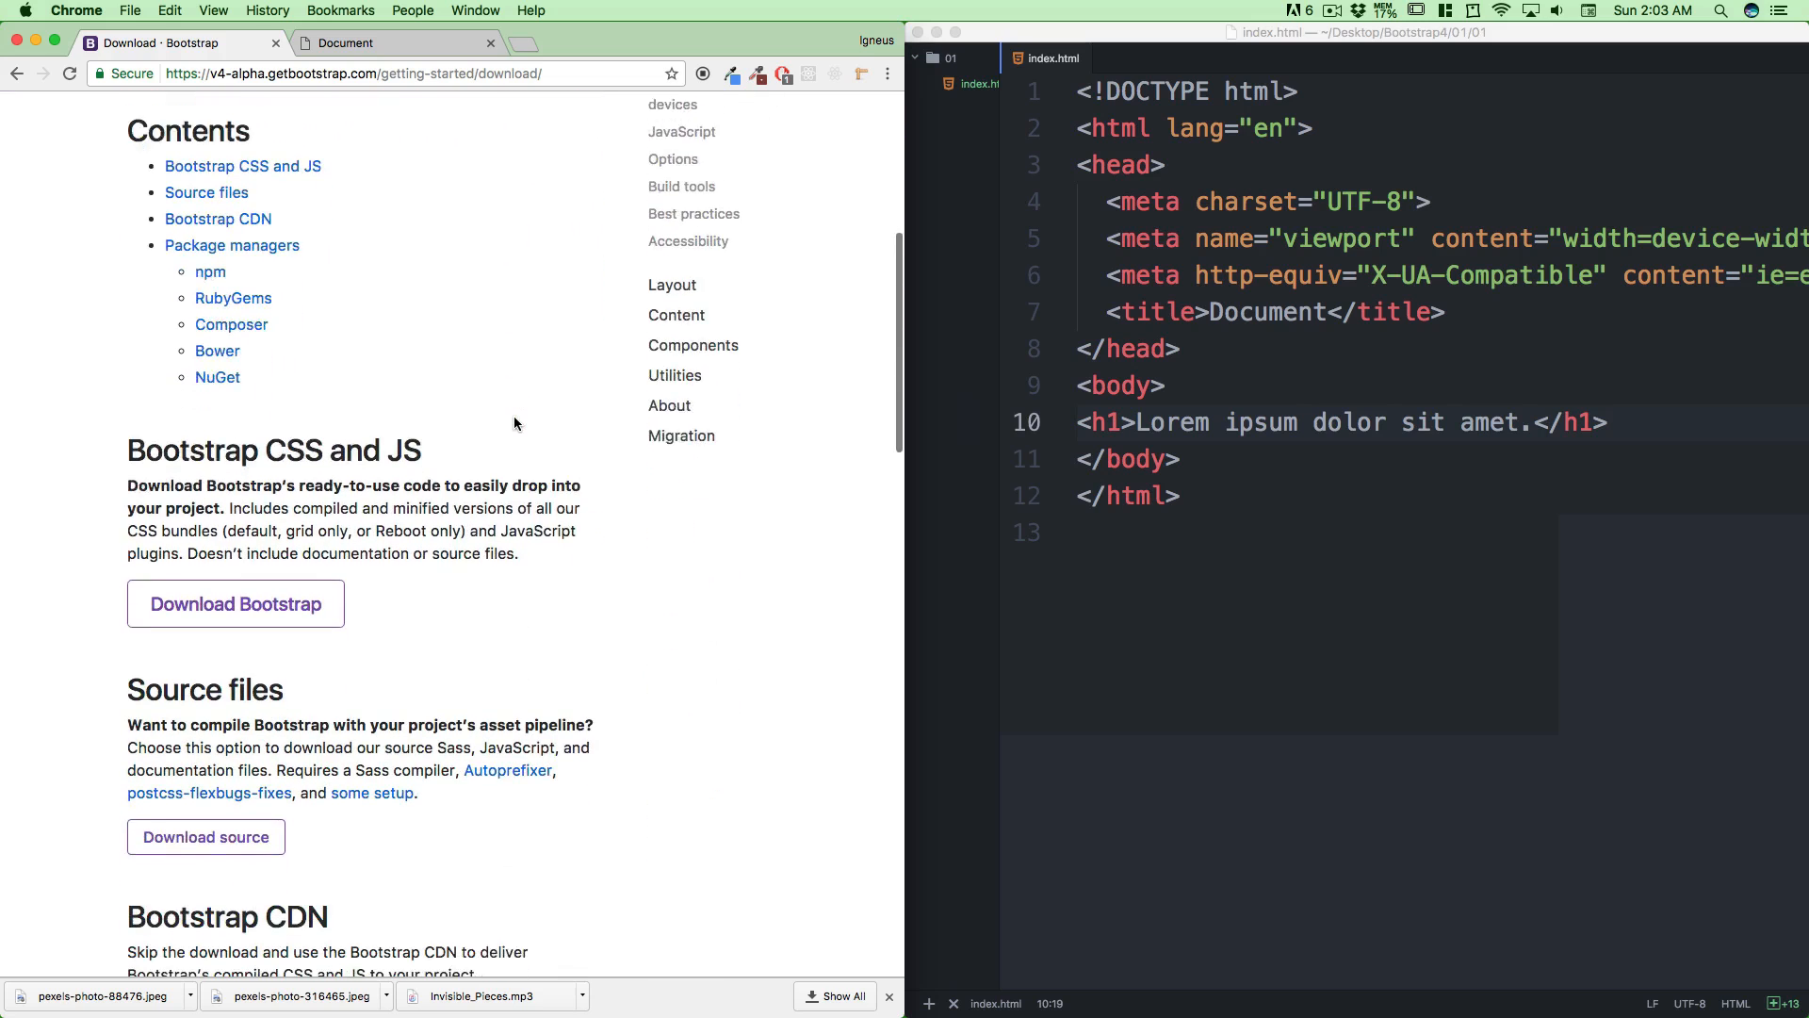
pyautogui.scroll(-3)
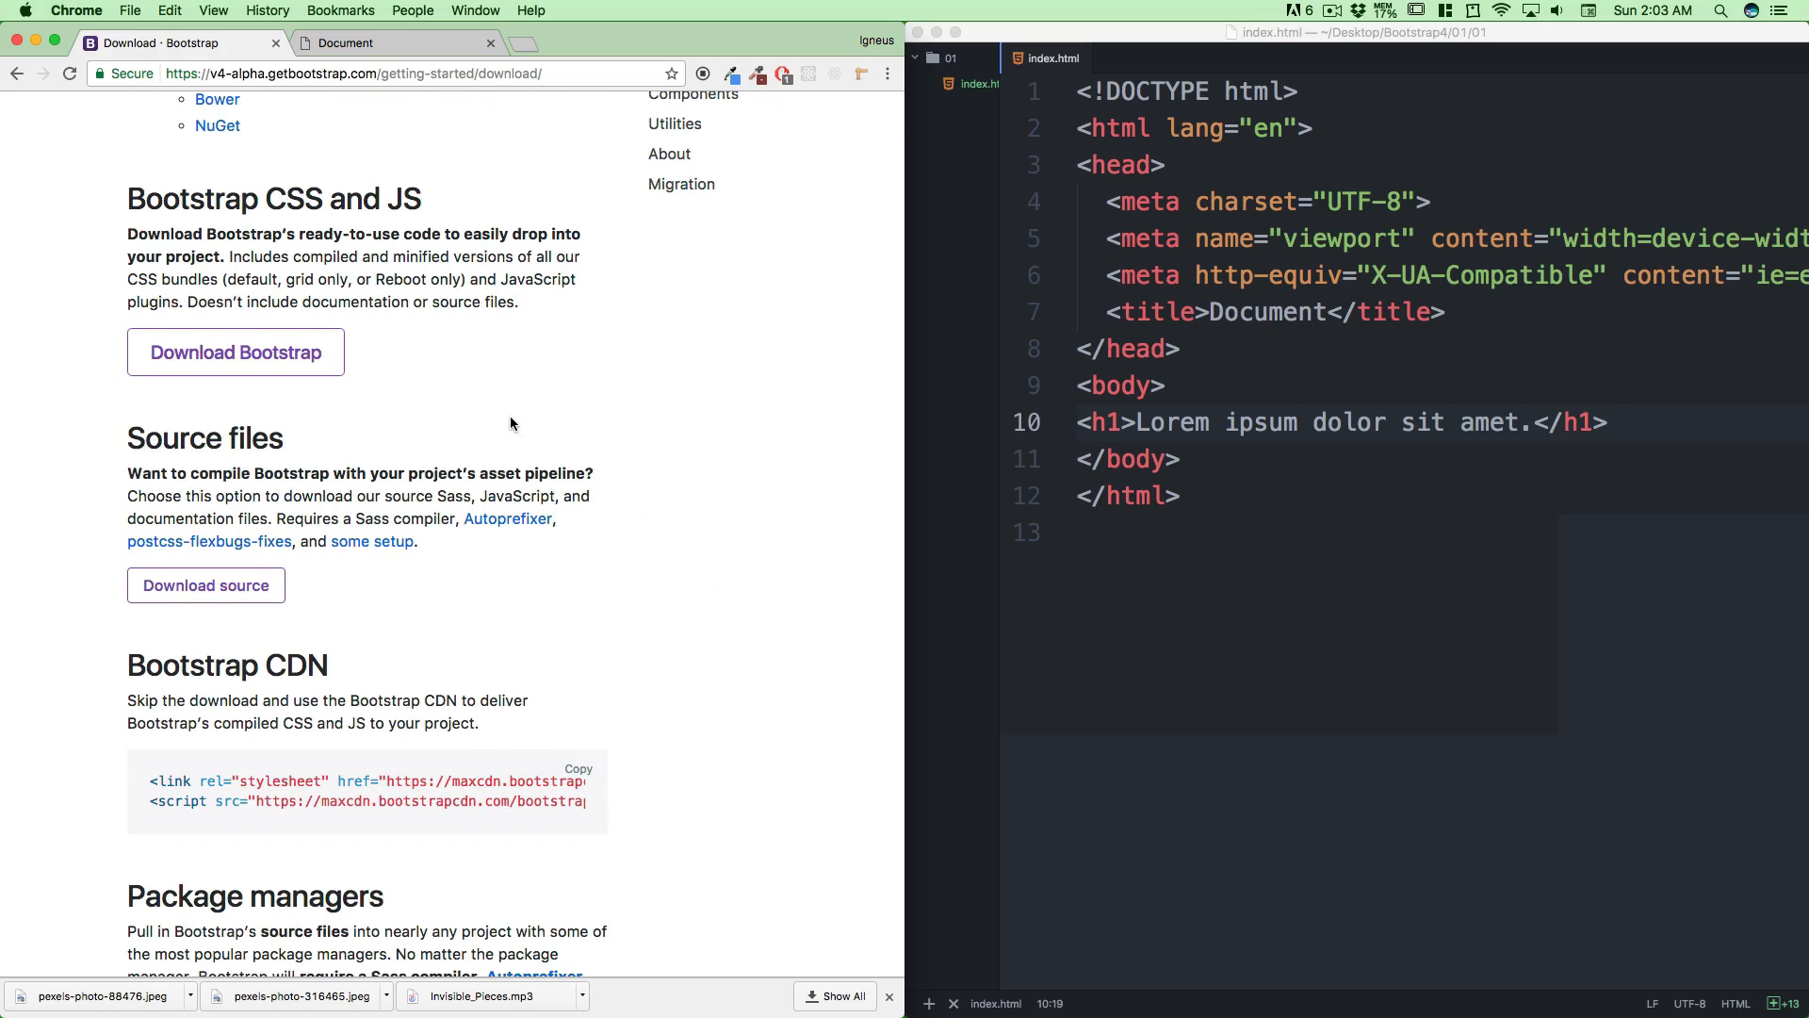
pyautogui.scroll(-3)
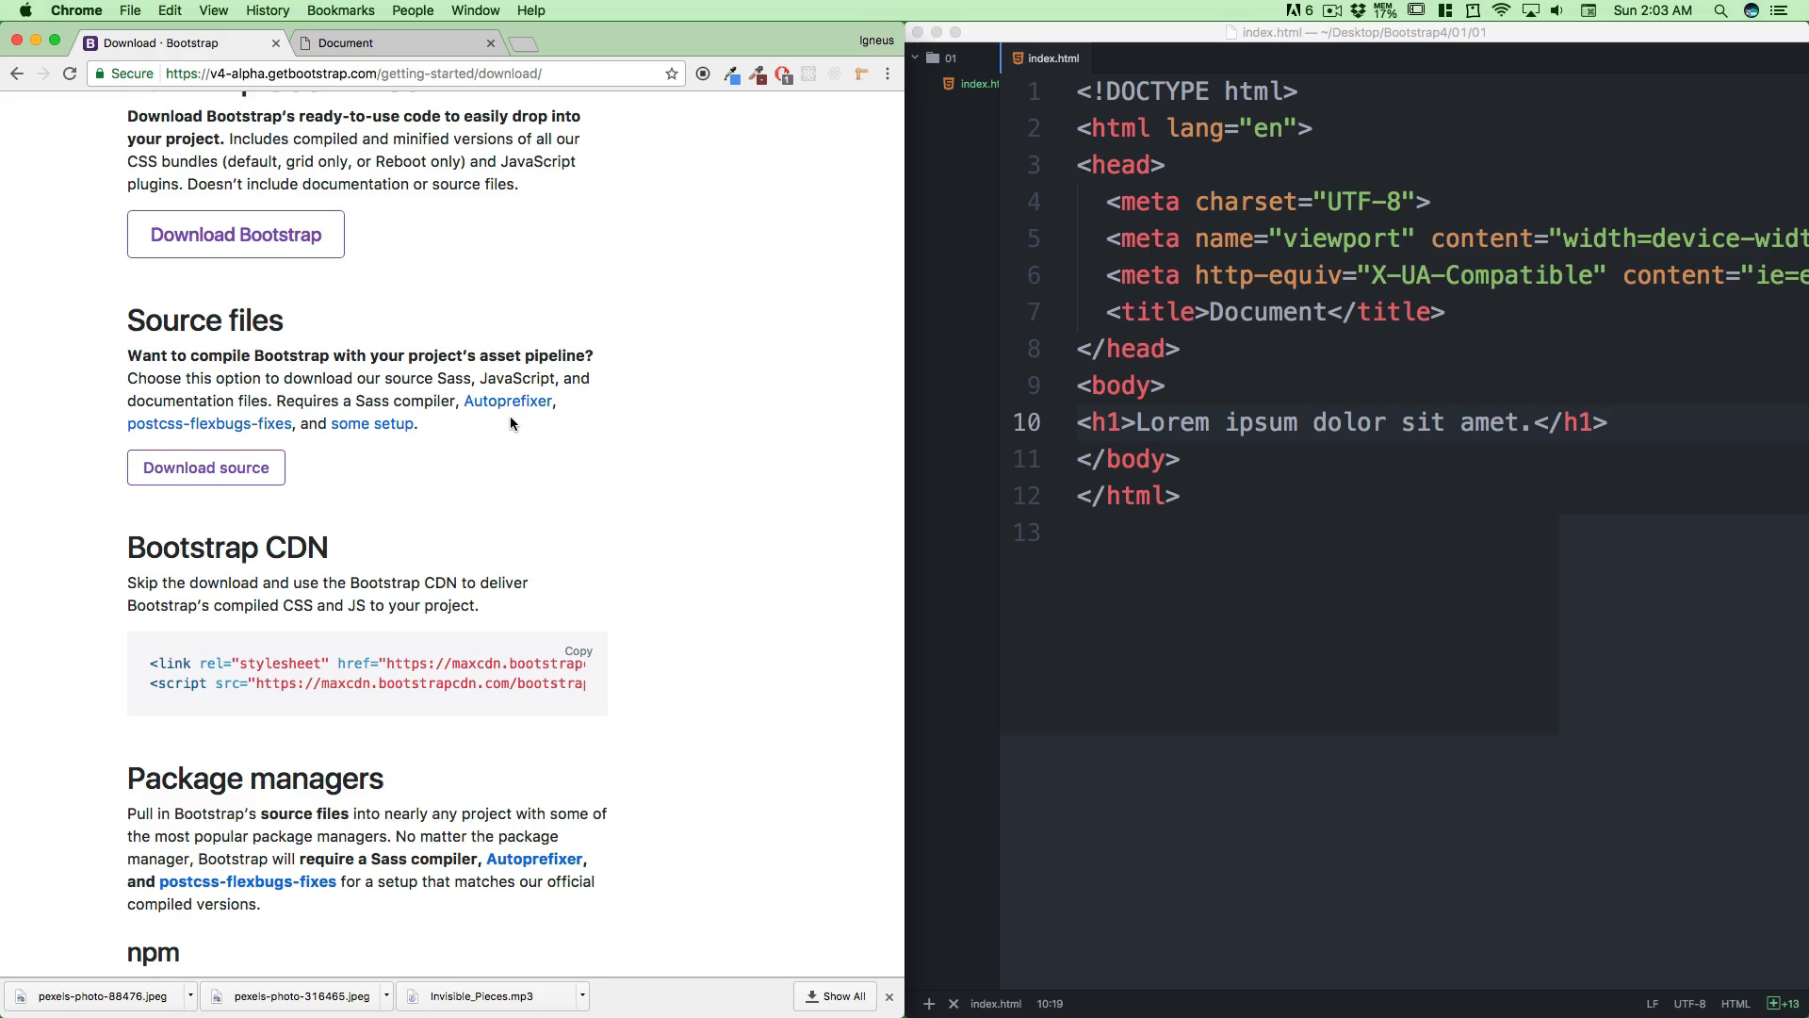
pyautogui.scroll(3)
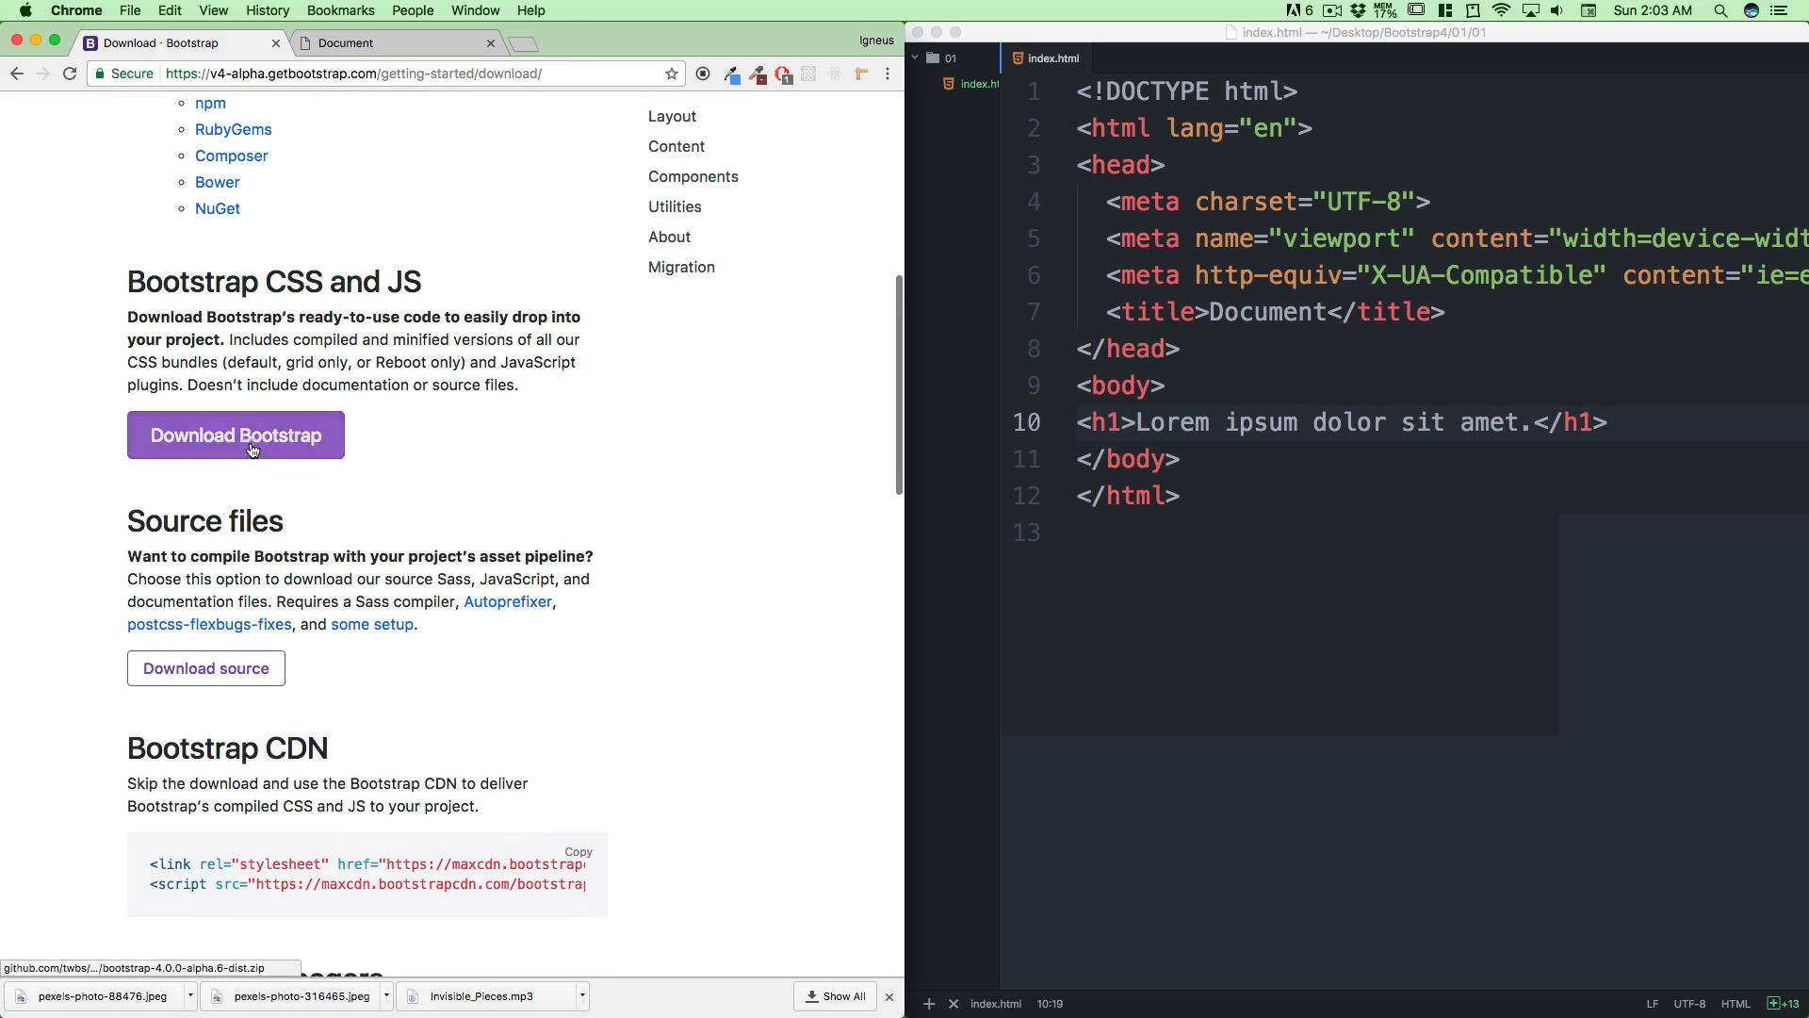
# Download the compiled CSS and JS zip and save it to the Desktop
pyautogui.click(236, 435)
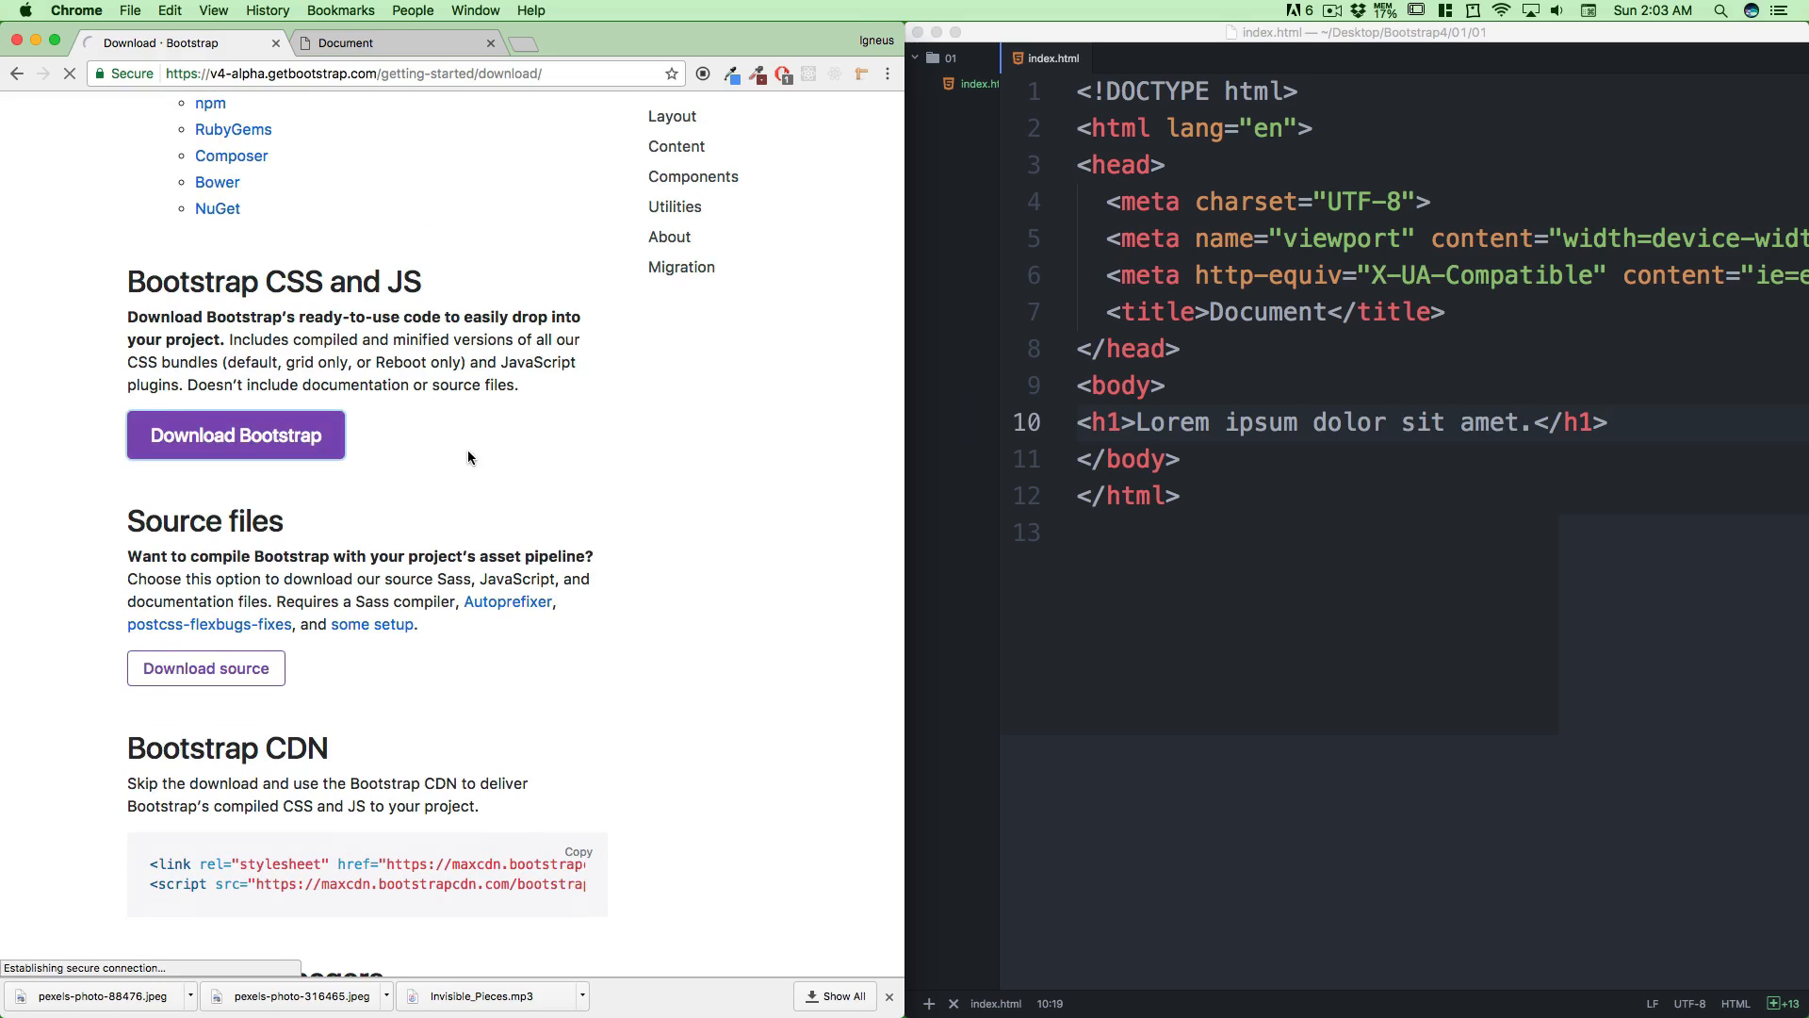
pyautogui.click(234, 436)
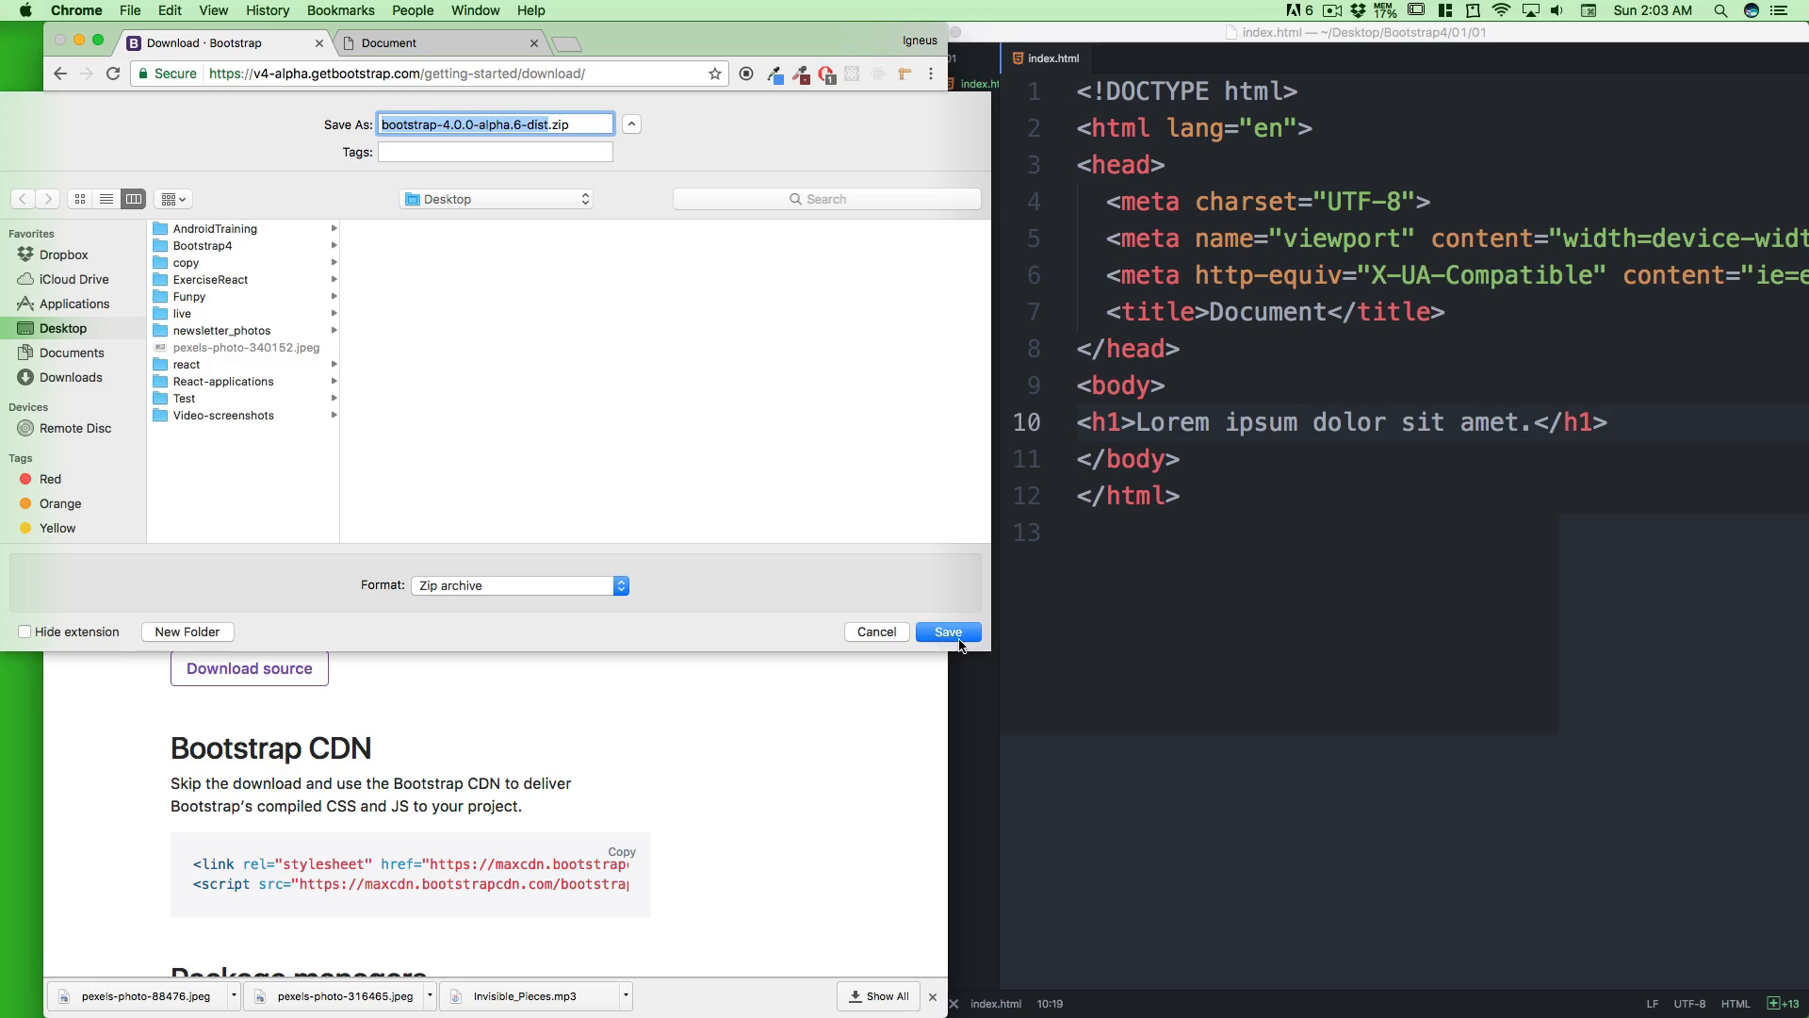
pyautogui.click(948, 632)
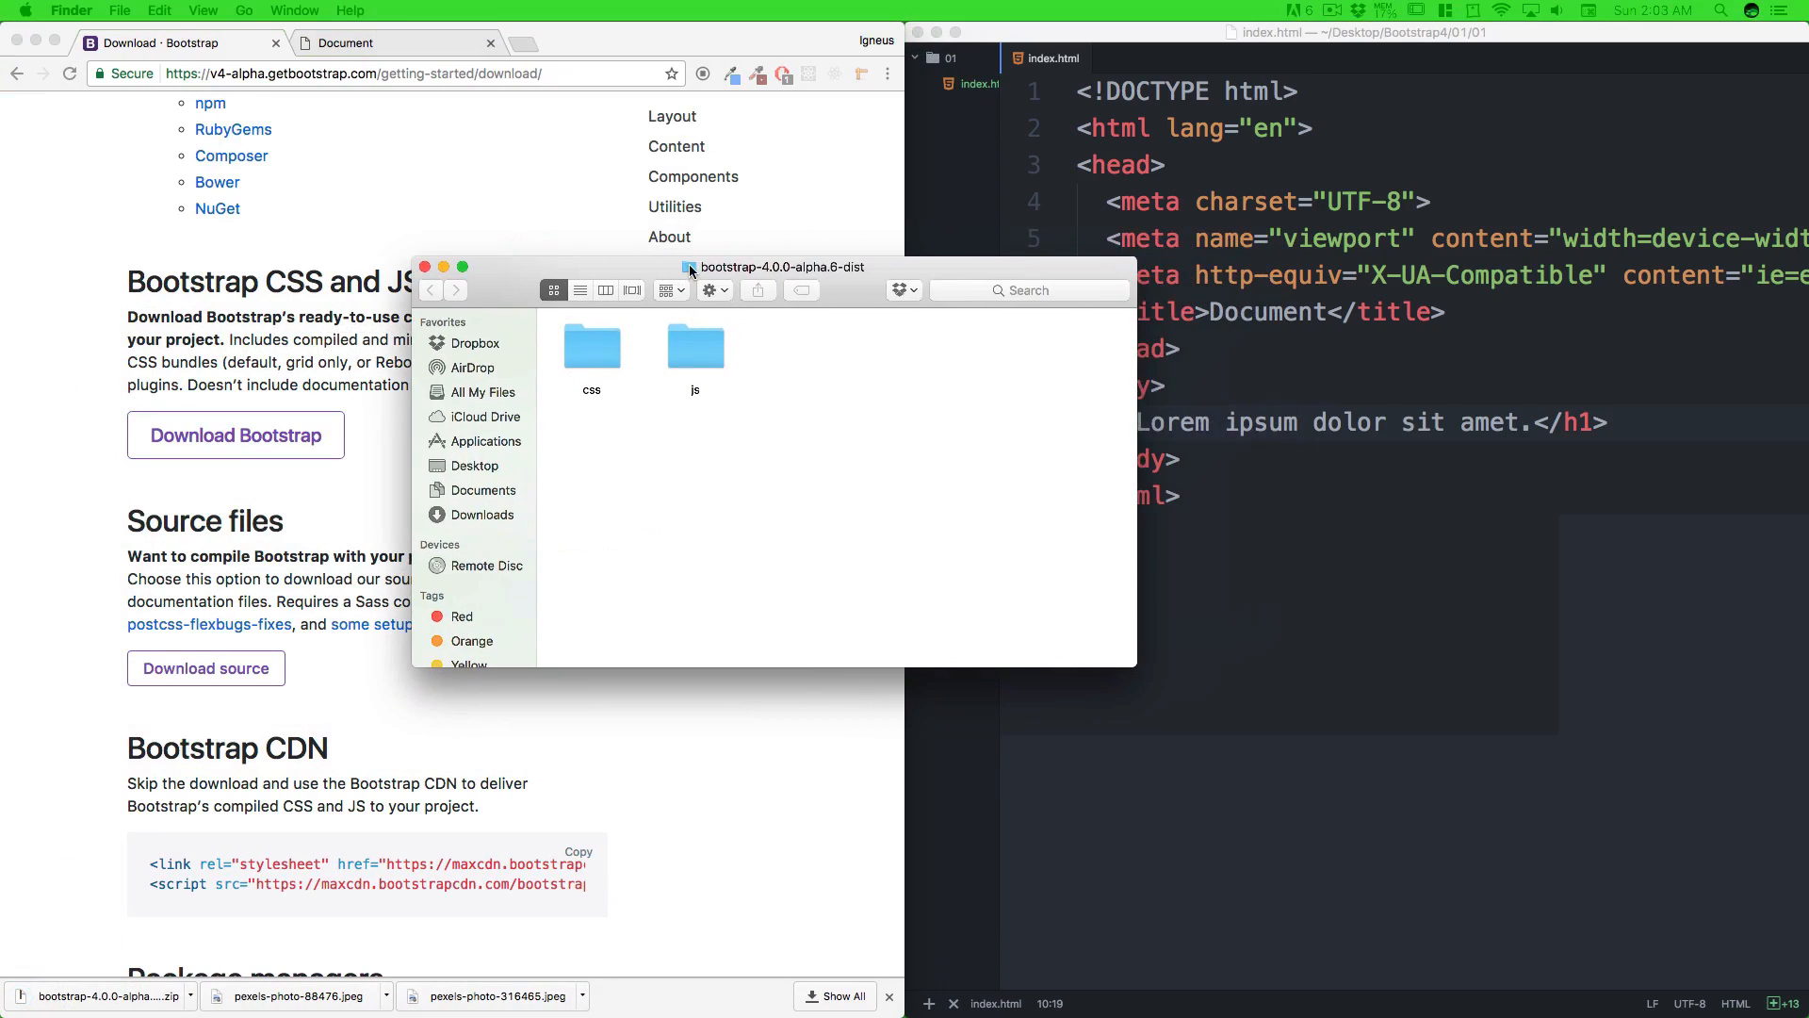
# View the dist js folder in List view with bootstrap.js and bootstrap.min.js, then move to the css folder
pyautogui.click(592, 347)
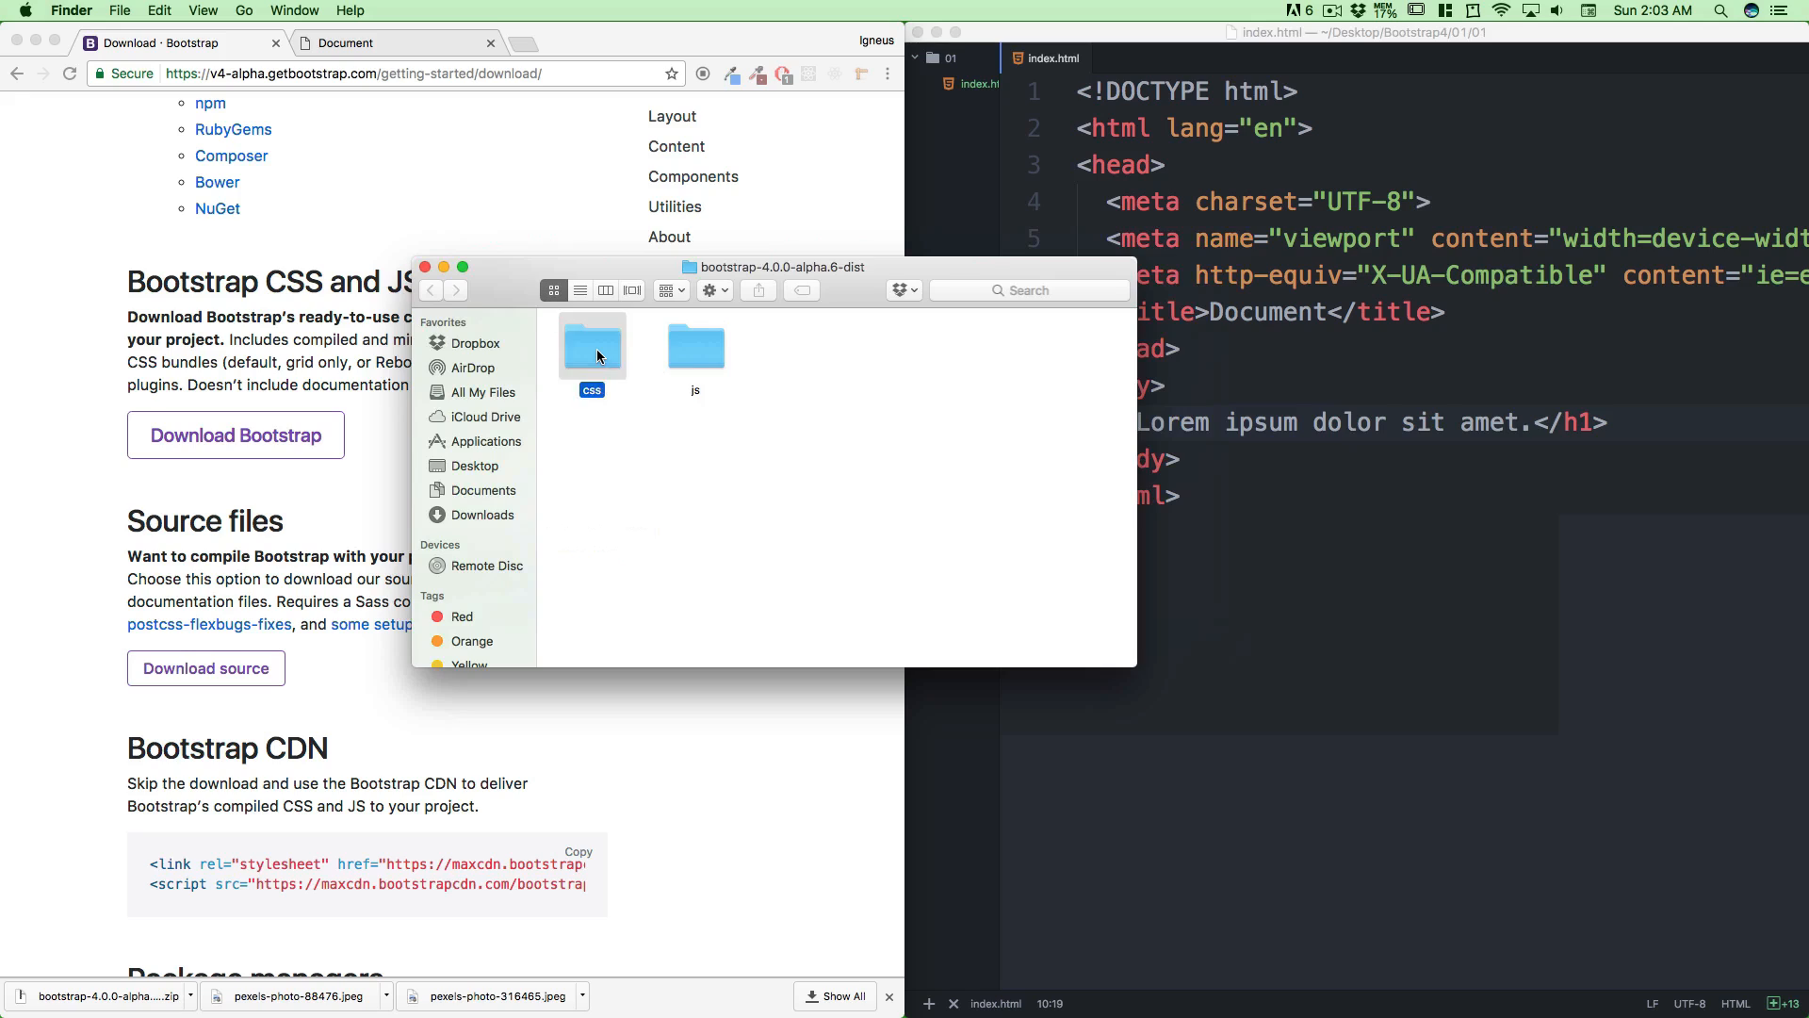
pyautogui.doubleClick(590, 347)
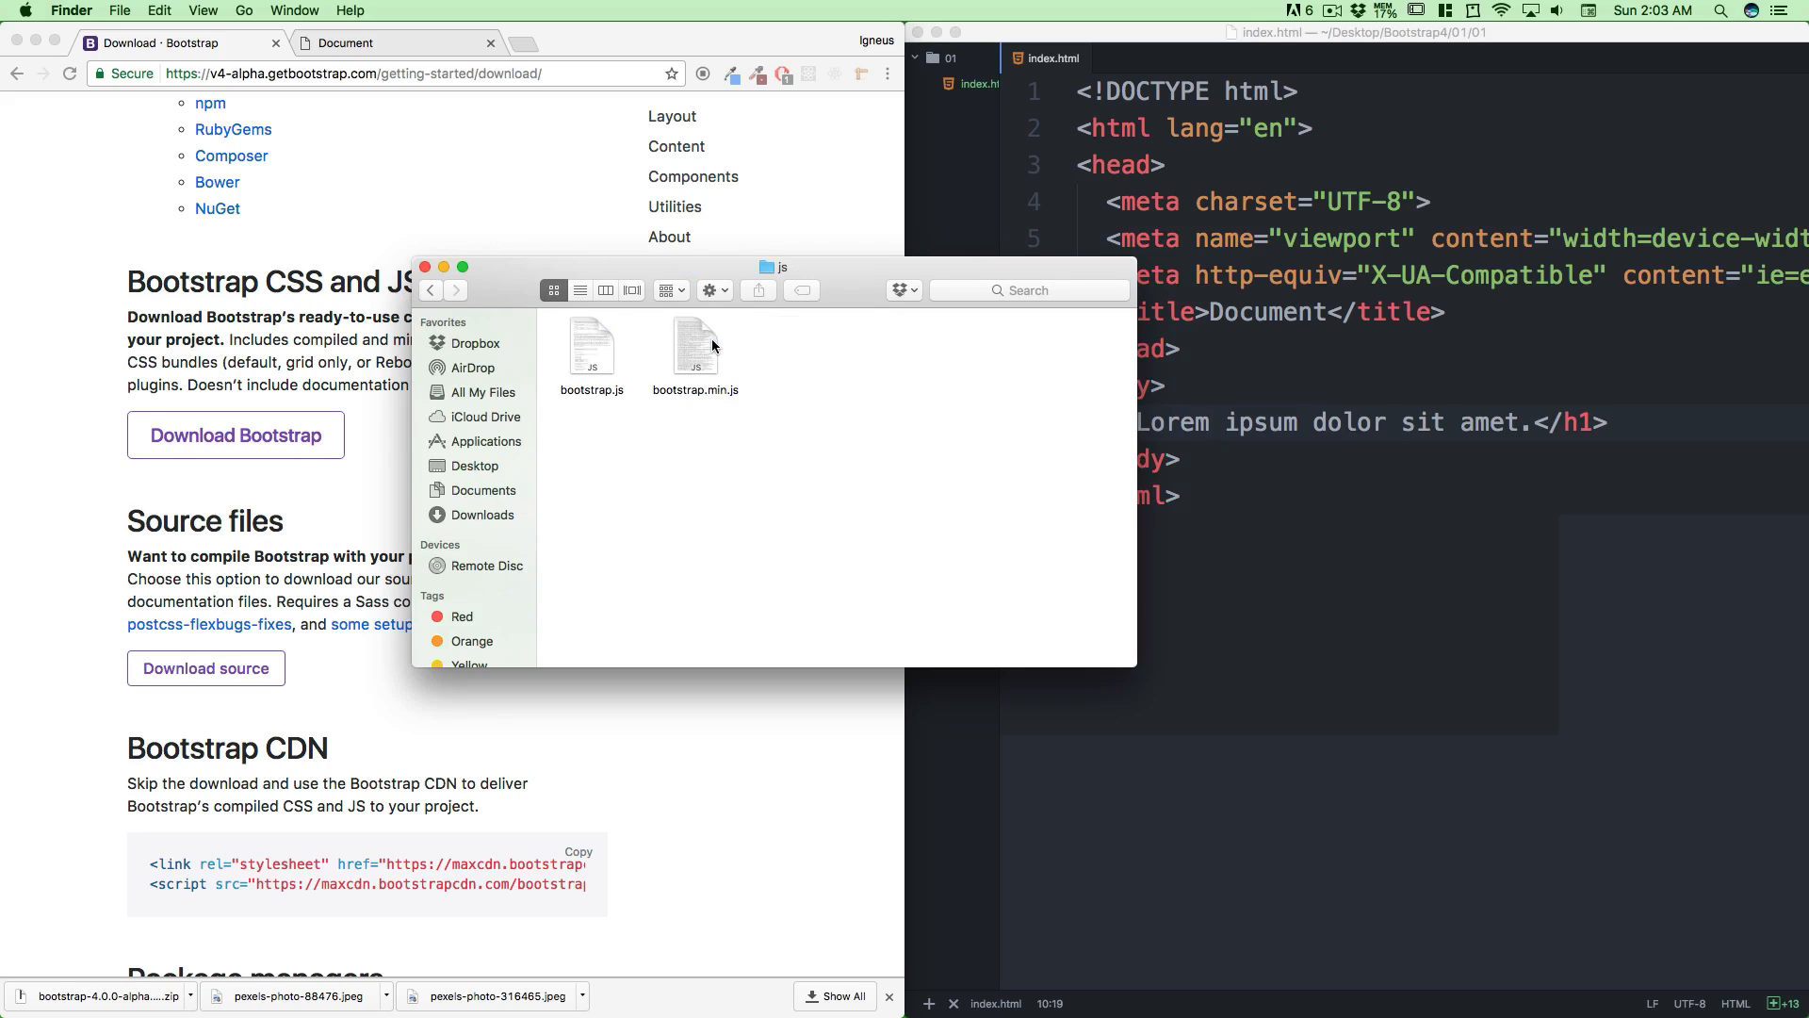
pyautogui.moveTo(679, 439)
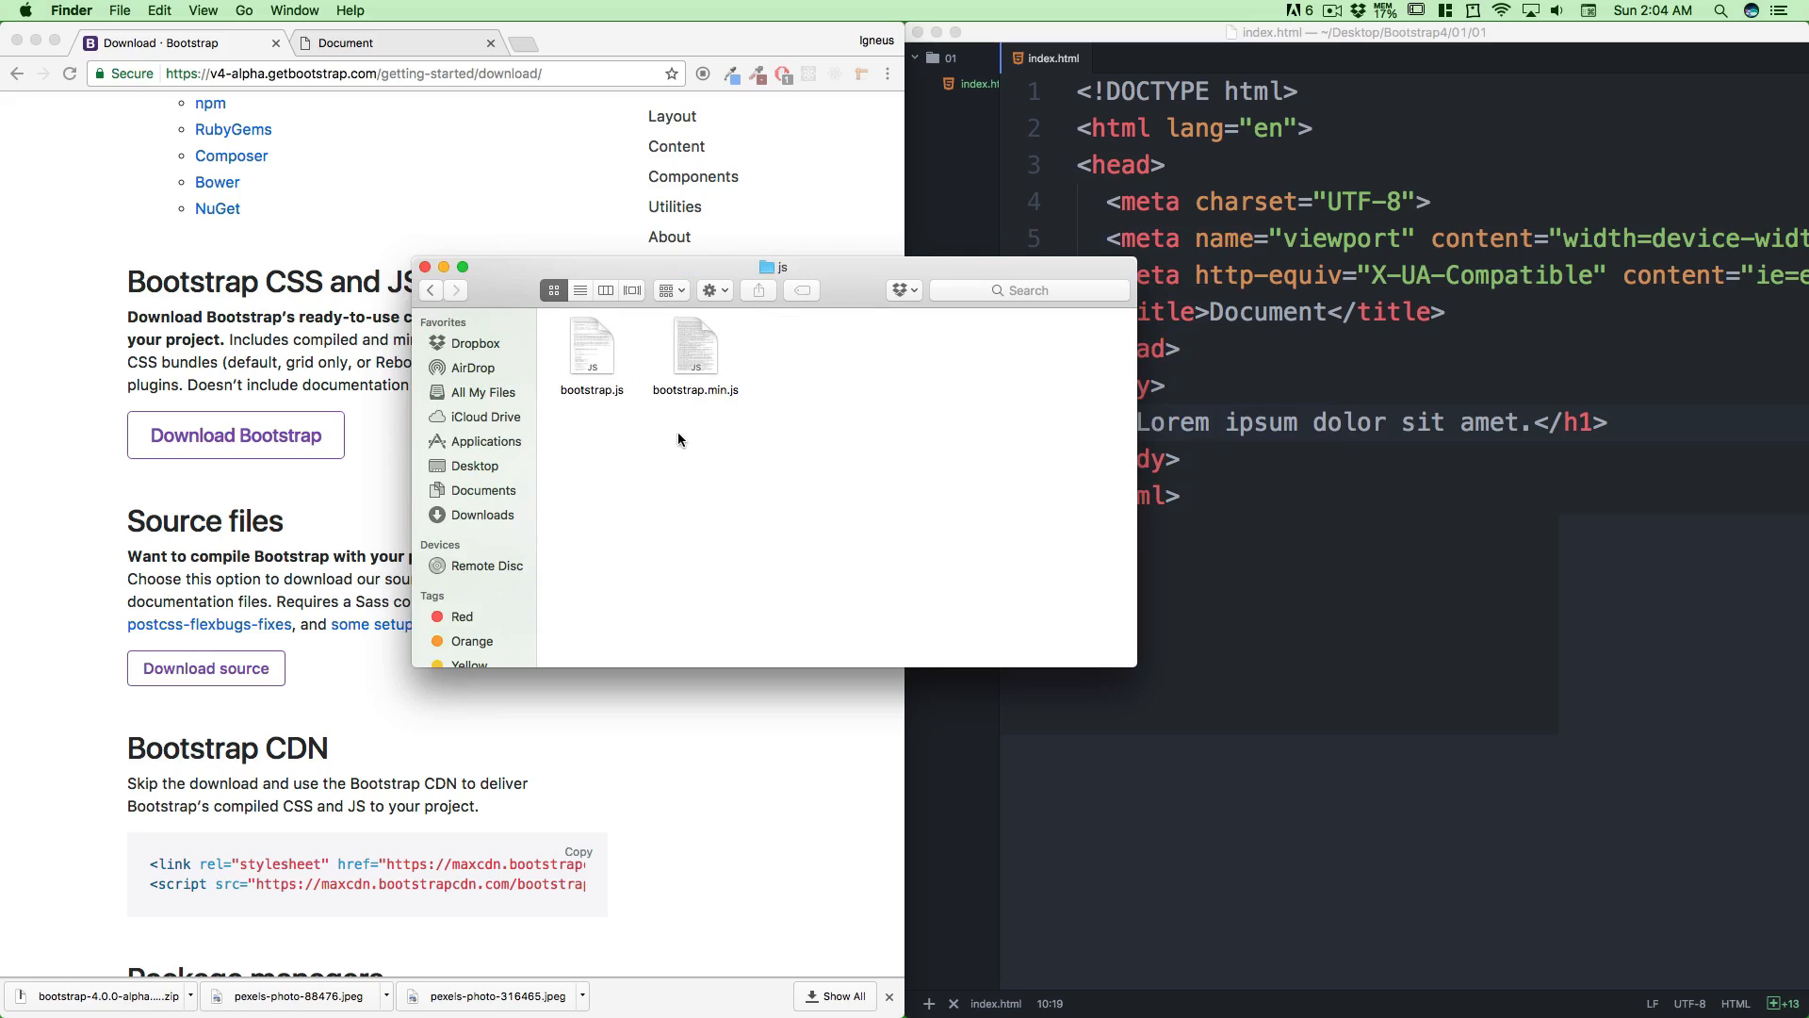
pyautogui.moveTo(742, 407)
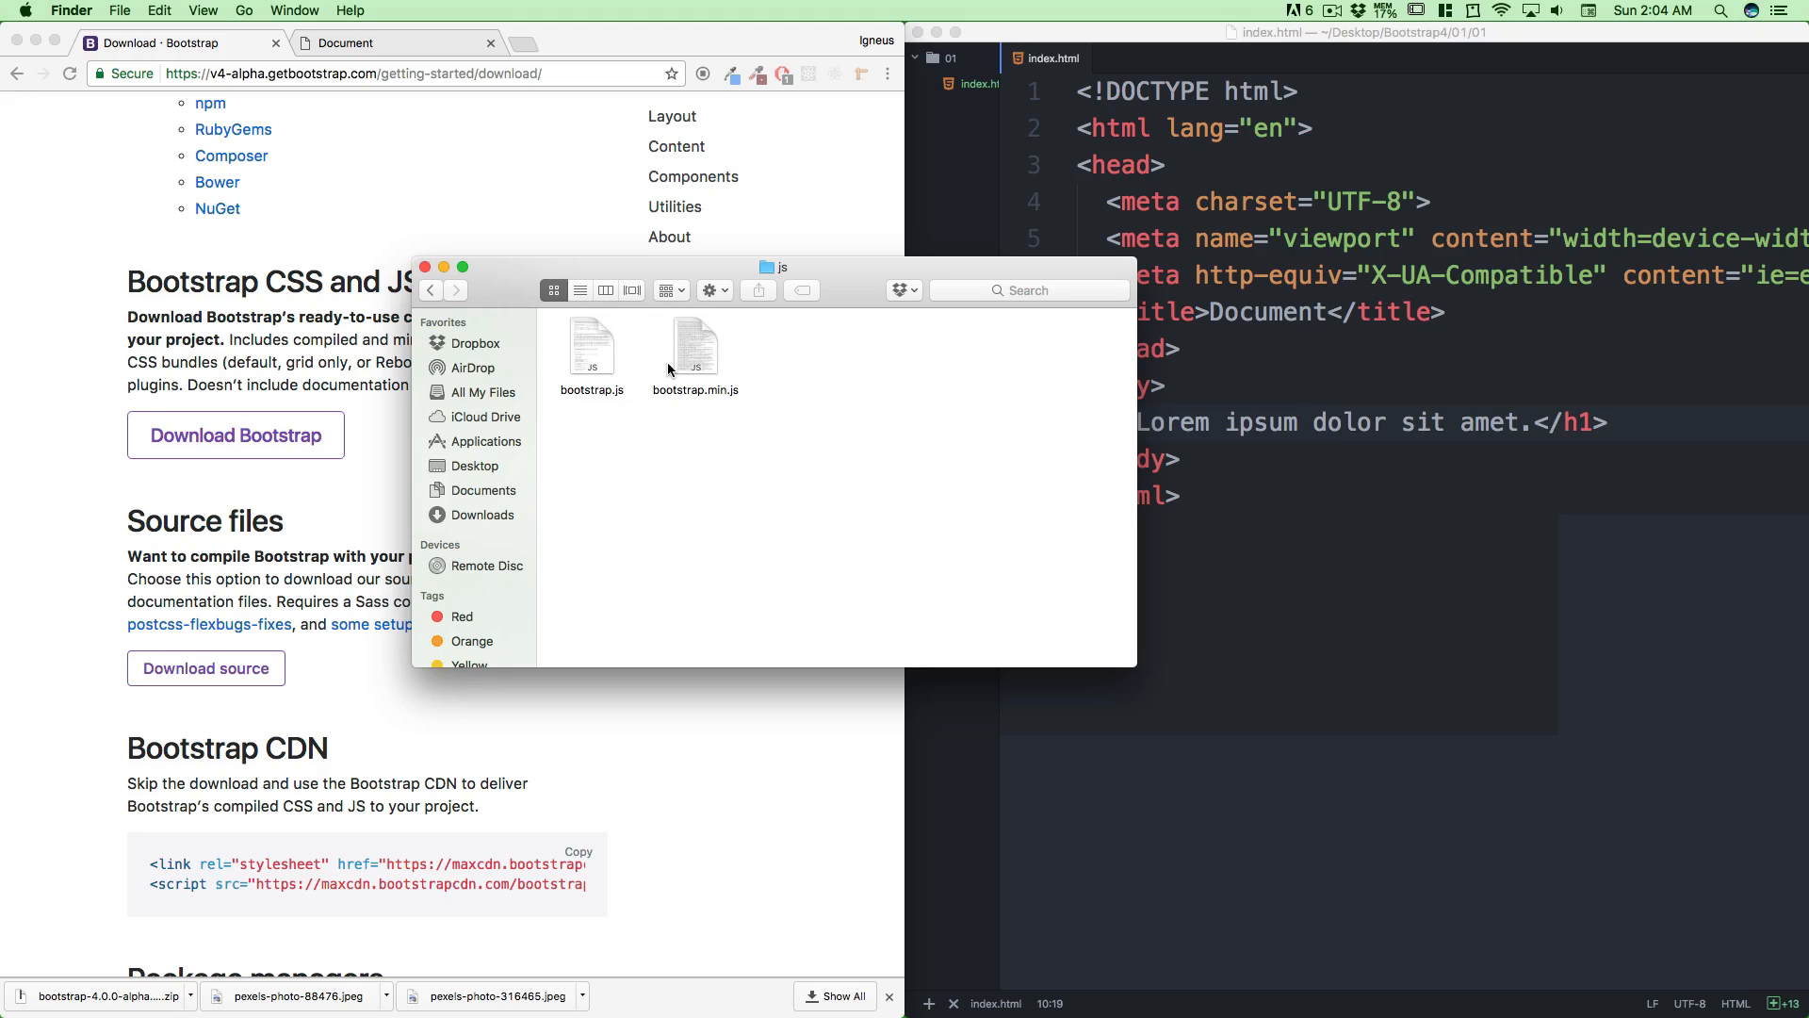
pyautogui.click(581, 290)
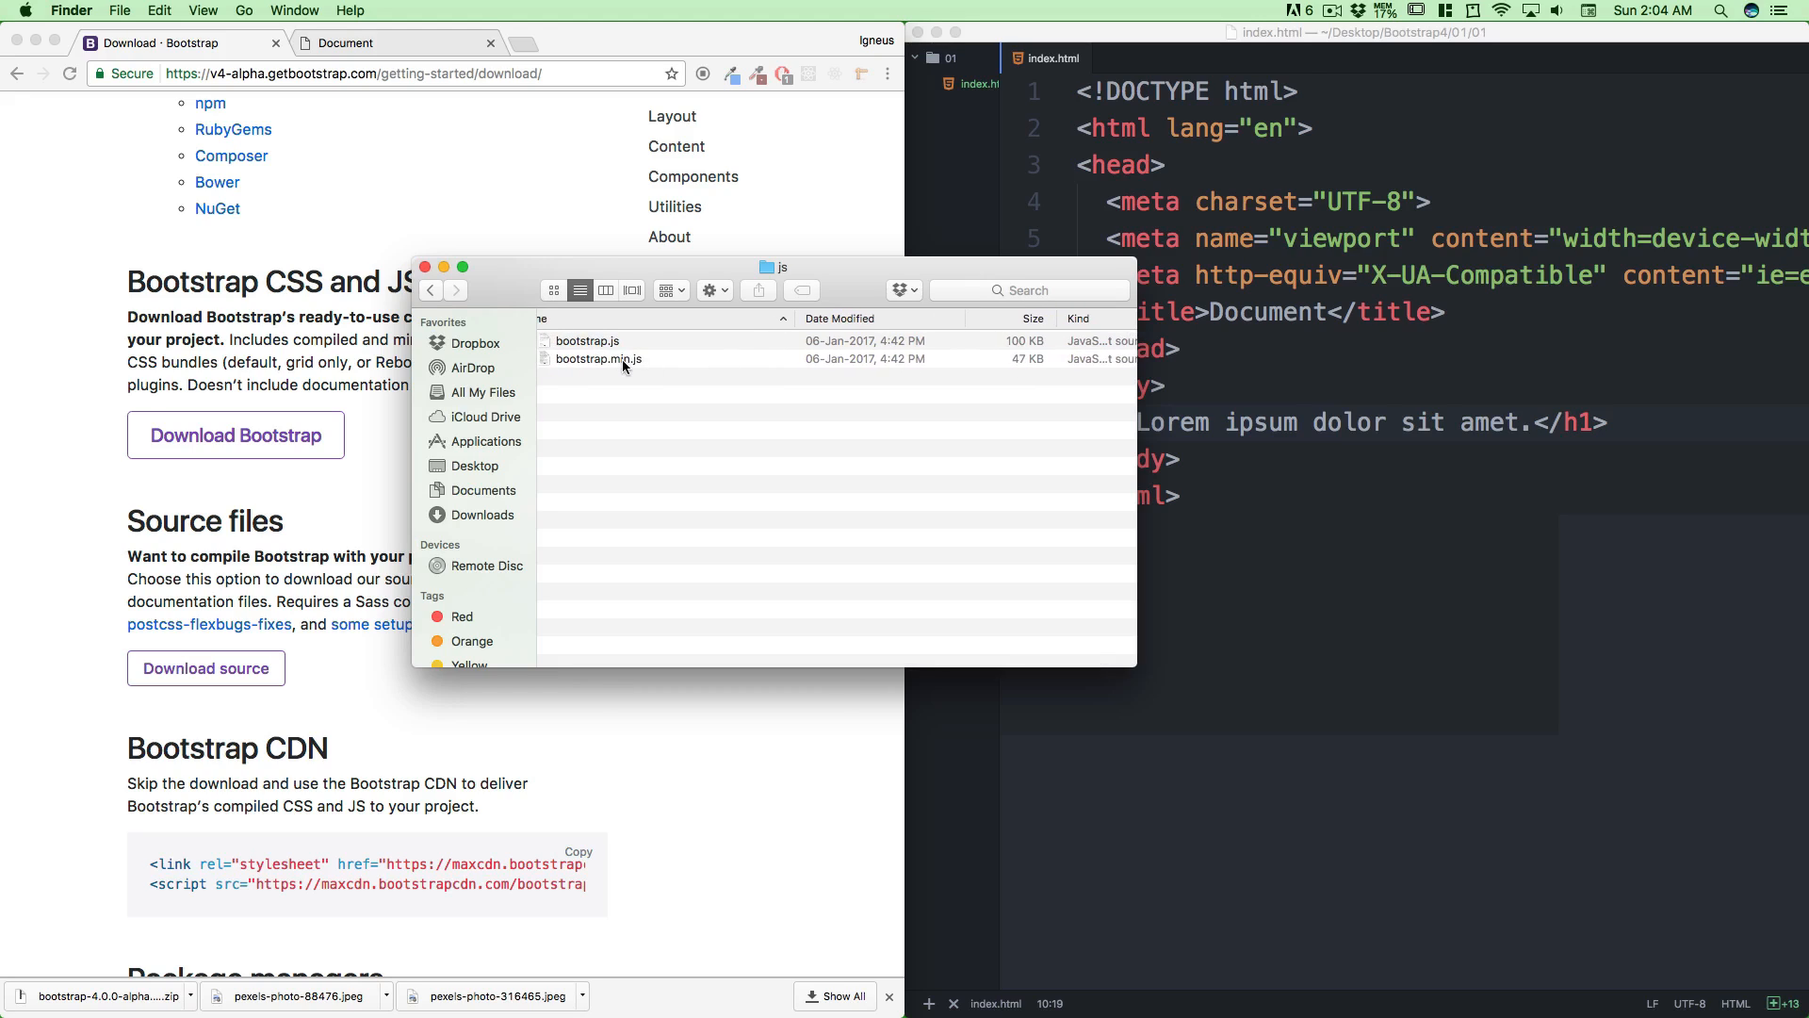
pyautogui.moveTo(1025, 373)
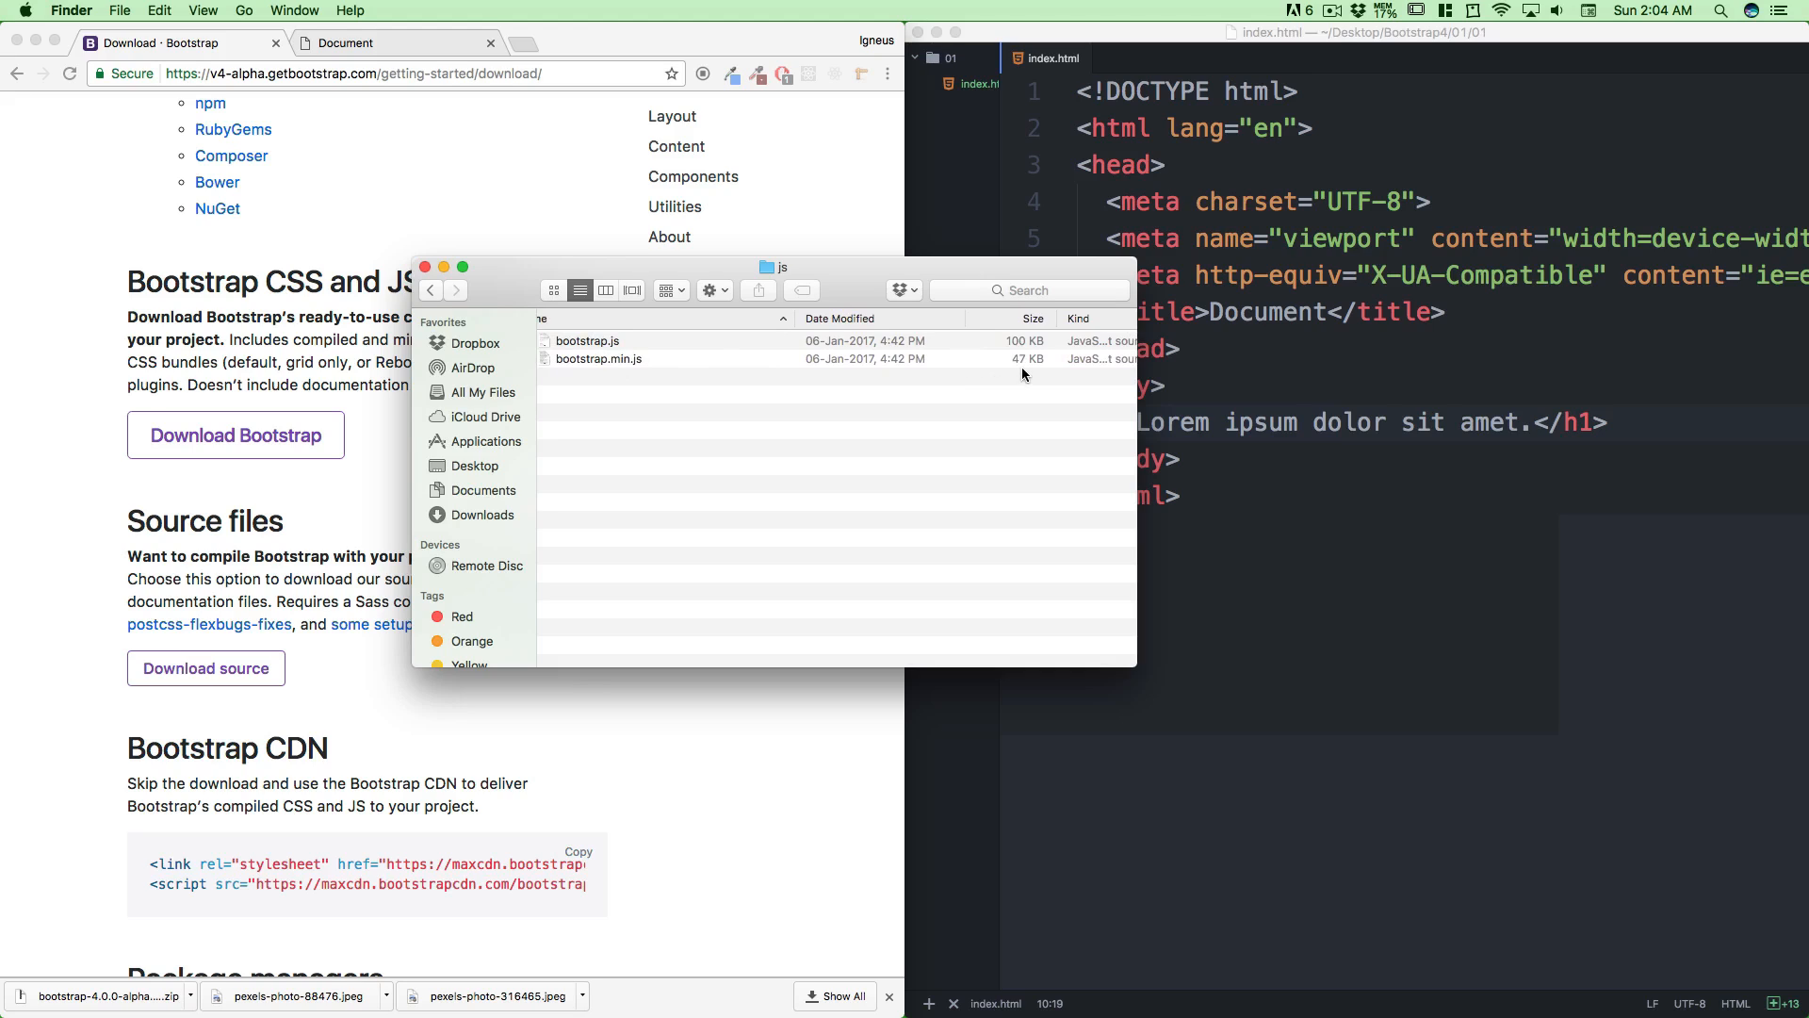
pyautogui.click(554, 290)
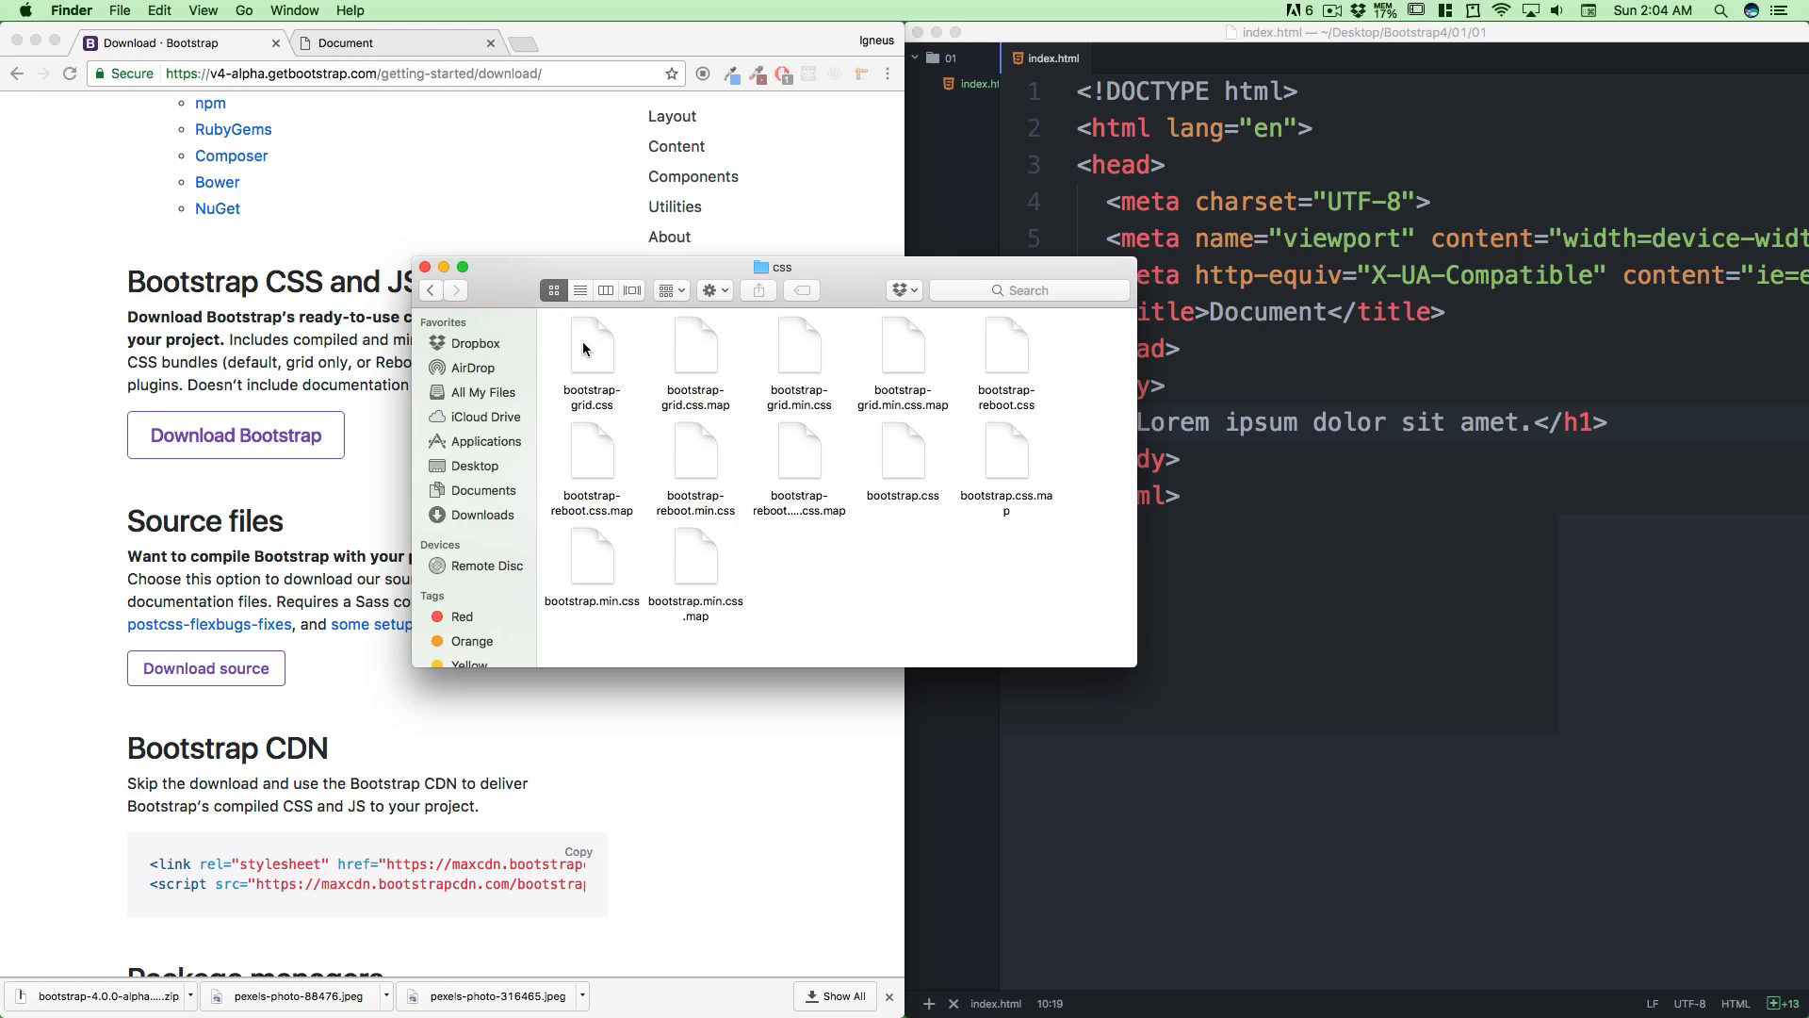
pyautogui.moveTo(842, 550)
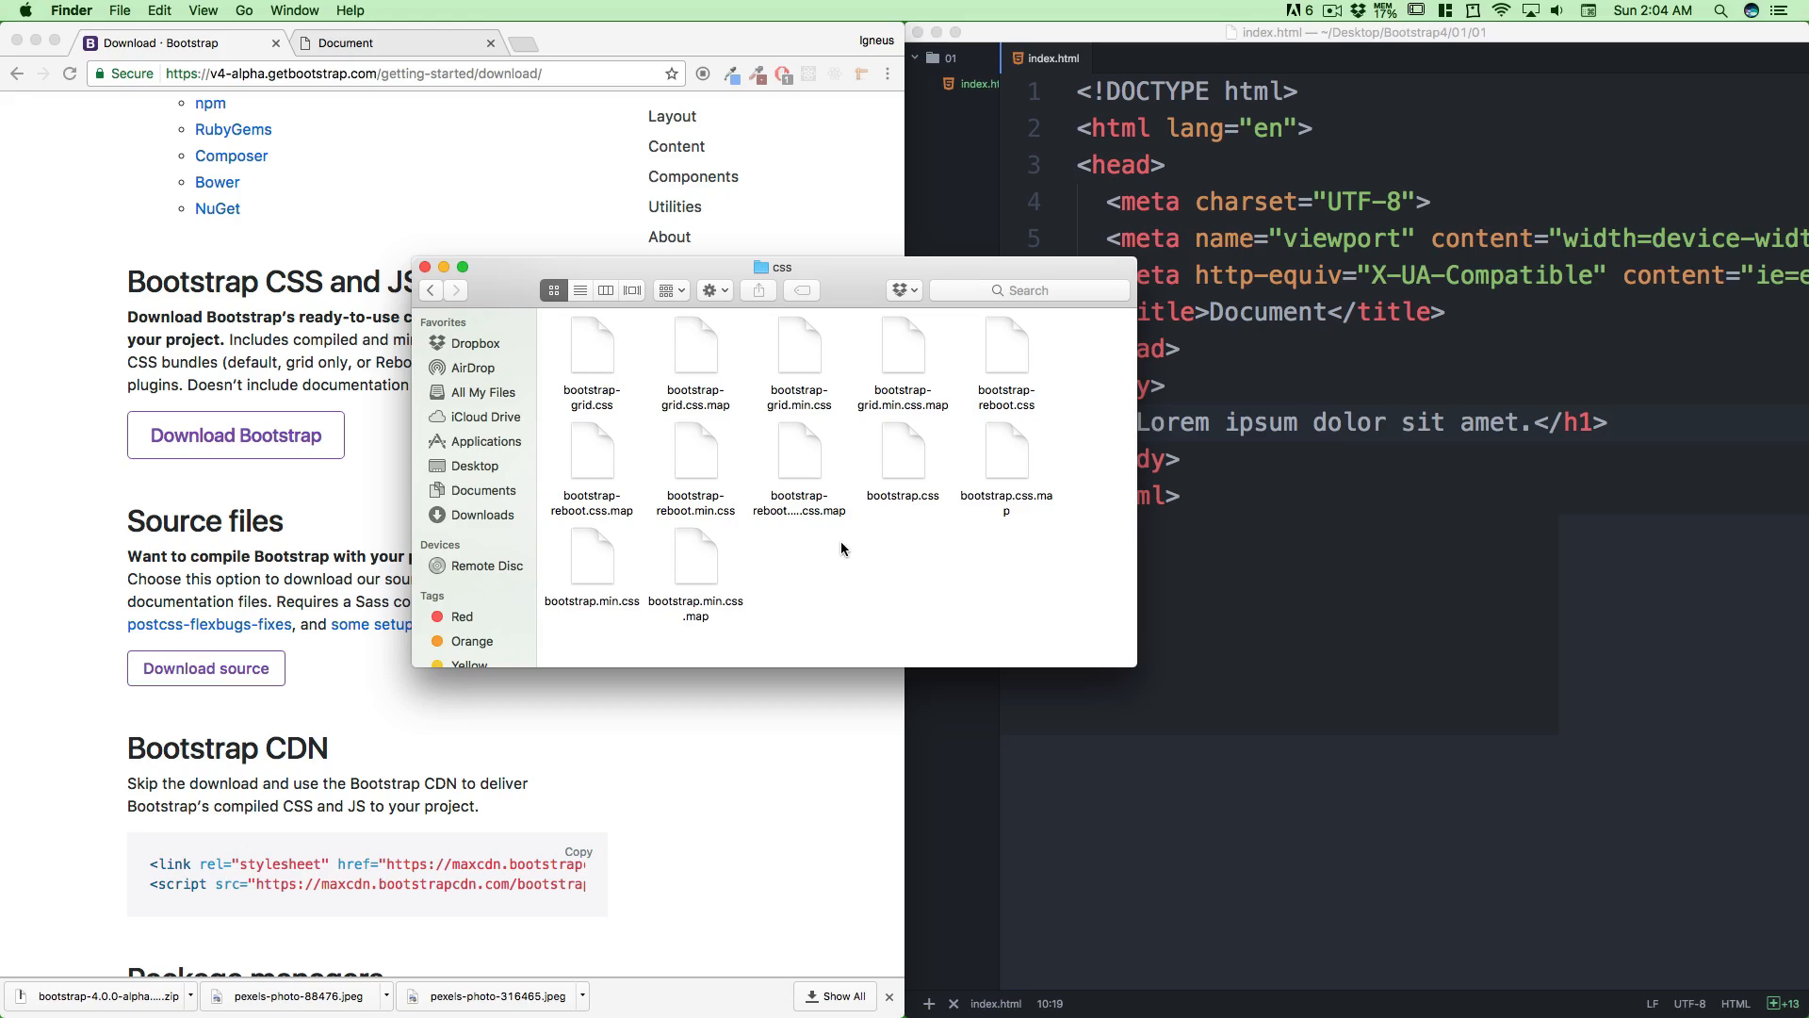
pyautogui.moveTo(790, 581)
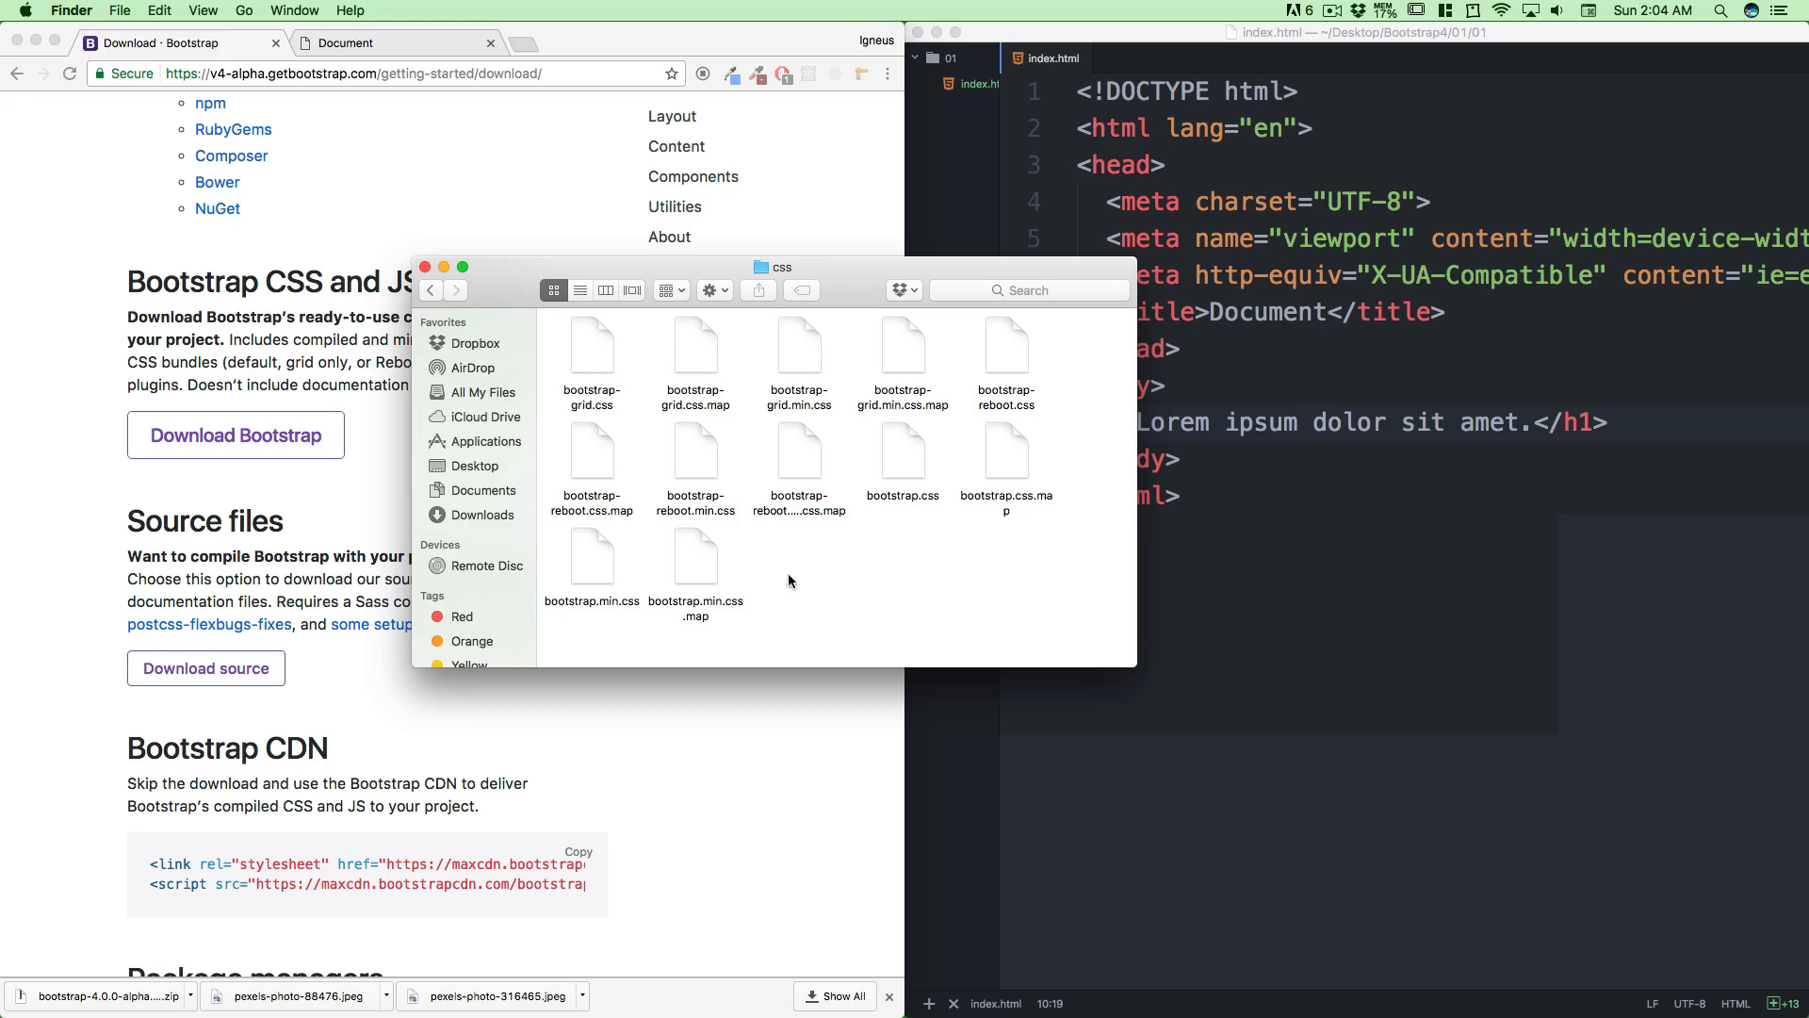
pyautogui.moveTo(929, 554)
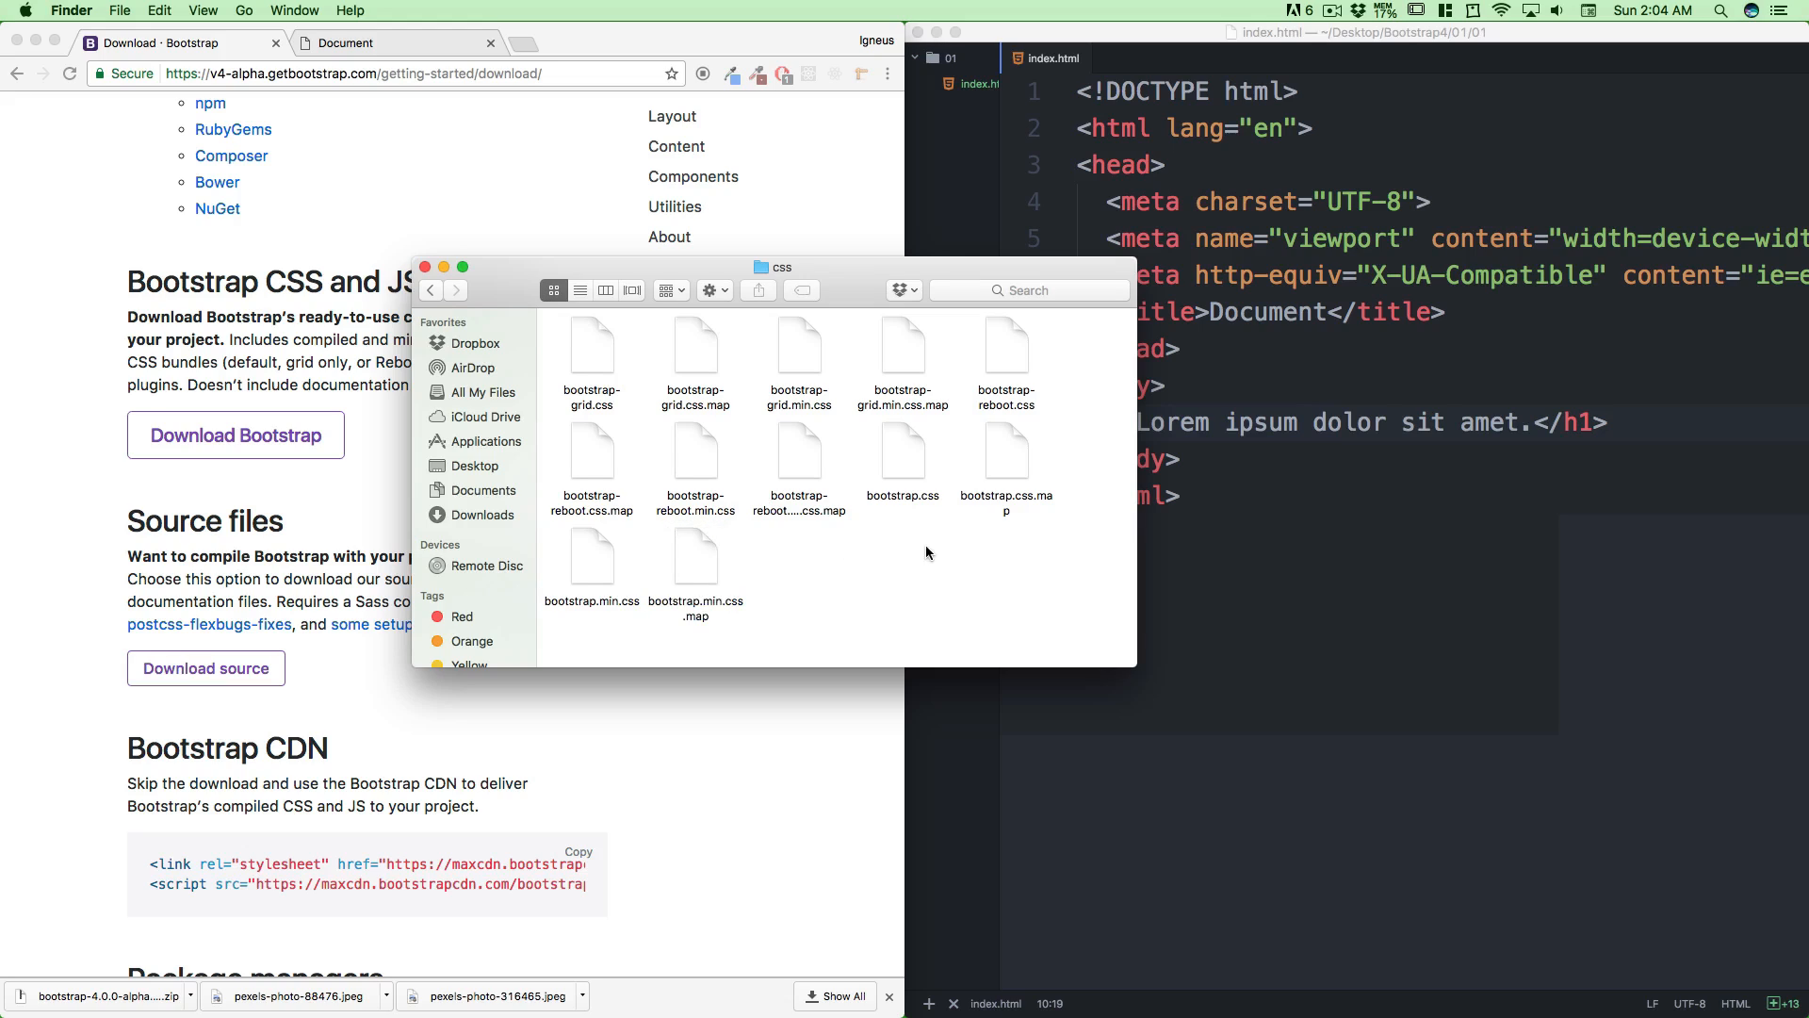
# Pick out bootstrap.css and bootstrap.min.css in the css folder listing
pyautogui.click(903, 462)
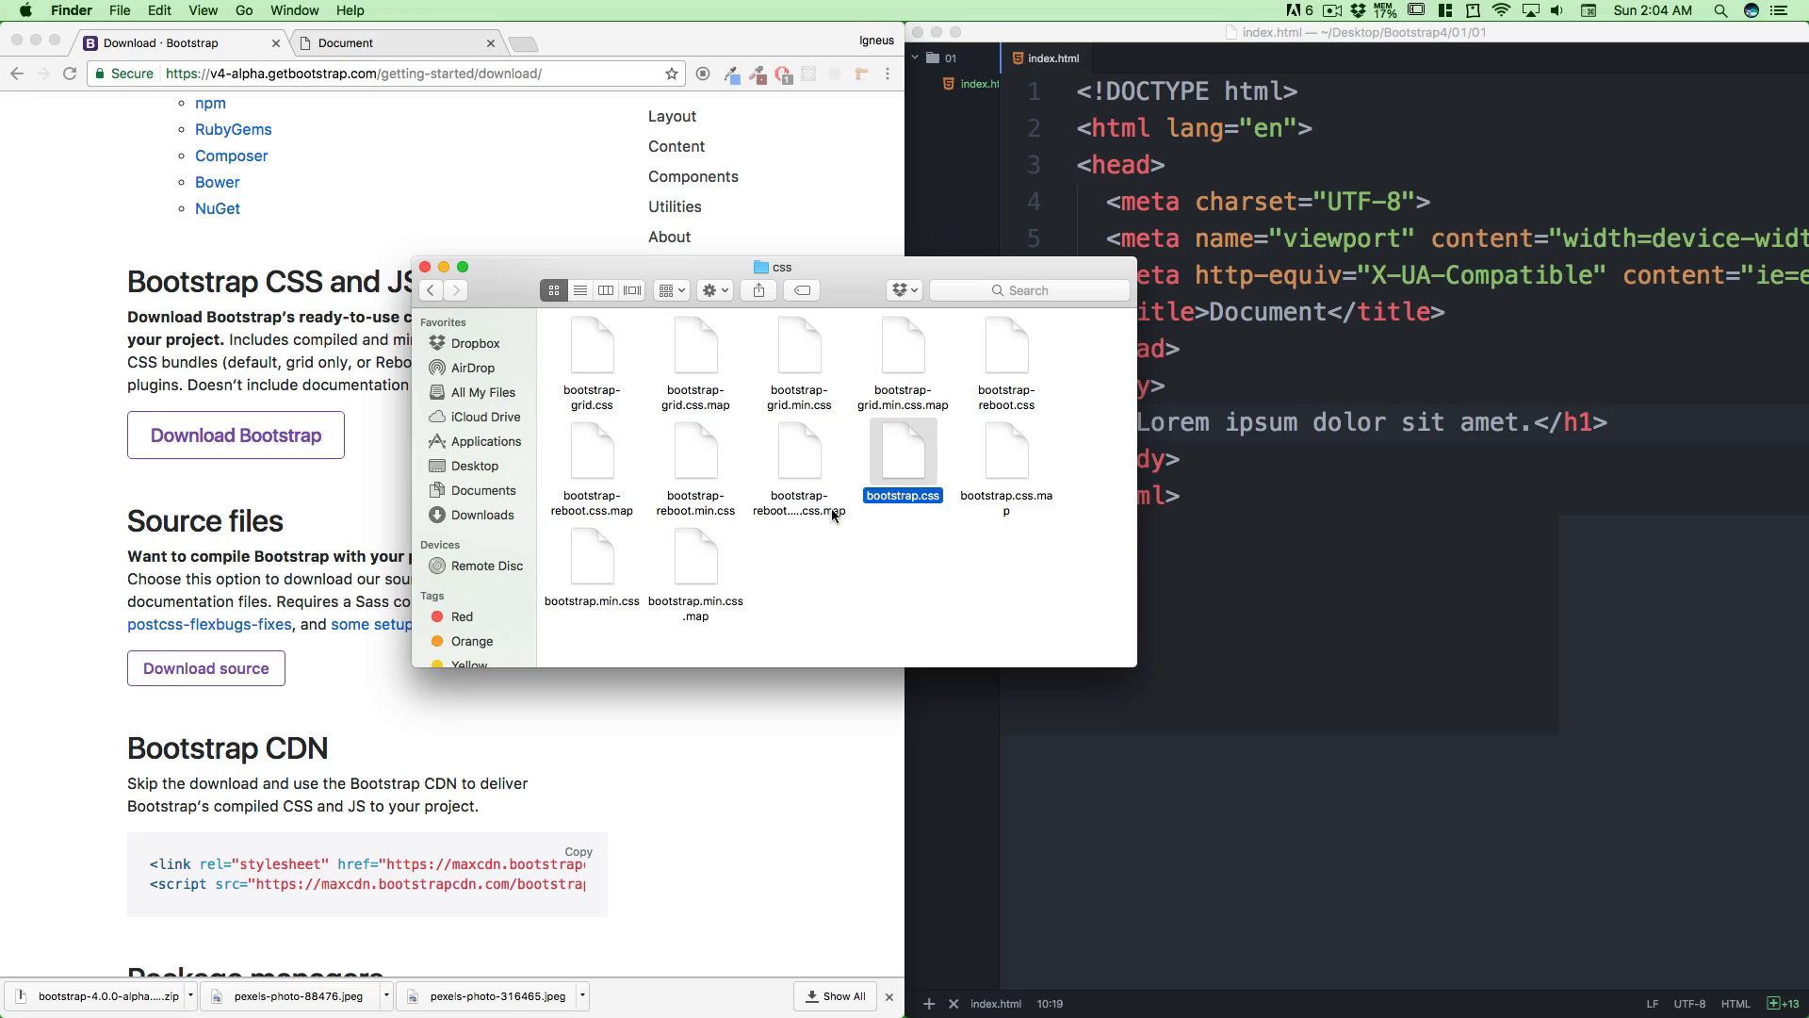
pyautogui.moveTo(859, 585)
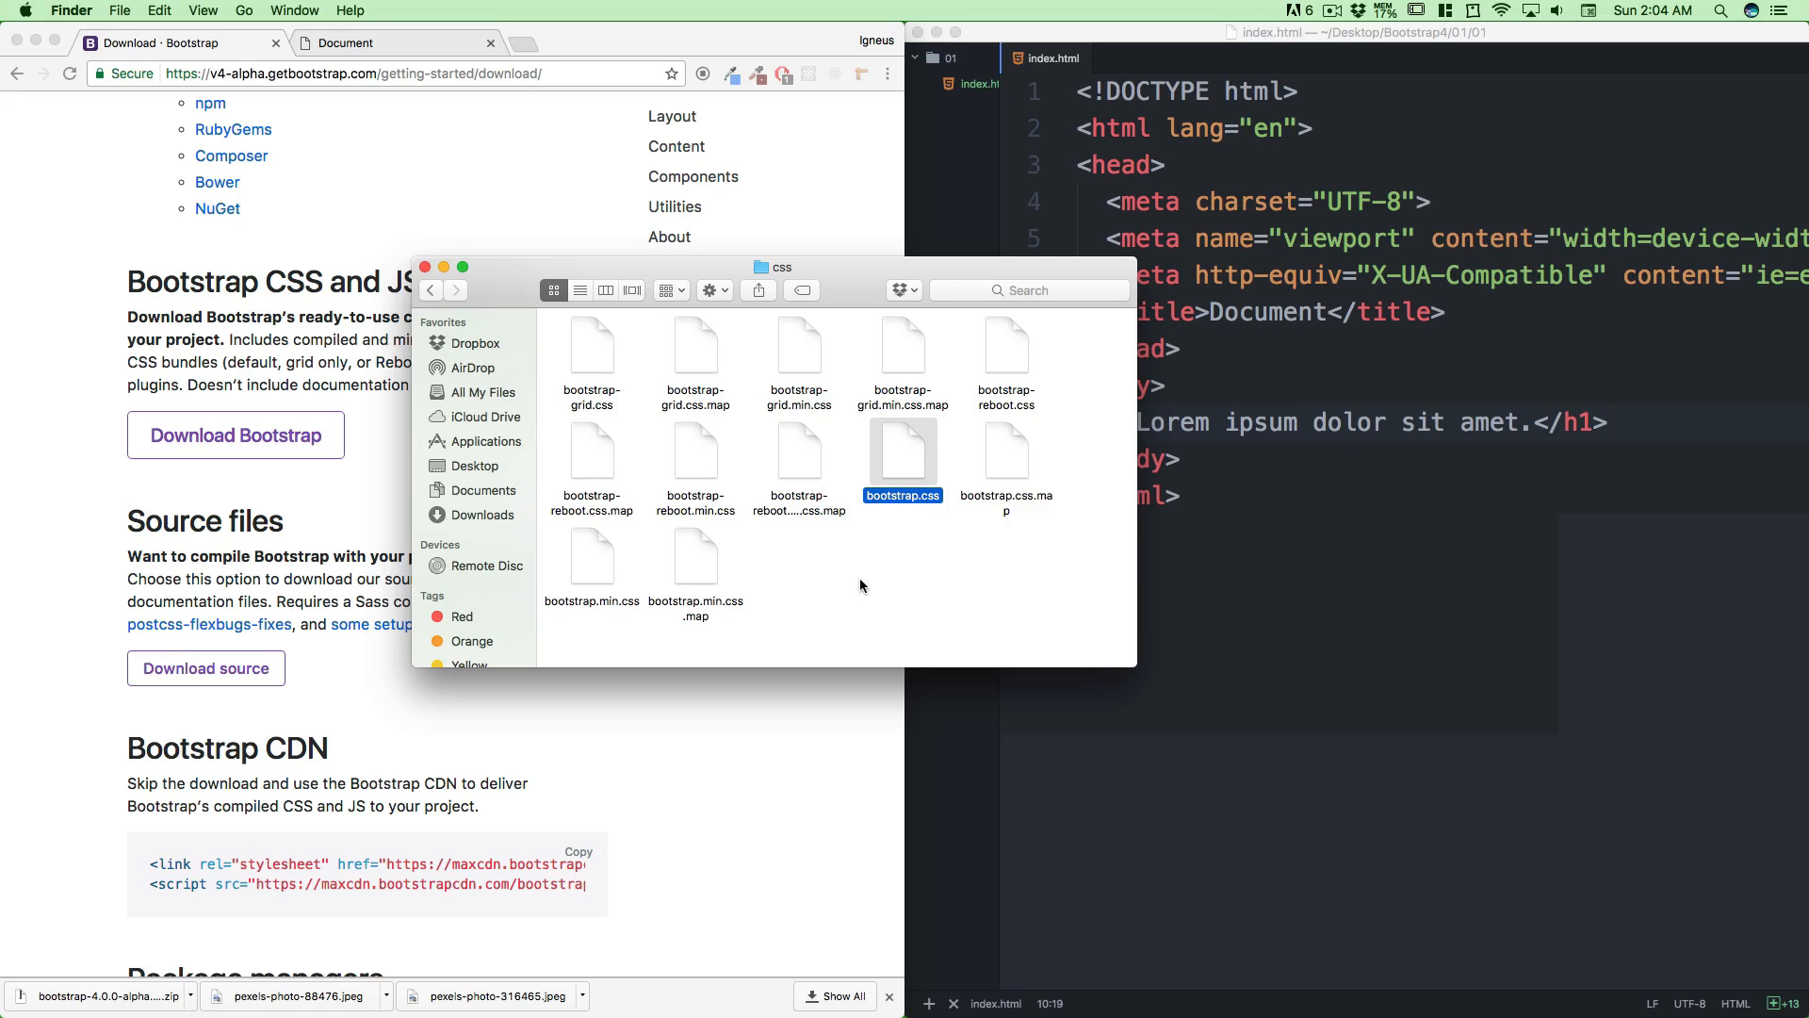
pyautogui.click(848, 574)
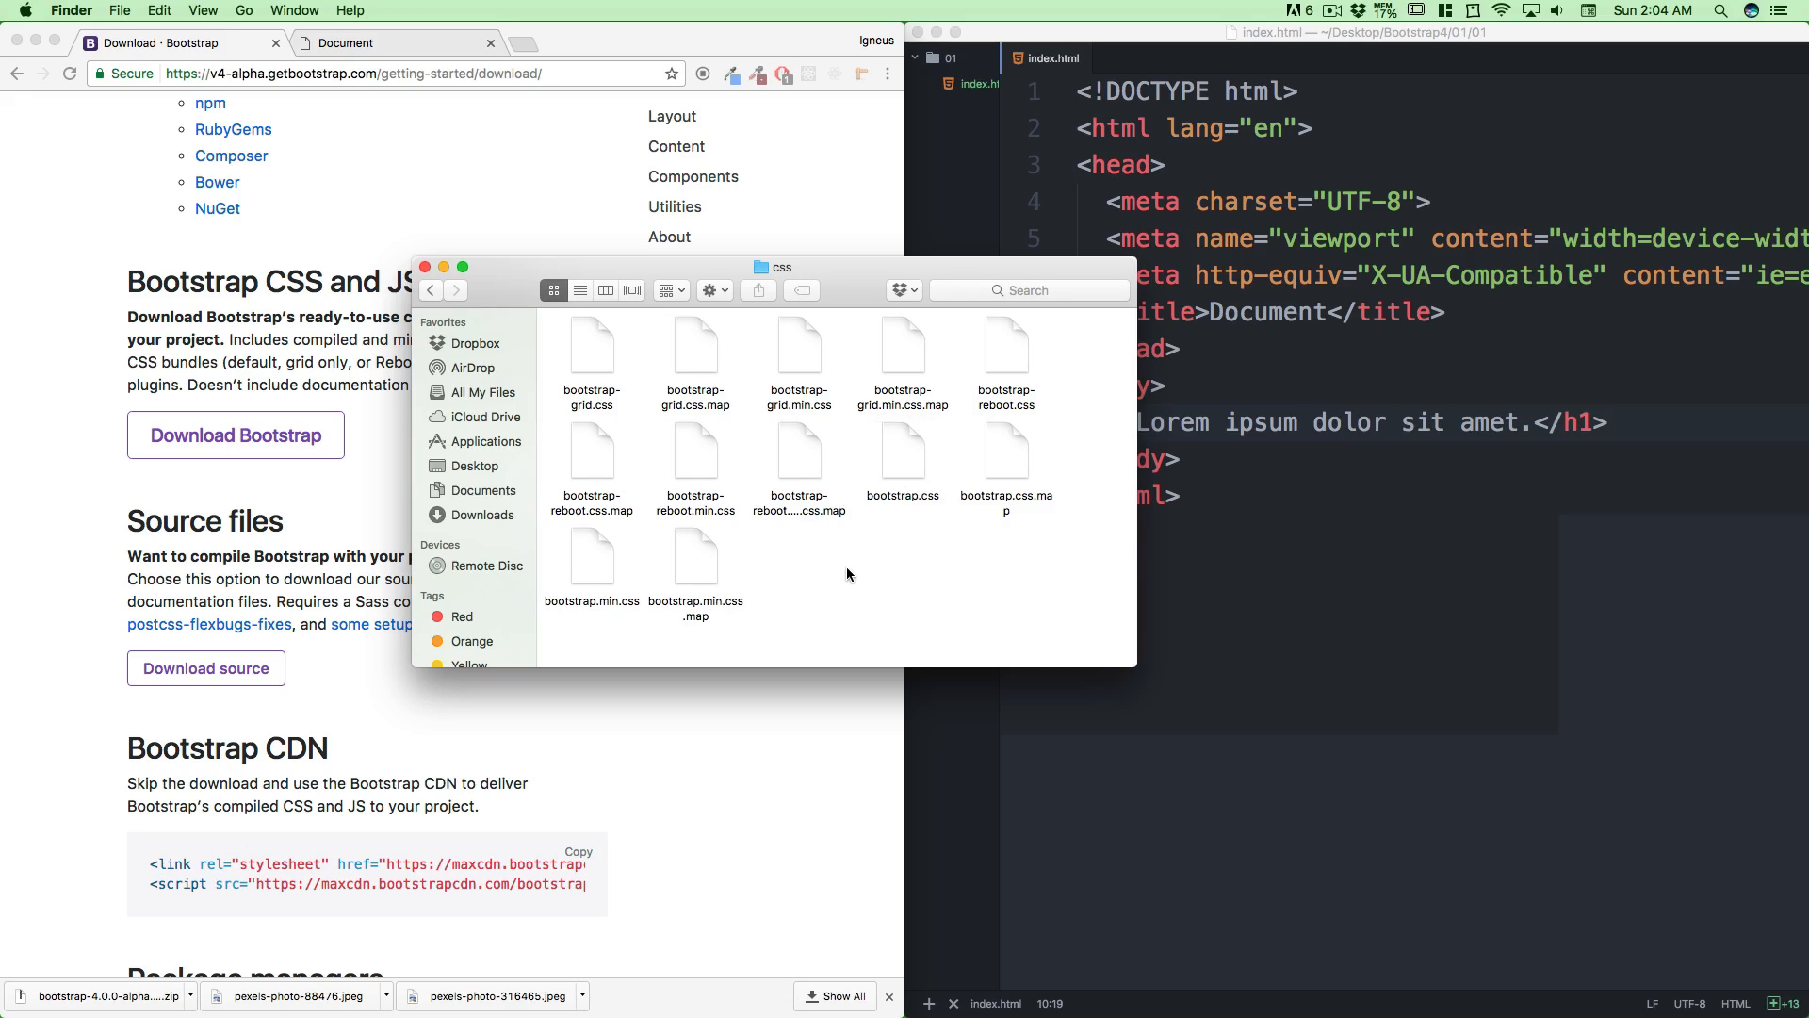
pyautogui.moveTo(874, 576)
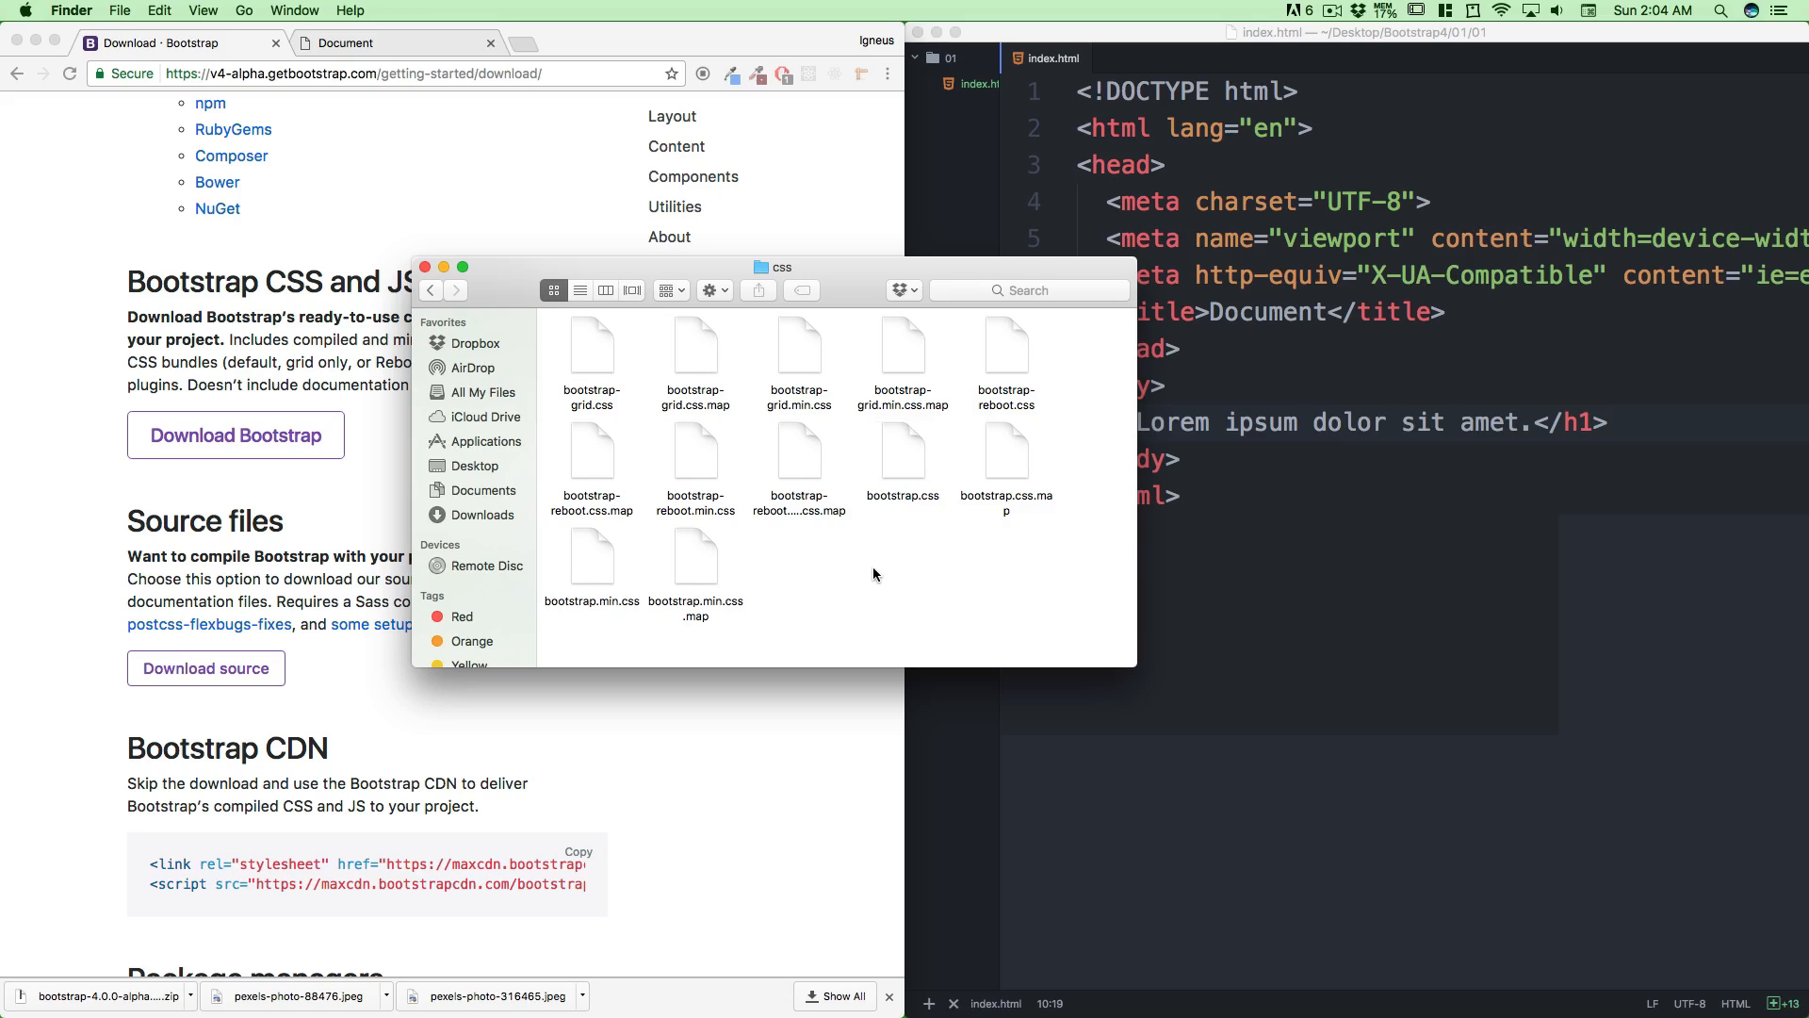
pyautogui.click(903, 450)
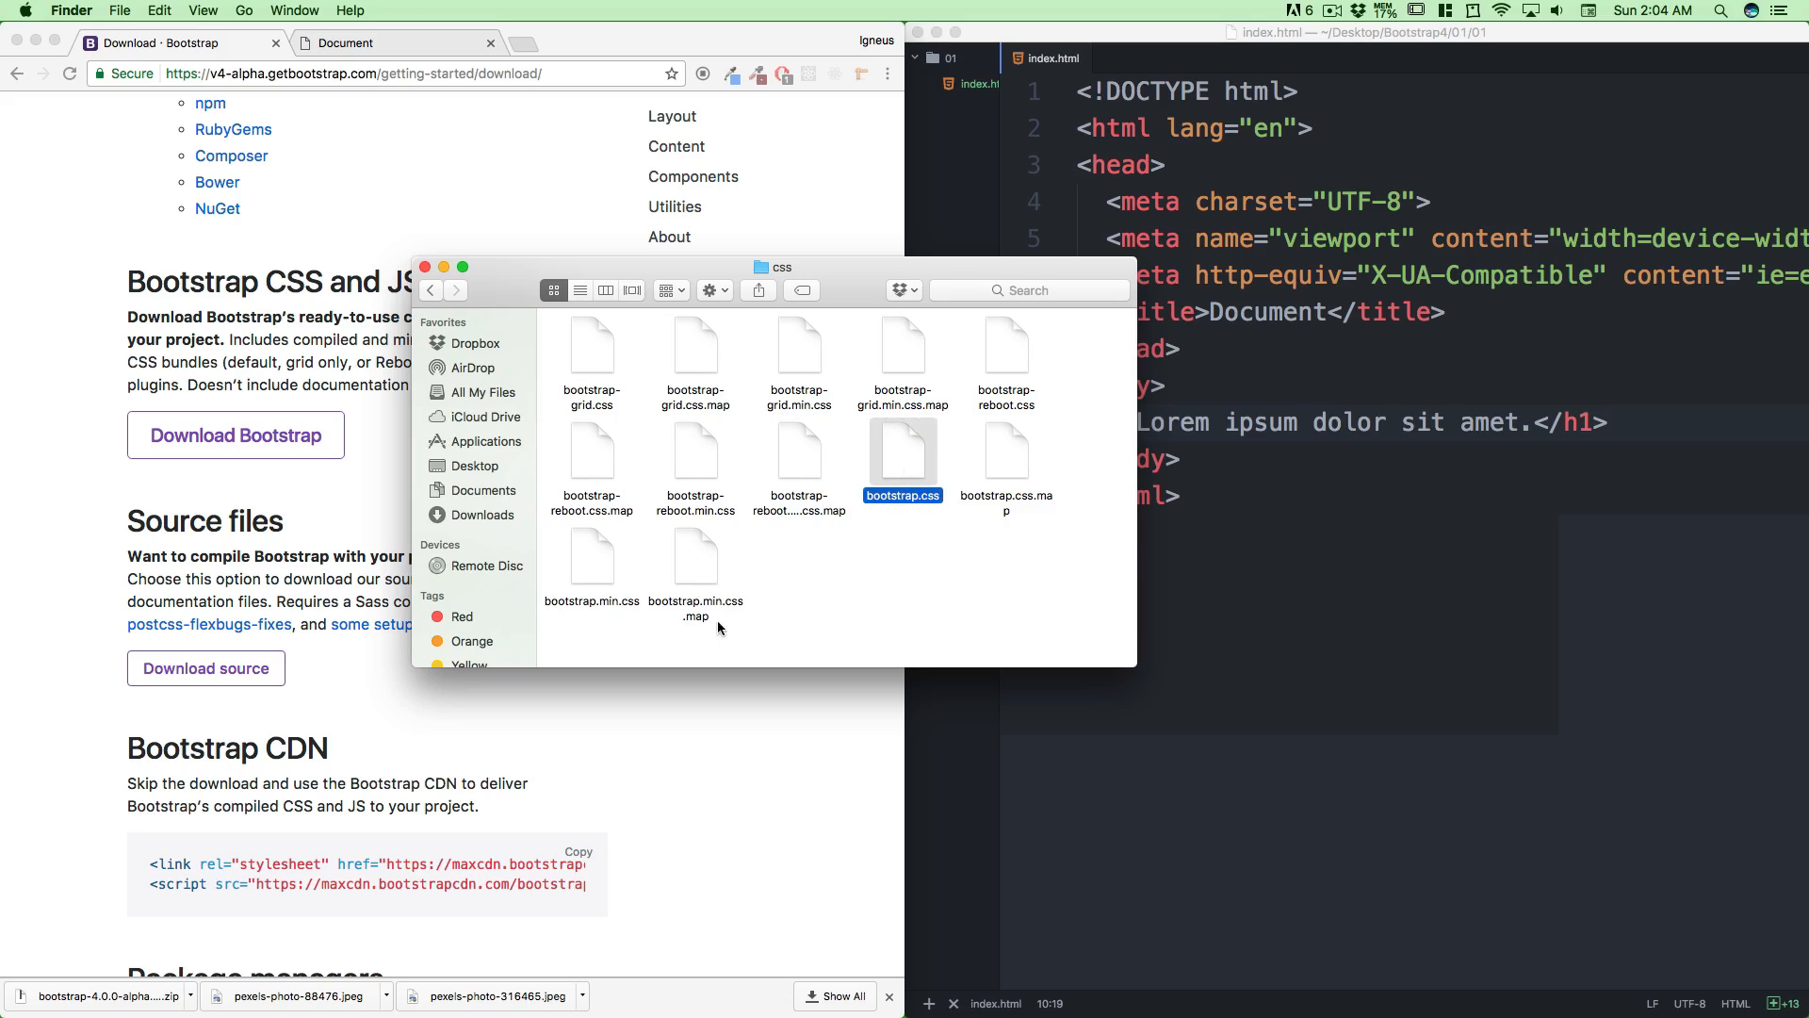
pyautogui.click(592, 561)
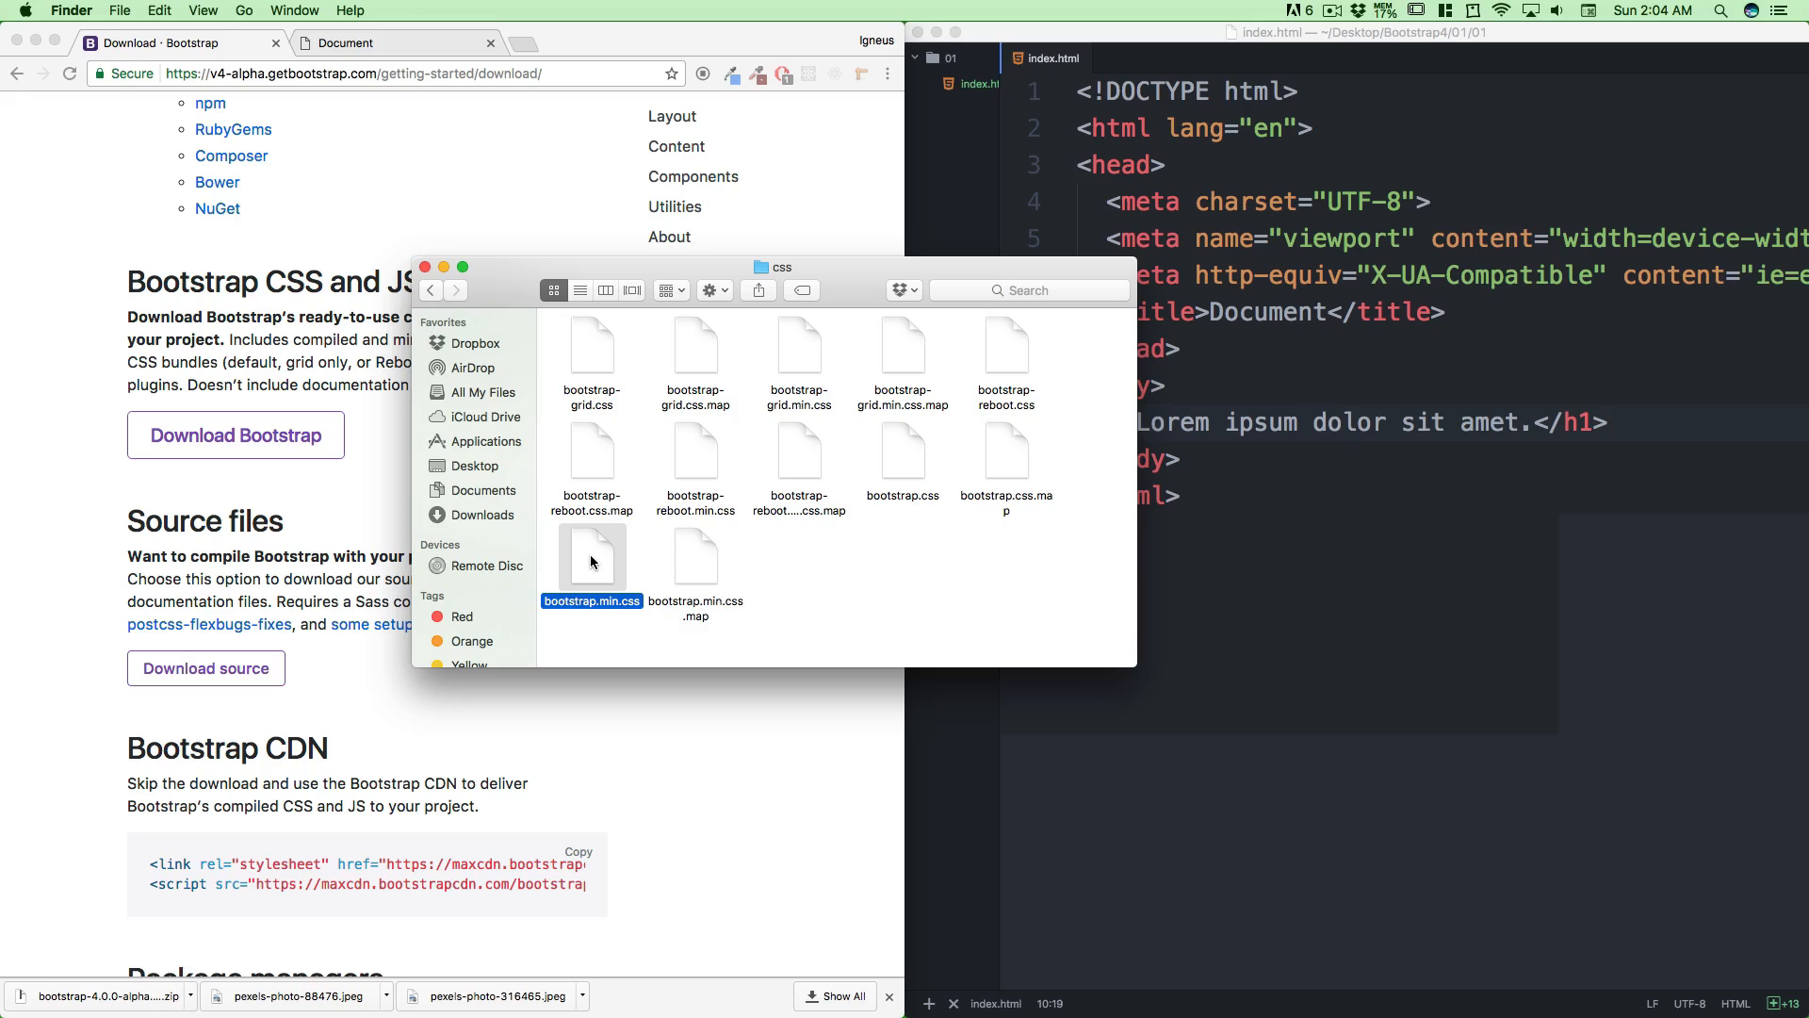
pyautogui.moveTo(573, 503)
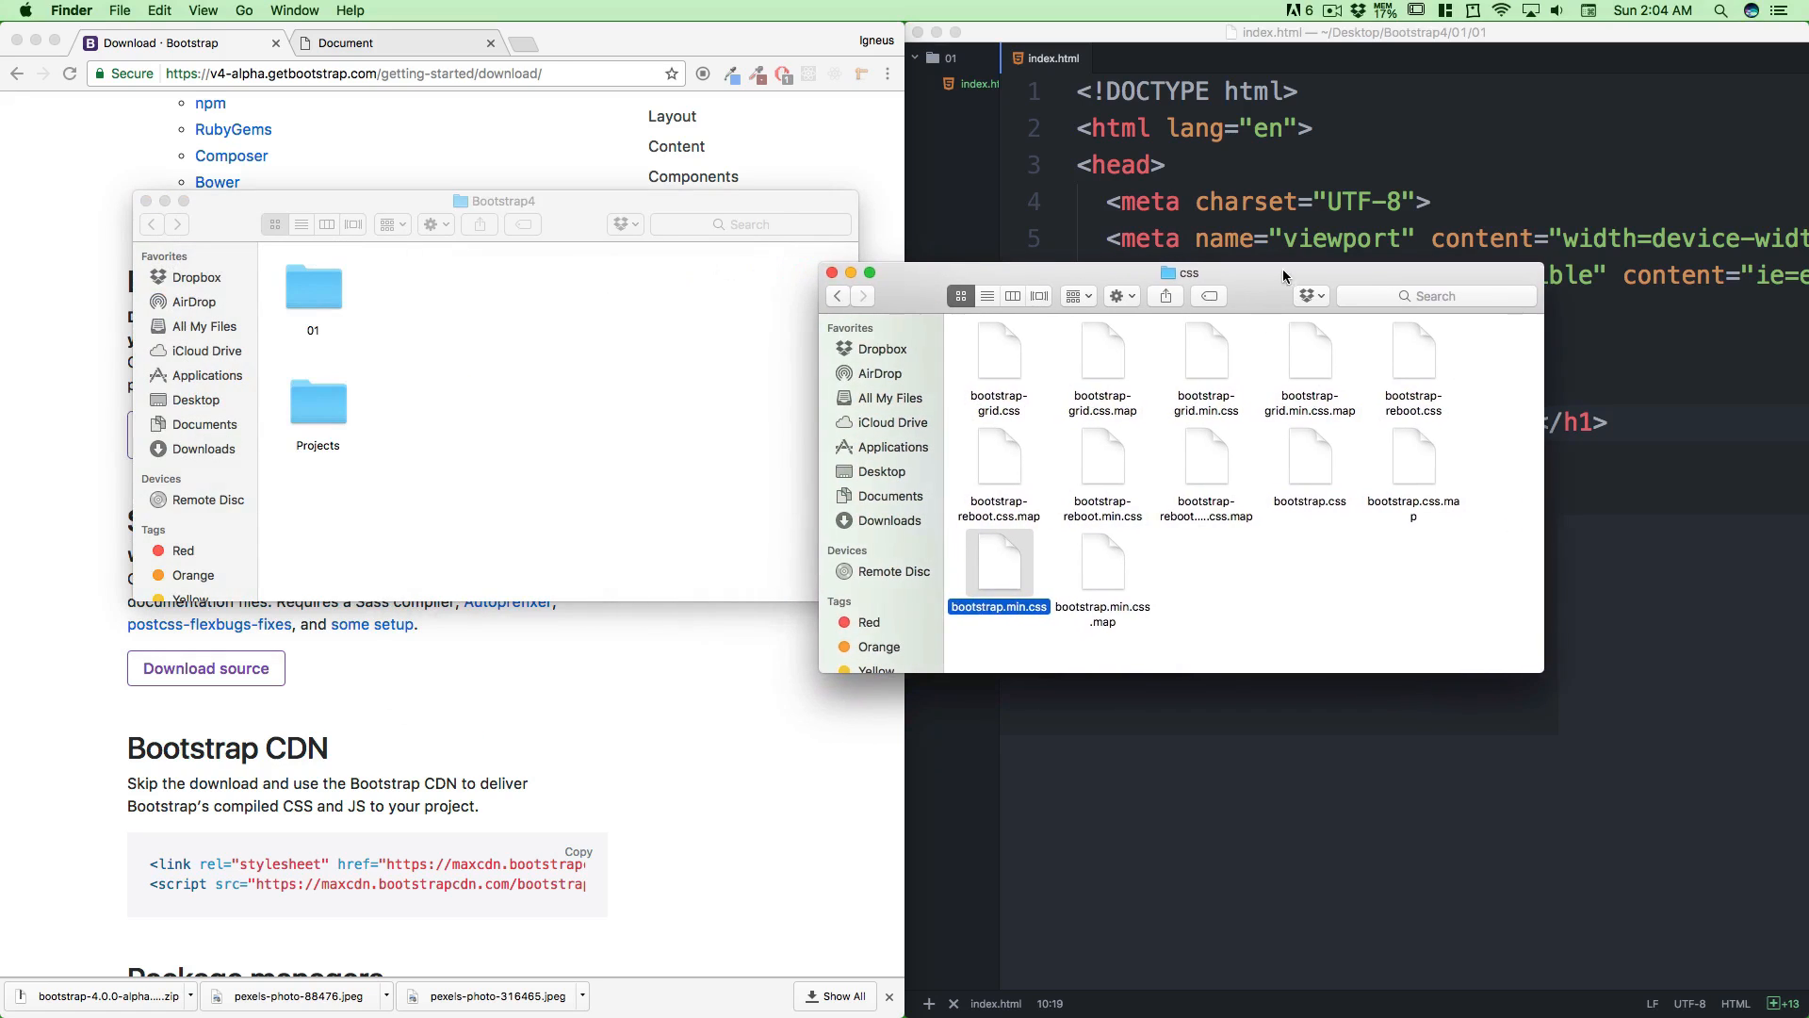
# Inside the project's 01 folder, create new css and js folders
pyautogui.moveTo(501, 202); pyautogui.dragTo(441, 154)
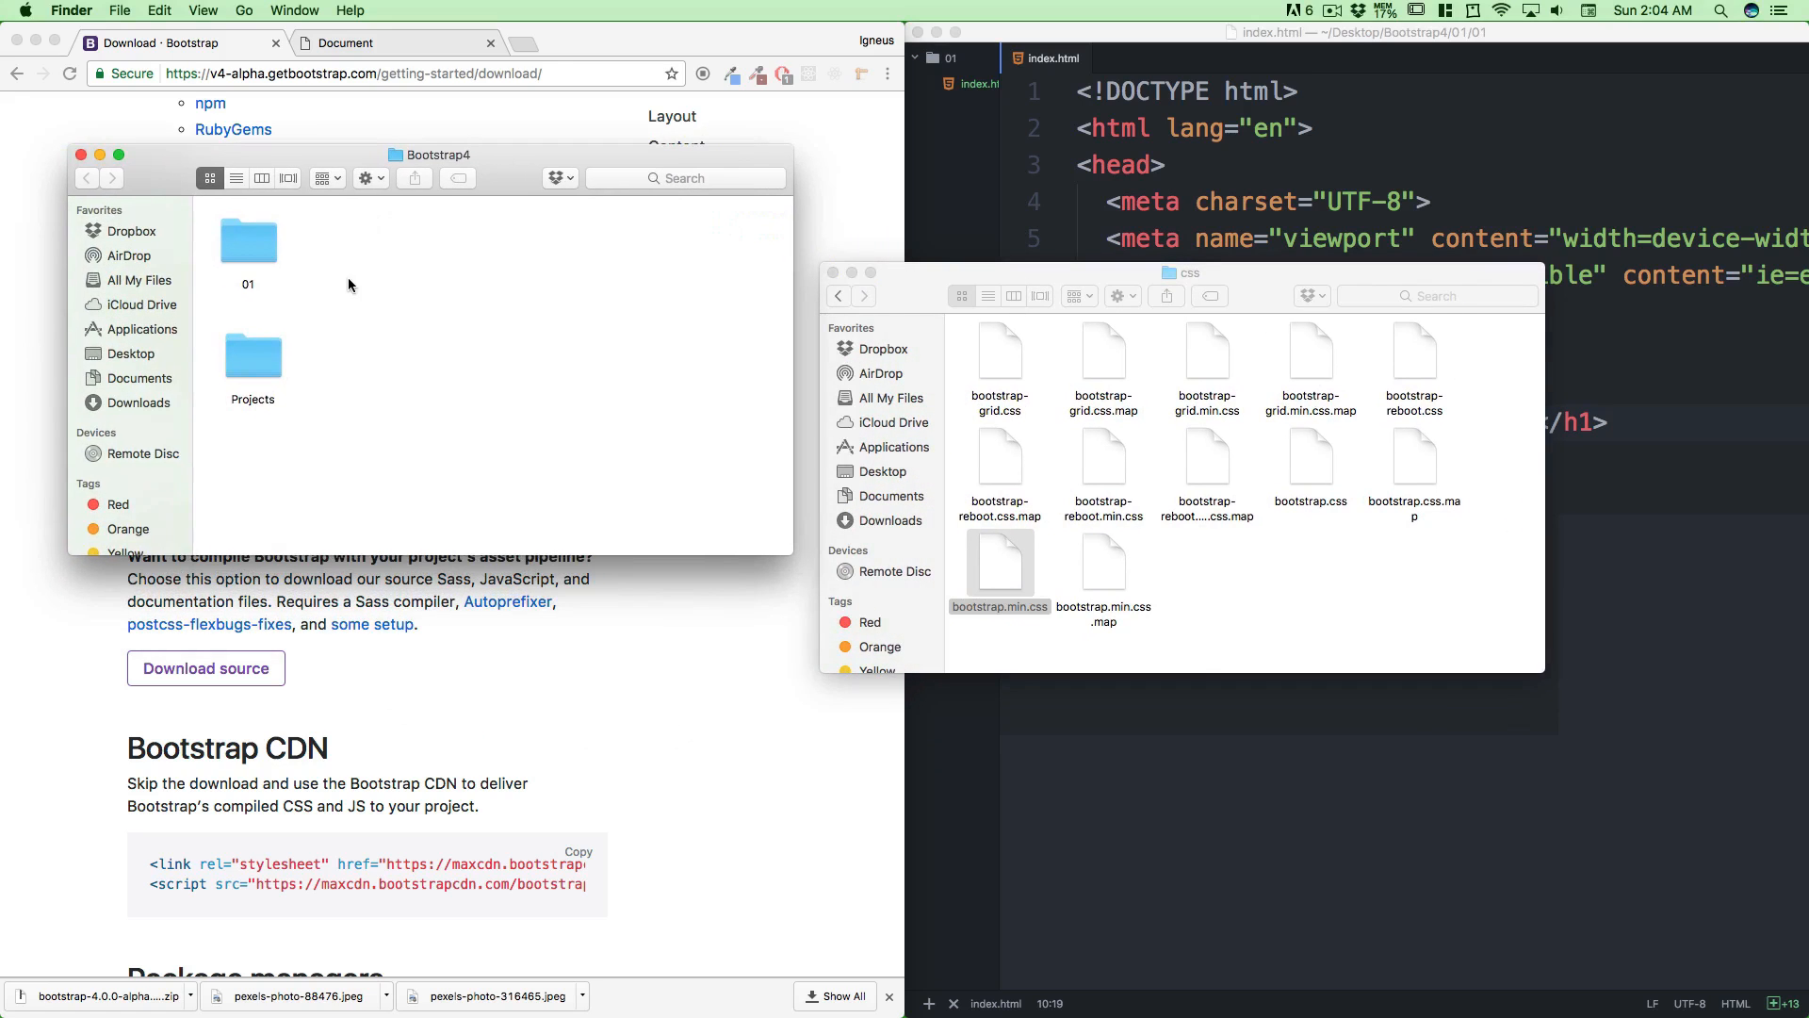
pyautogui.doubleClick(247, 240)
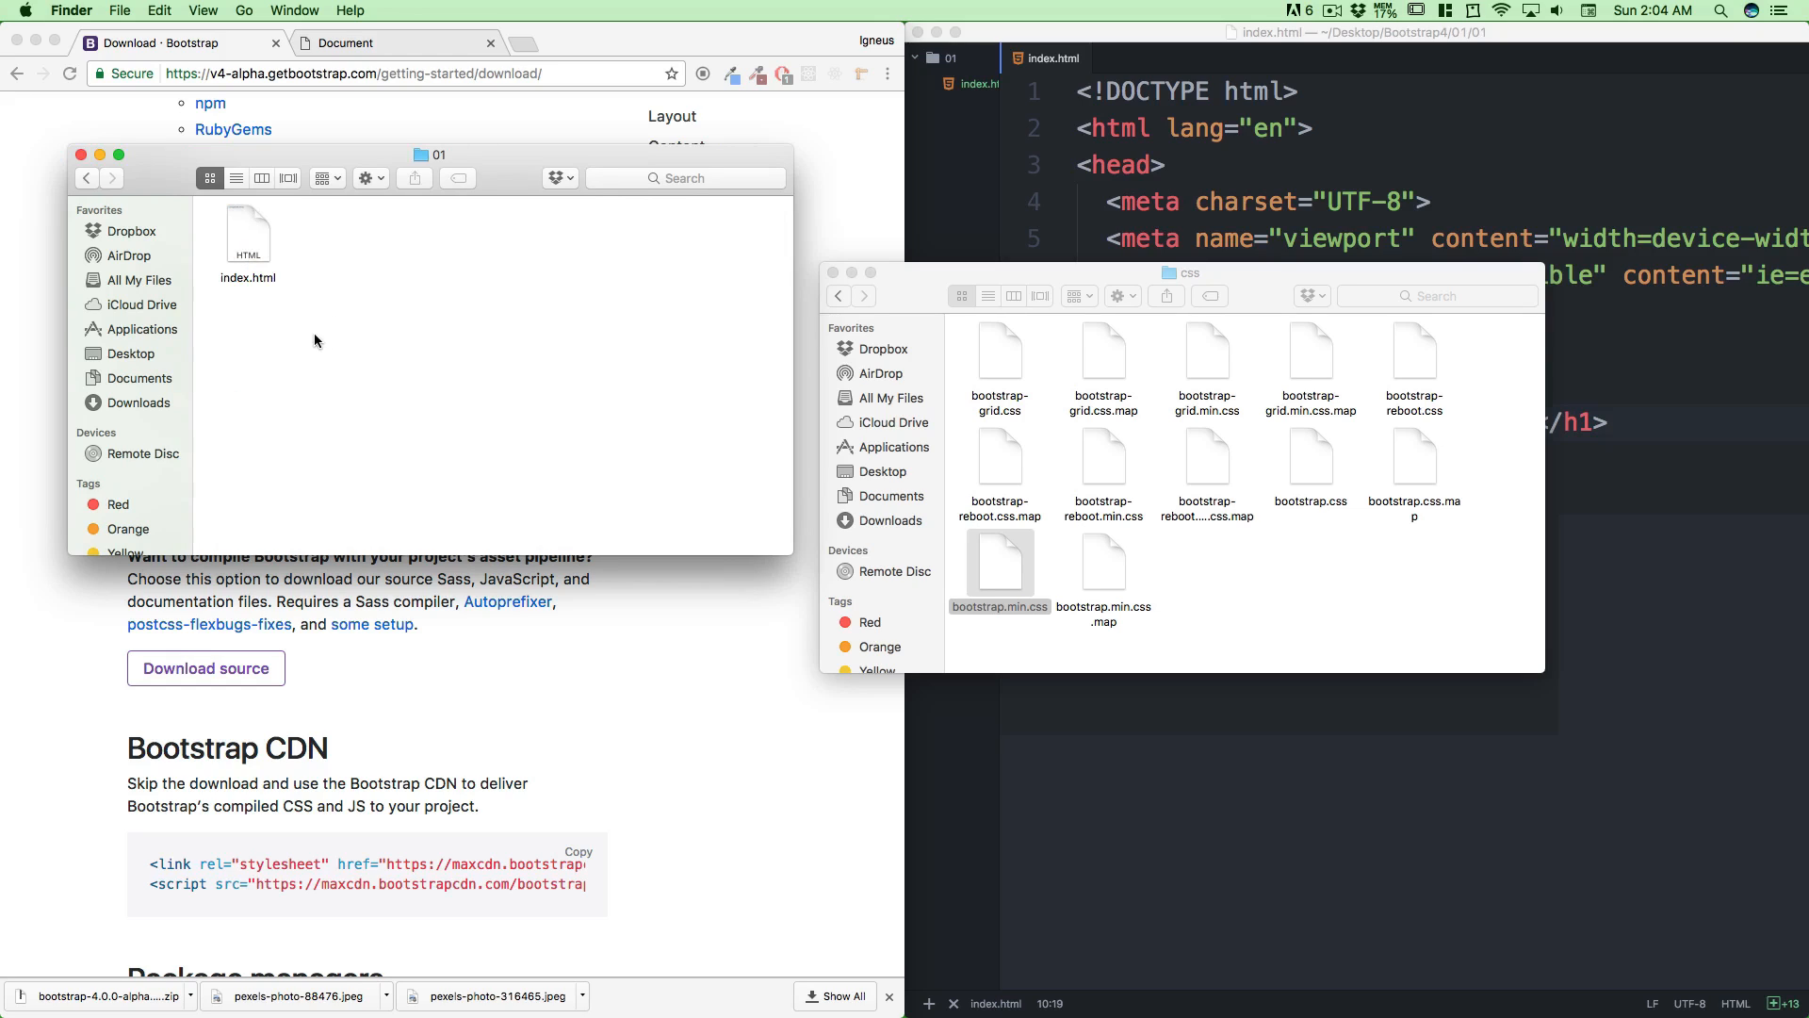
pyautogui.moveTo(283, 333)
pyautogui.write('css')
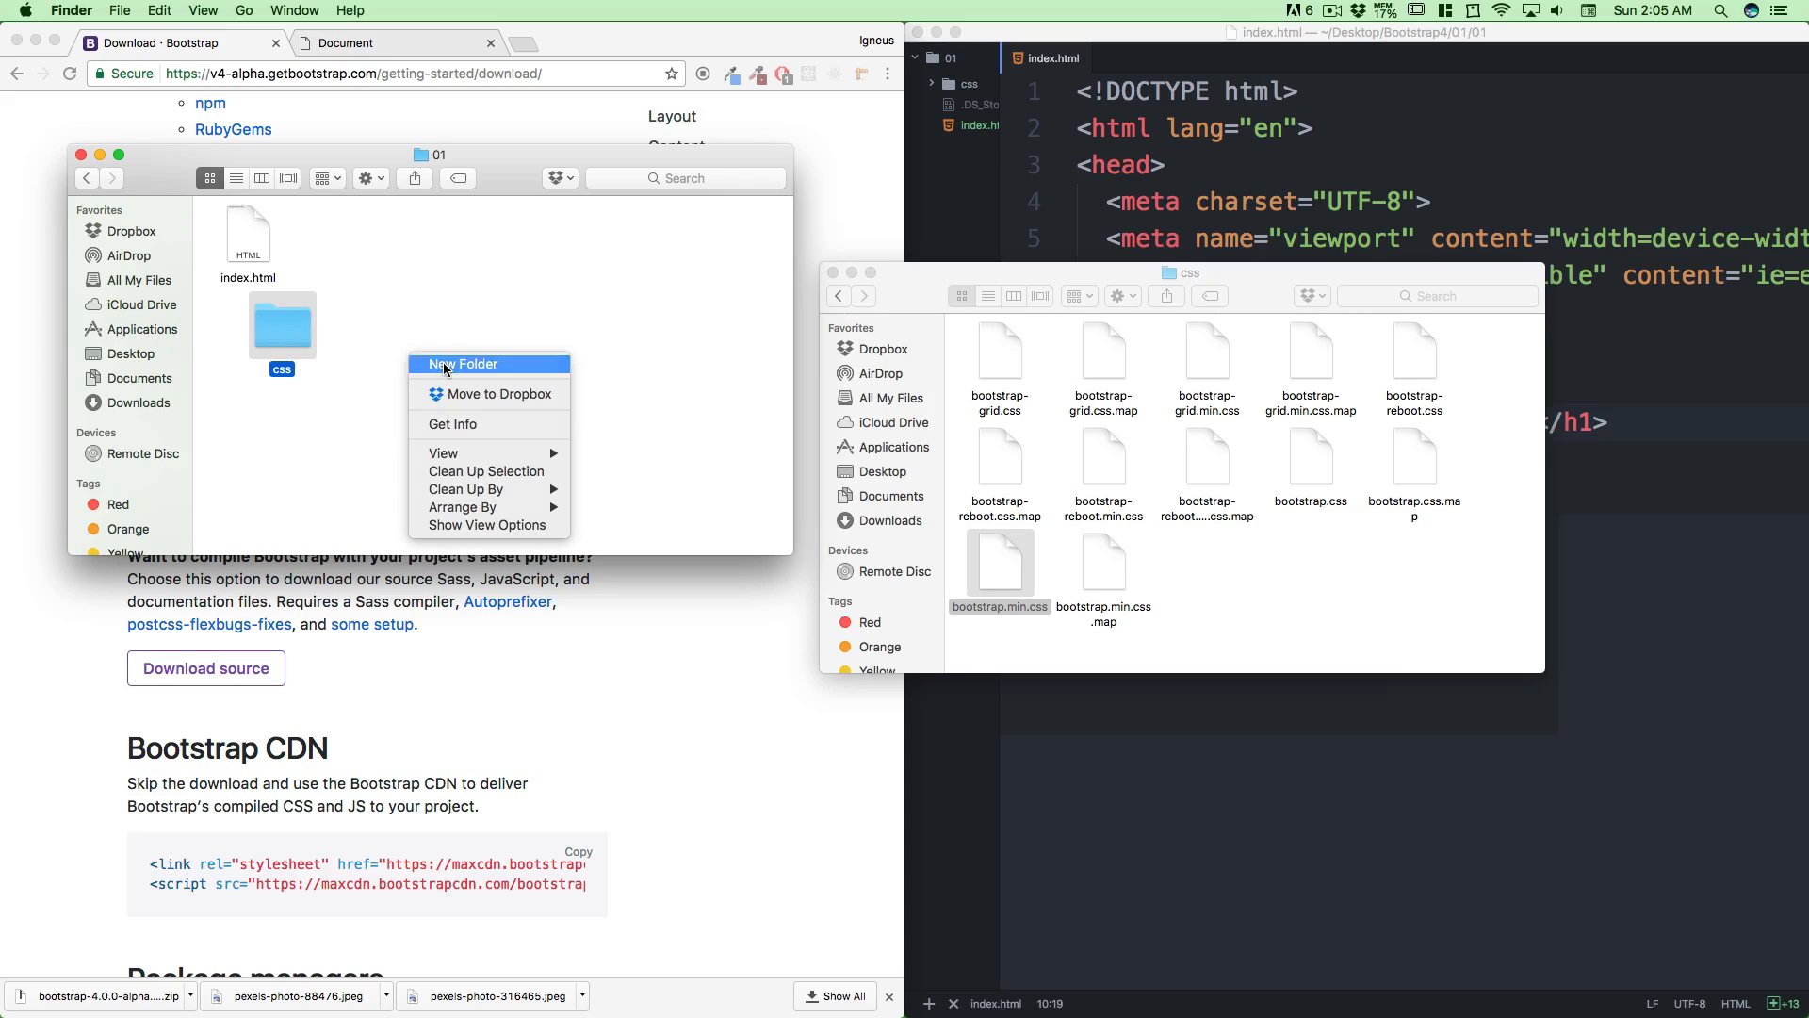
pyautogui.click(466, 364)
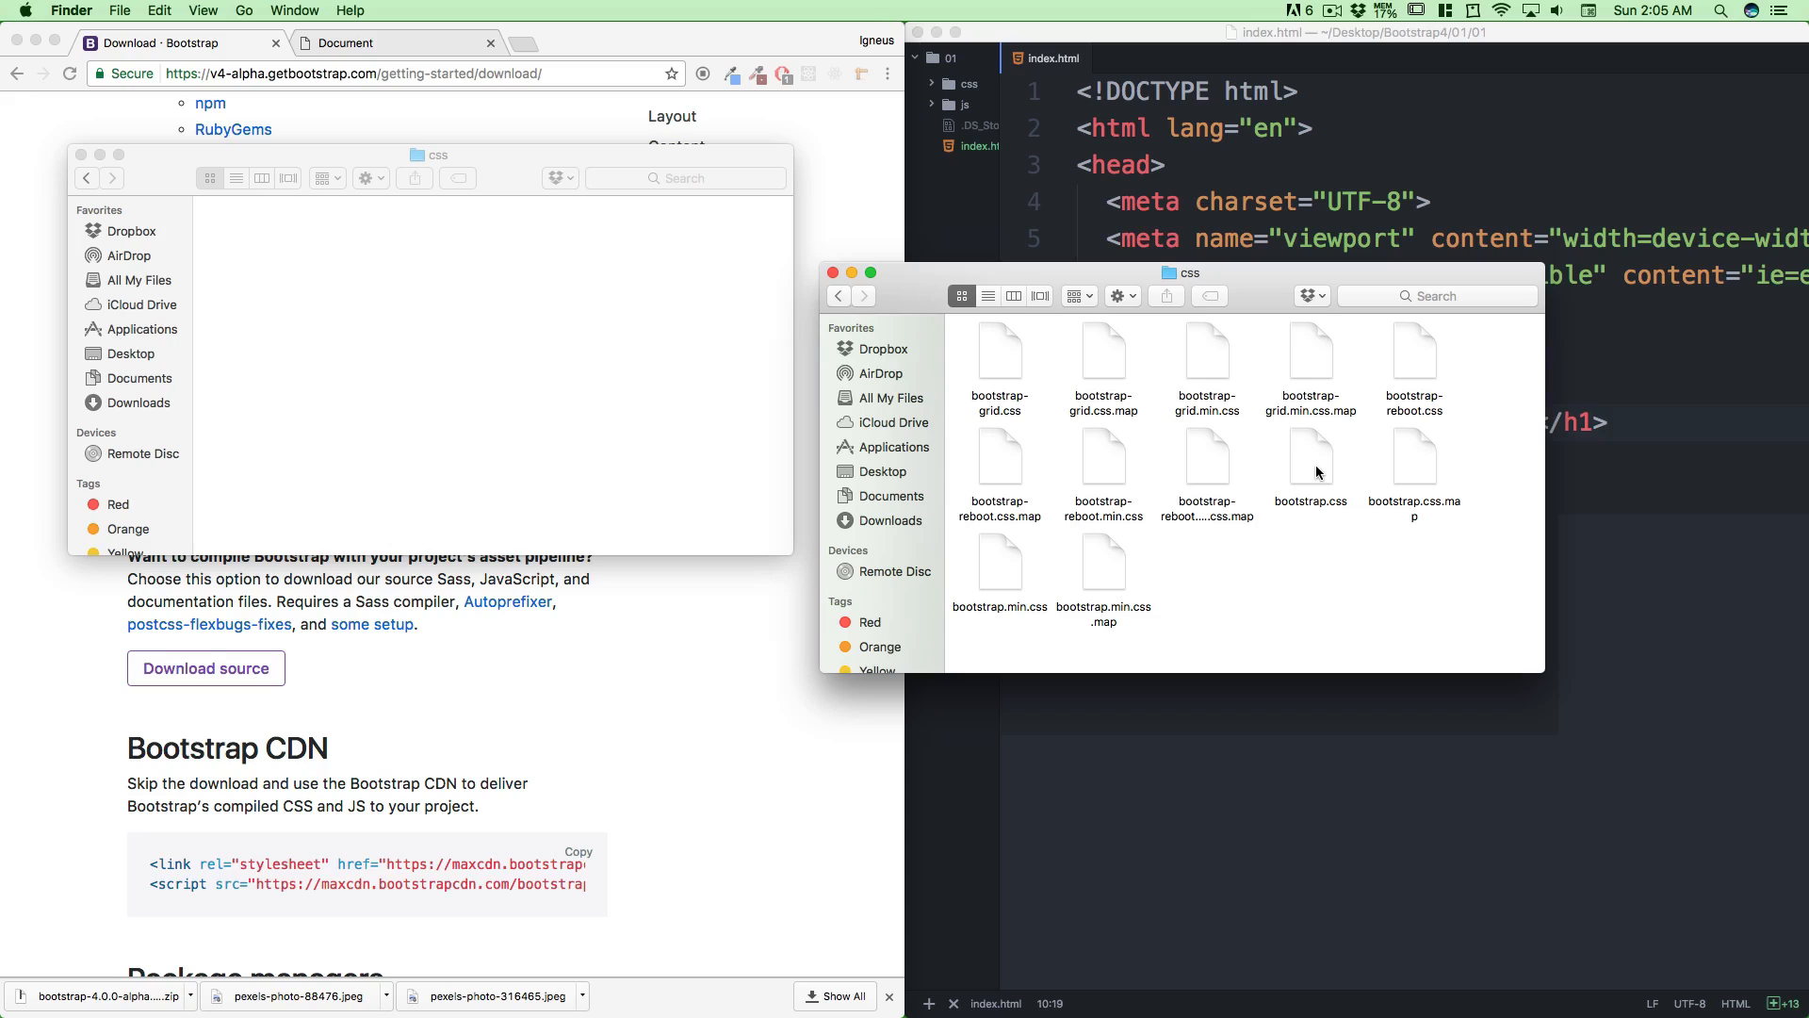
pyautogui.moveTo(1010, 555)
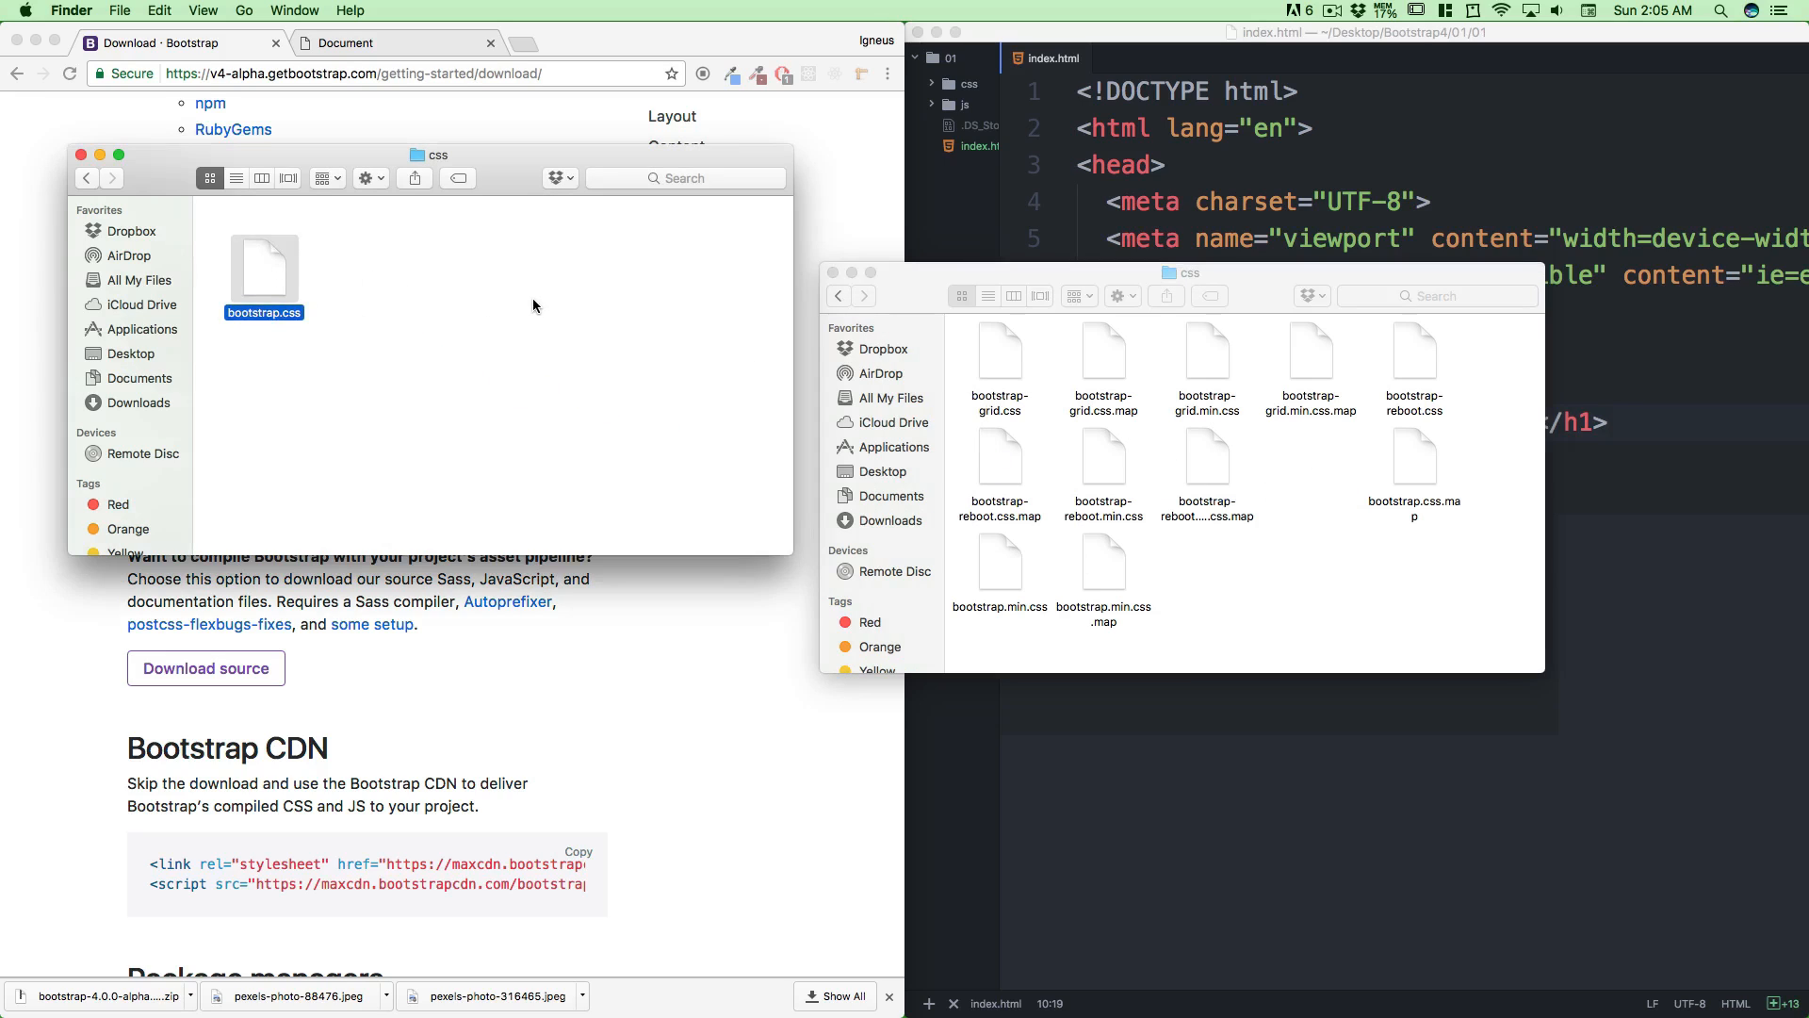
pyautogui.click(87, 177)
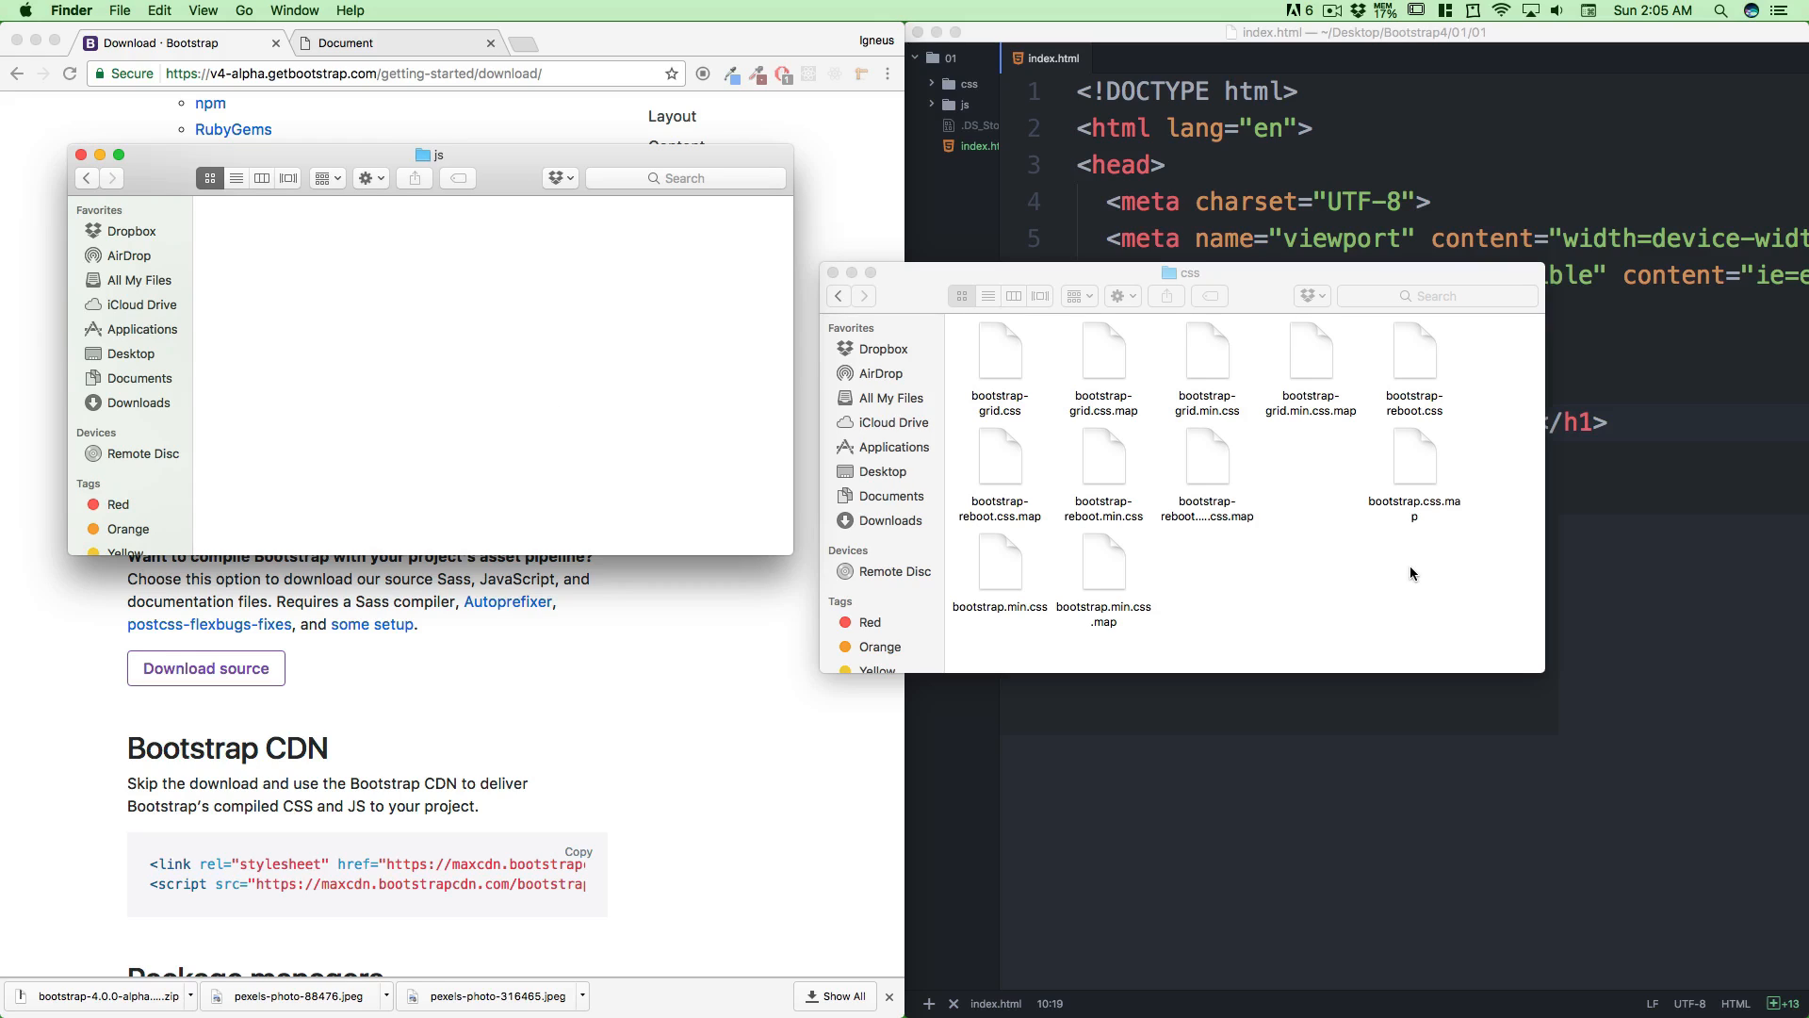
# Return to the downloaded dist folder, look into its js folder, then bring Atom forward
pyautogui.click(838, 296)
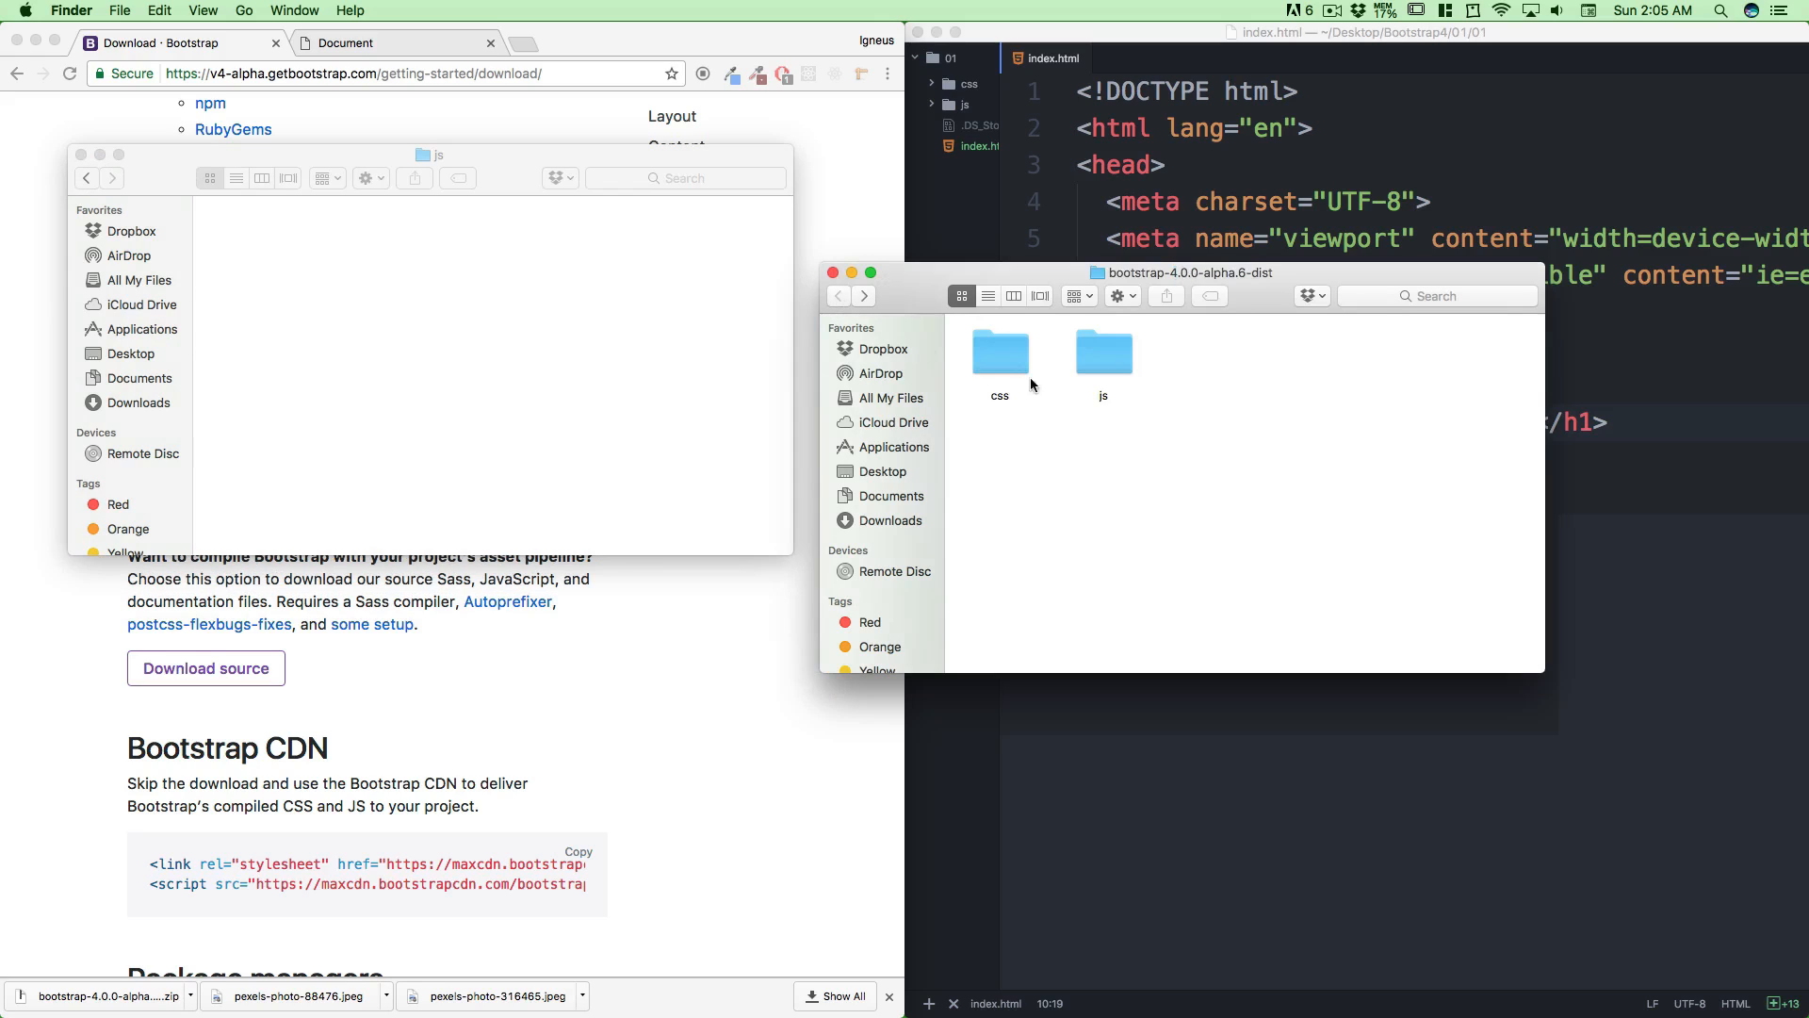
pyautogui.doubleClick(1103, 350)
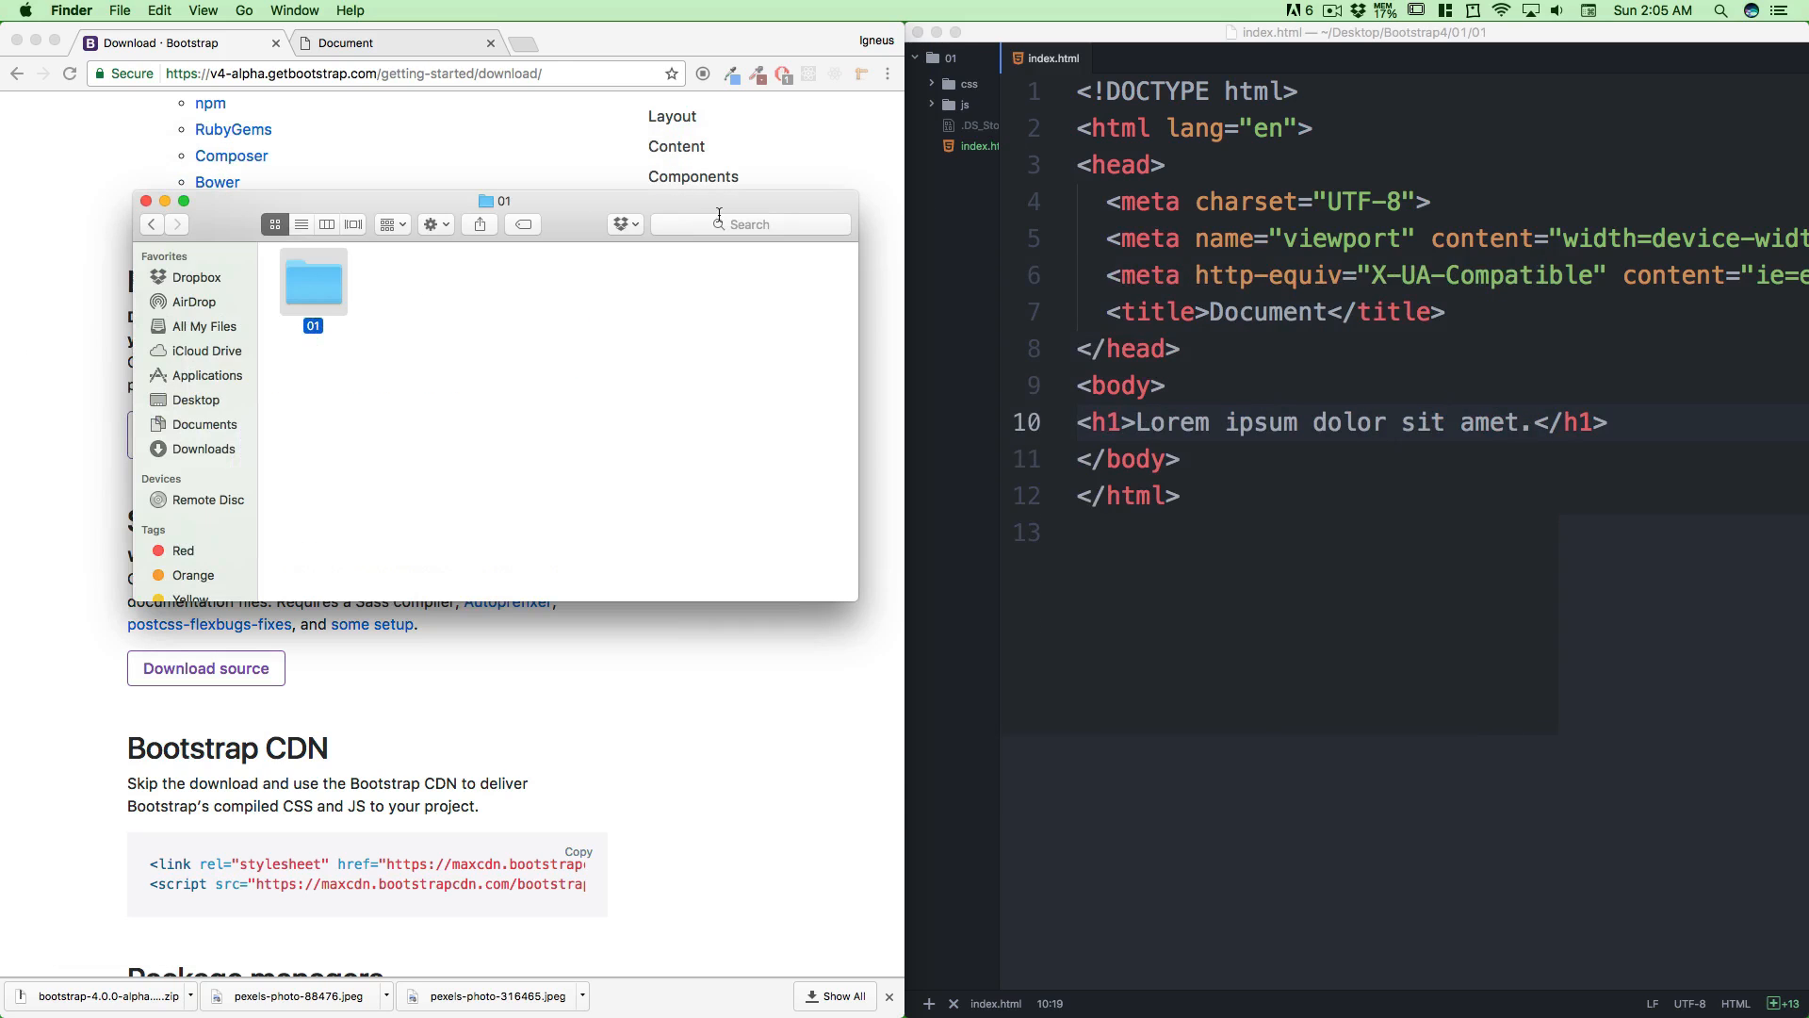
pyautogui.click(147, 200)
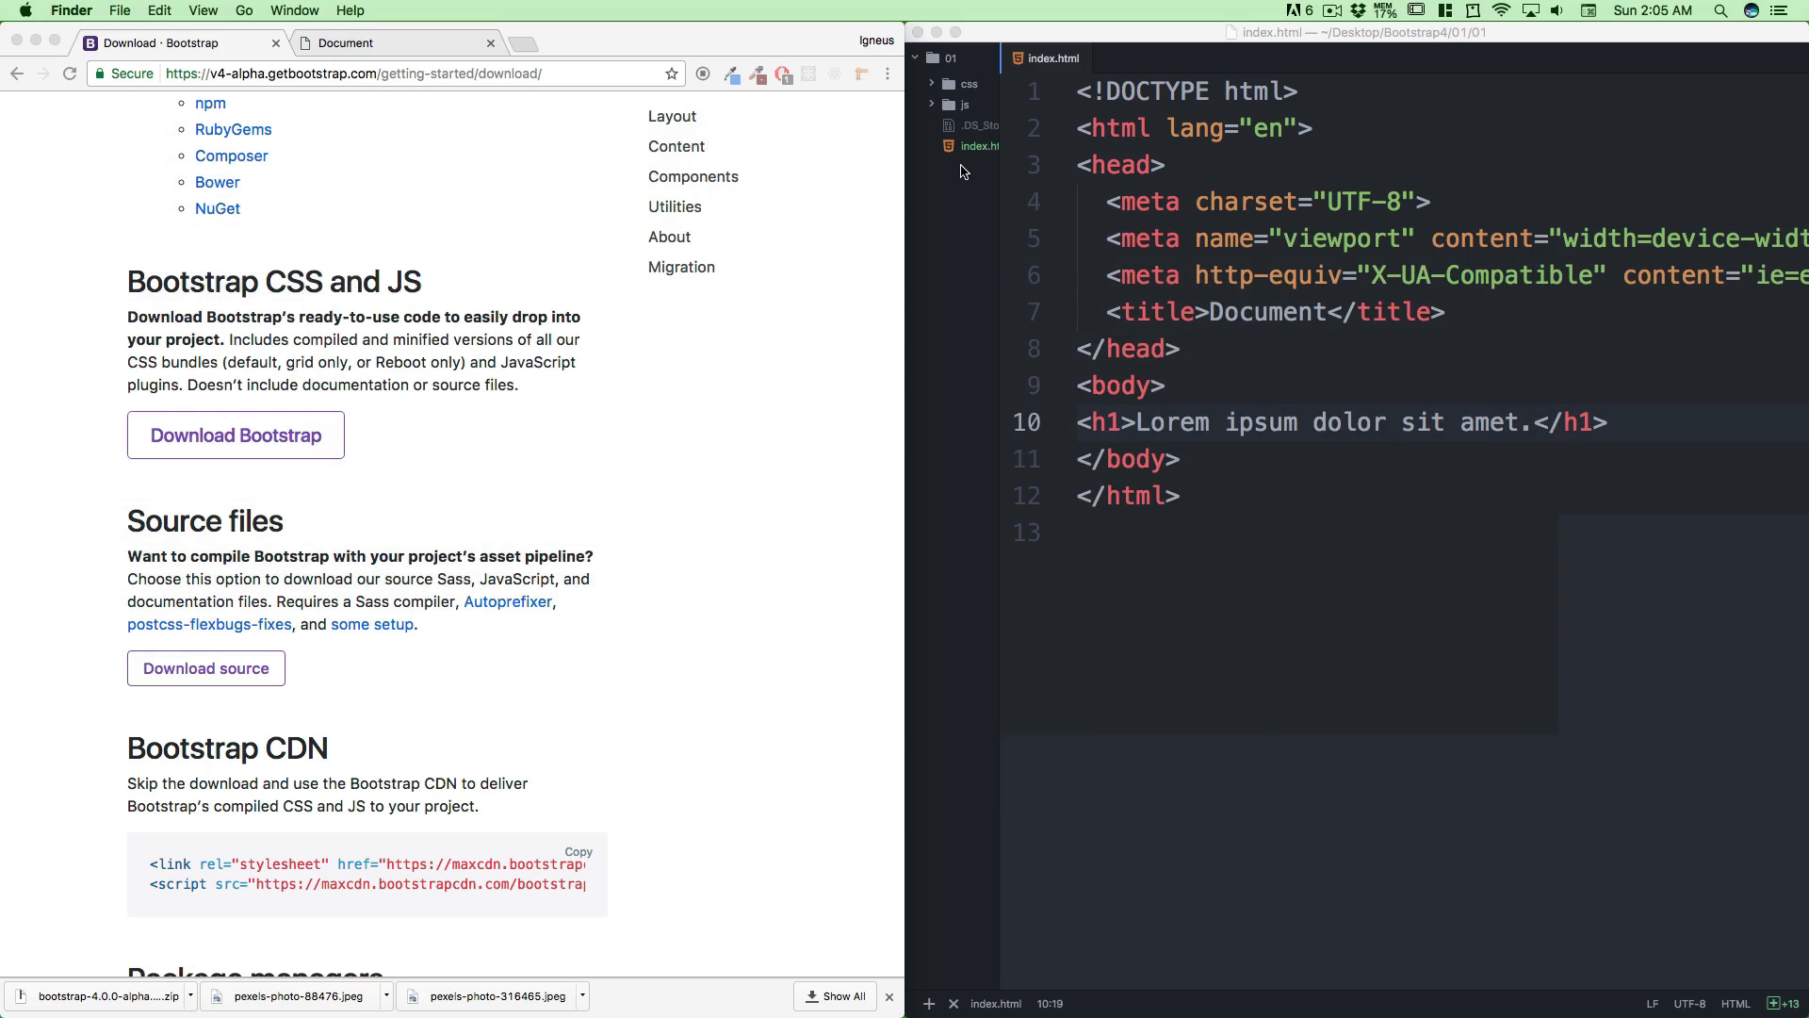
# Expand the js and css folders in the tree view to reveal bootstrap.css
pyautogui.click(1341, 422)
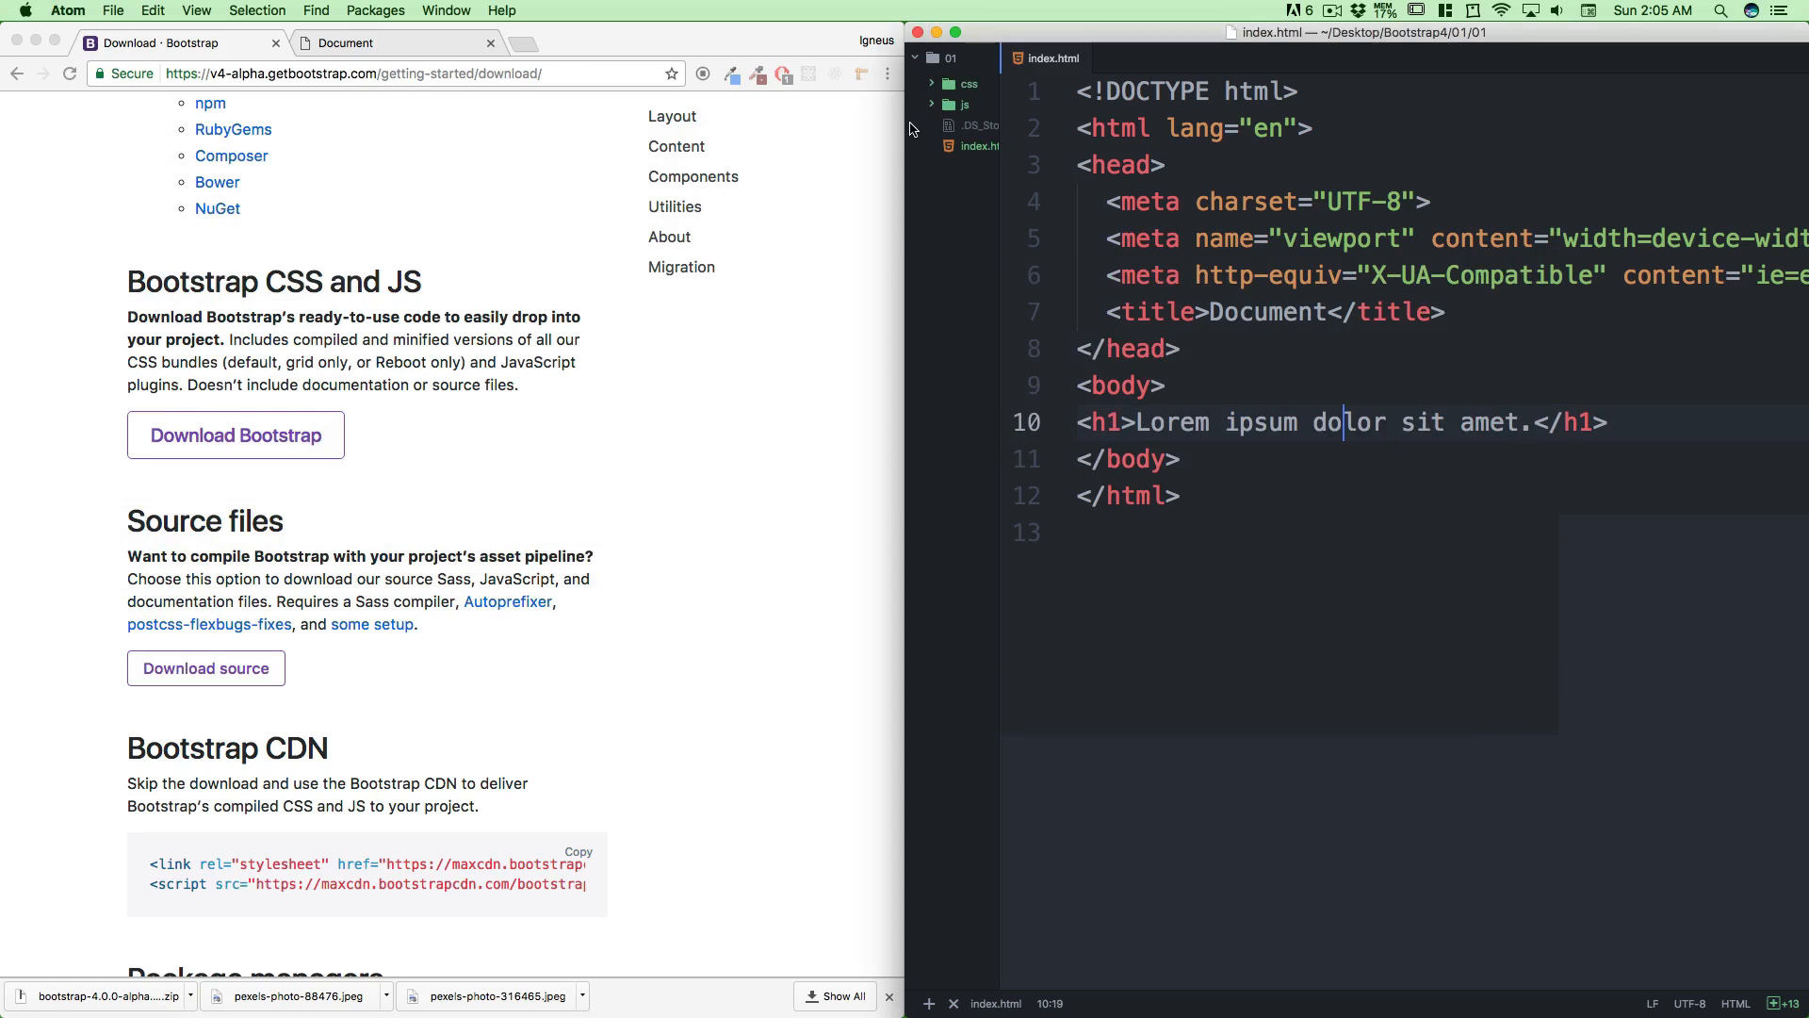
pyautogui.click(948, 104)
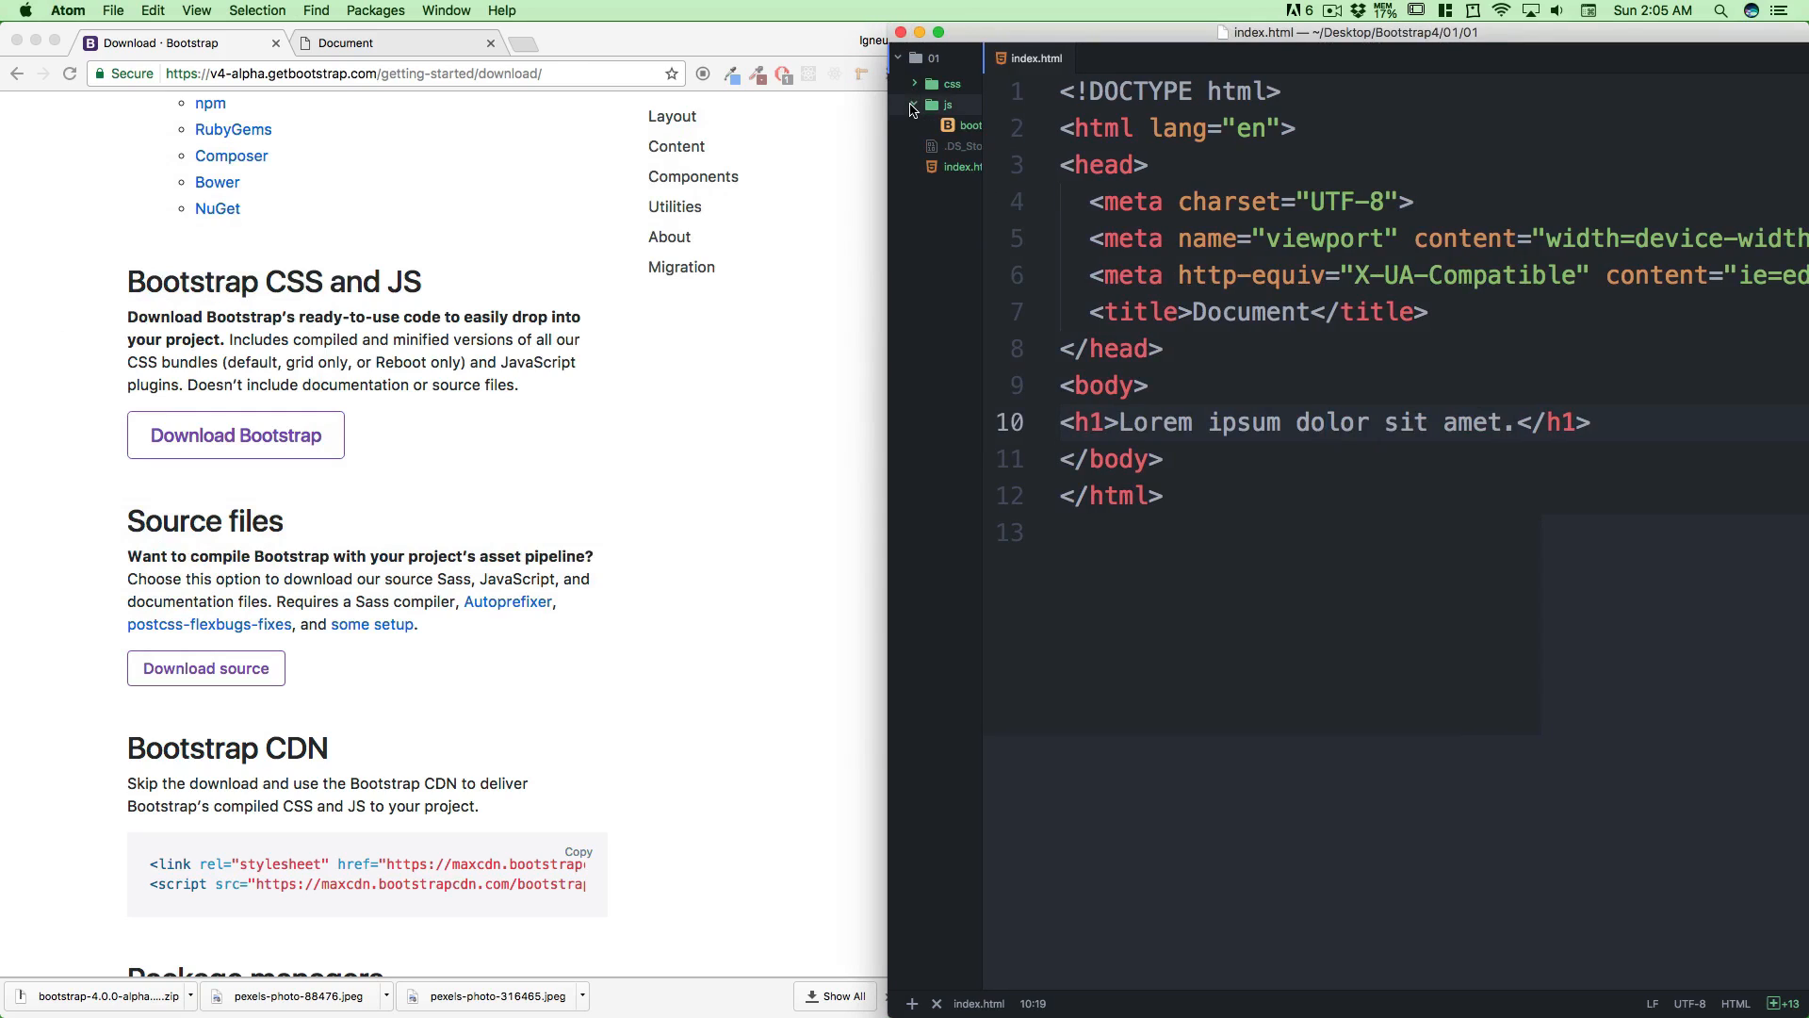
pyautogui.click(952, 83)
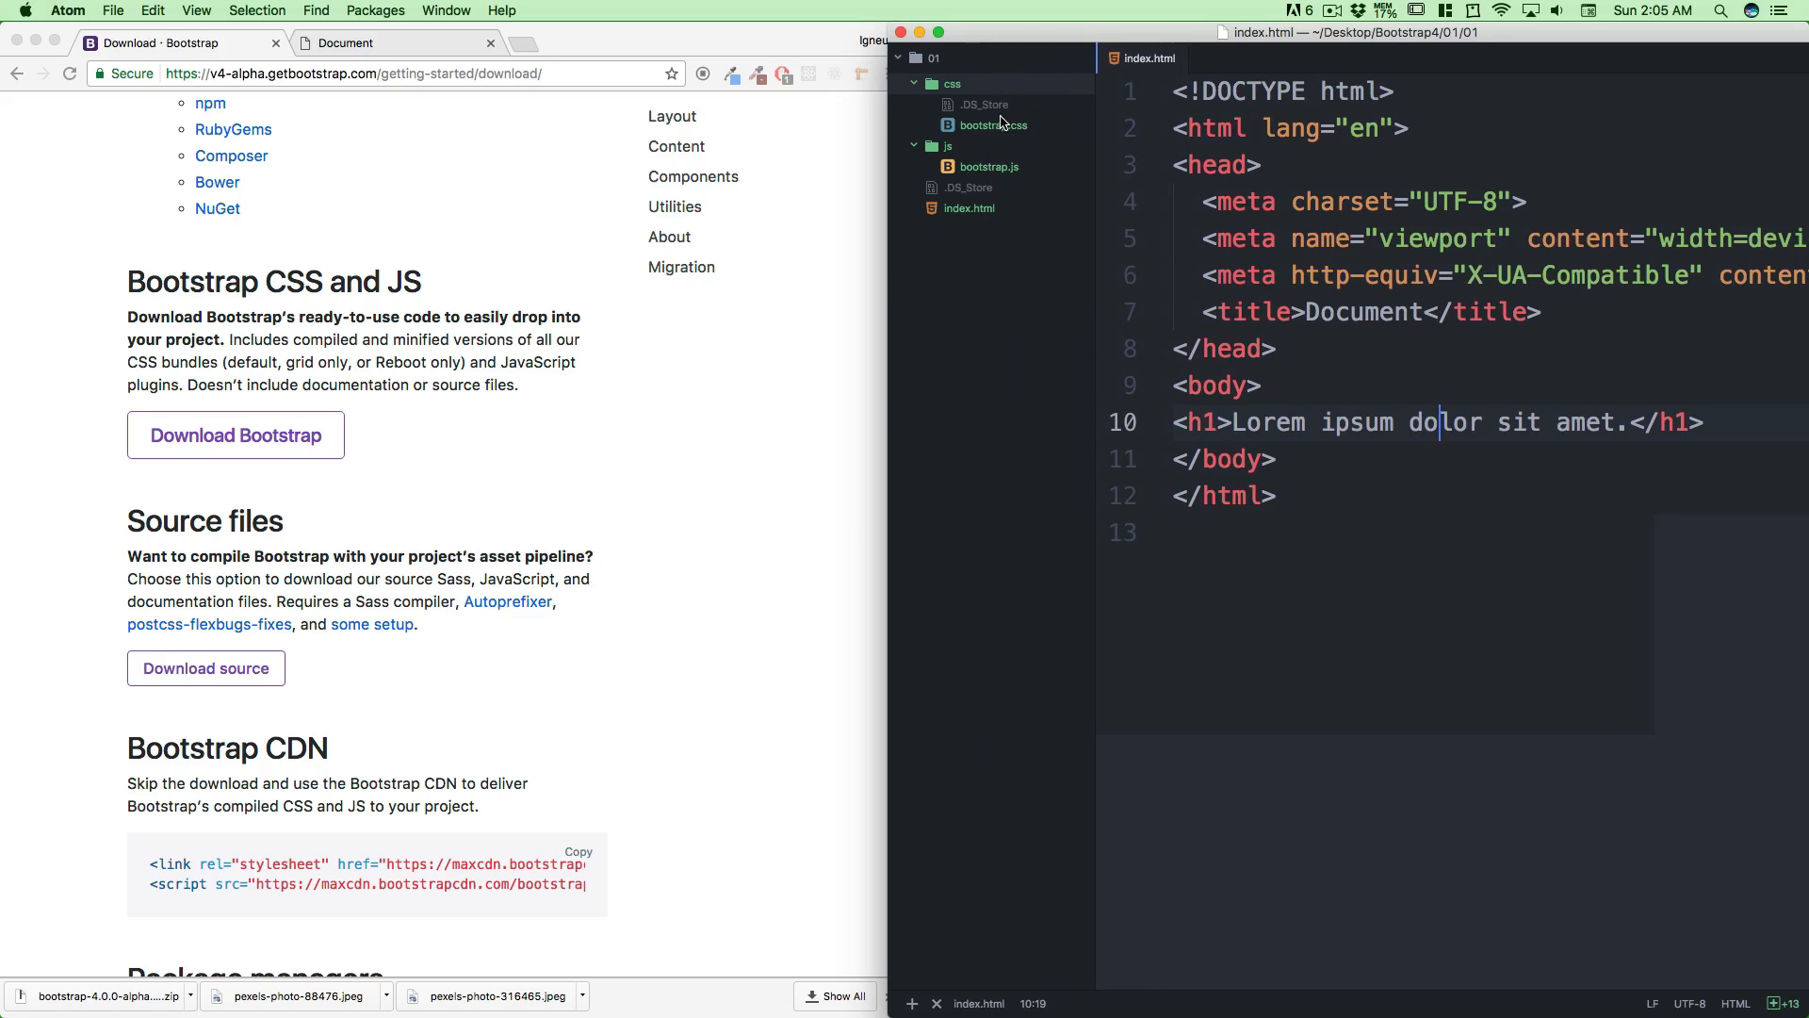
pyautogui.click(914, 83)
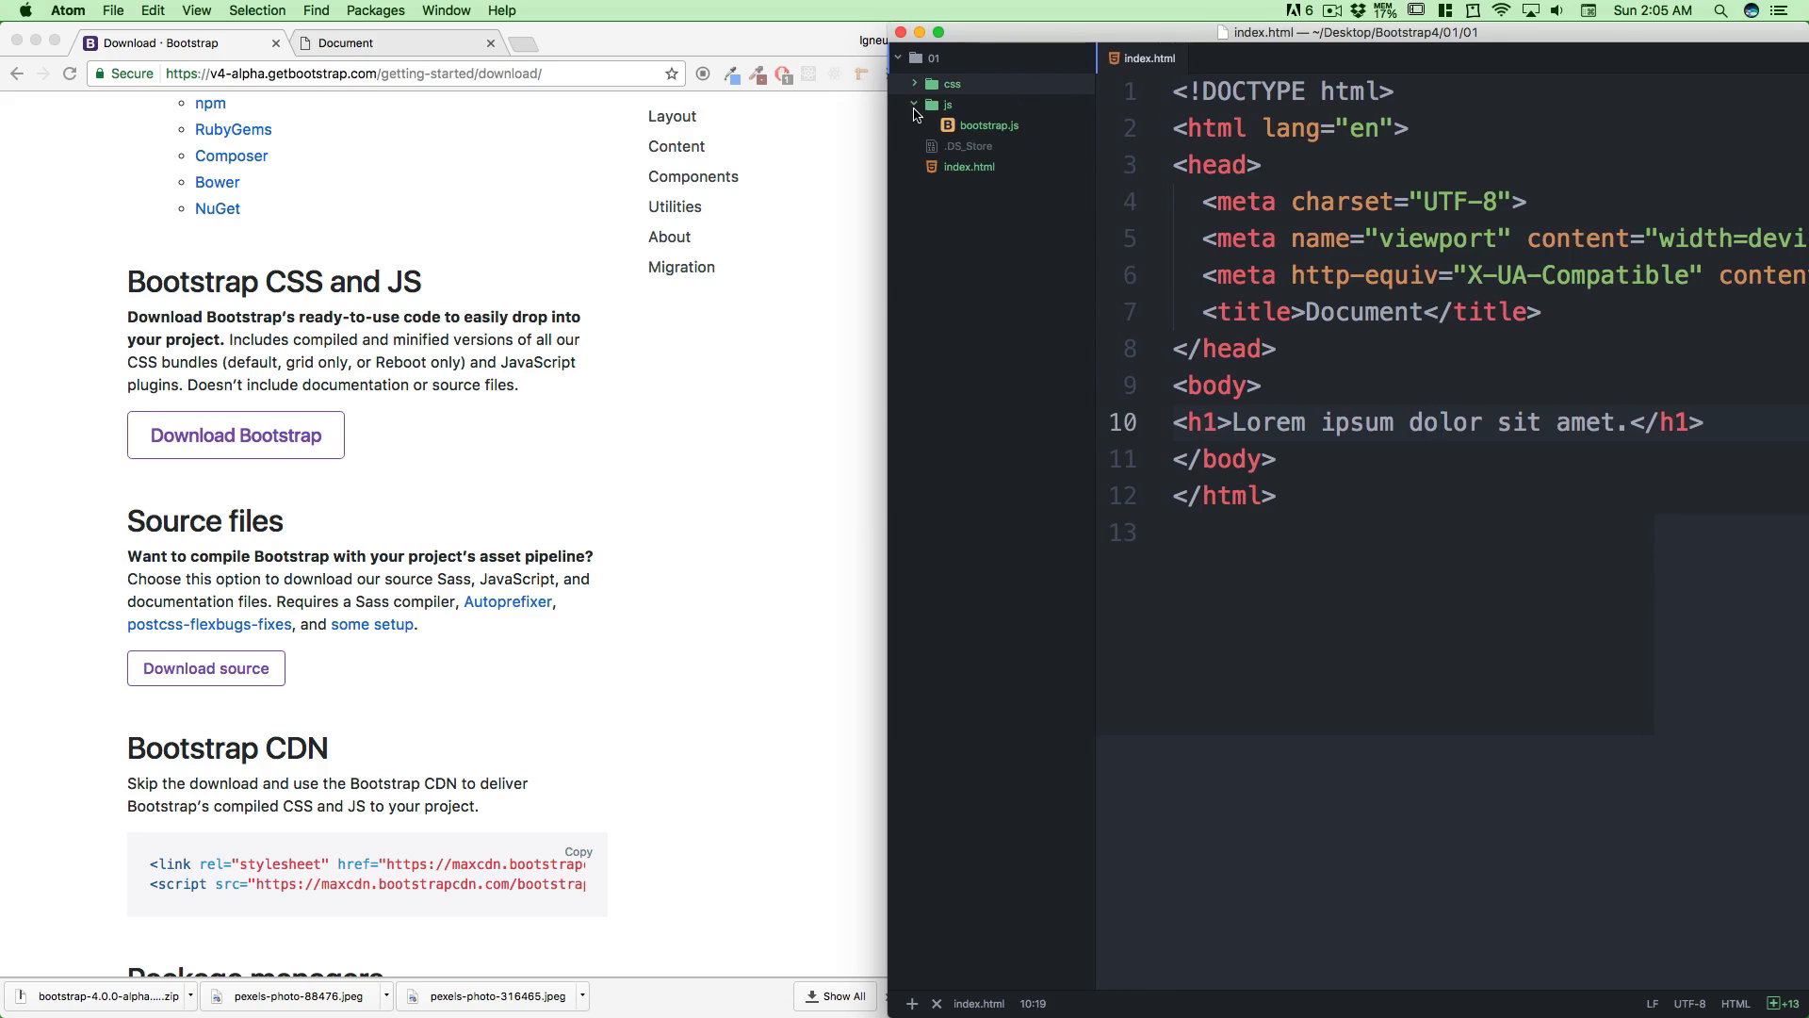
pyautogui.click(914, 82)
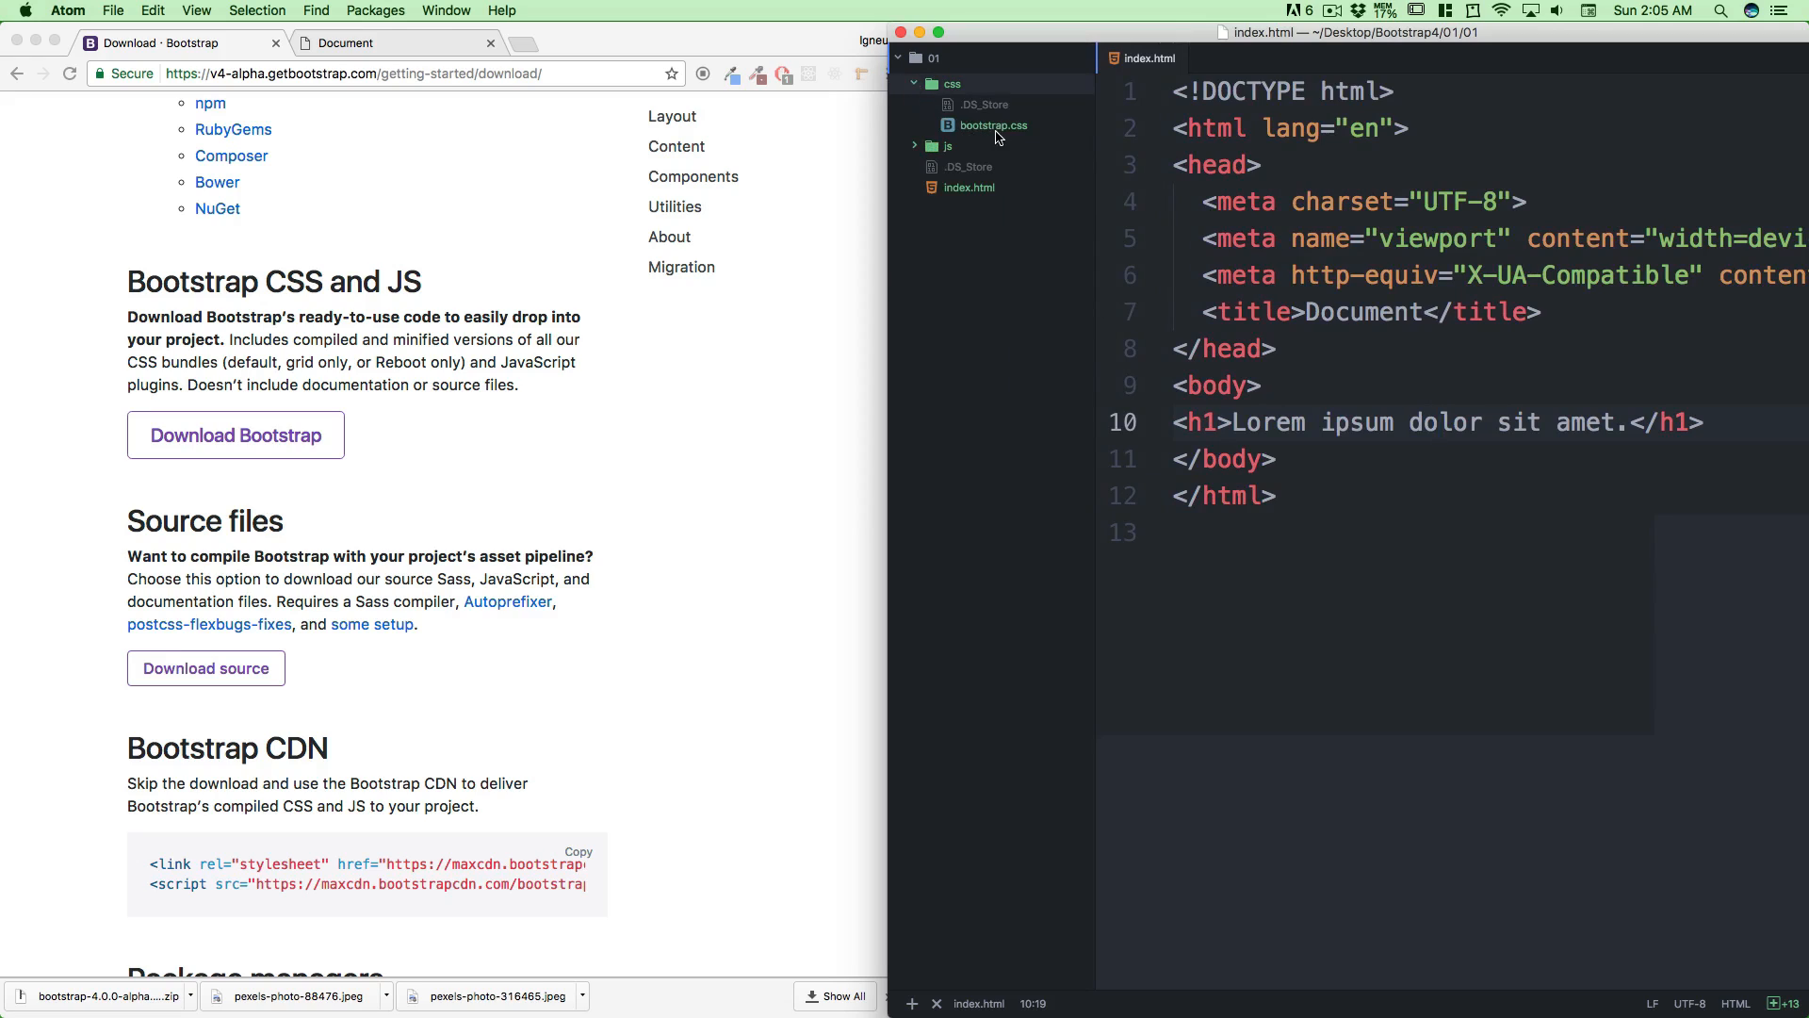
pyautogui.moveTo(1566, 311)
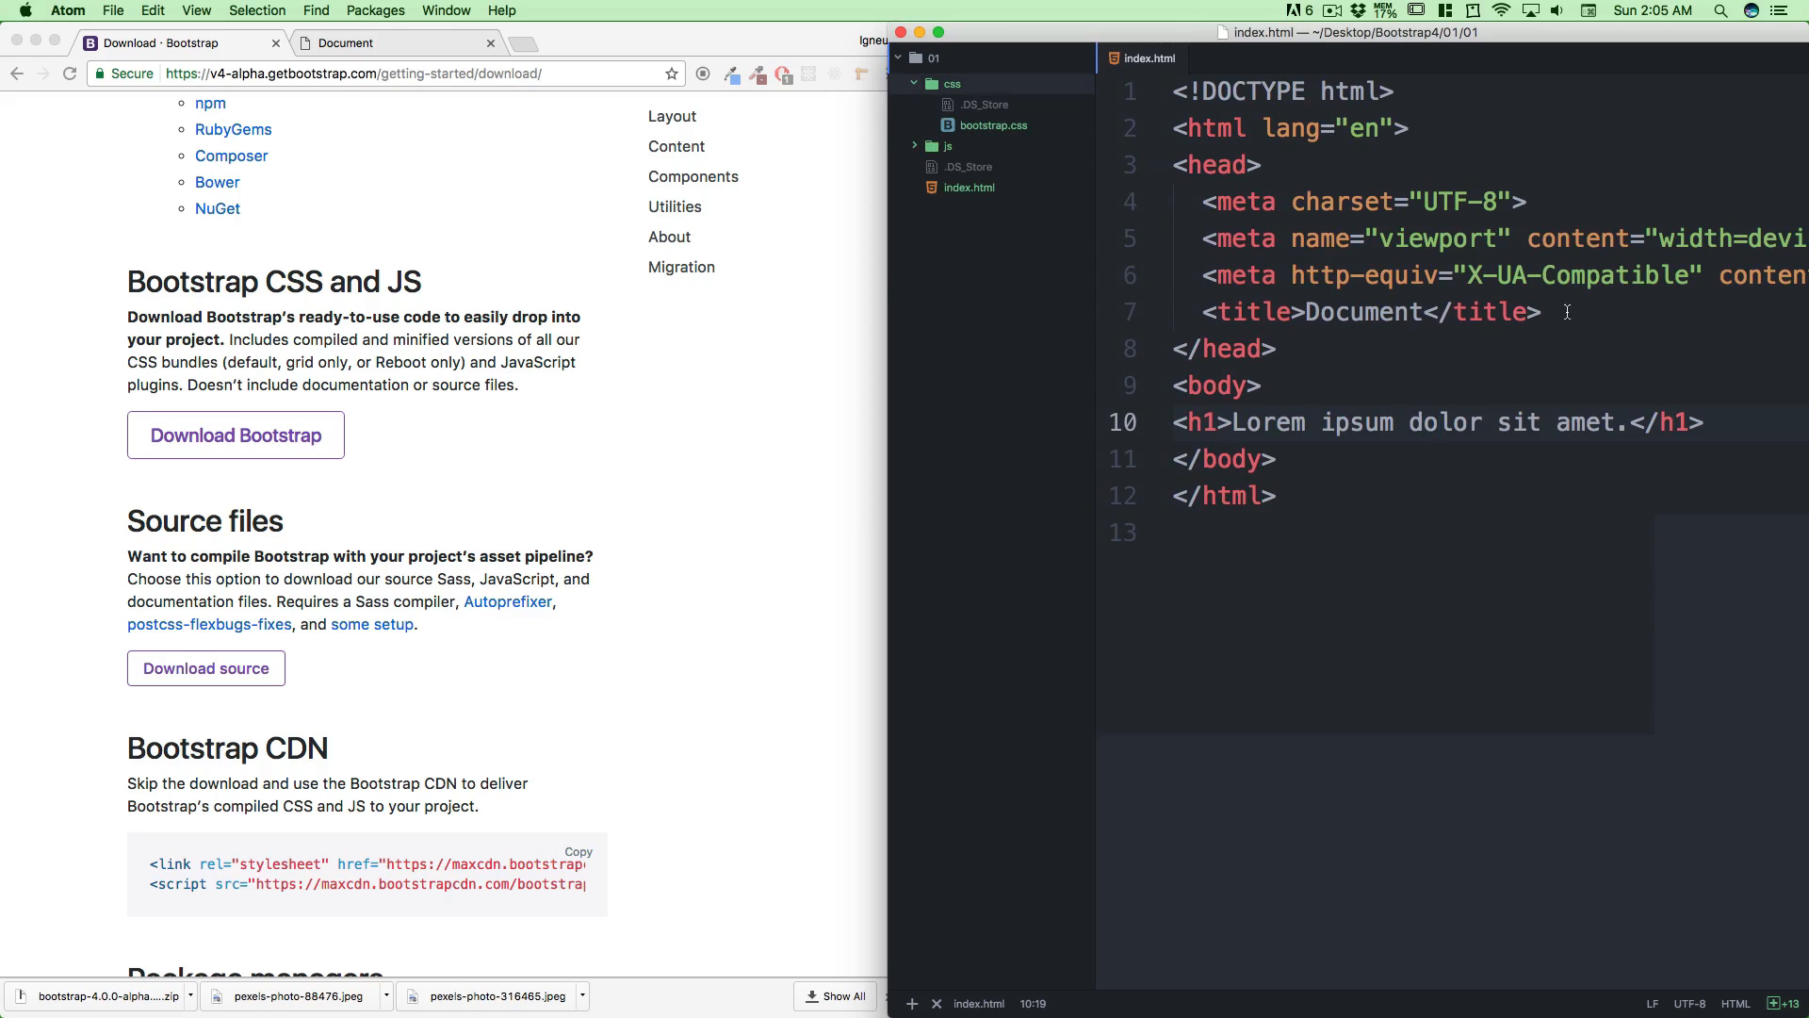
pyautogui.moveTo(1093, 348)
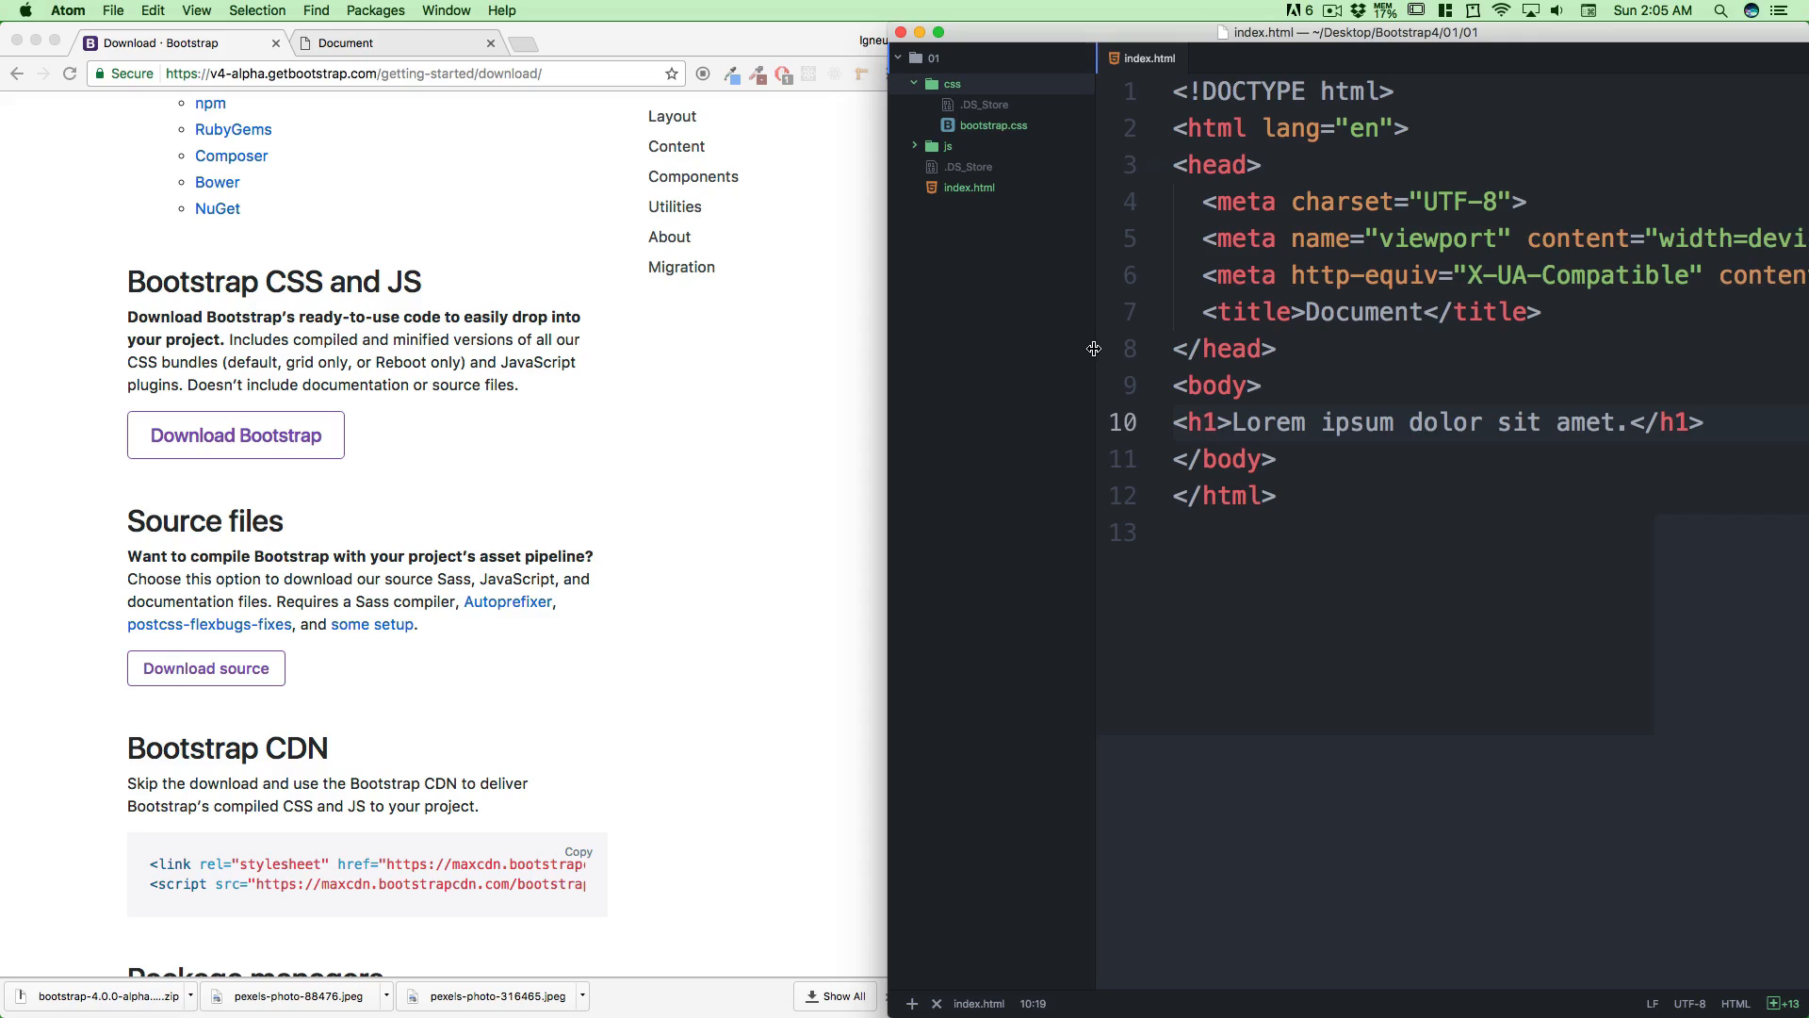
pyautogui.hscroll(3)
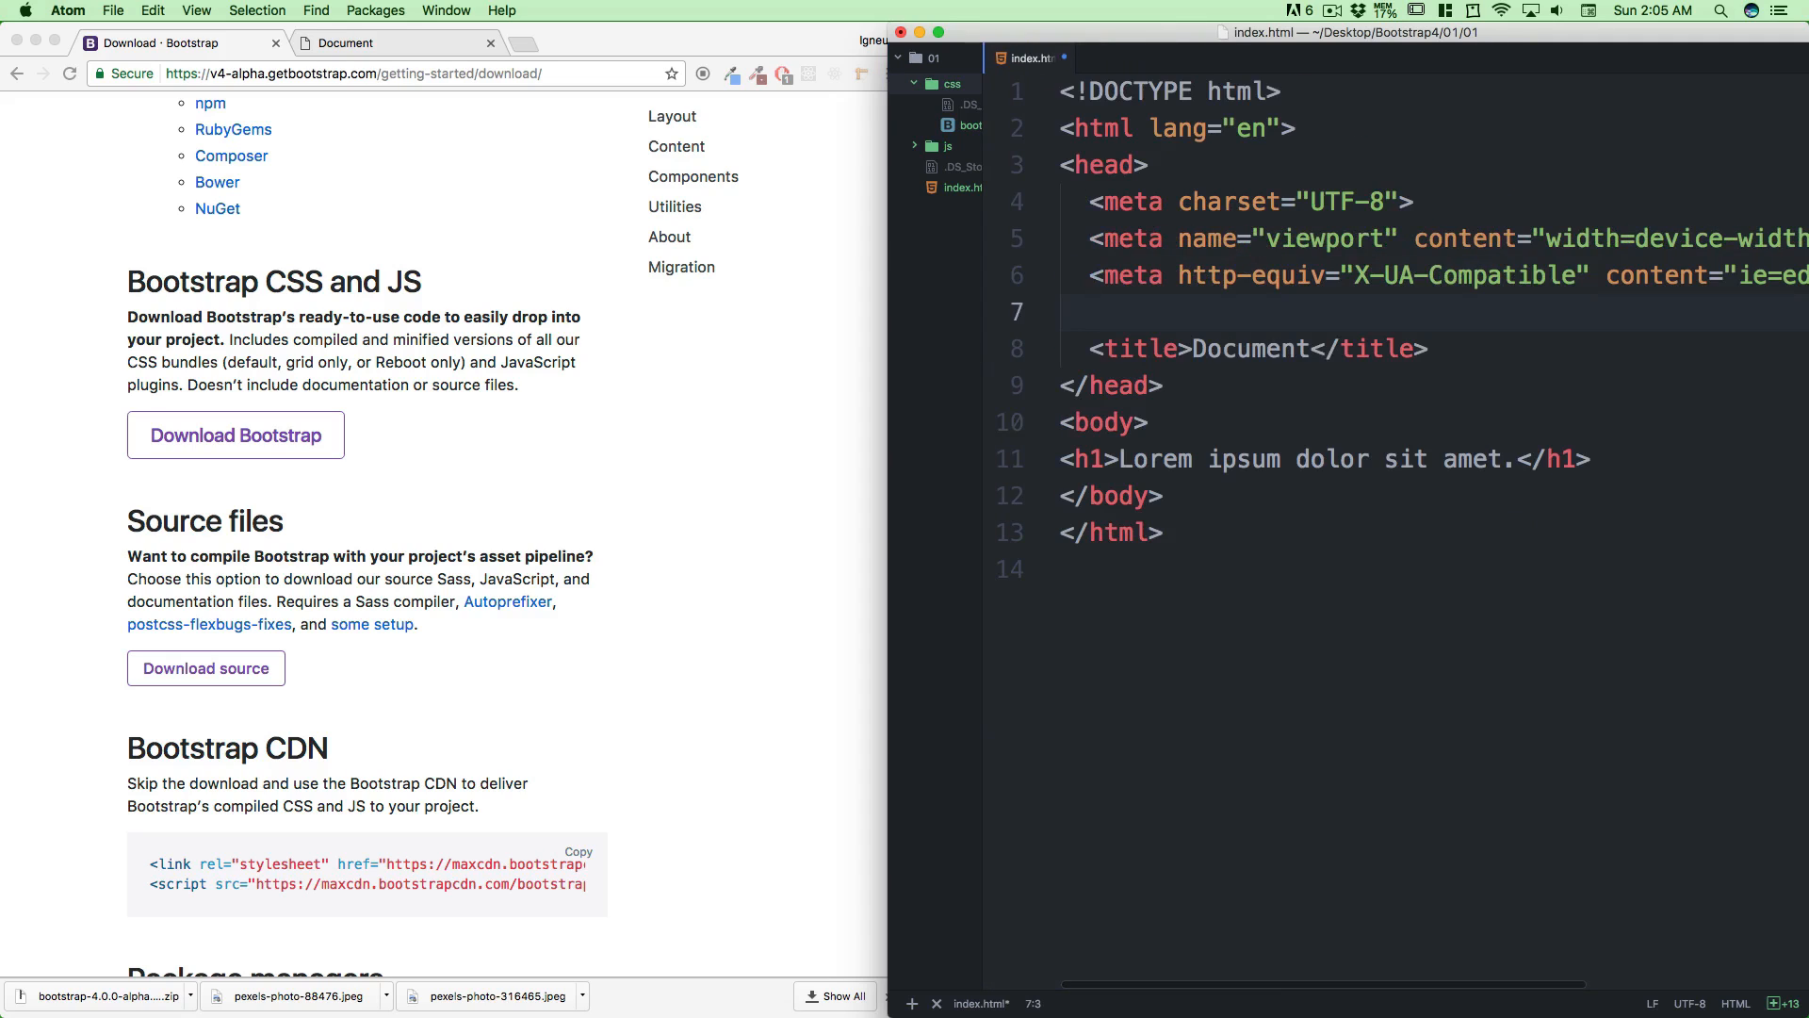
# Start a new line after the meta tags, discarding mistyped css and style attempts
pyautogui.click(1091, 310)
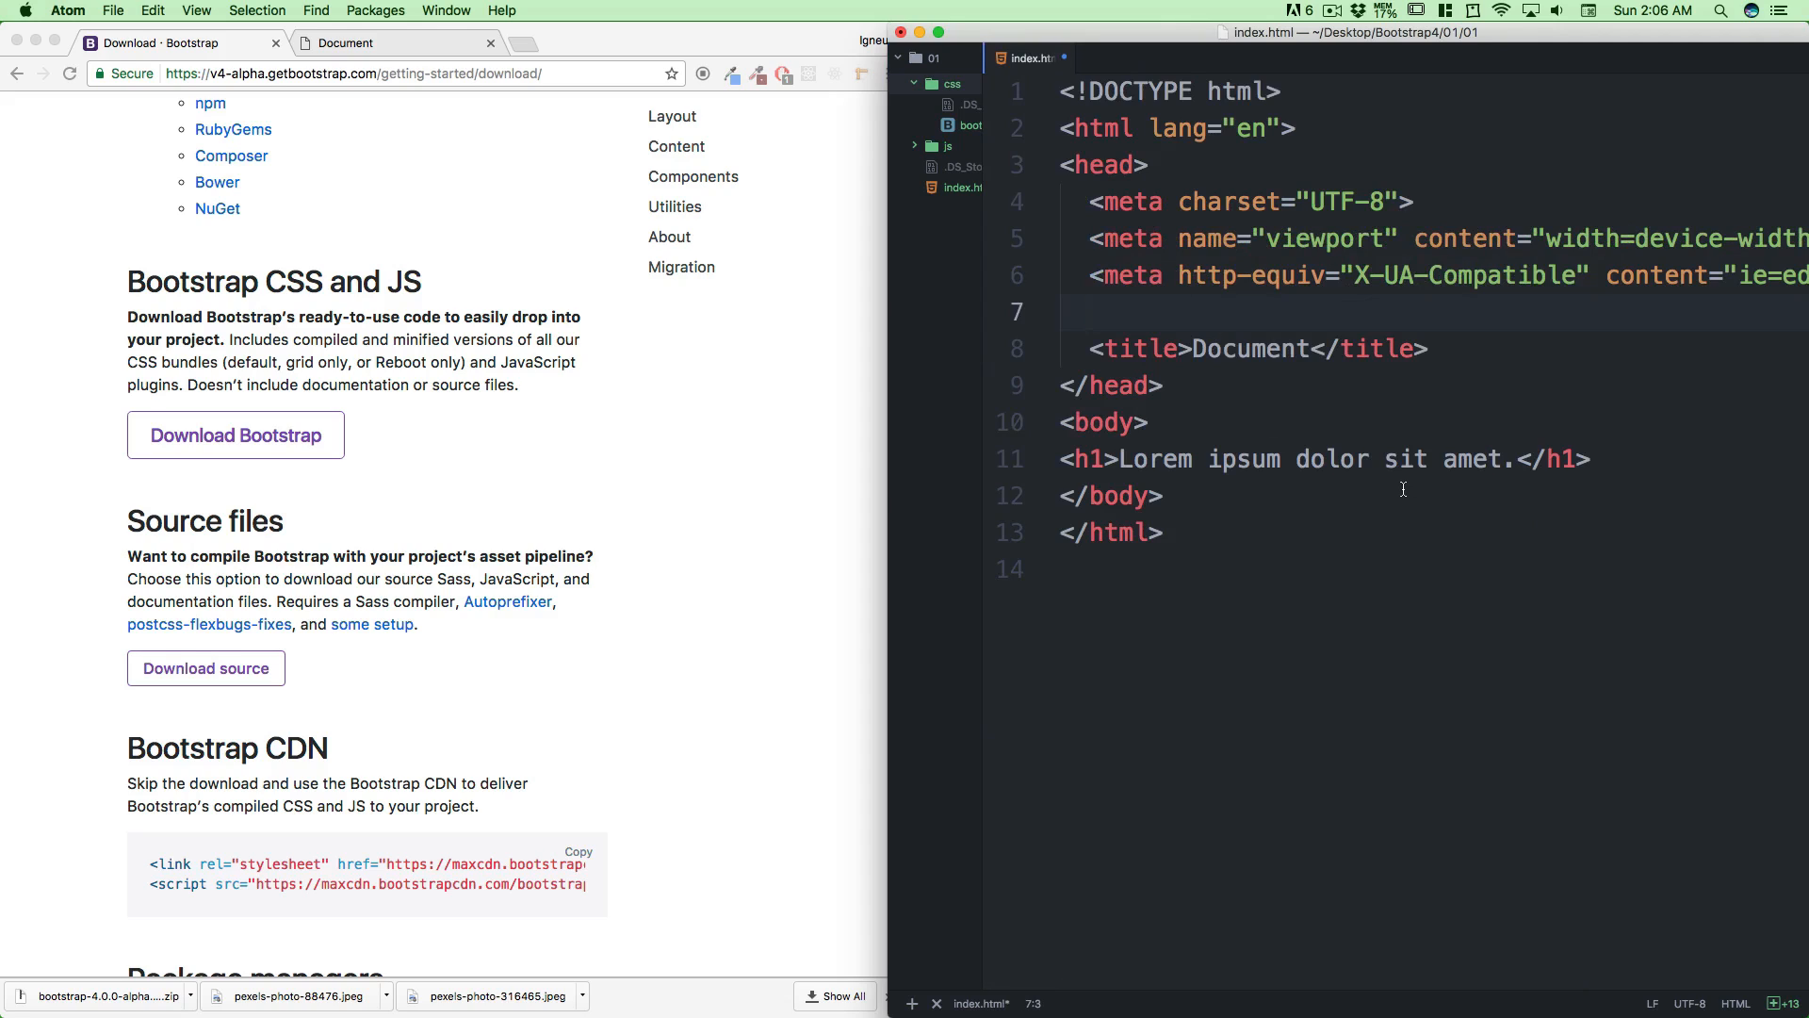
pyautogui.write('css:')
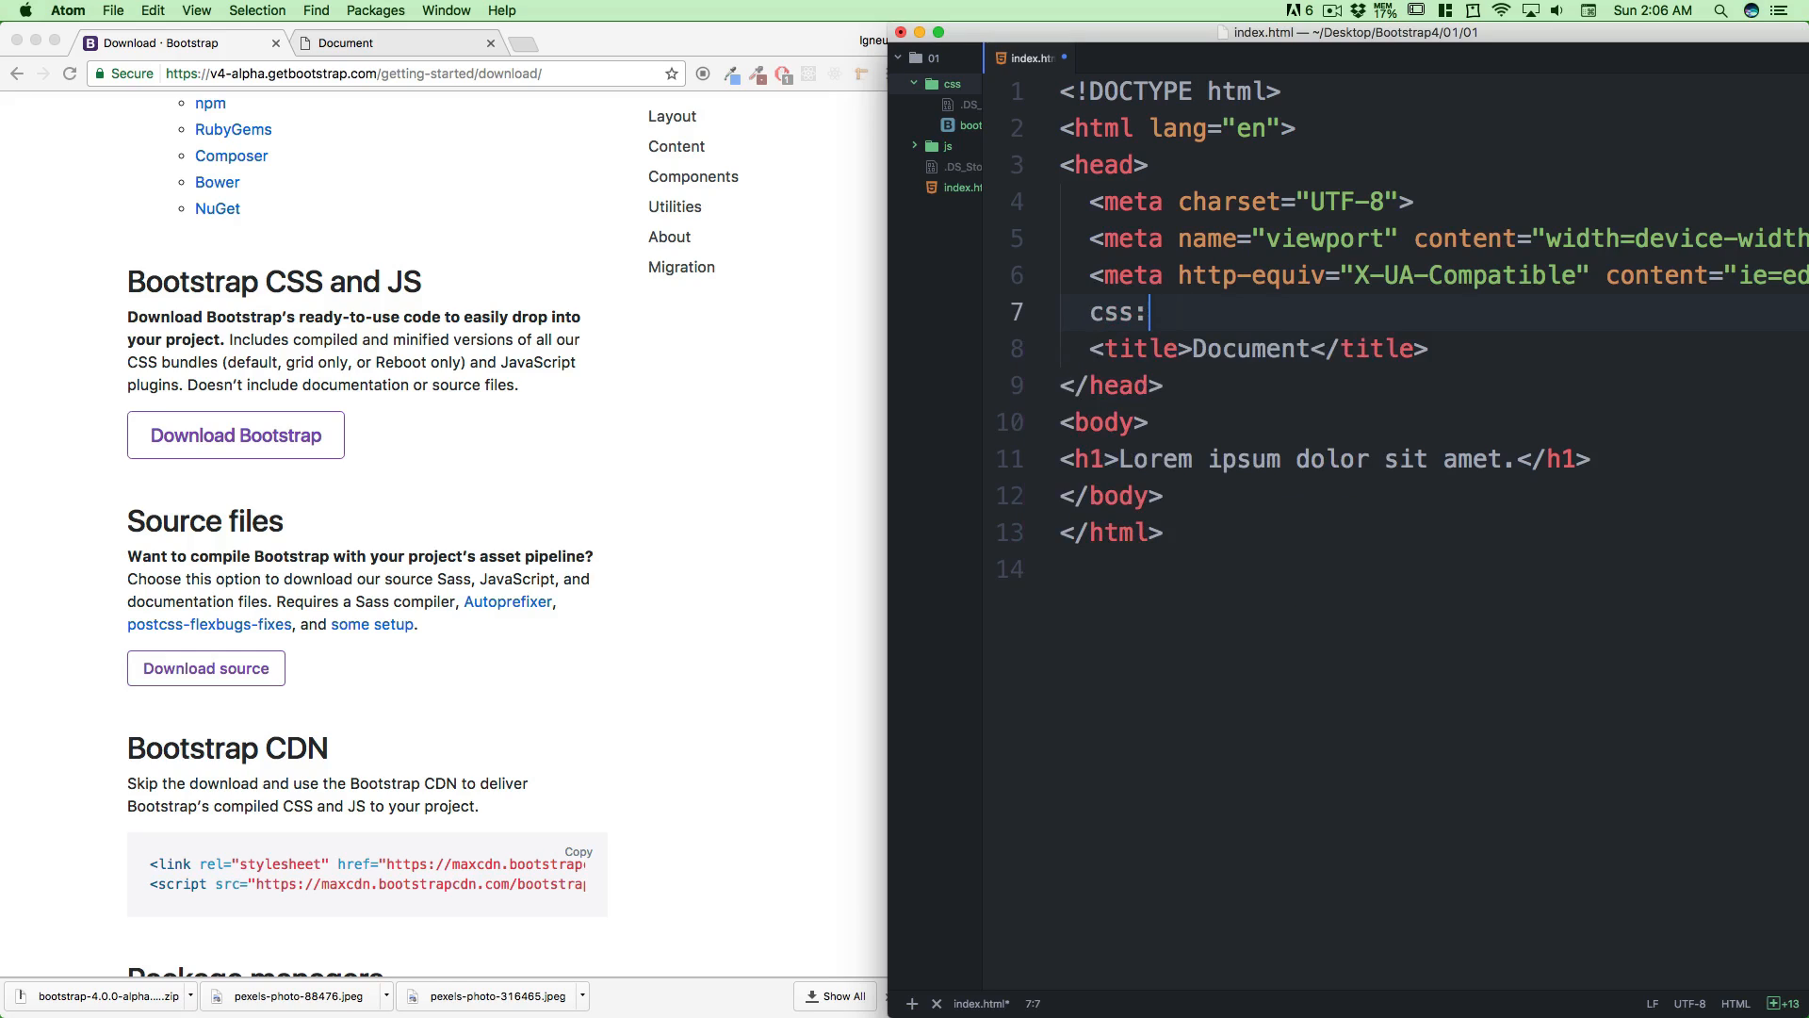
pyautogui.press('Backspace')
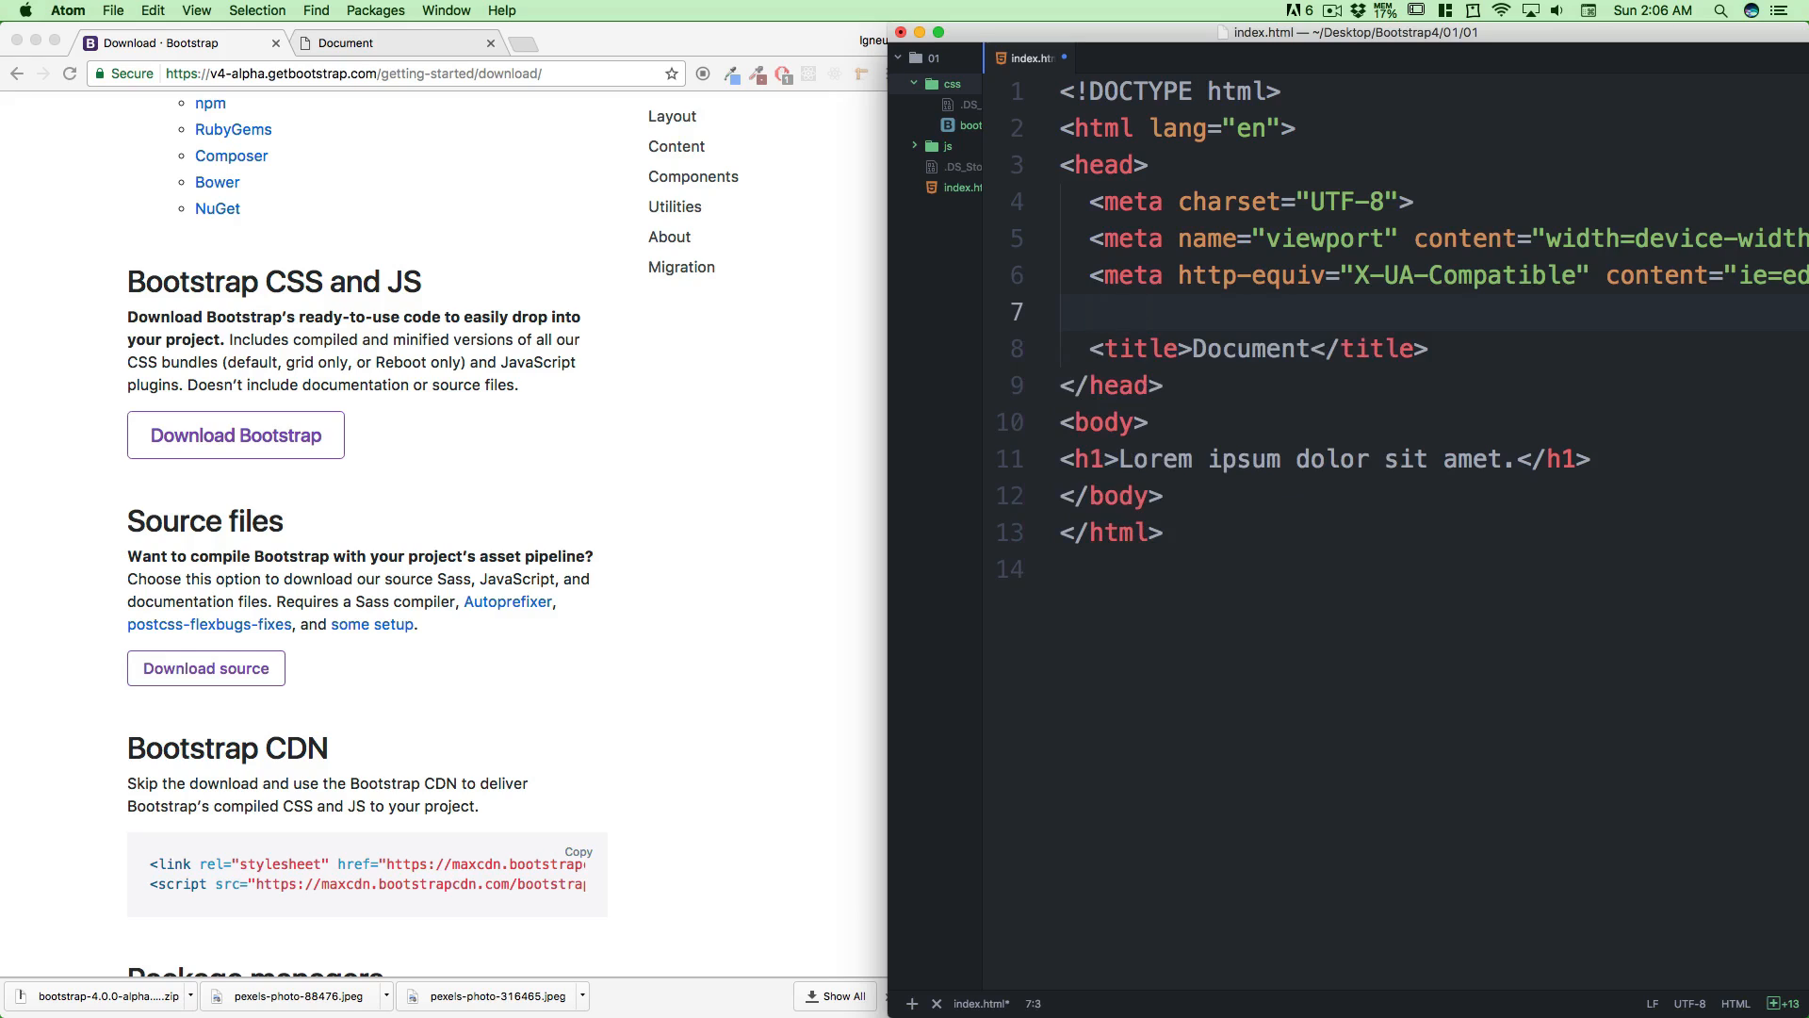
pyautogui.write('style></style>')
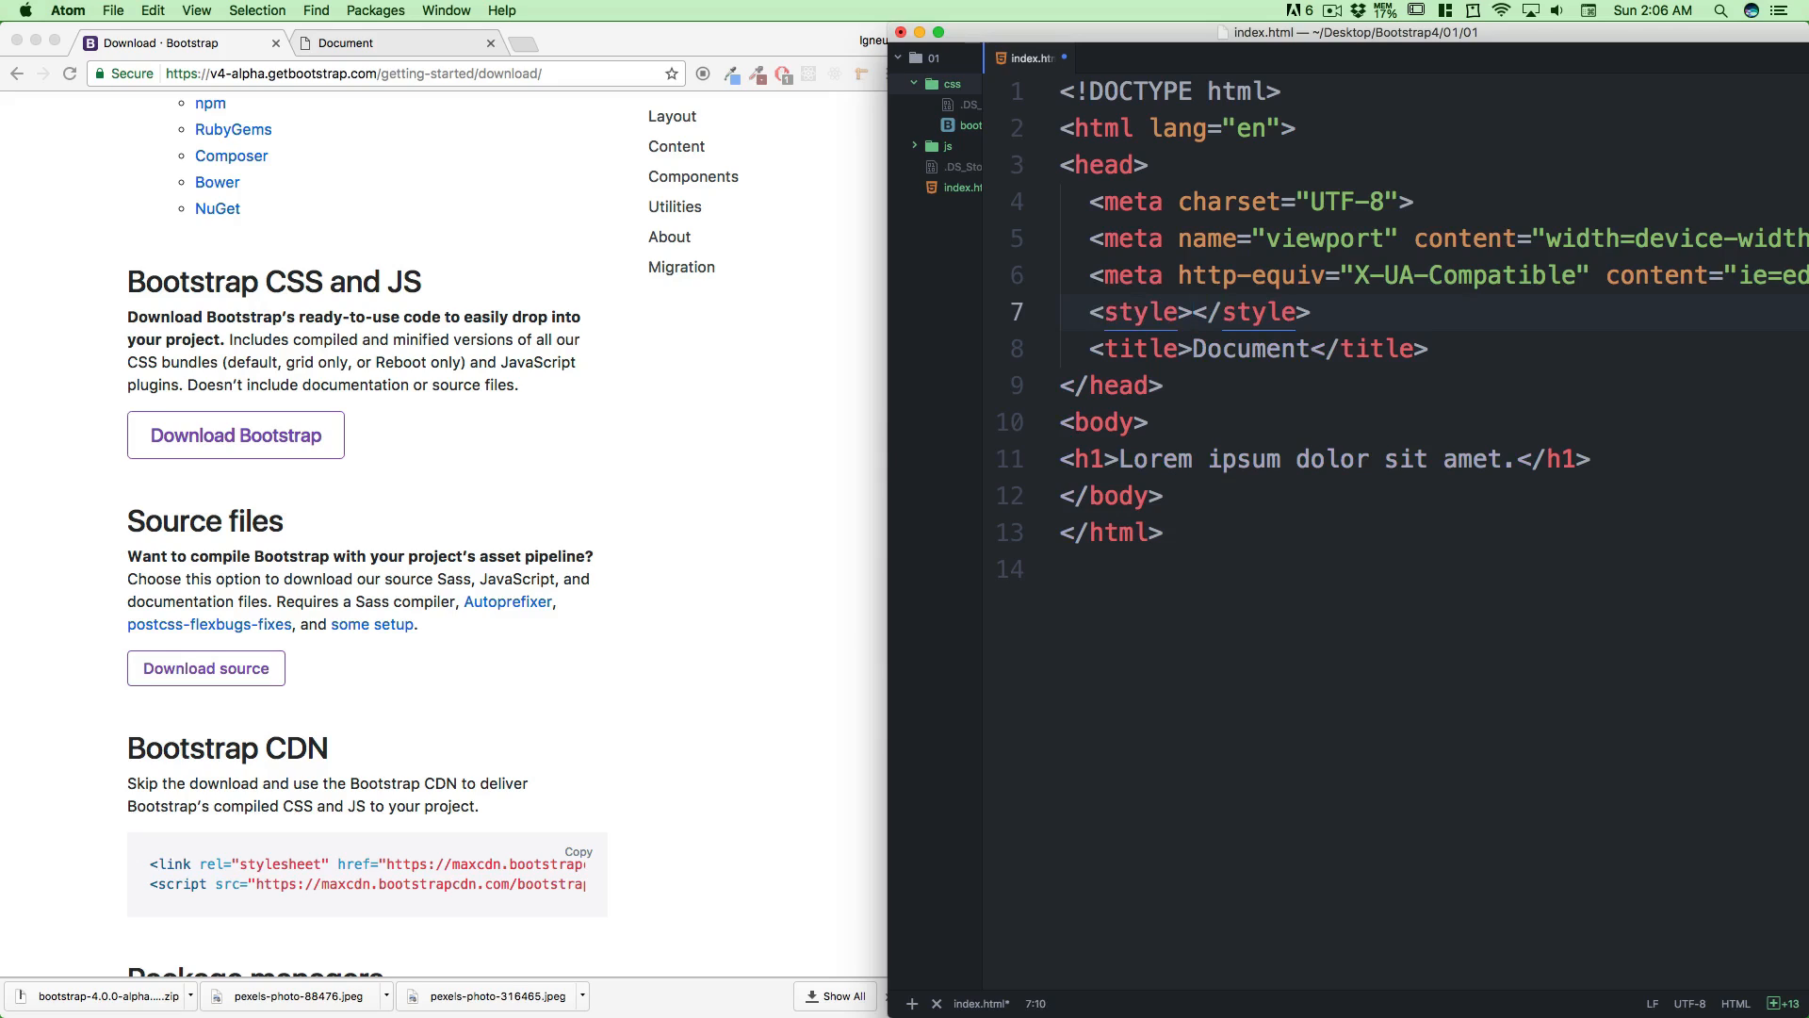
pyautogui.click(1195, 311)
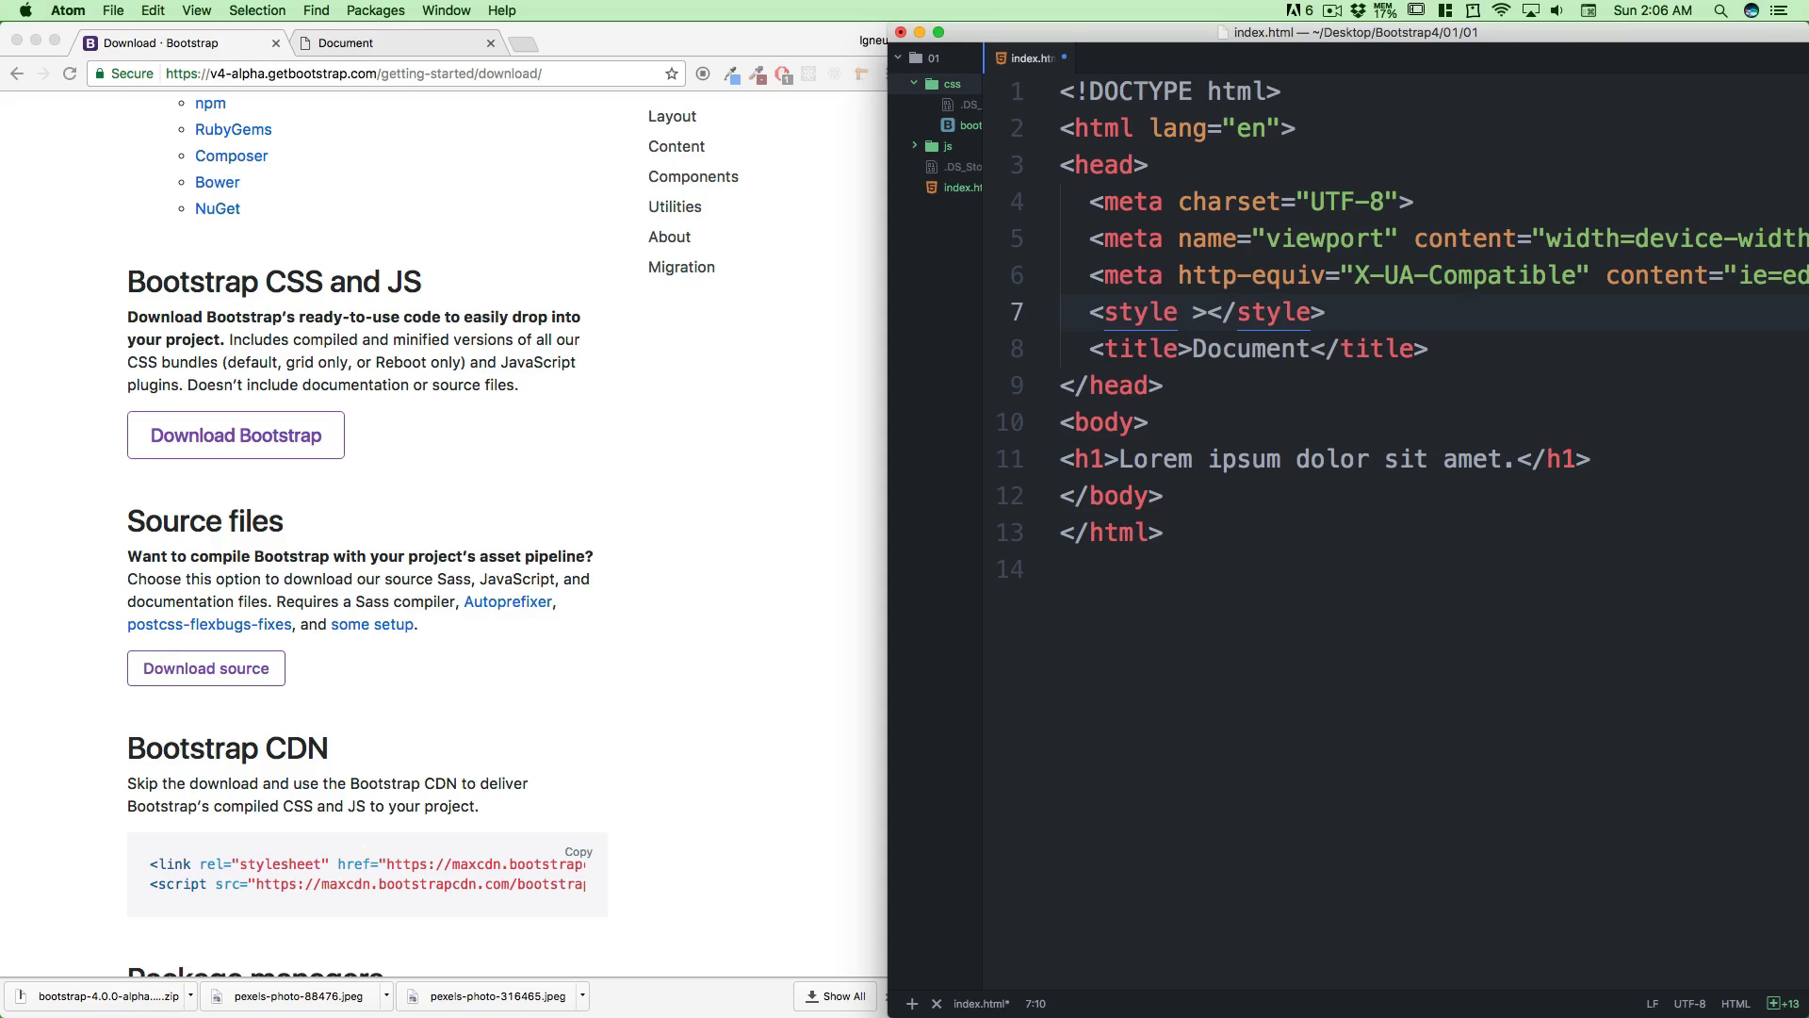
pyautogui.click(1325, 311)
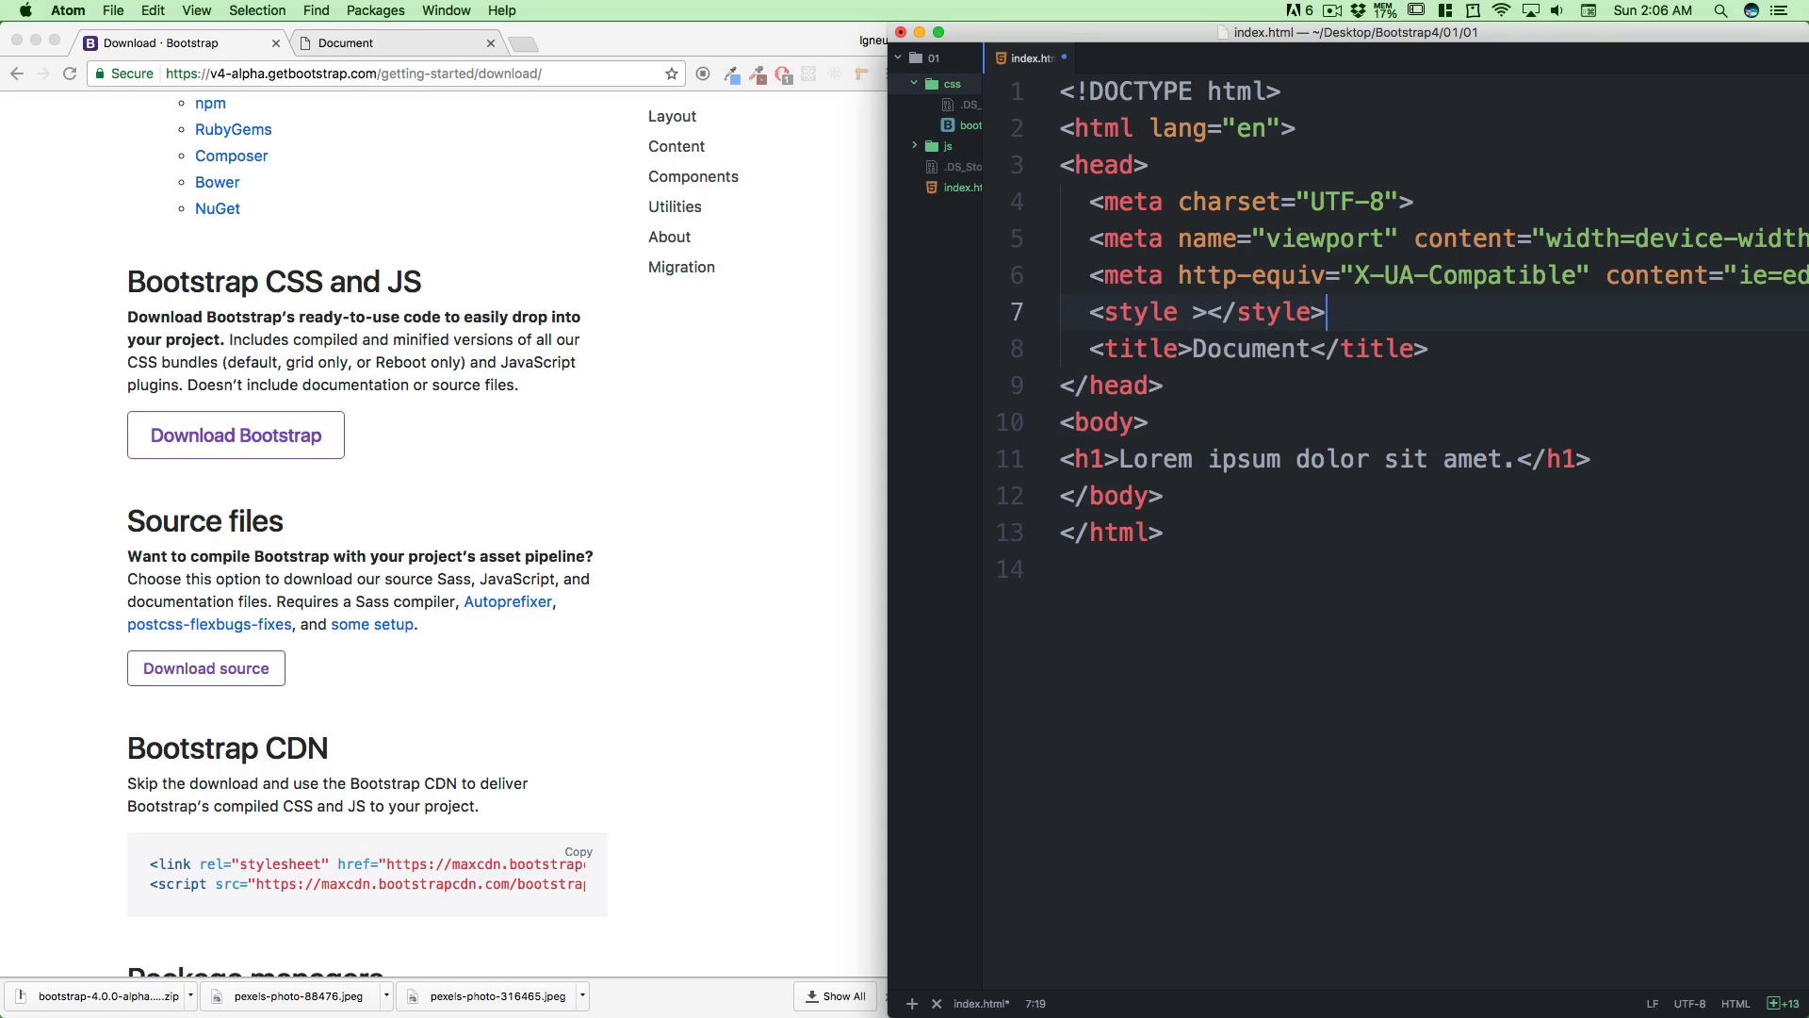
pyautogui.press('backspace')
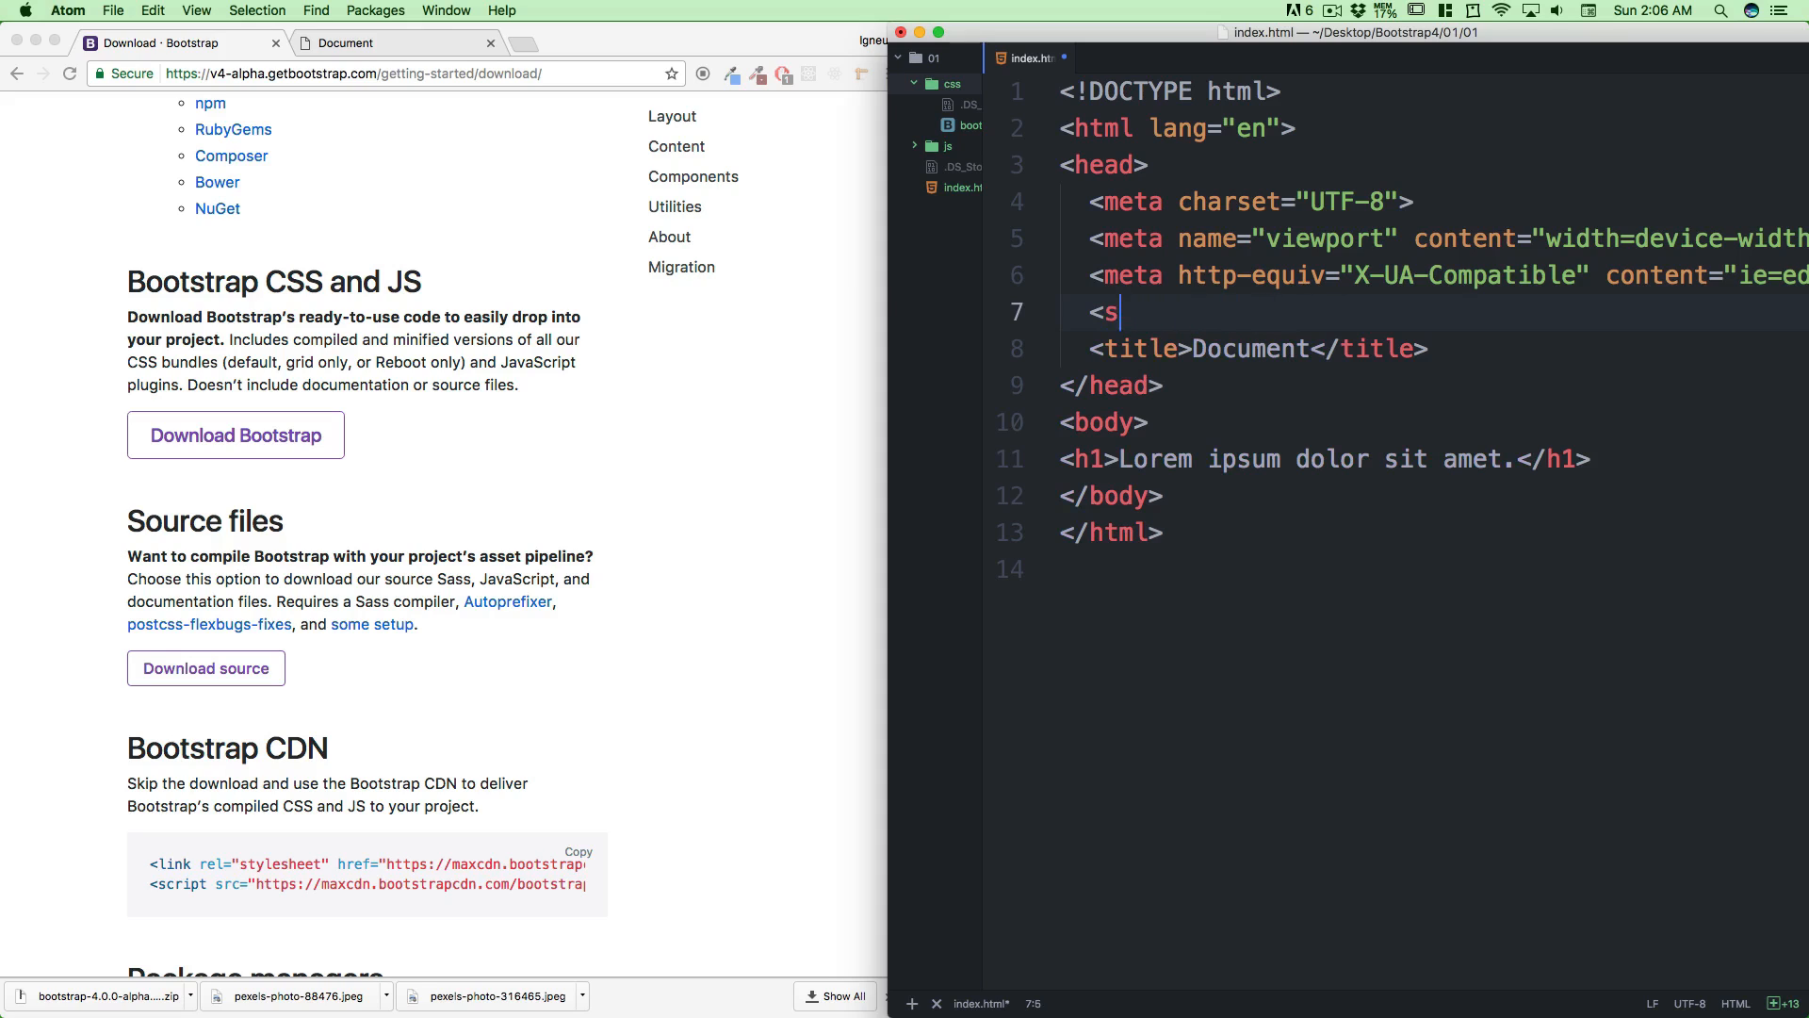
# Insert the link:css stylesheet snippet with placeholder href style.css and select the file name
pyautogui.write('ink')
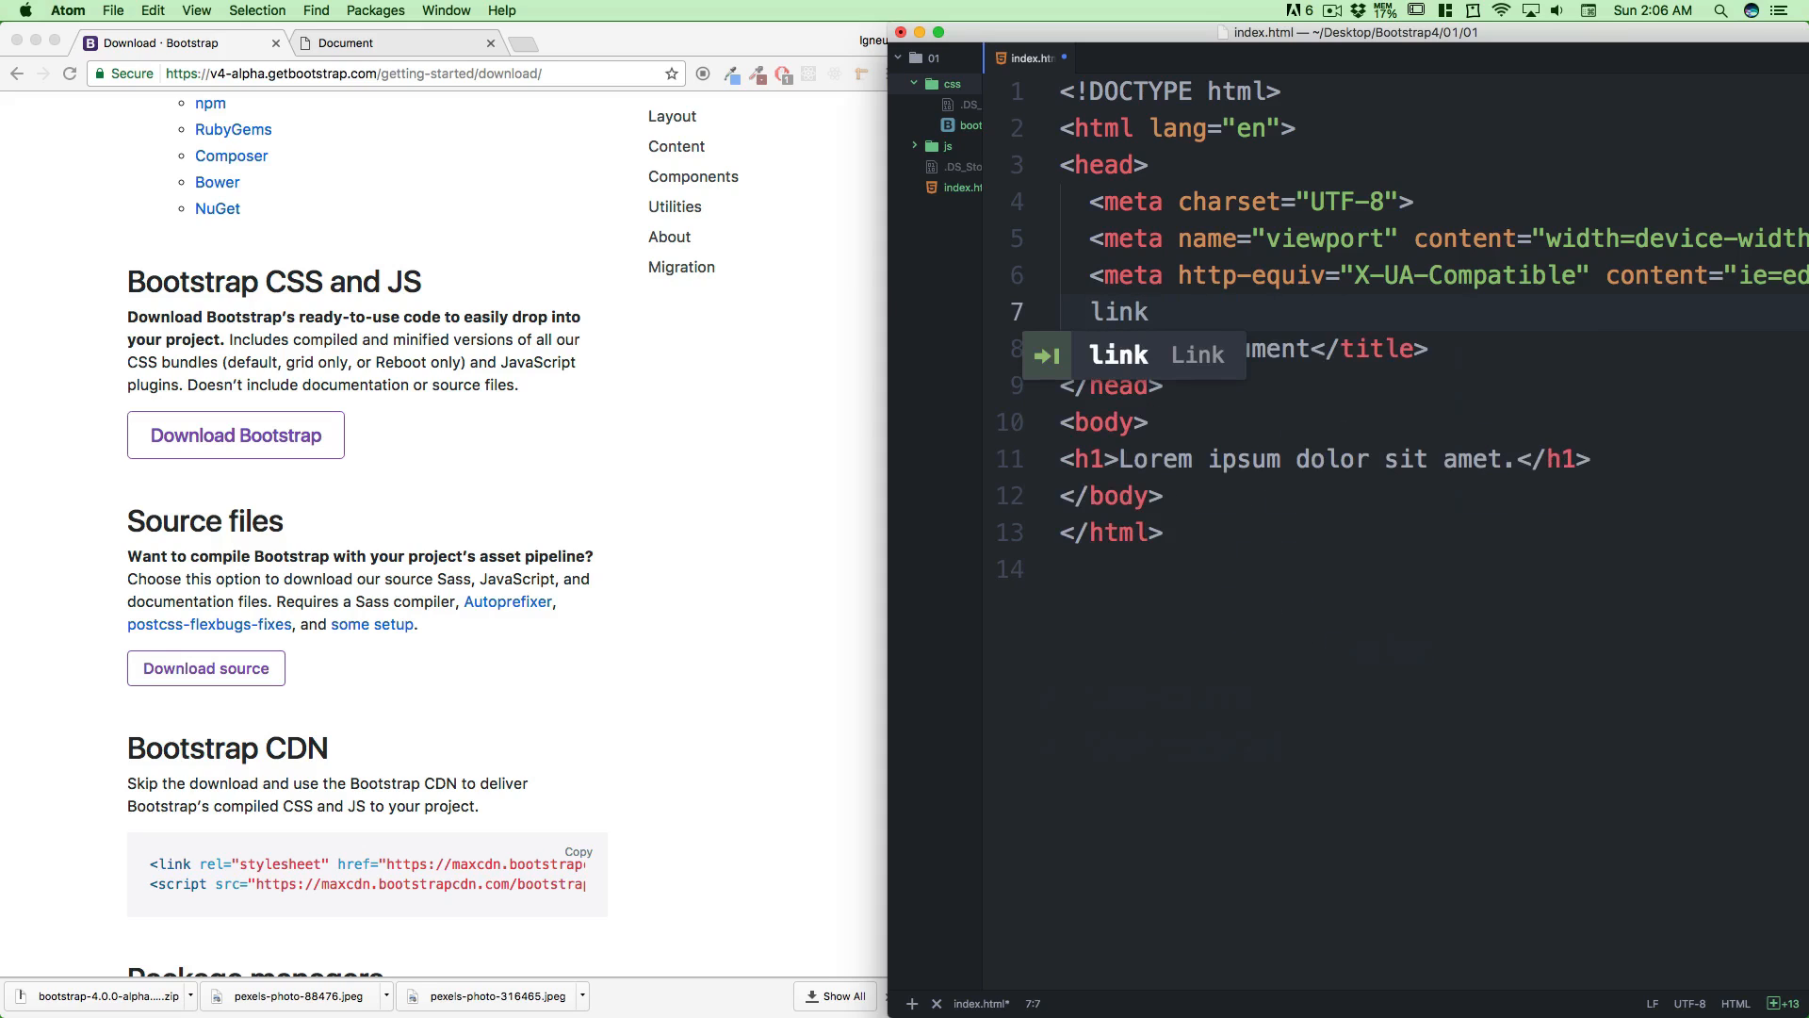
pyautogui.write(':css')
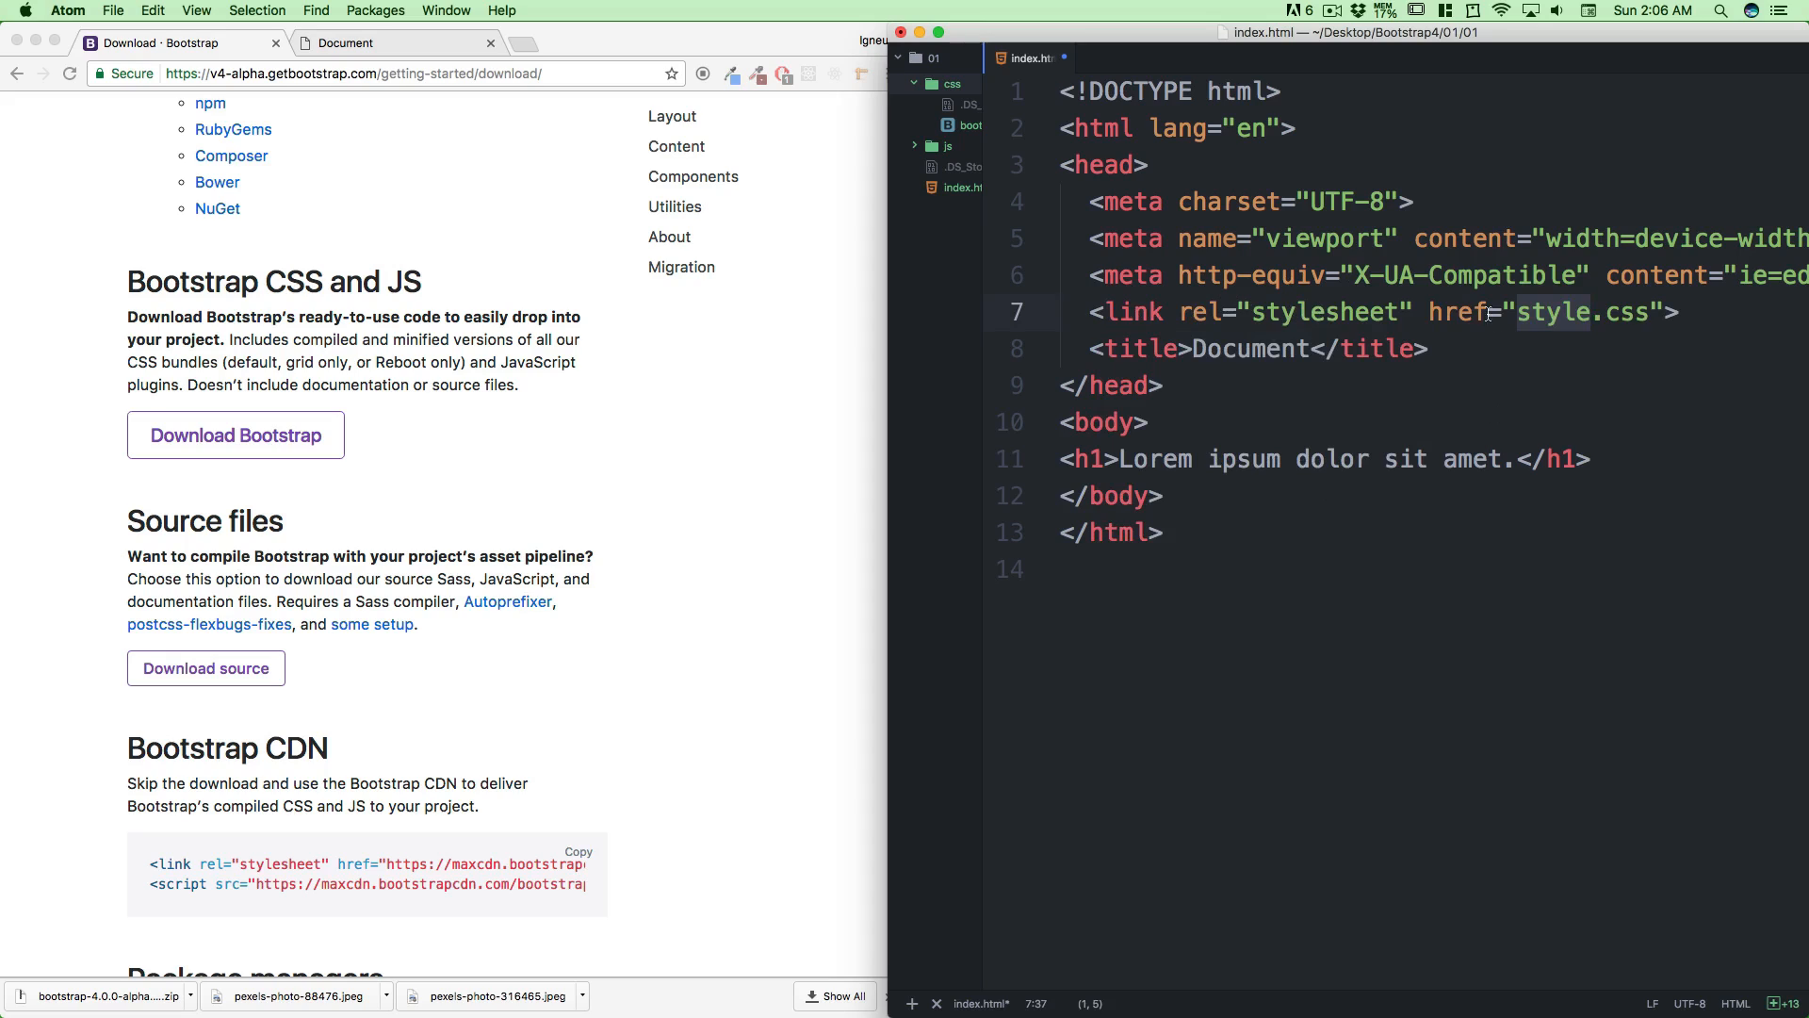
pyautogui.click(1626, 313)
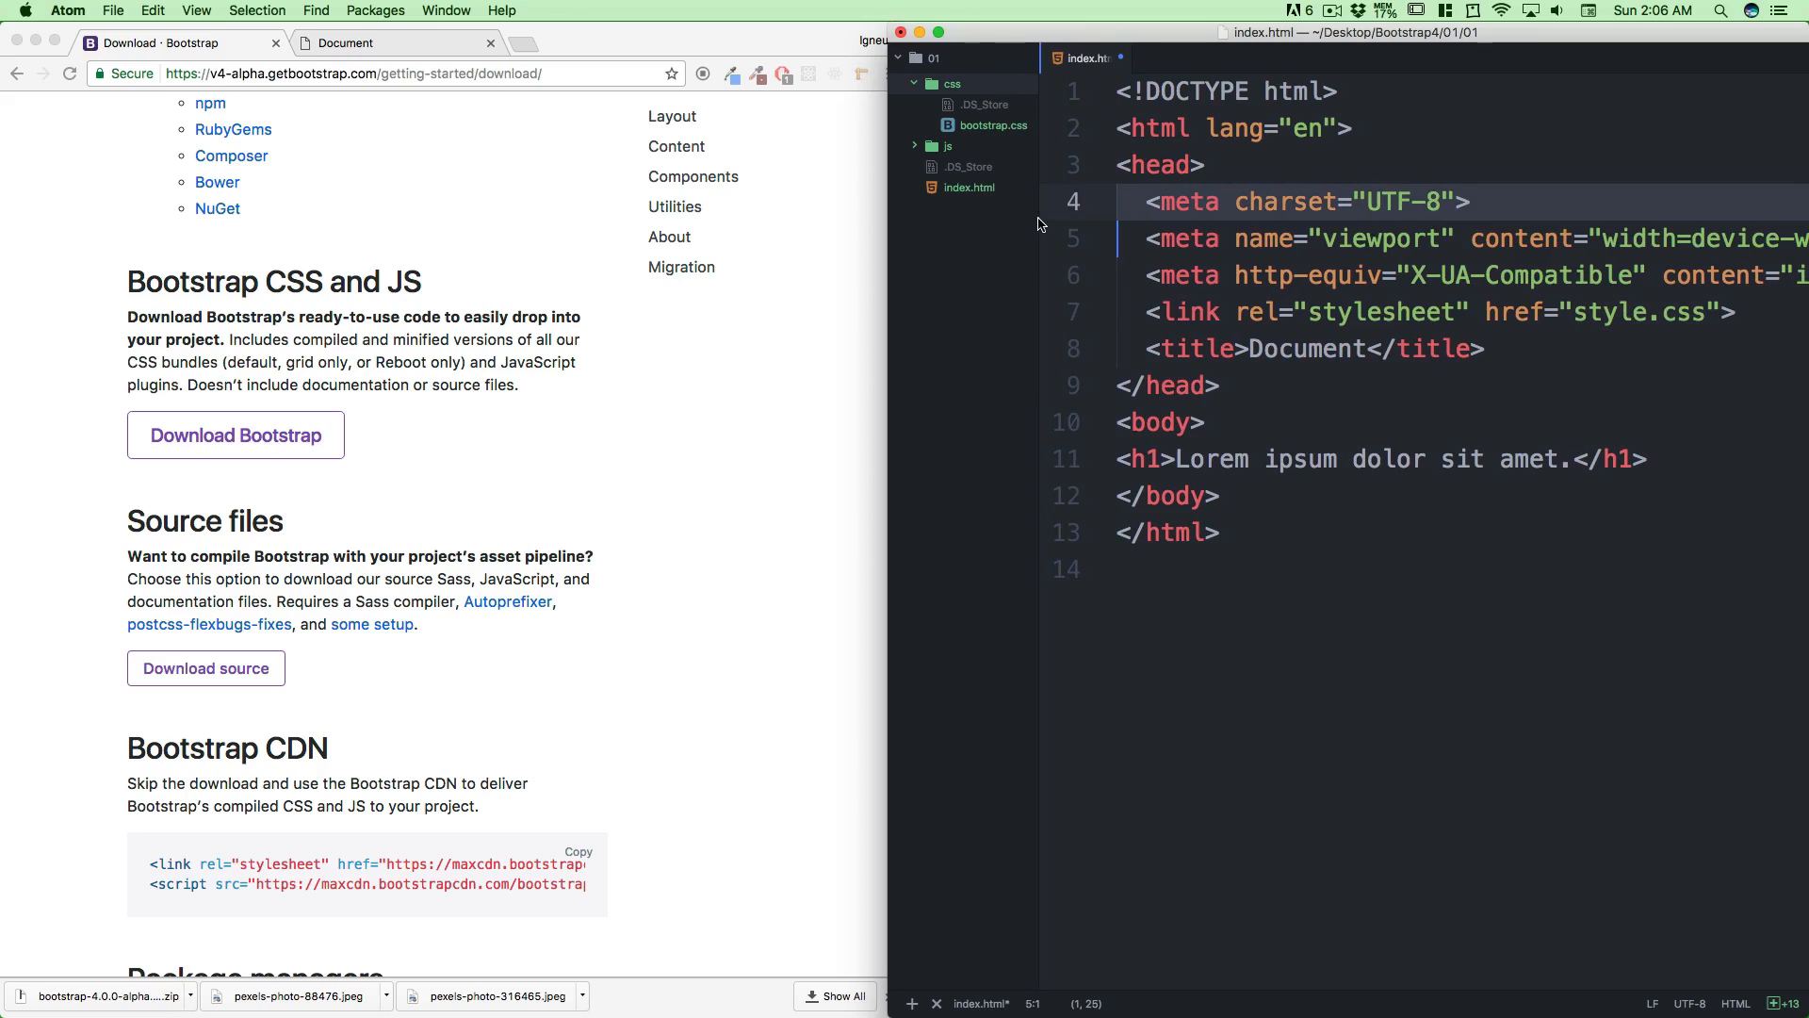
pyautogui.click(1483, 349)
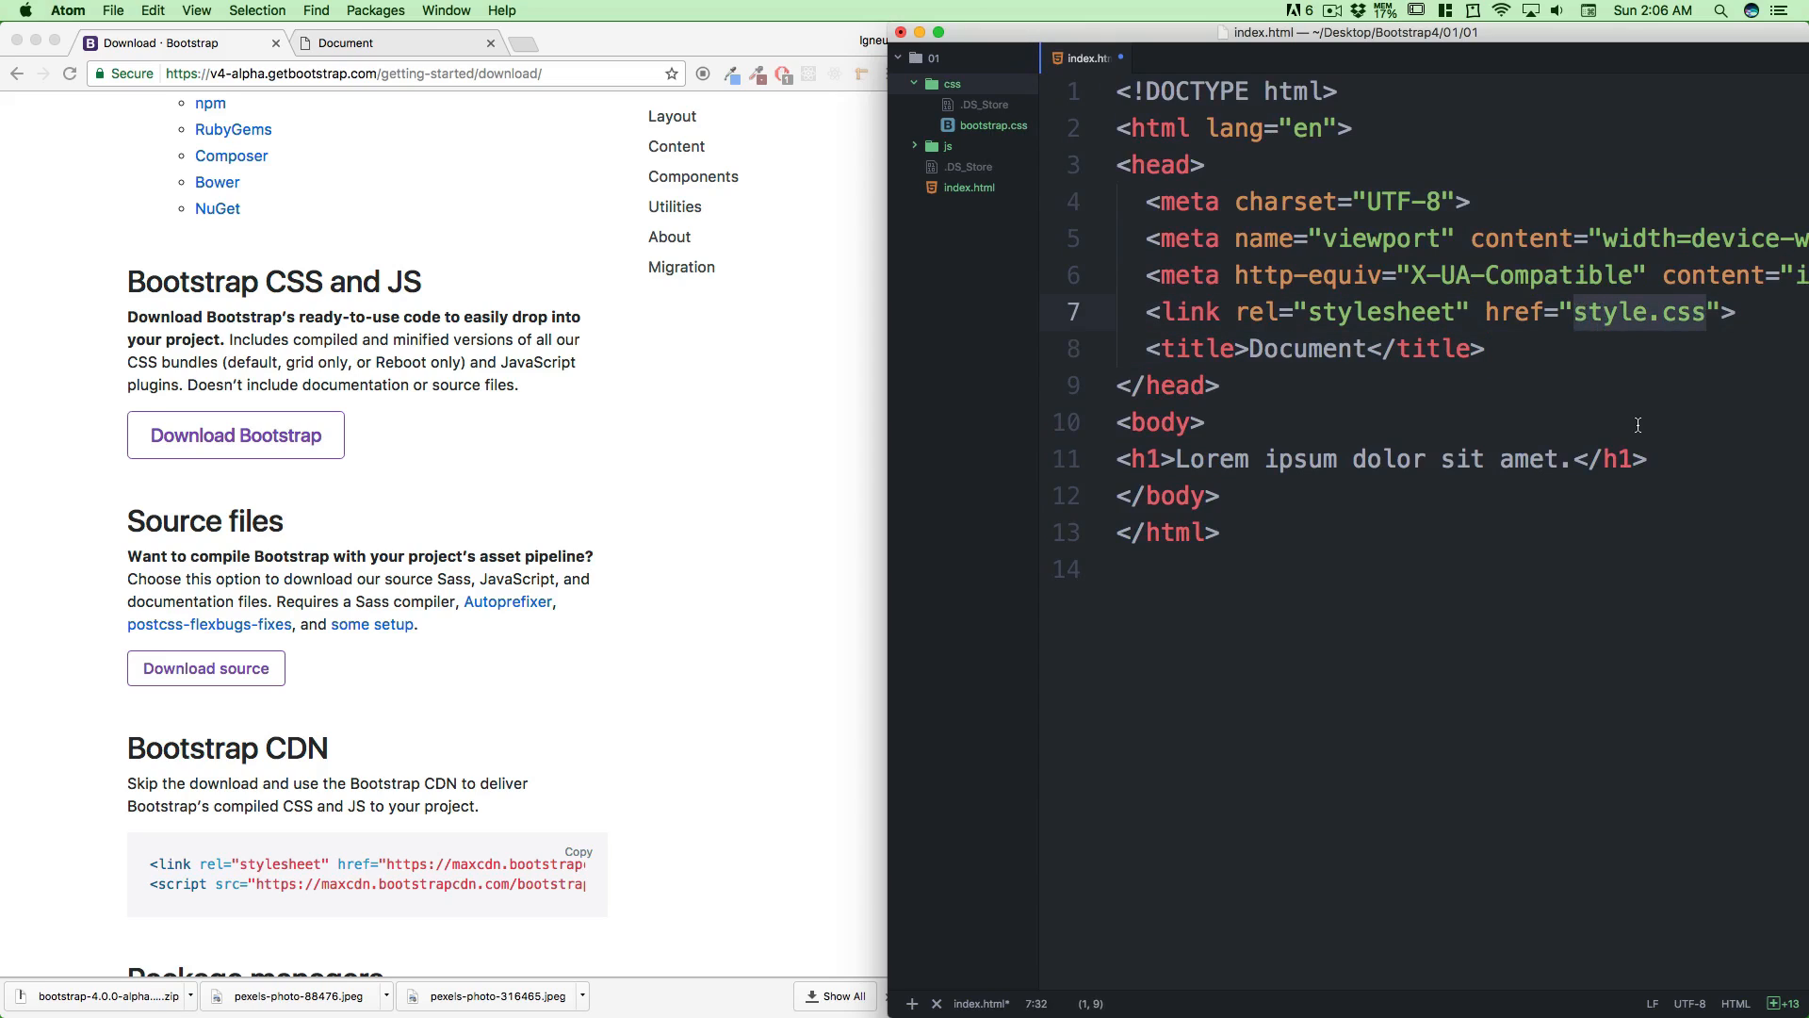
pyautogui.click(392, 43)
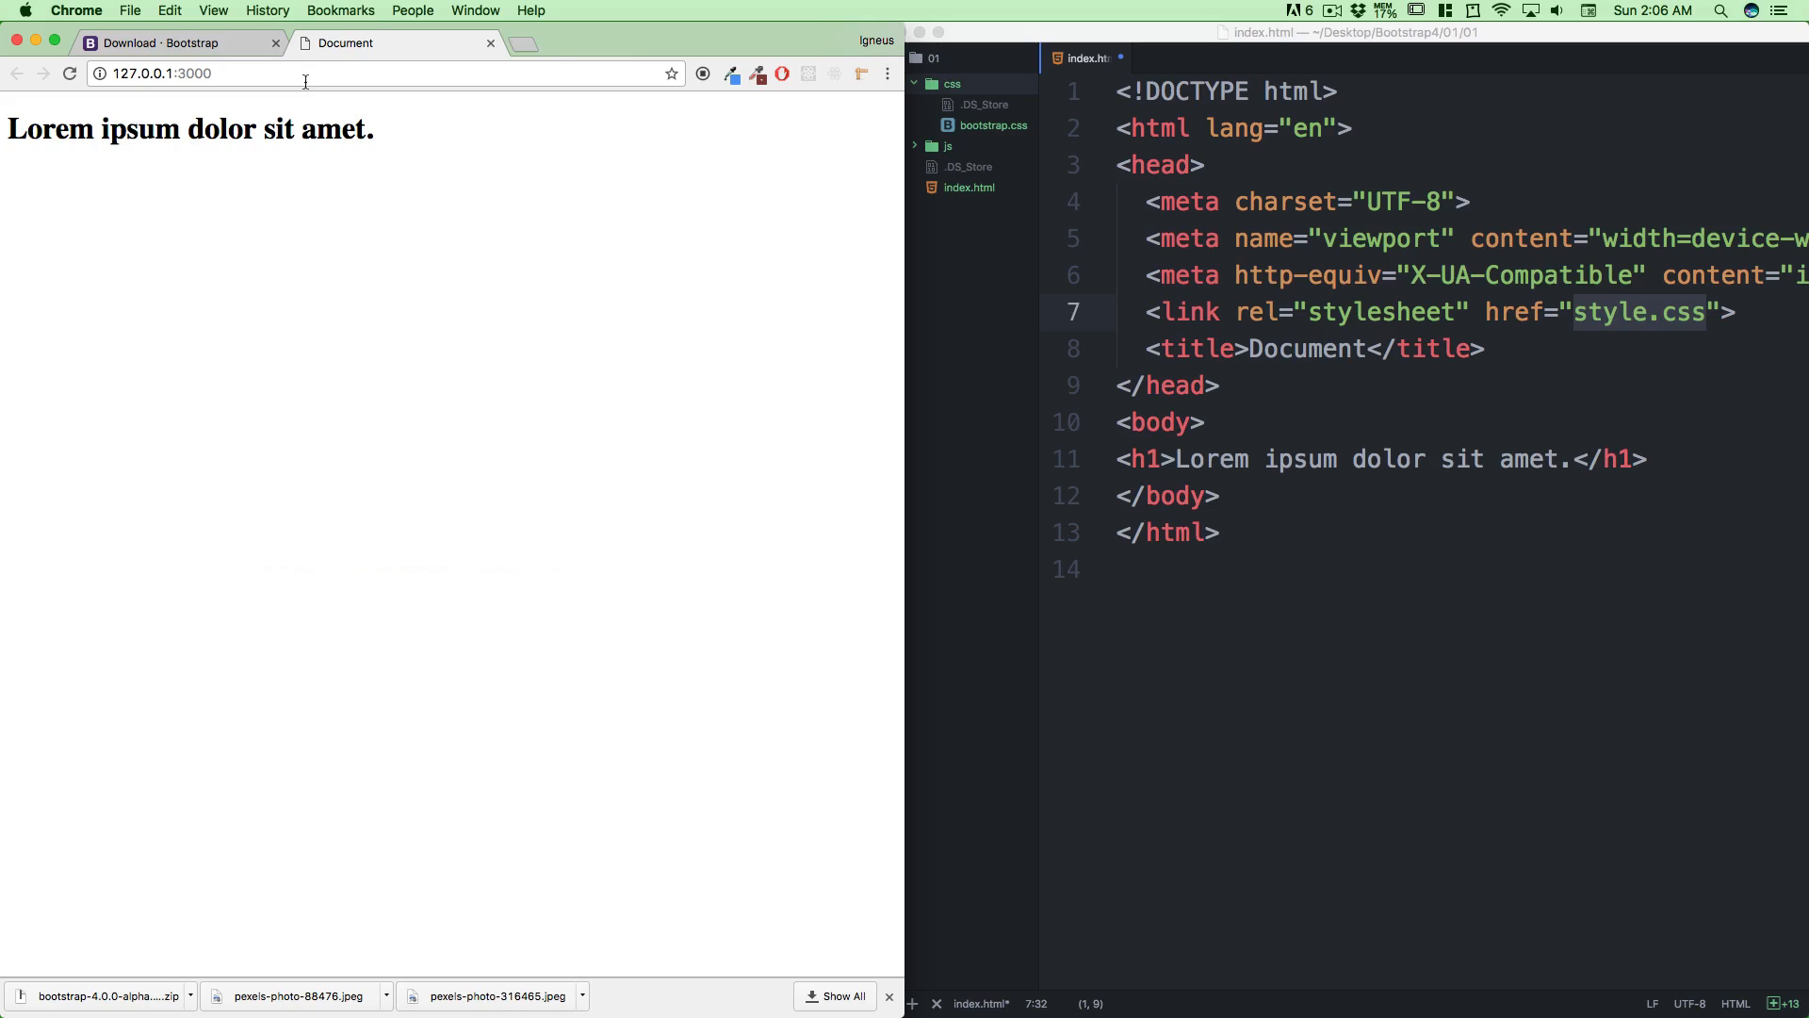
pyautogui.moveTo(1658, 427)
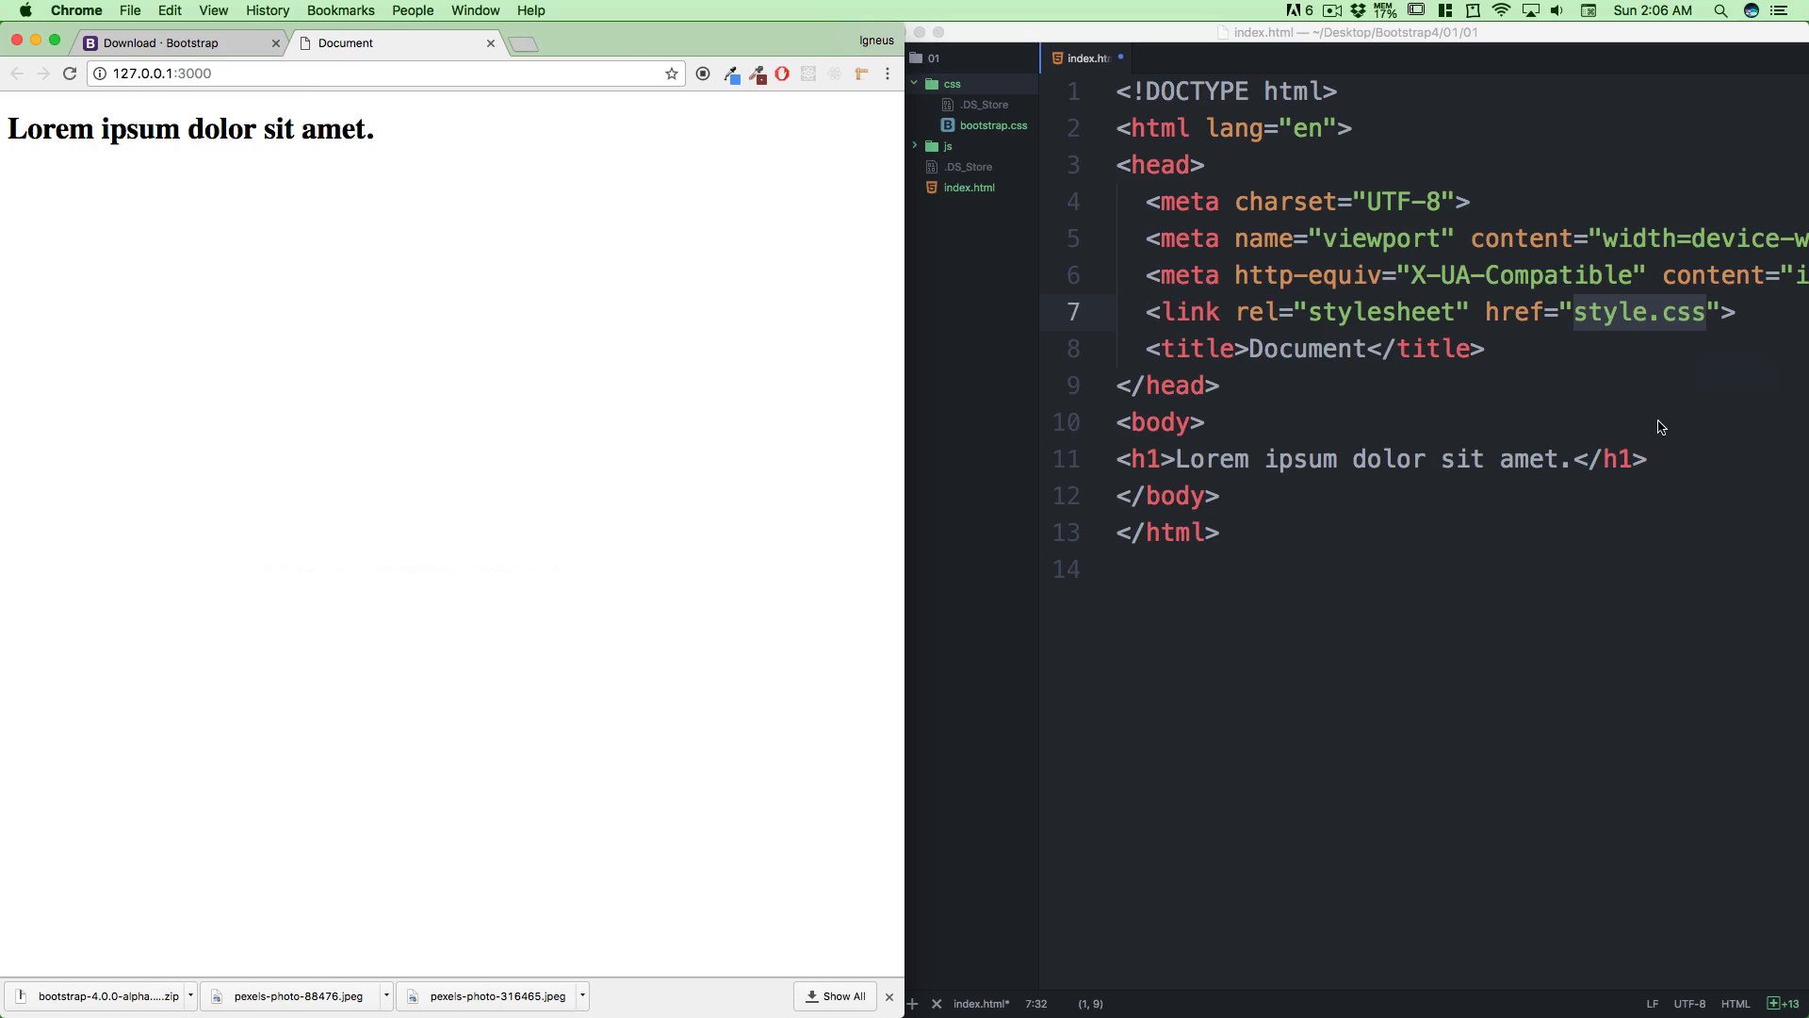
# Change the link href to css/bootstrap.css and check the page renders in Bootstrap's font
pyautogui.write('cs')
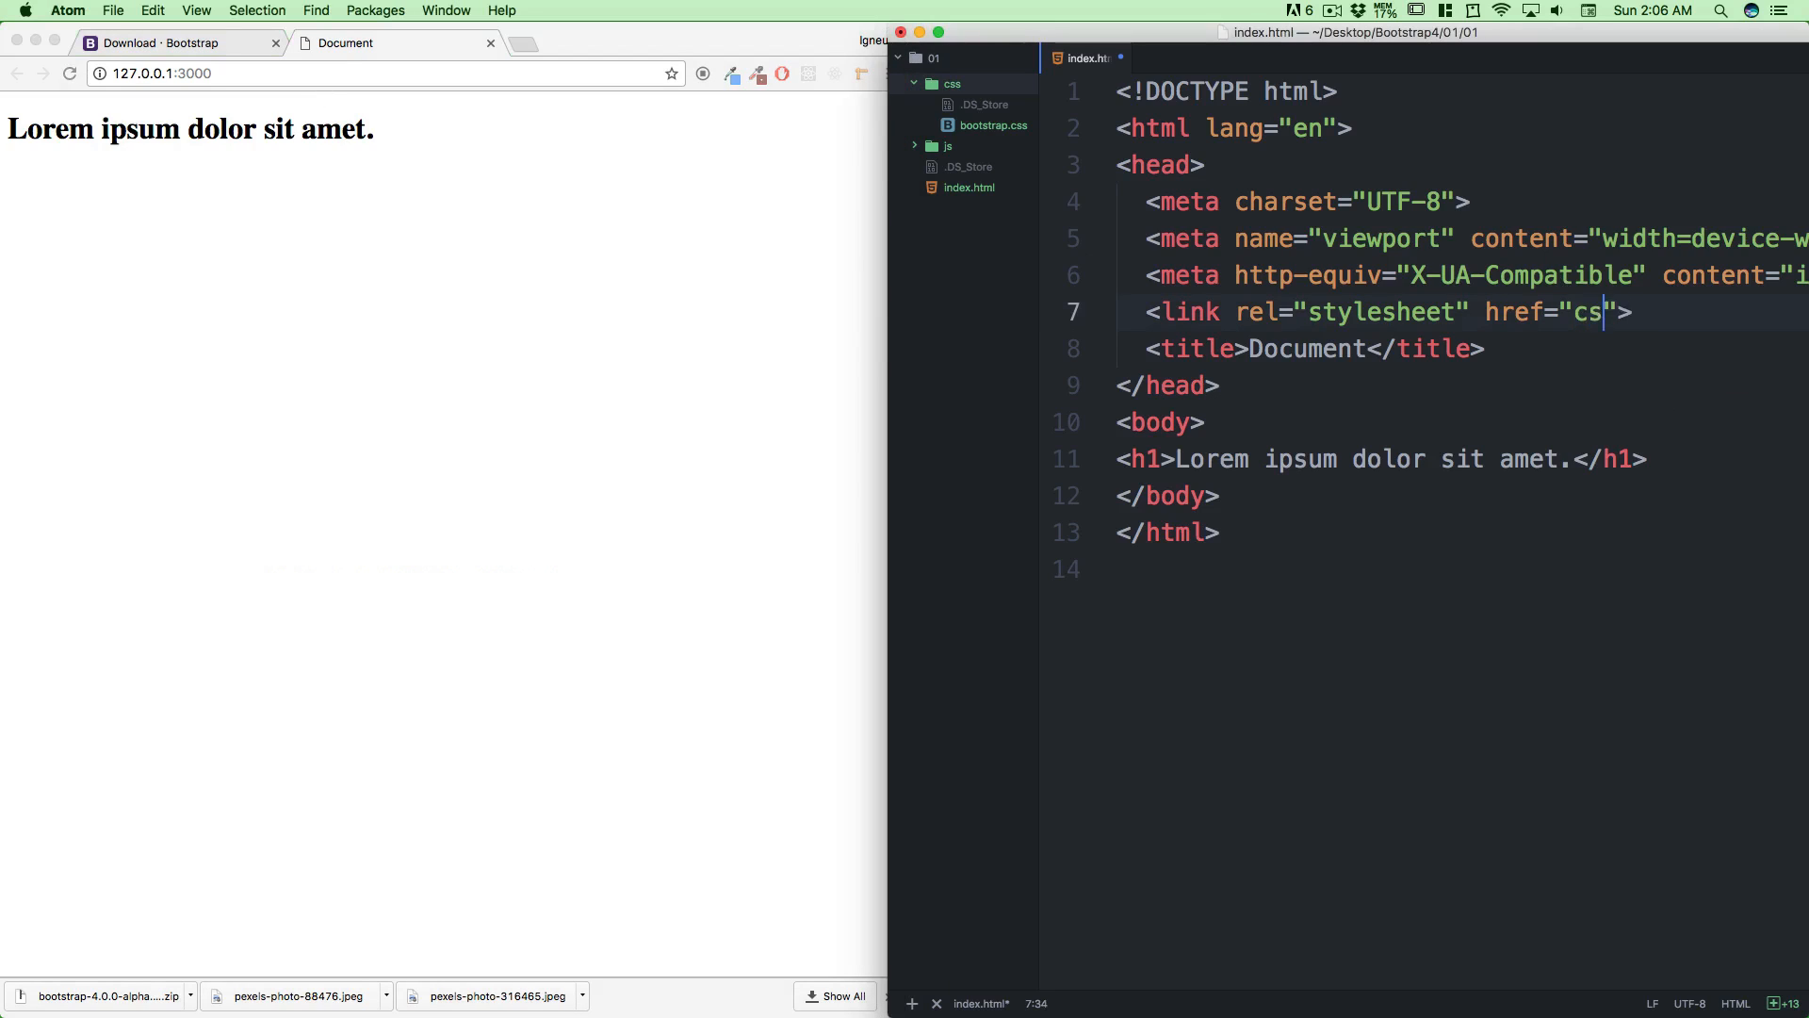
pyautogui.write('s/')
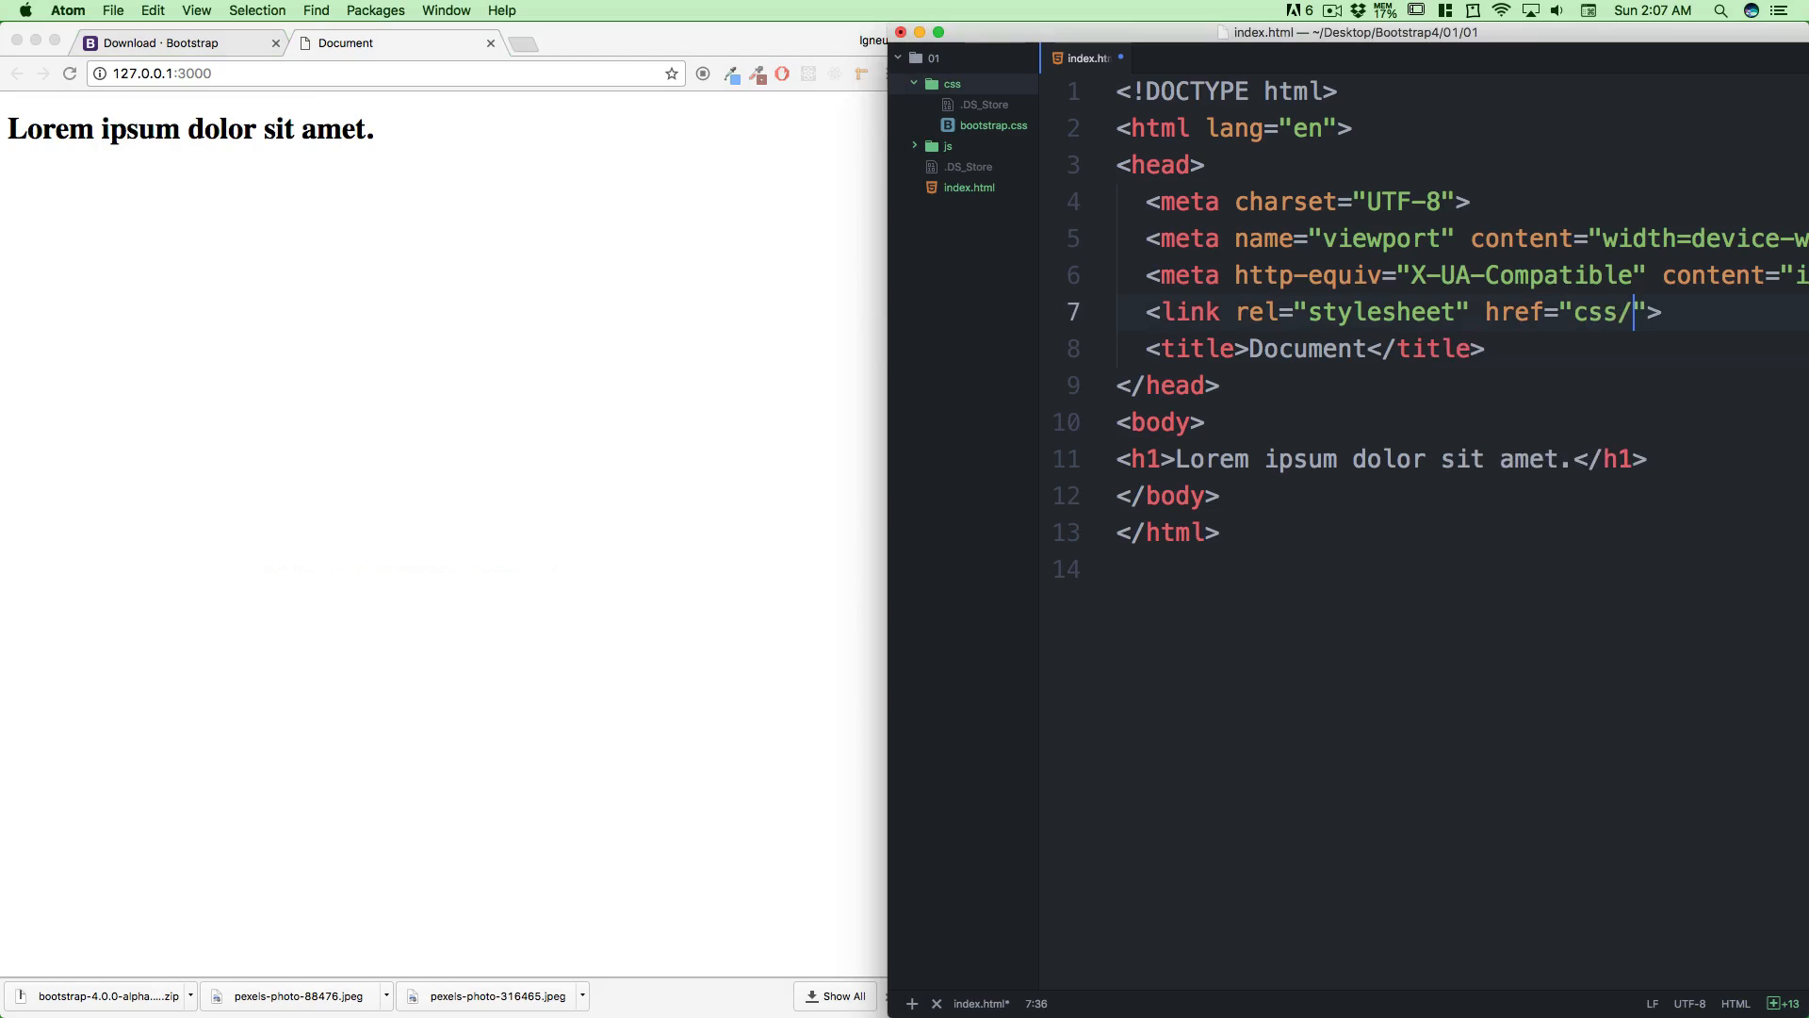
pyautogui.write('bootstrap')
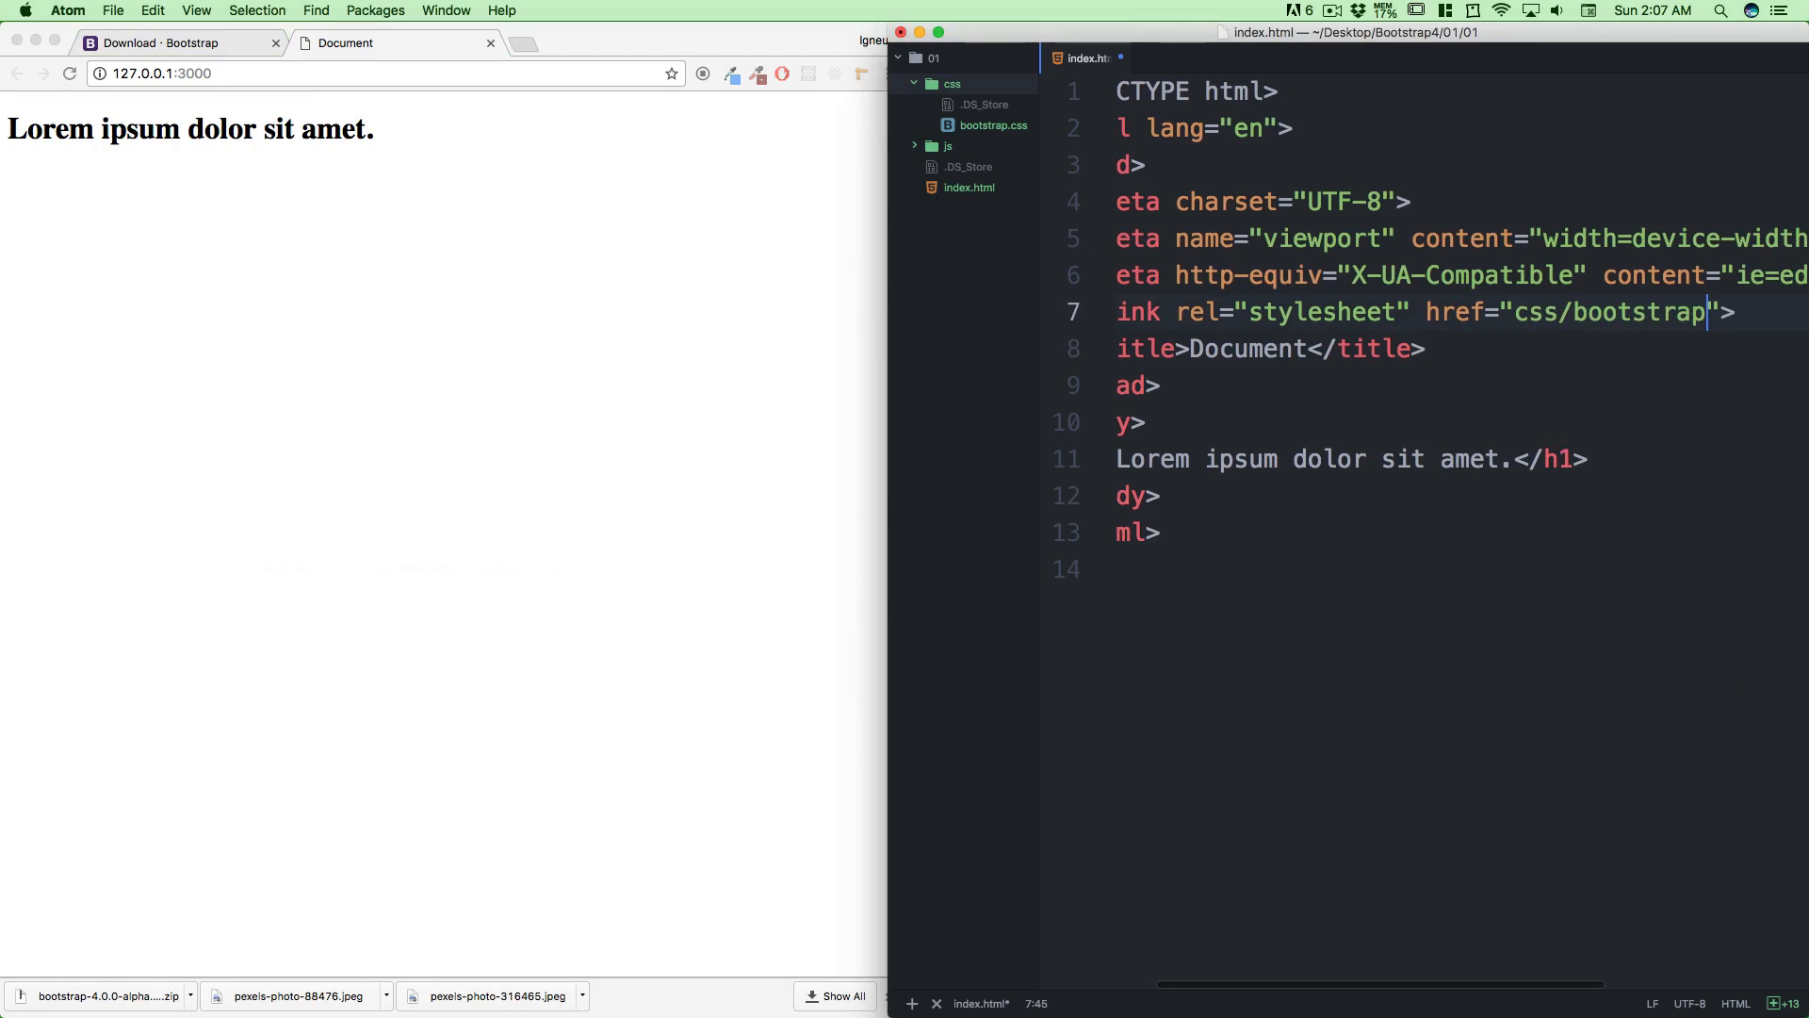
pyautogui.write('.css')
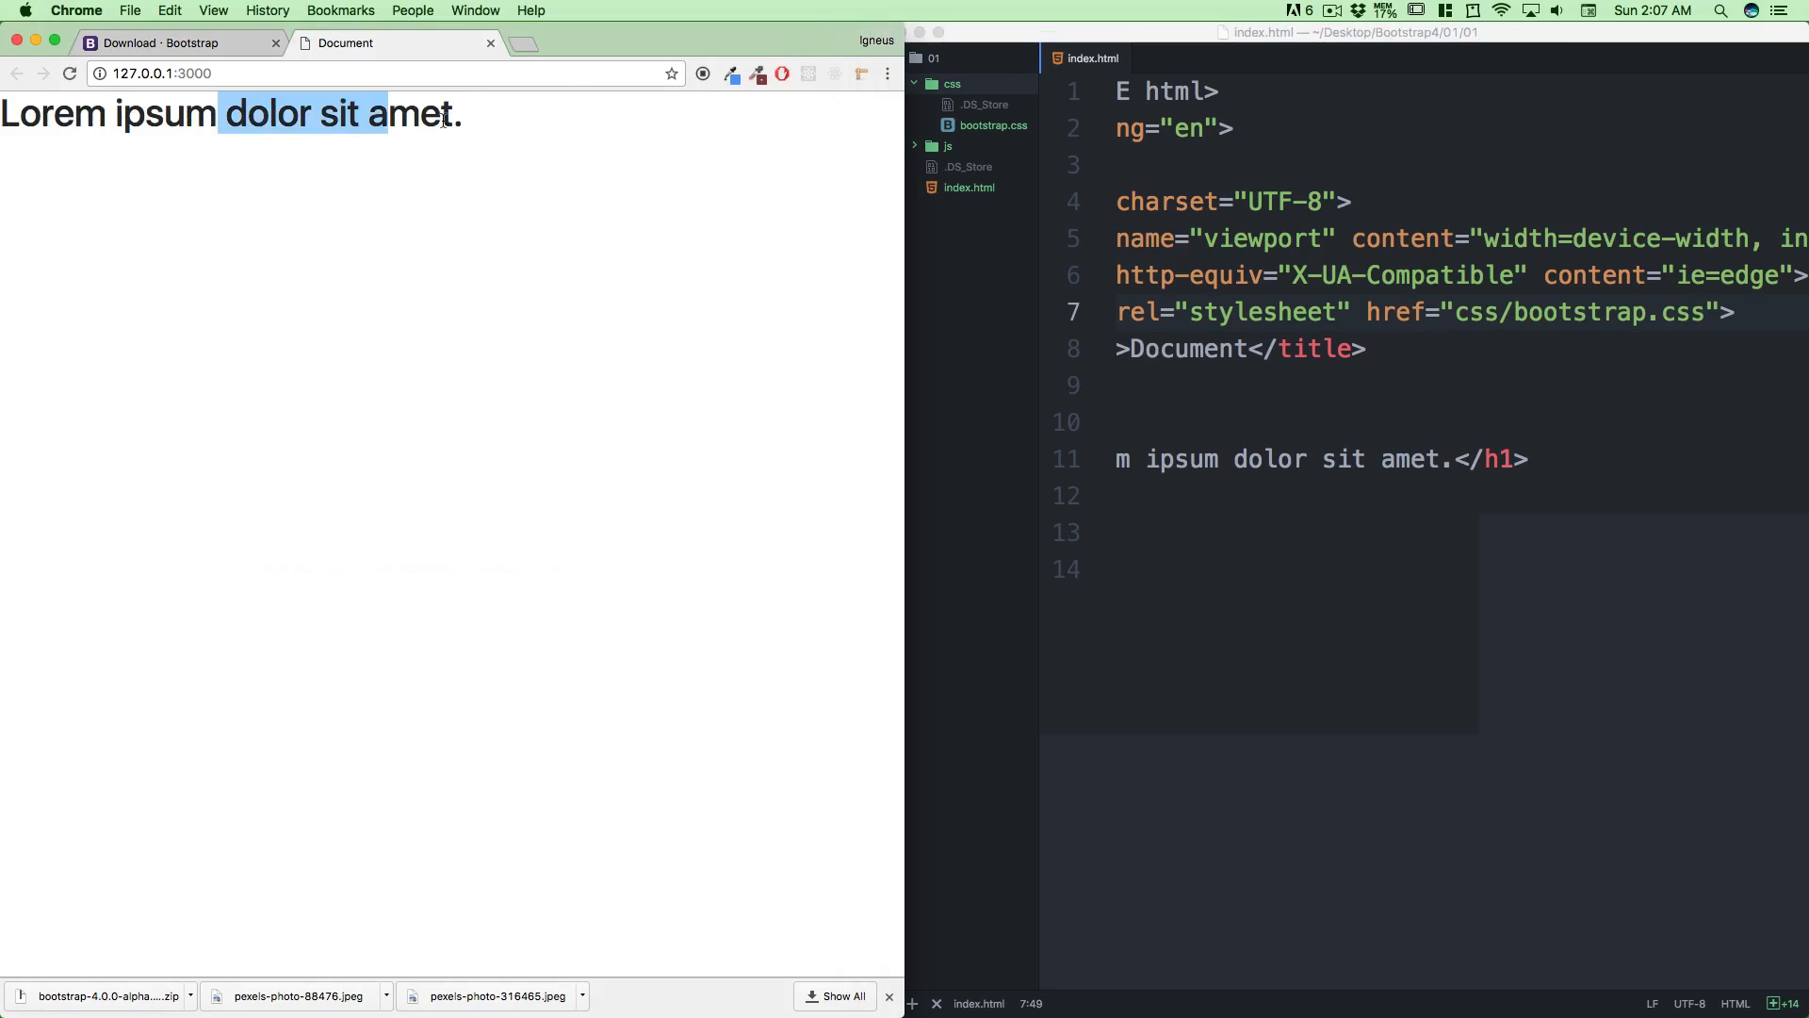
pyautogui.click(533, 141)
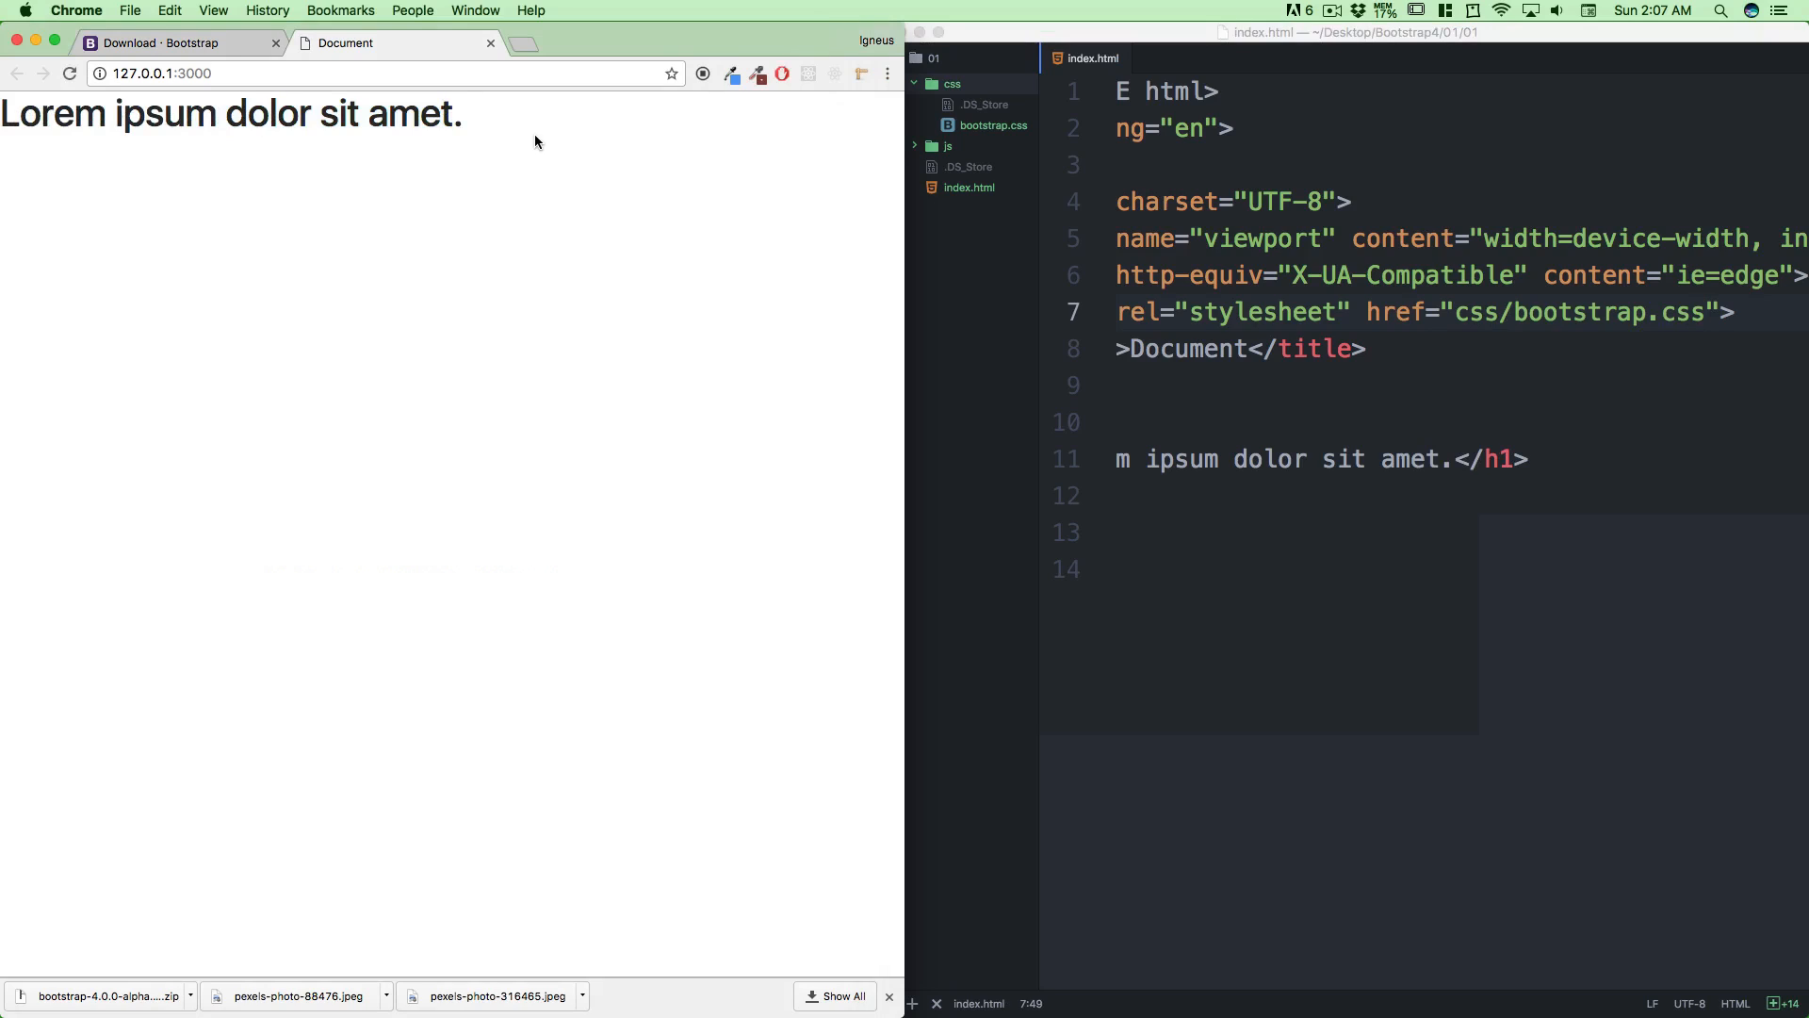
pyautogui.doubleClick(266, 113)
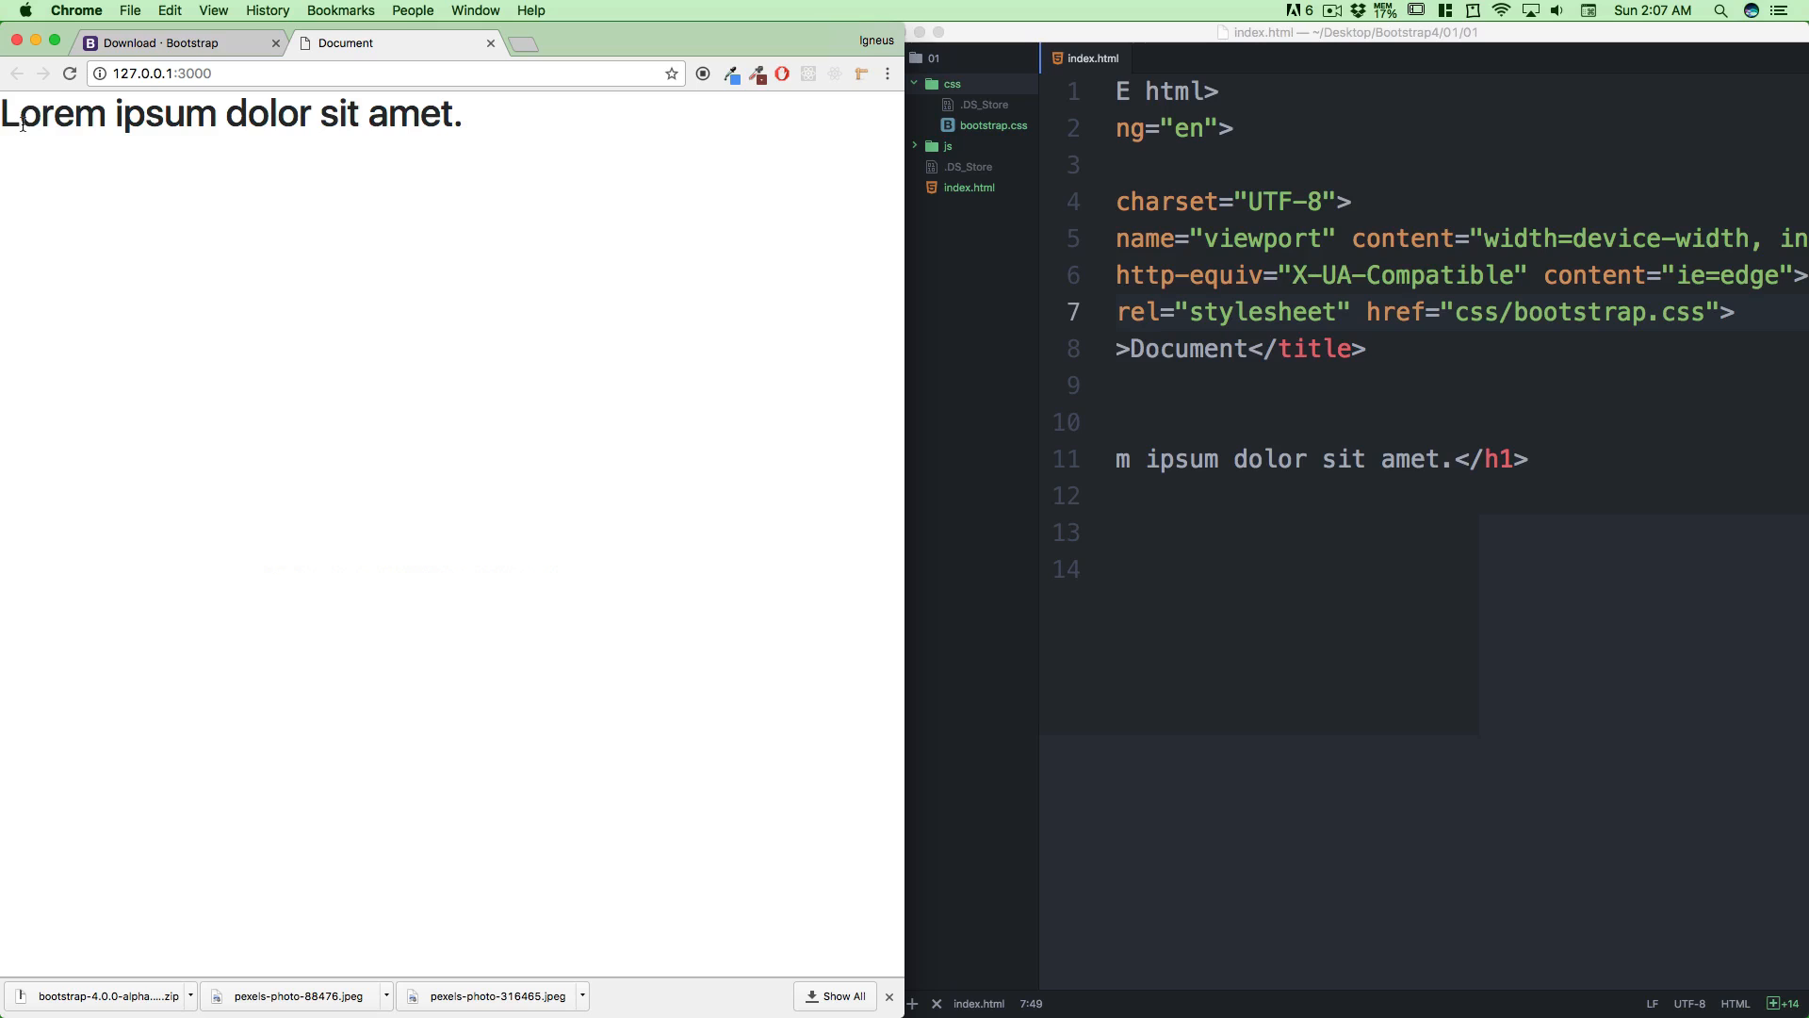
pyautogui.moveTo(1223, 430)
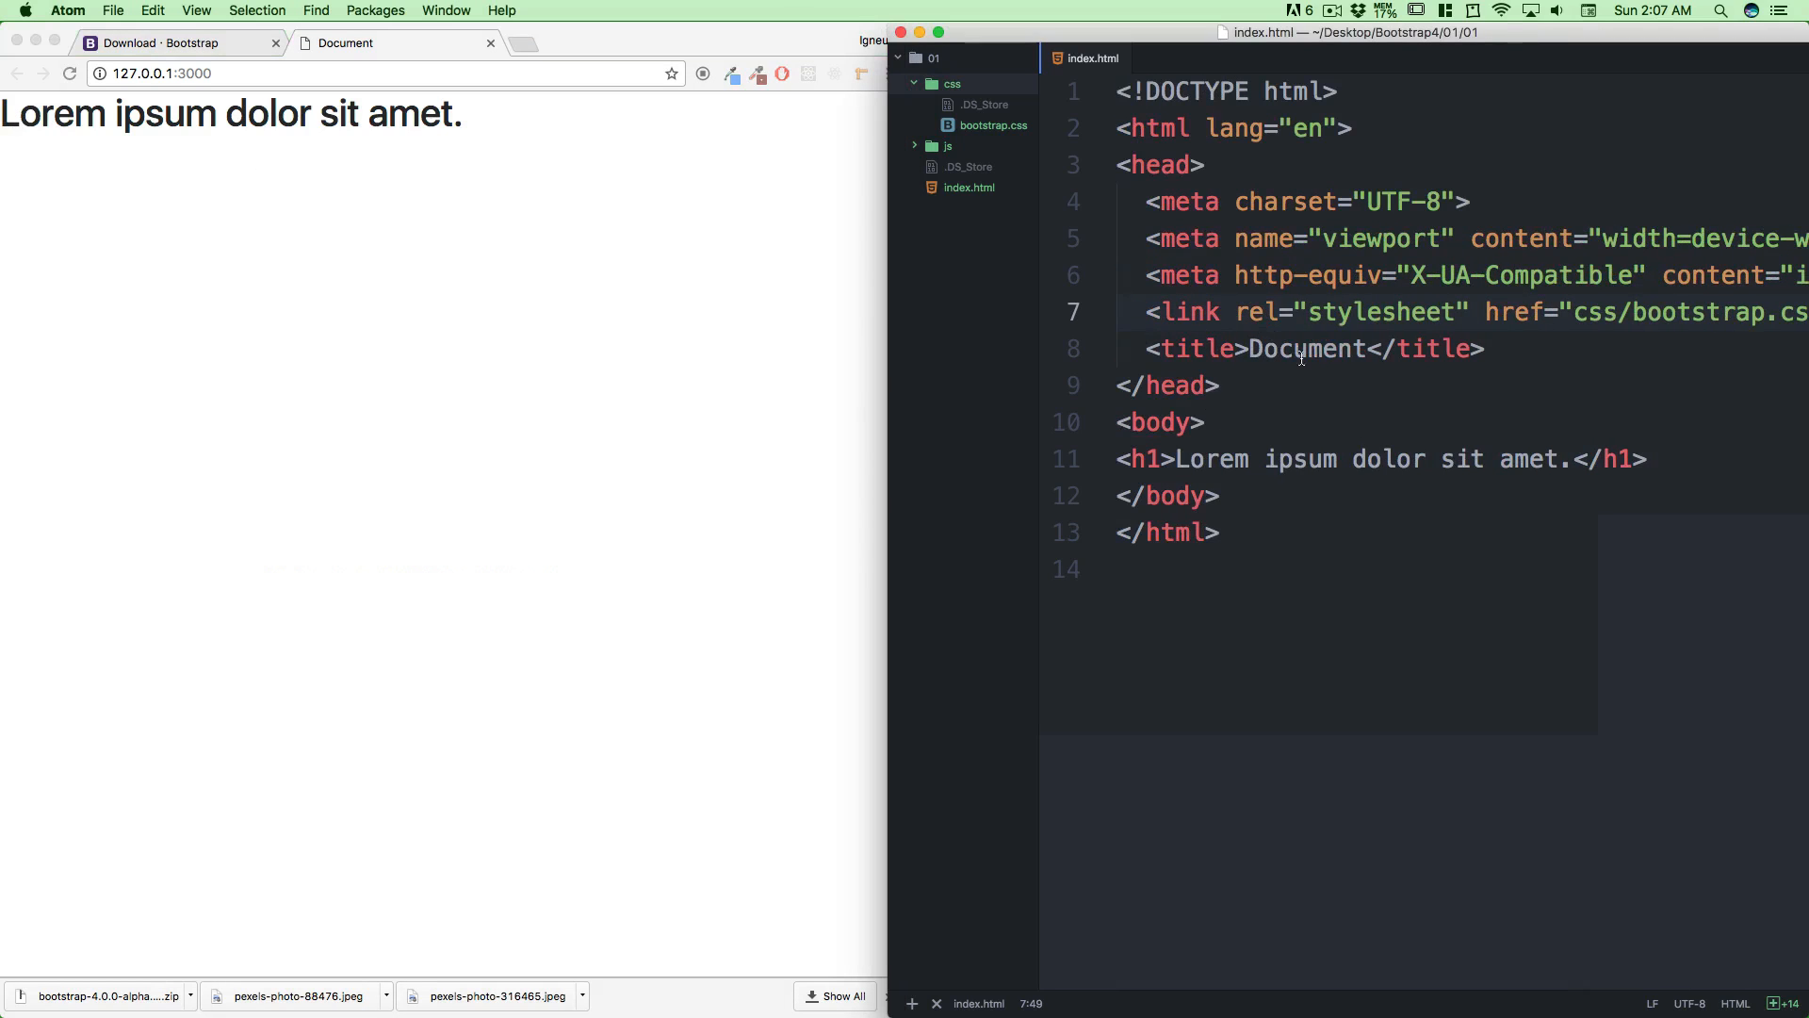
pyautogui.moveTo(1289, 387)
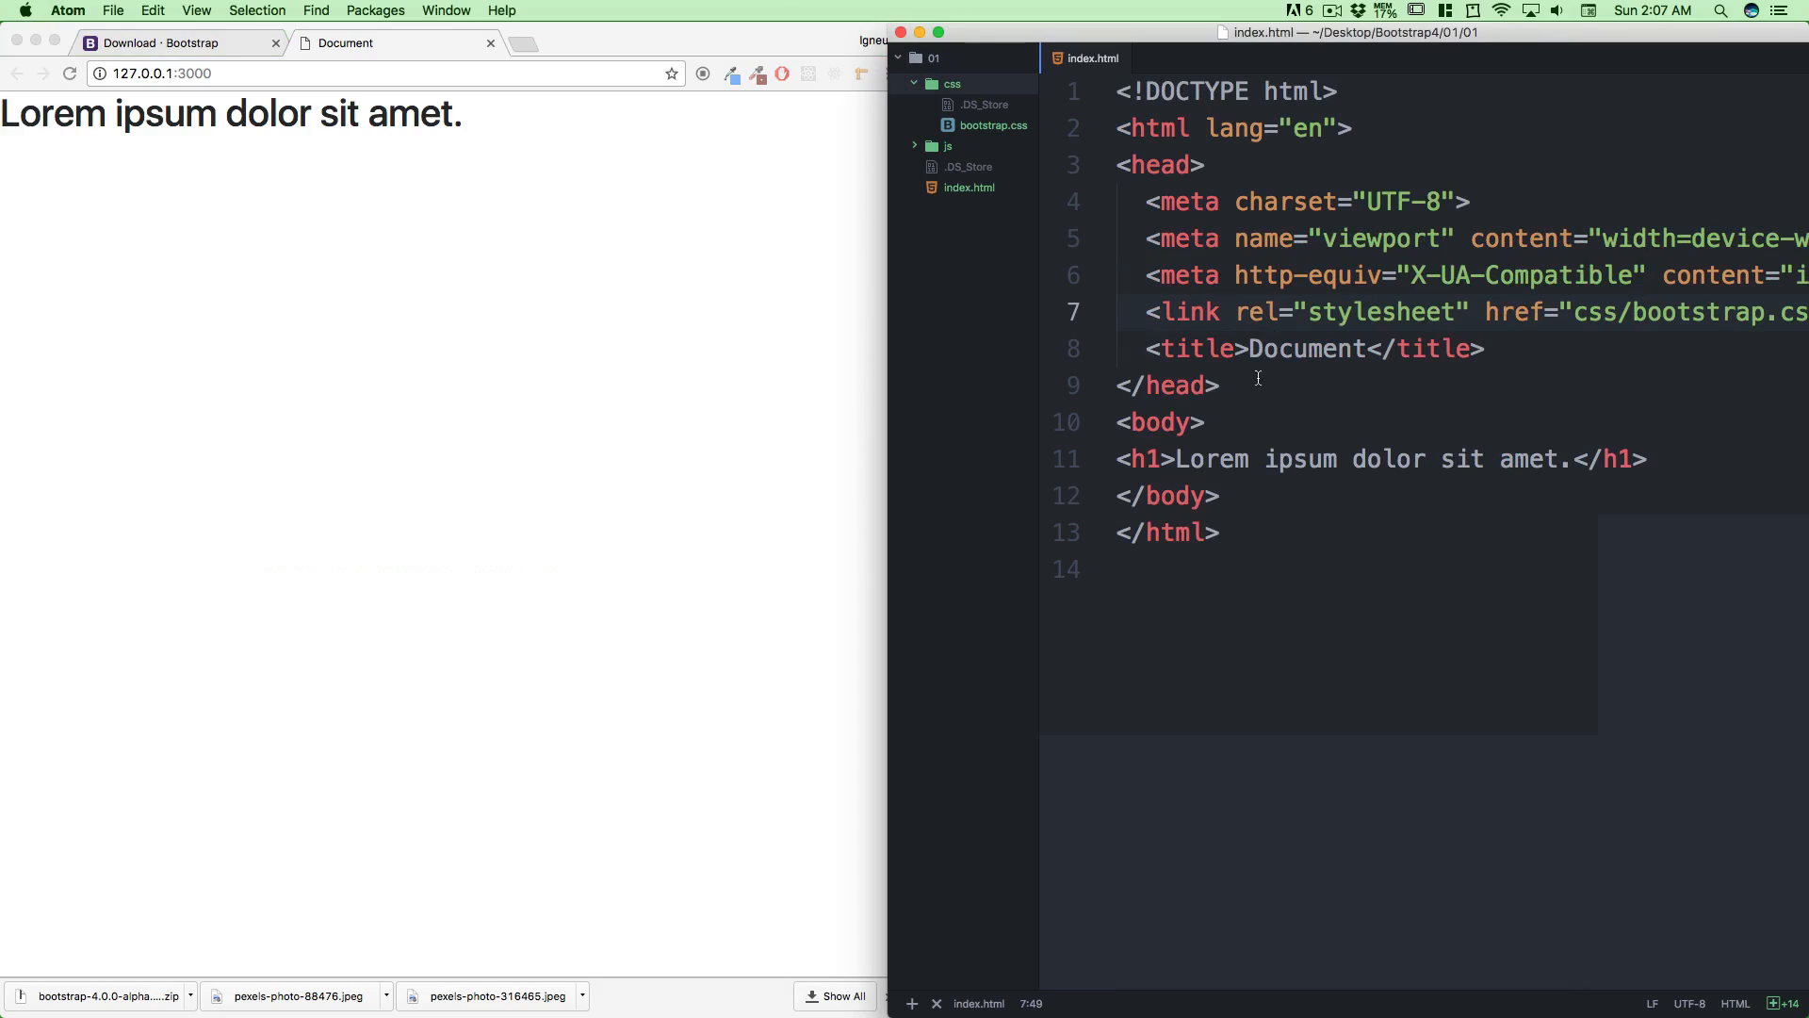
pyautogui.click(174, 43)
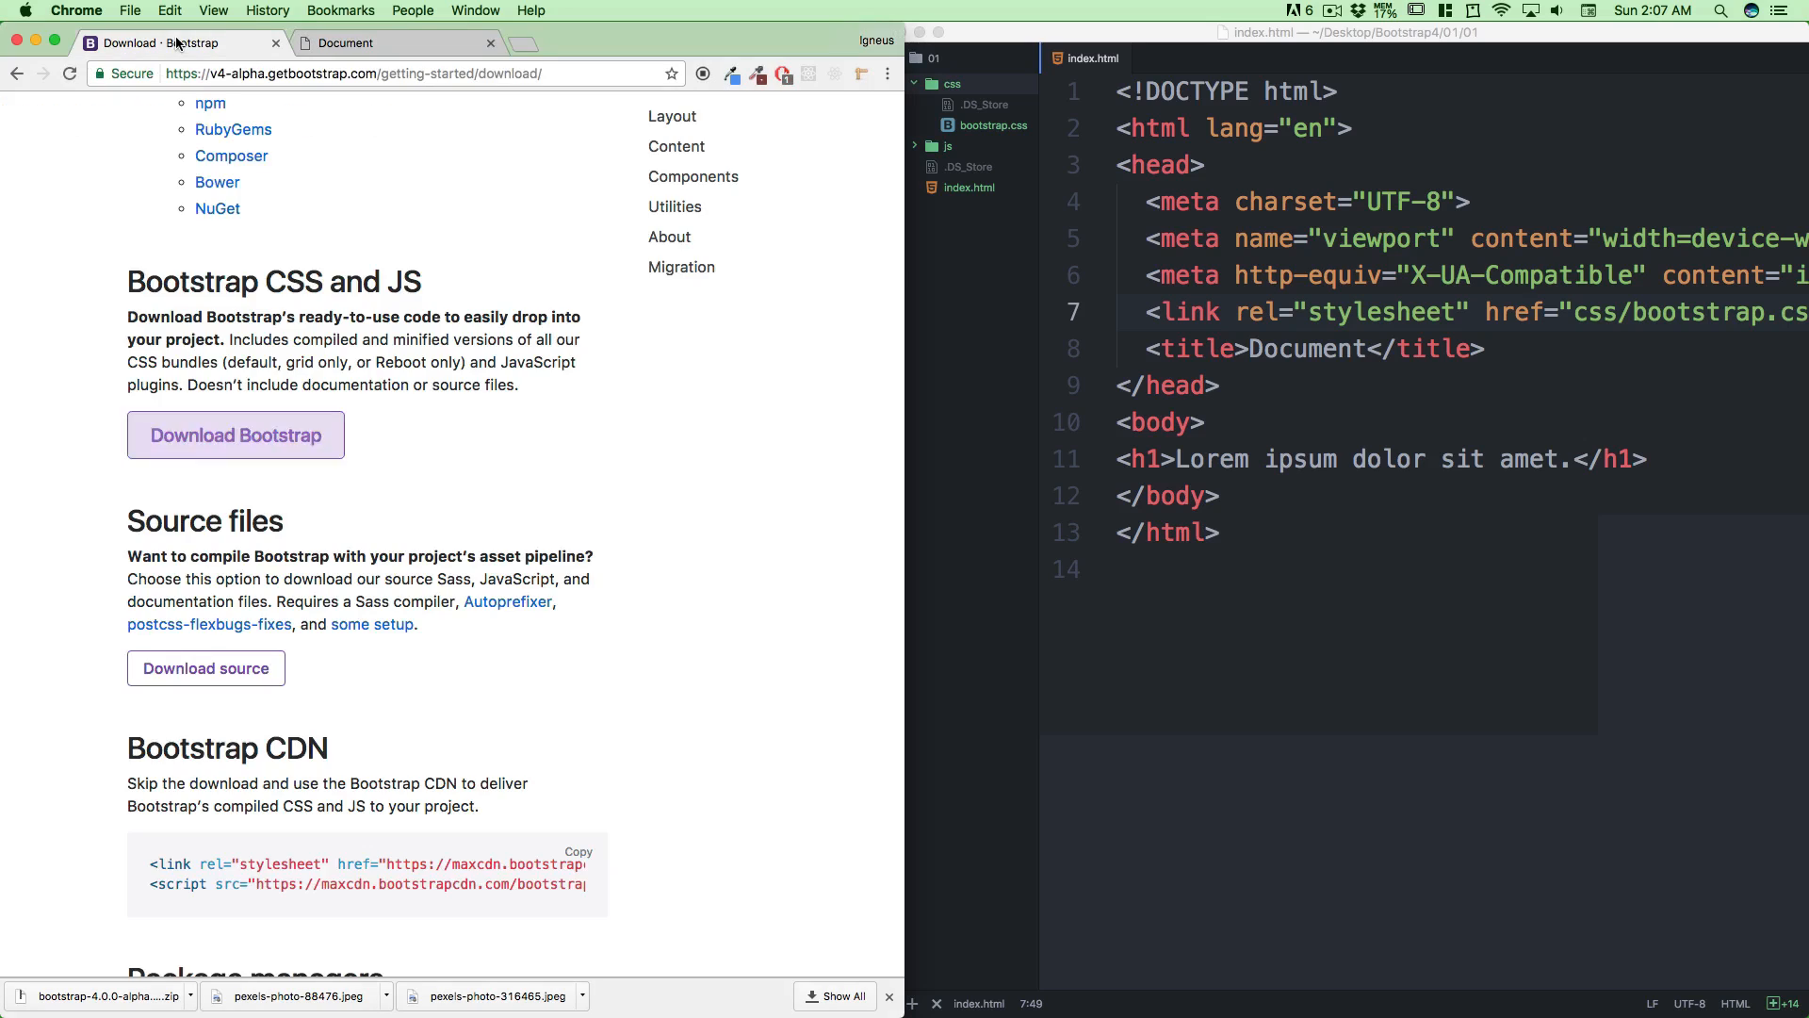
# Scroll the Bootstrap download page to the Bootstrap CDN snippet section
pyautogui.scroll(-3)
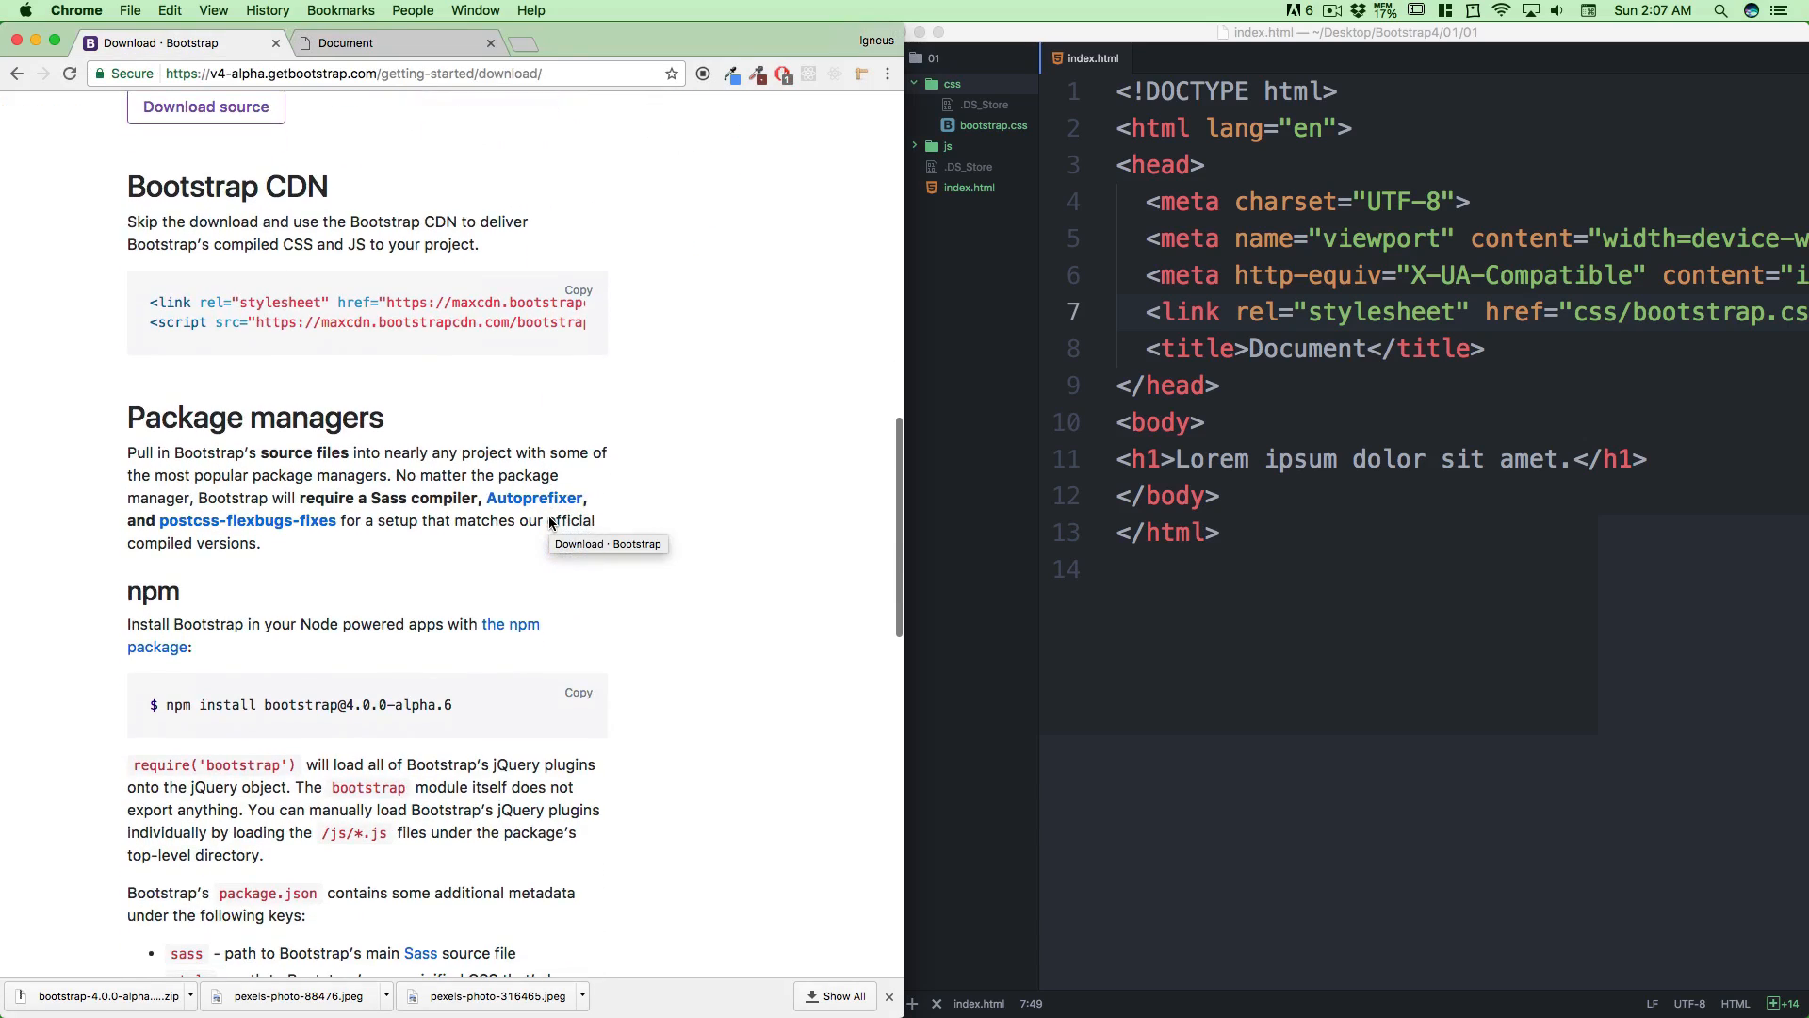
pyautogui.moveTo(409, 339)
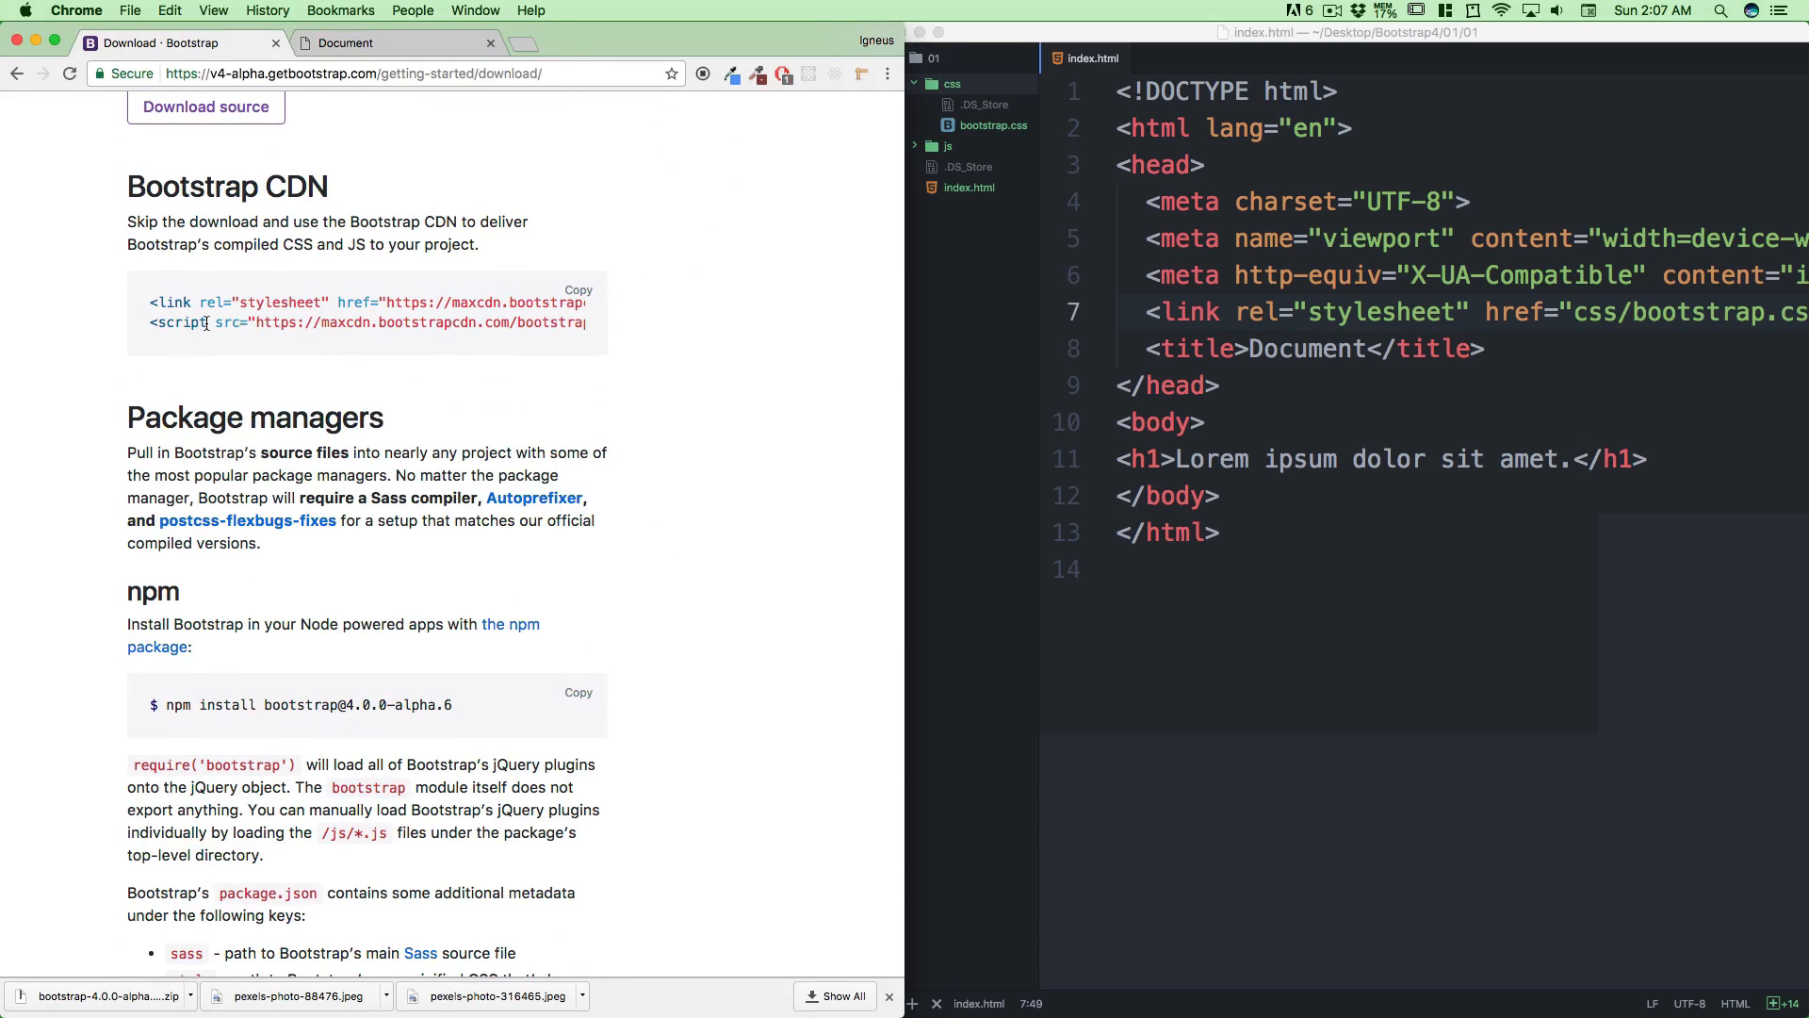
pyautogui.scroll(-3)
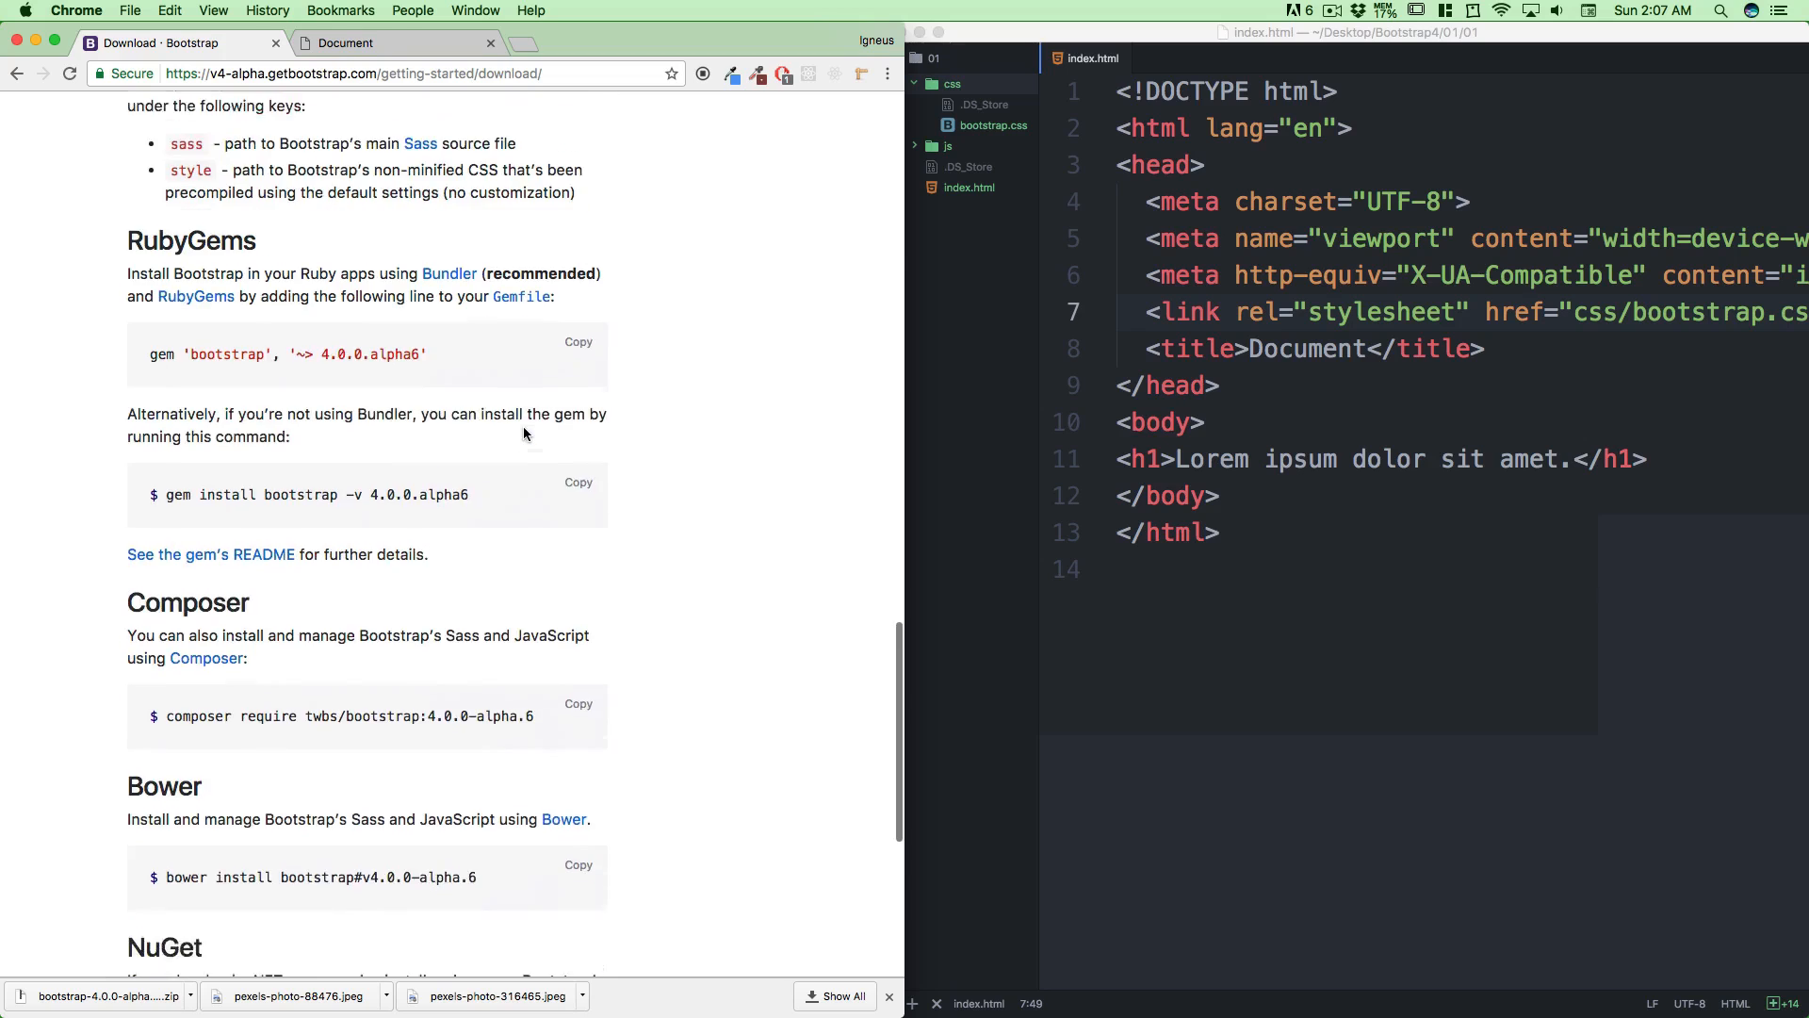
pyautogui.scroll(3)
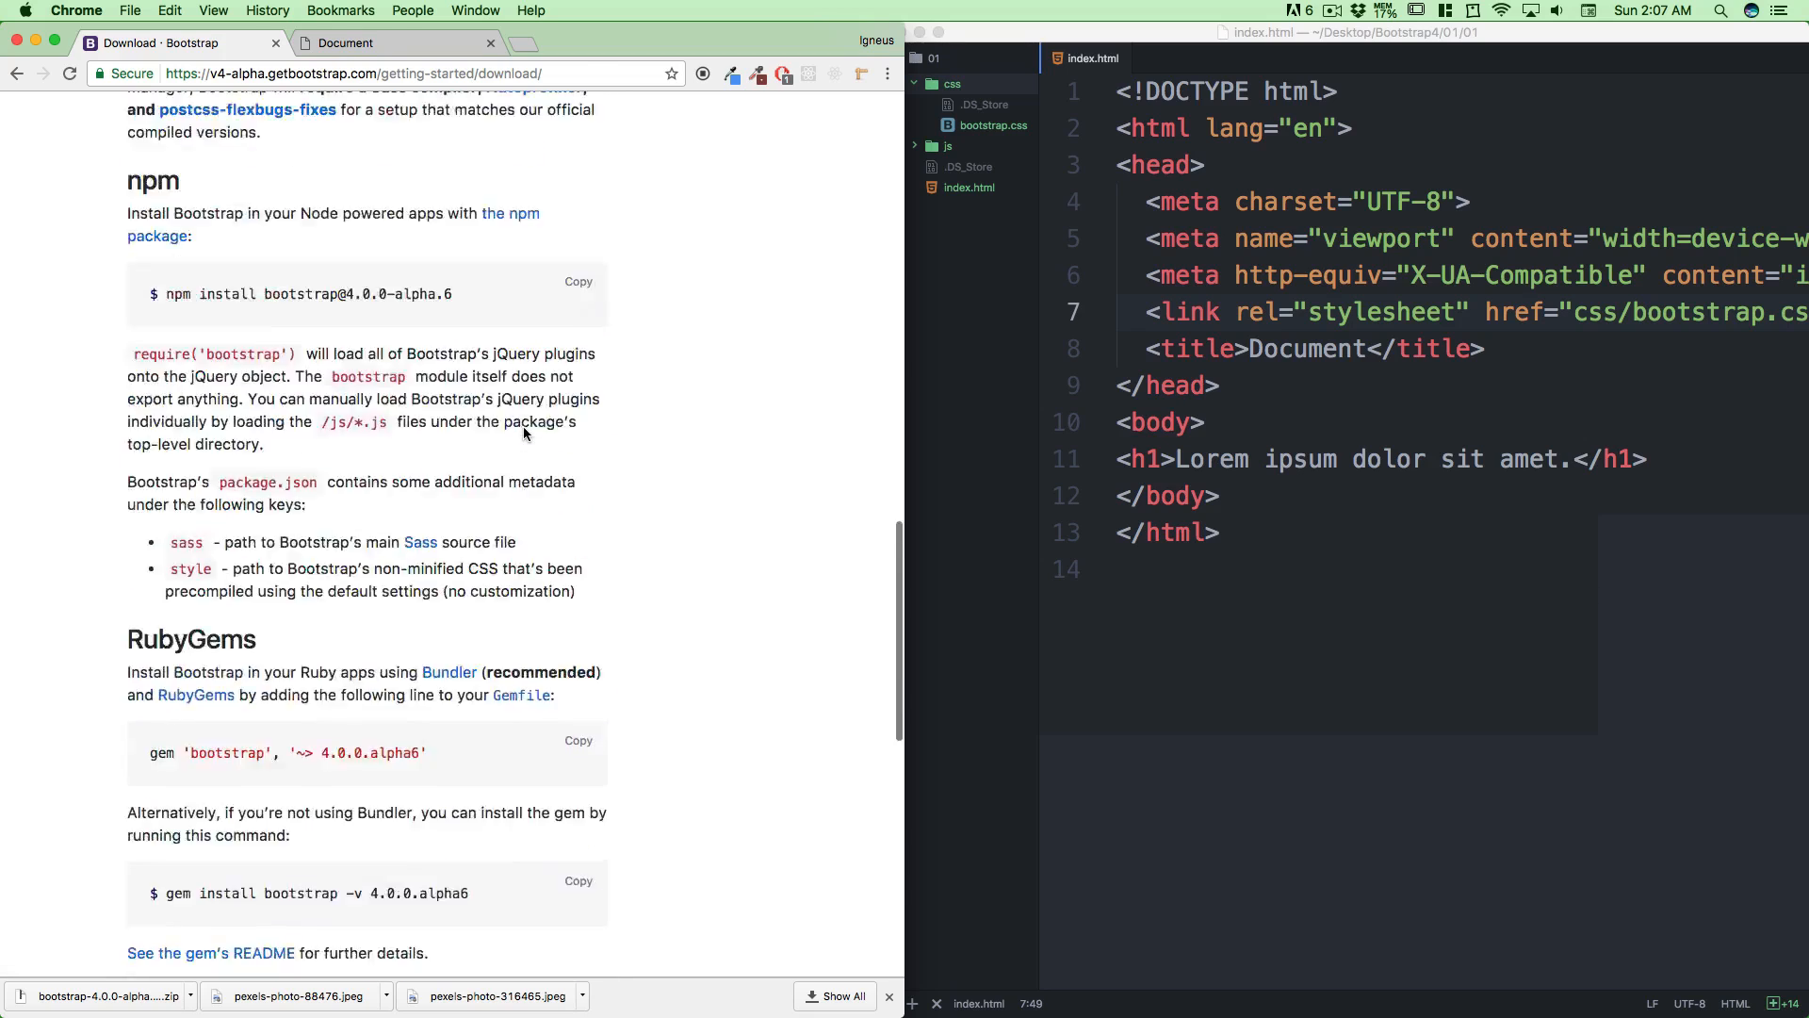
pyautogui.scroll(3)
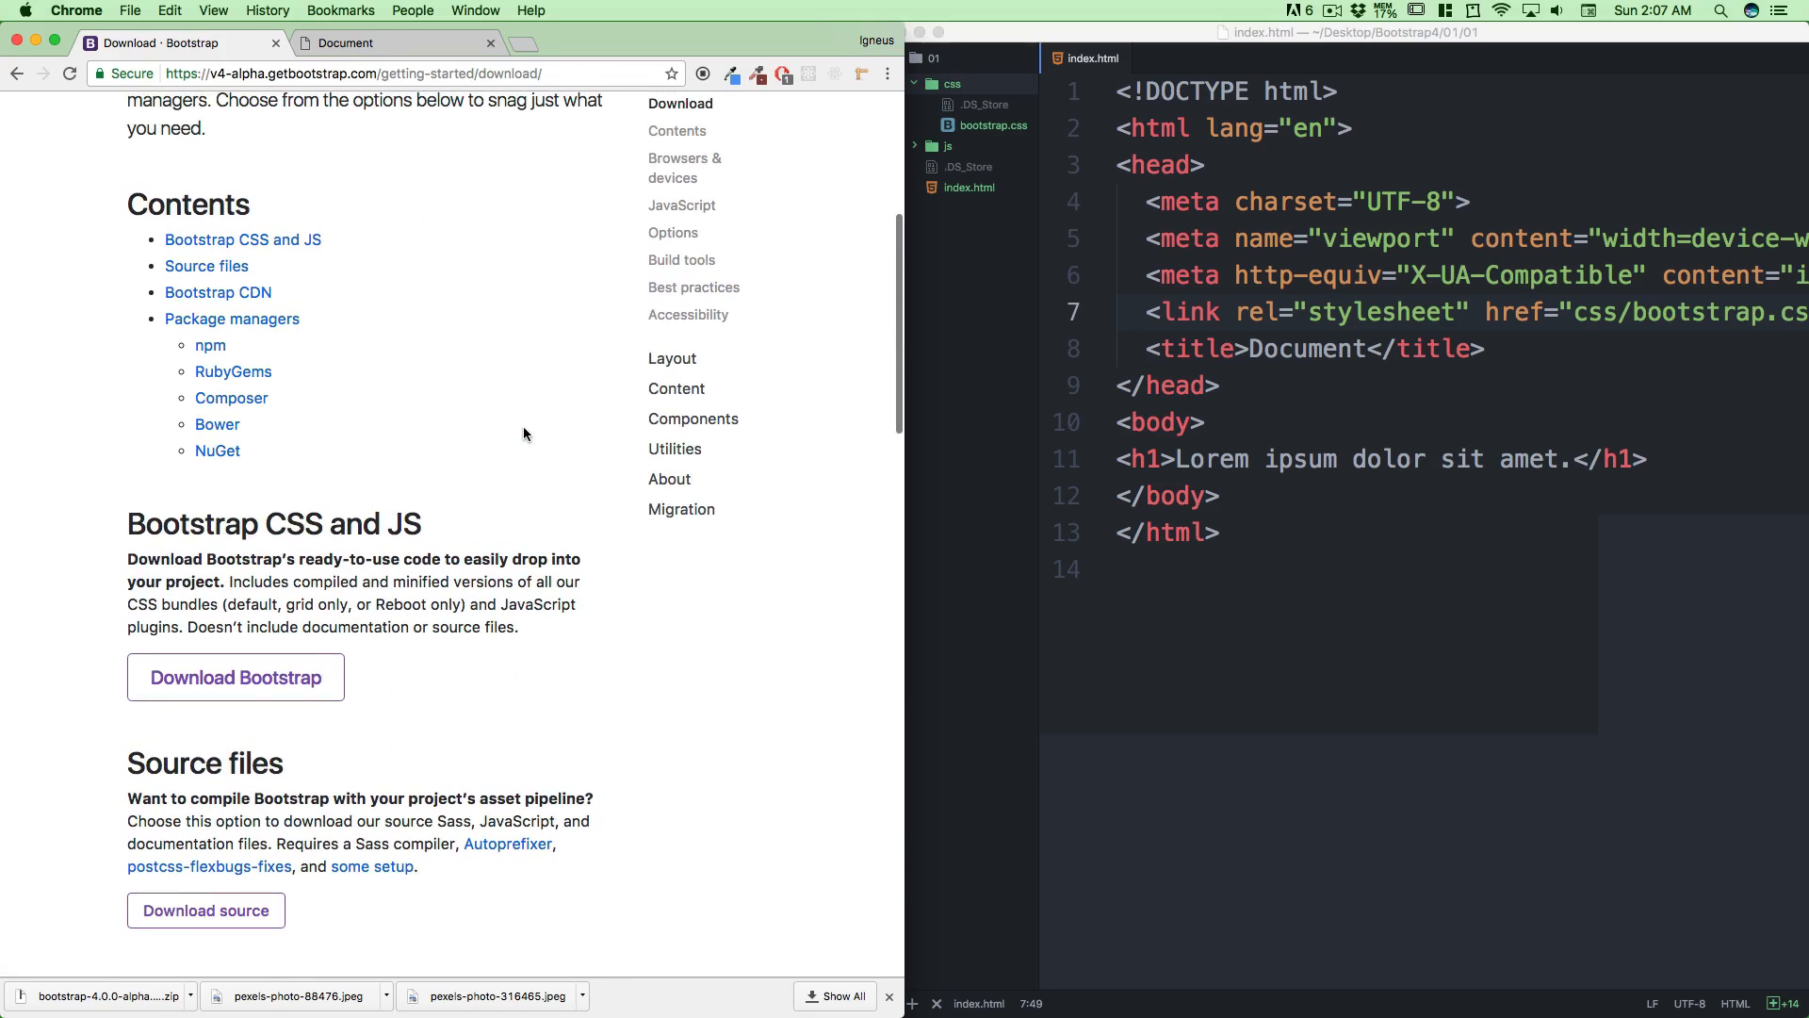
pyautogui.scroll(-3)
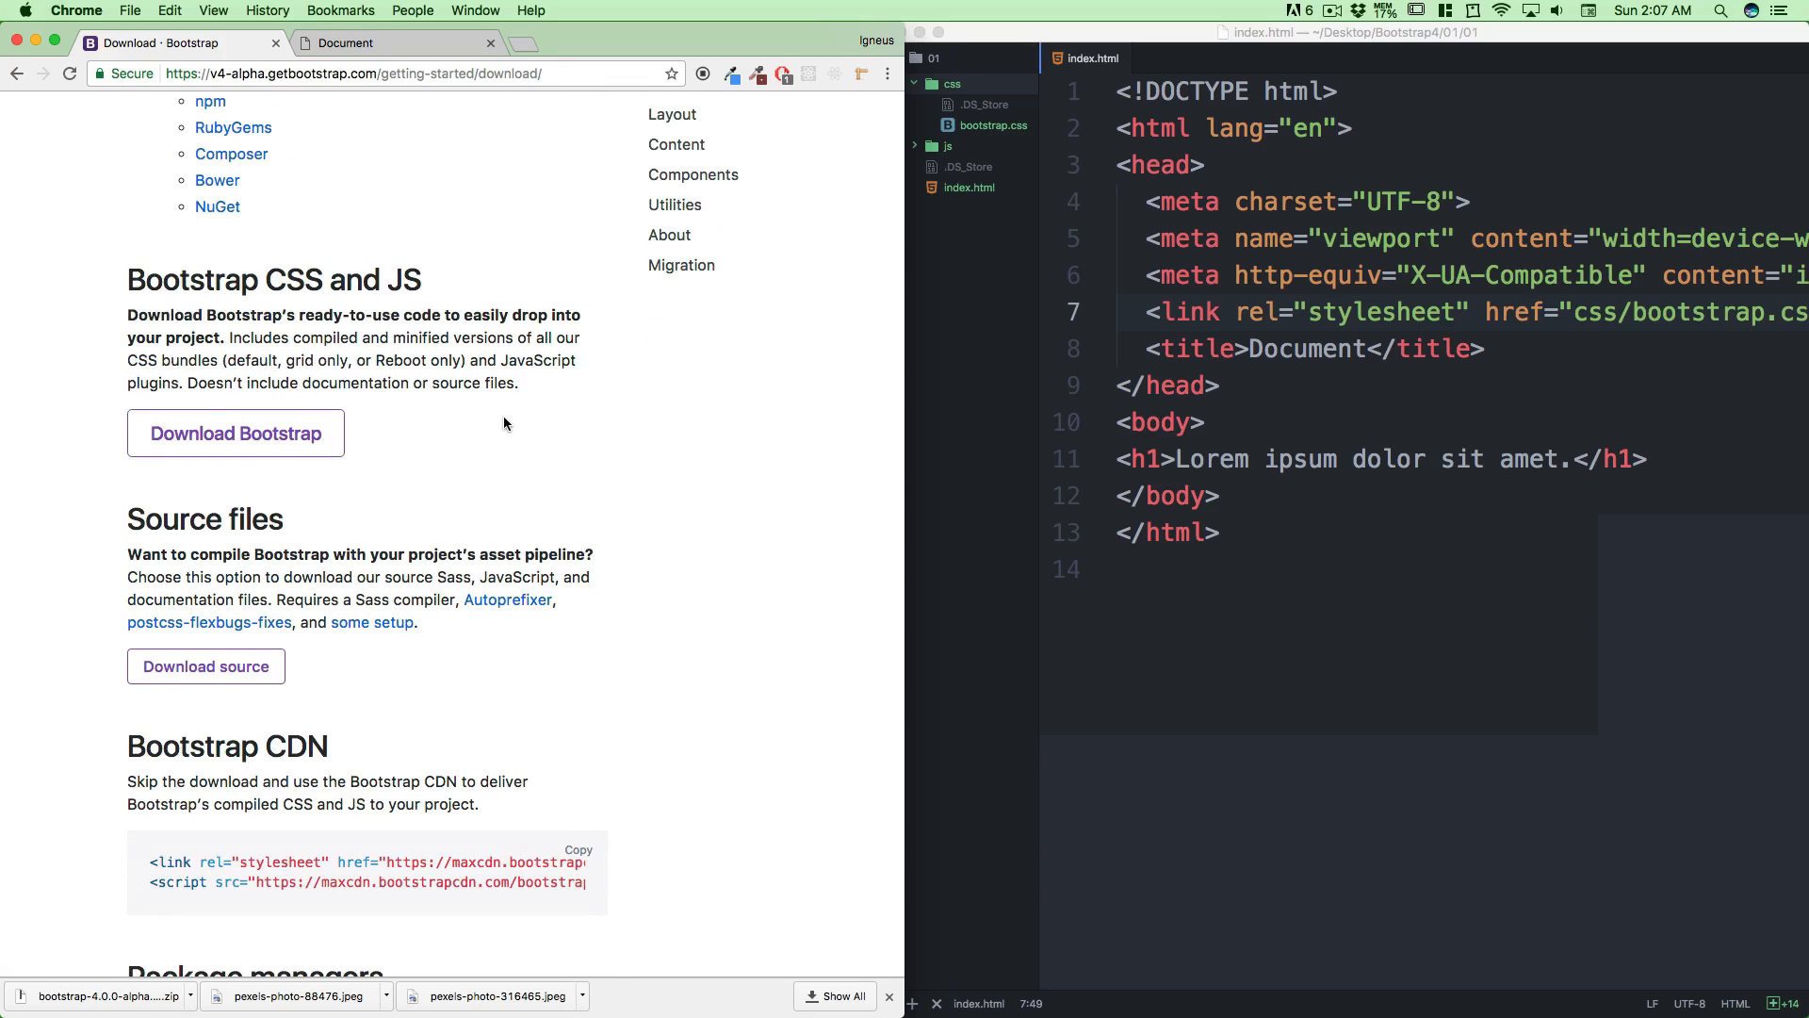
pyautogui.scroll(-3)
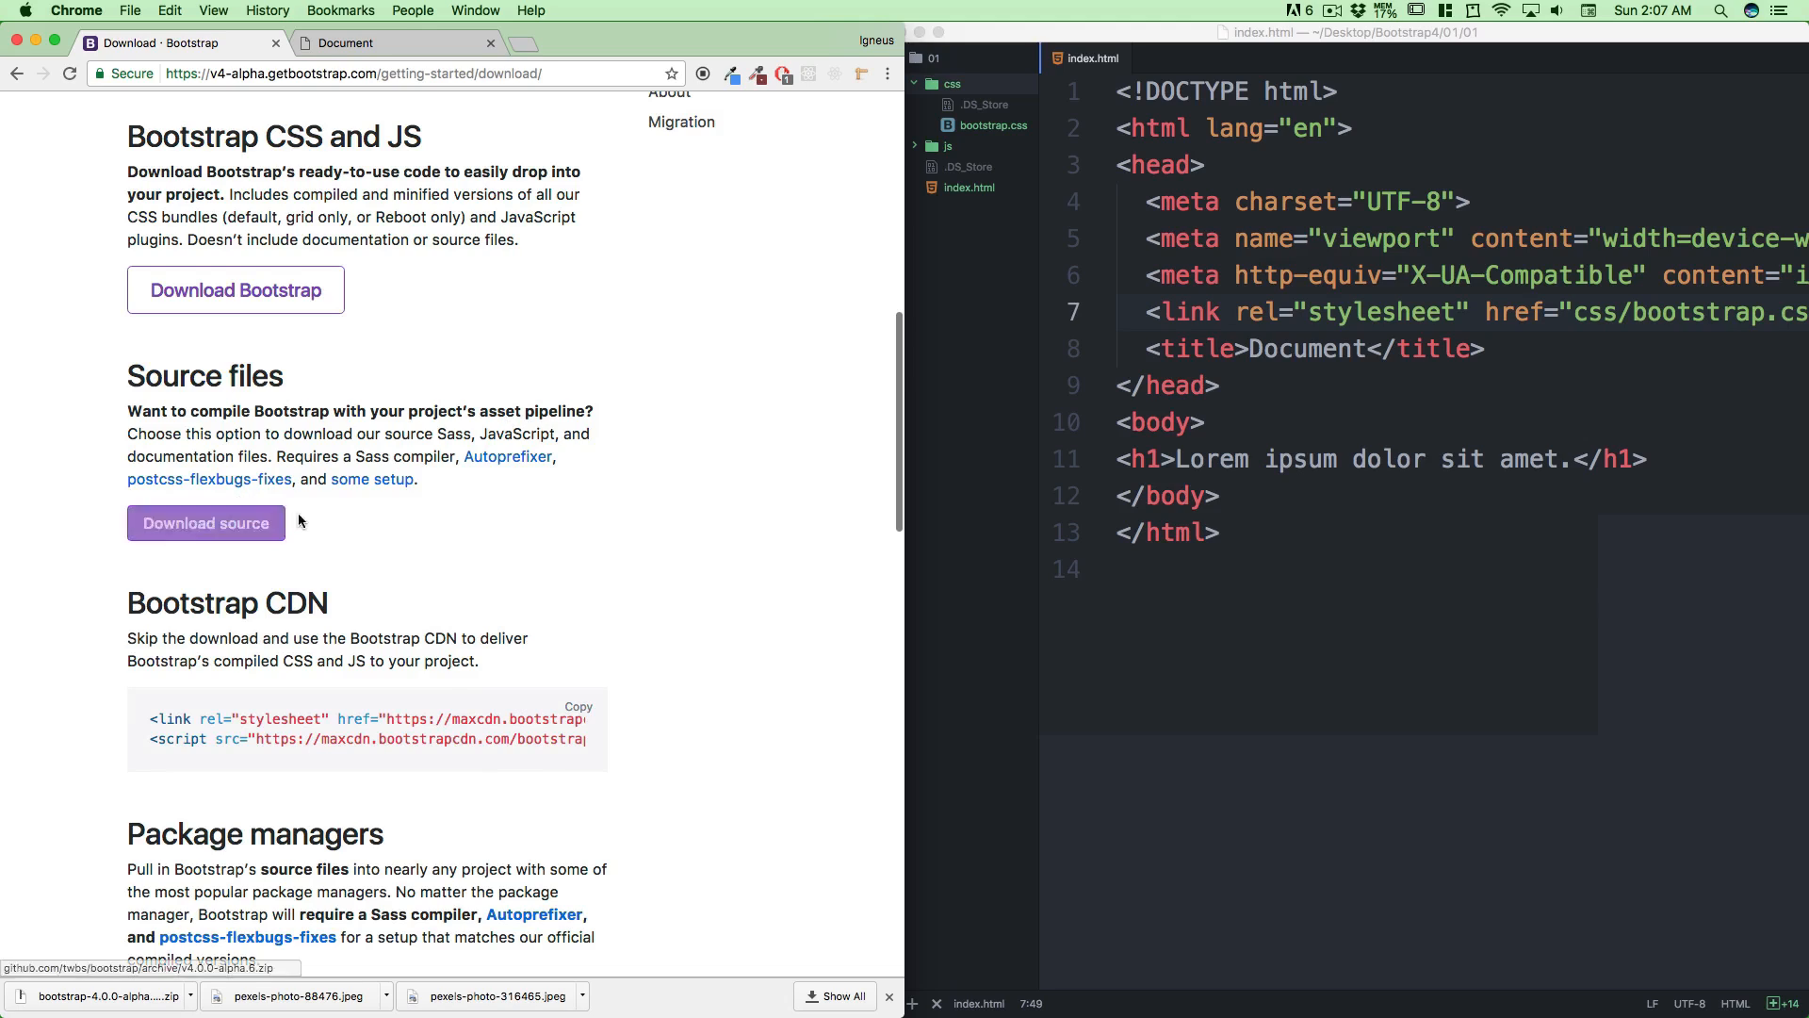
pyautogui.moveTo(435, 522)
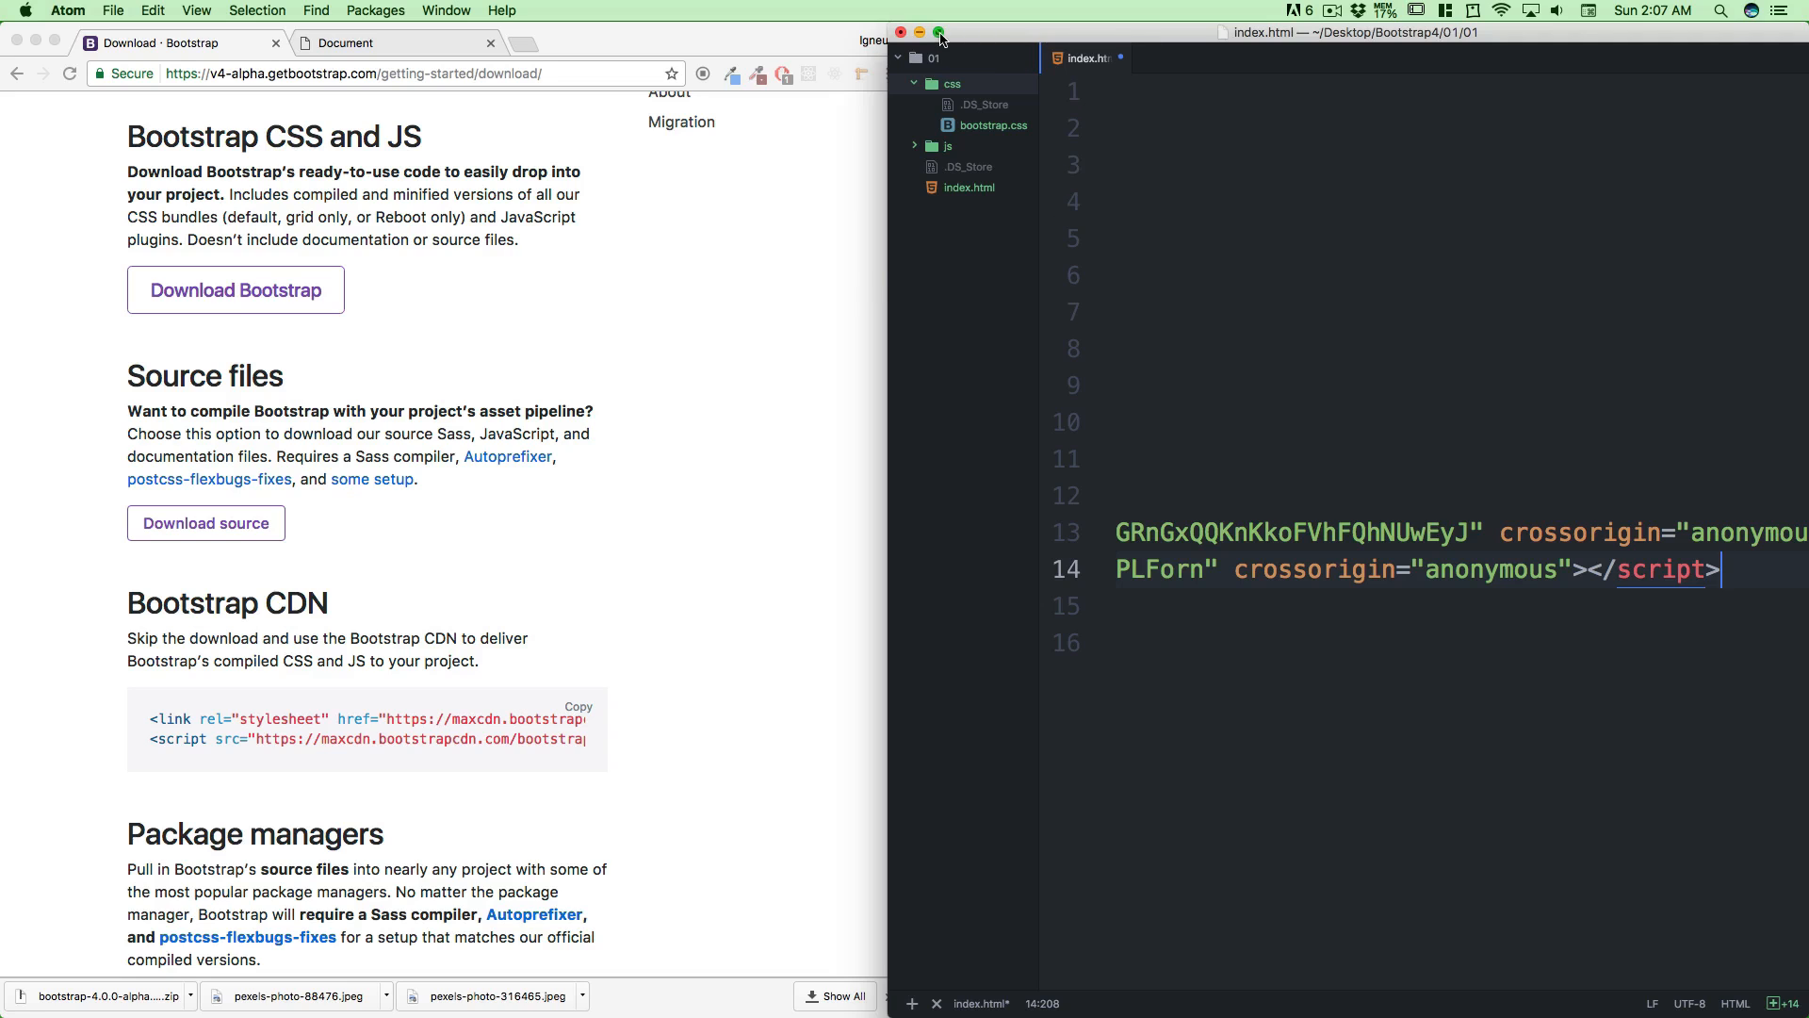
# Paste the CDN snippet after the body, remove the stylesheet line and keep only the script's src
pyautogui.click(940, 32)
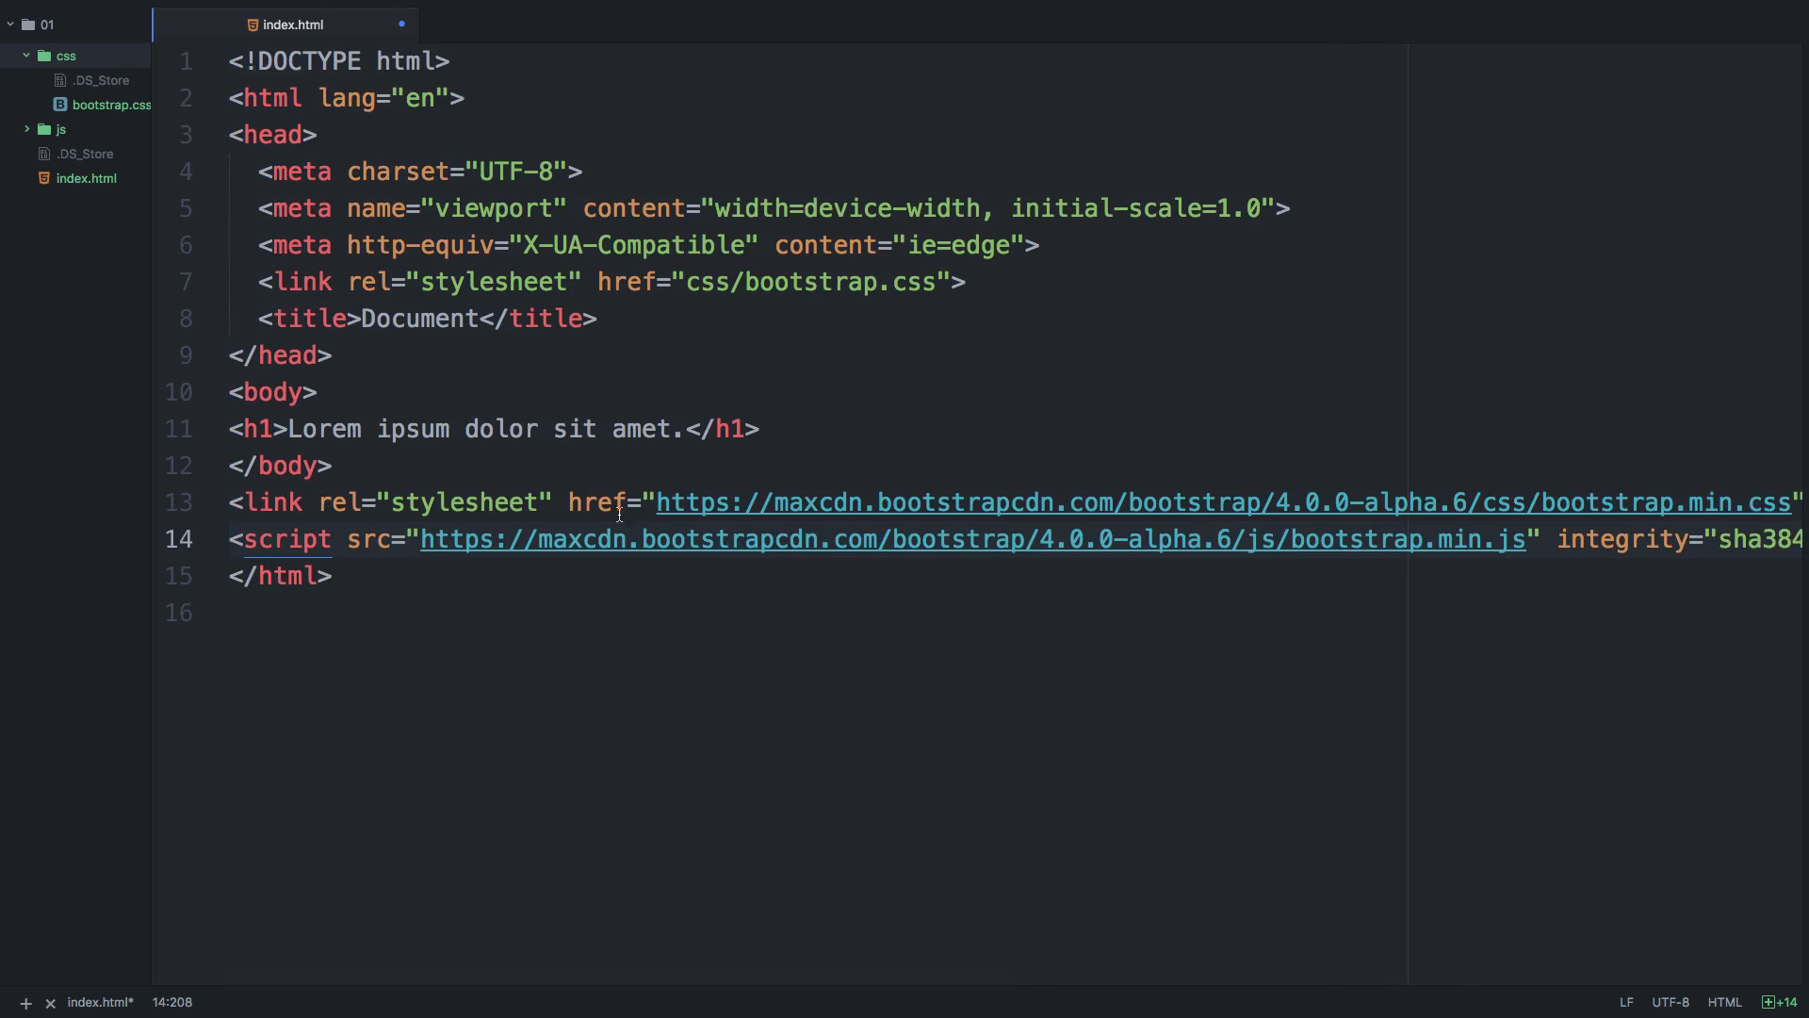
pyautogui.click(454, 501)
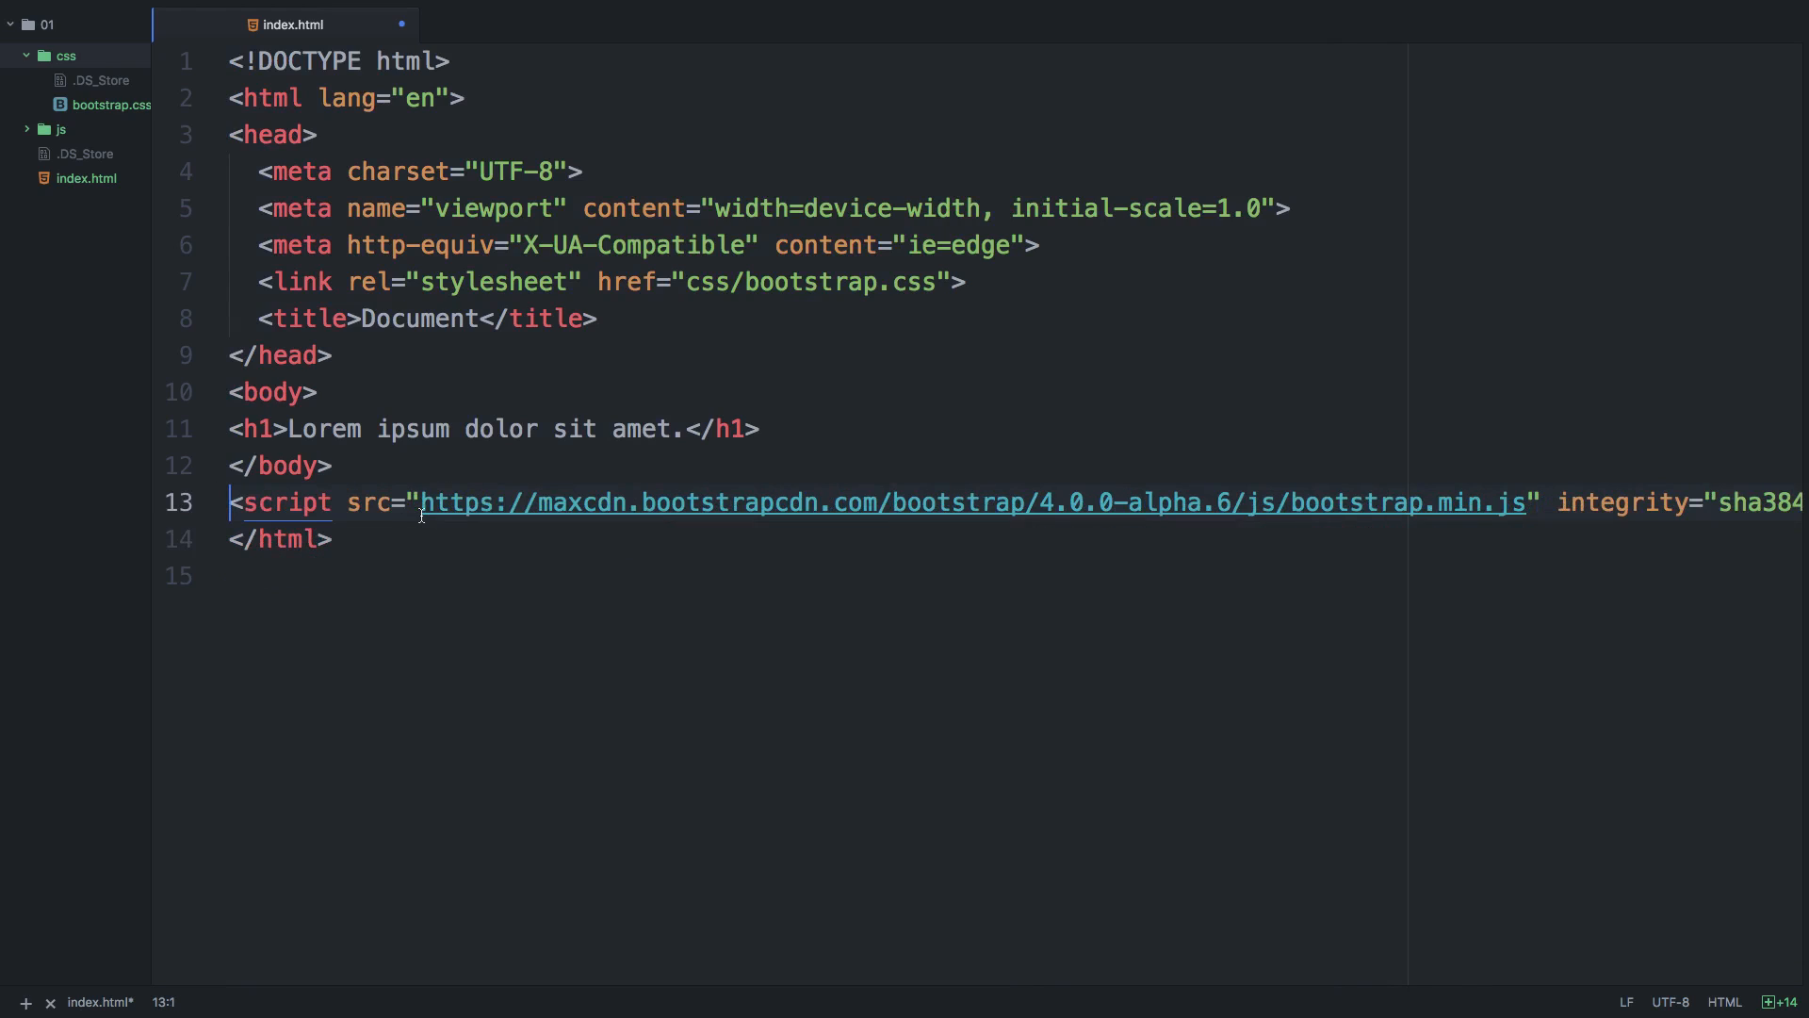
pyautogui.hscroll(3)
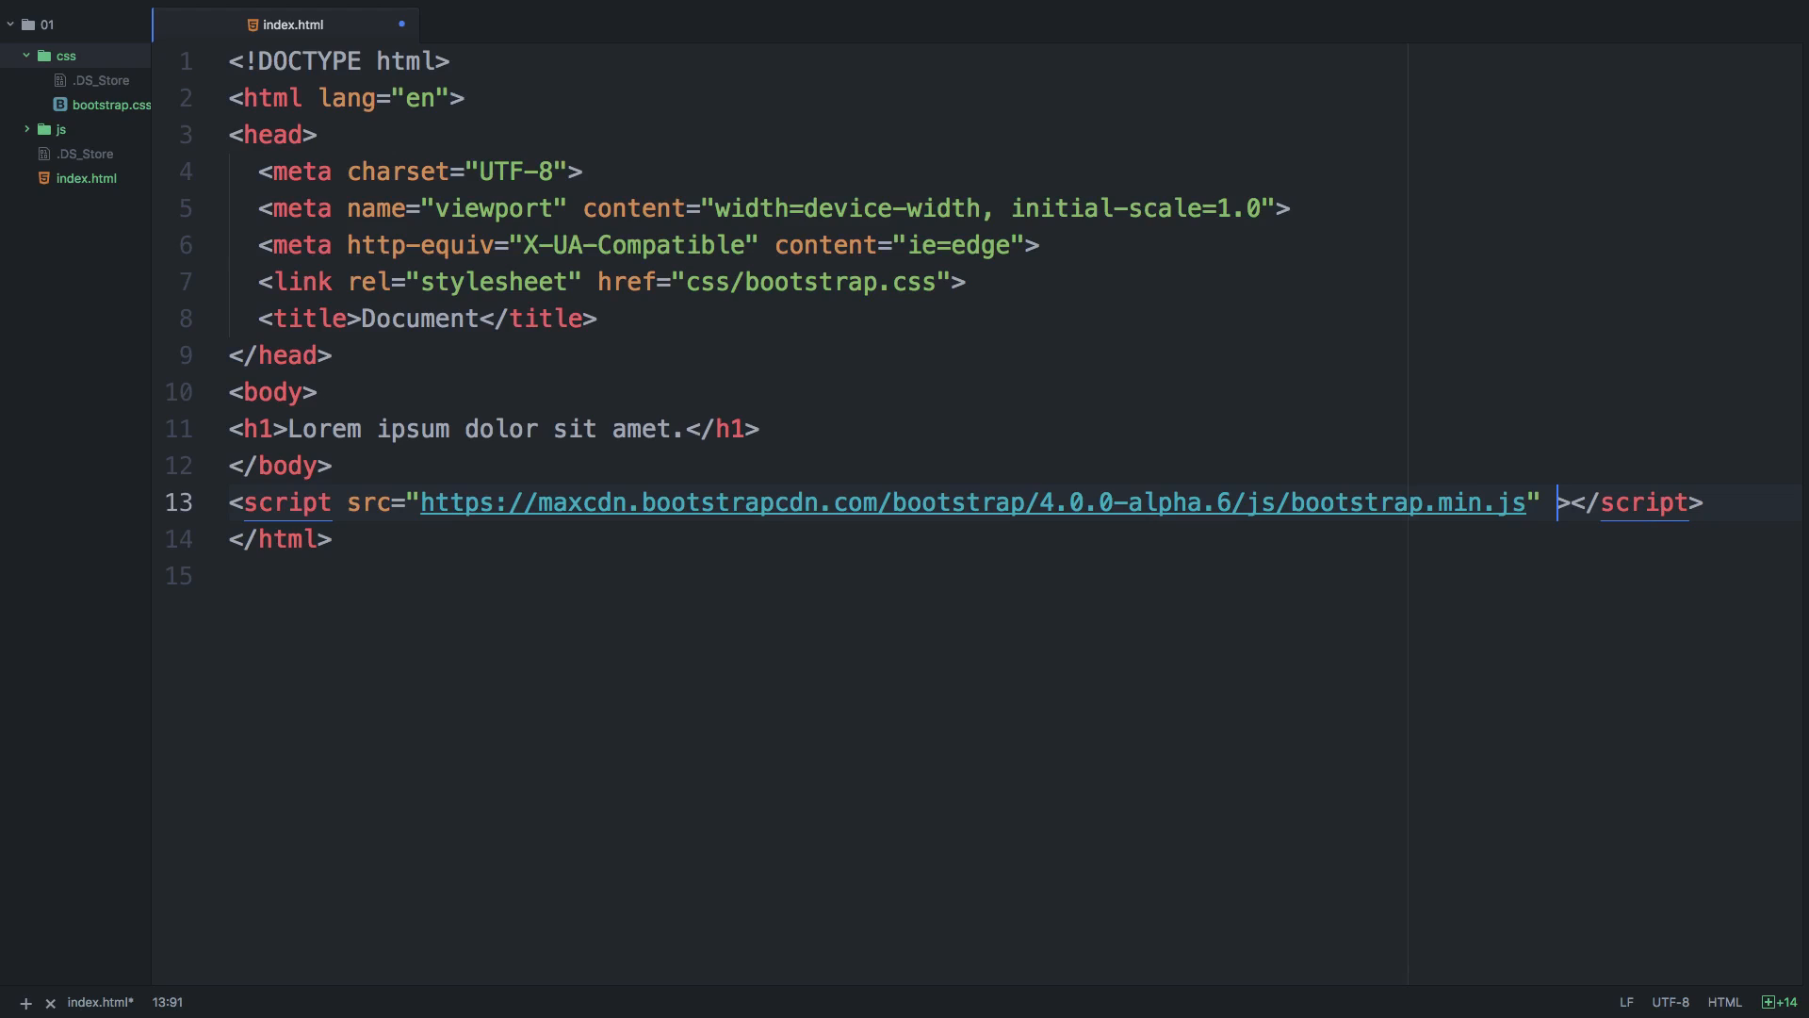
pyautogui.click(1046, 577)
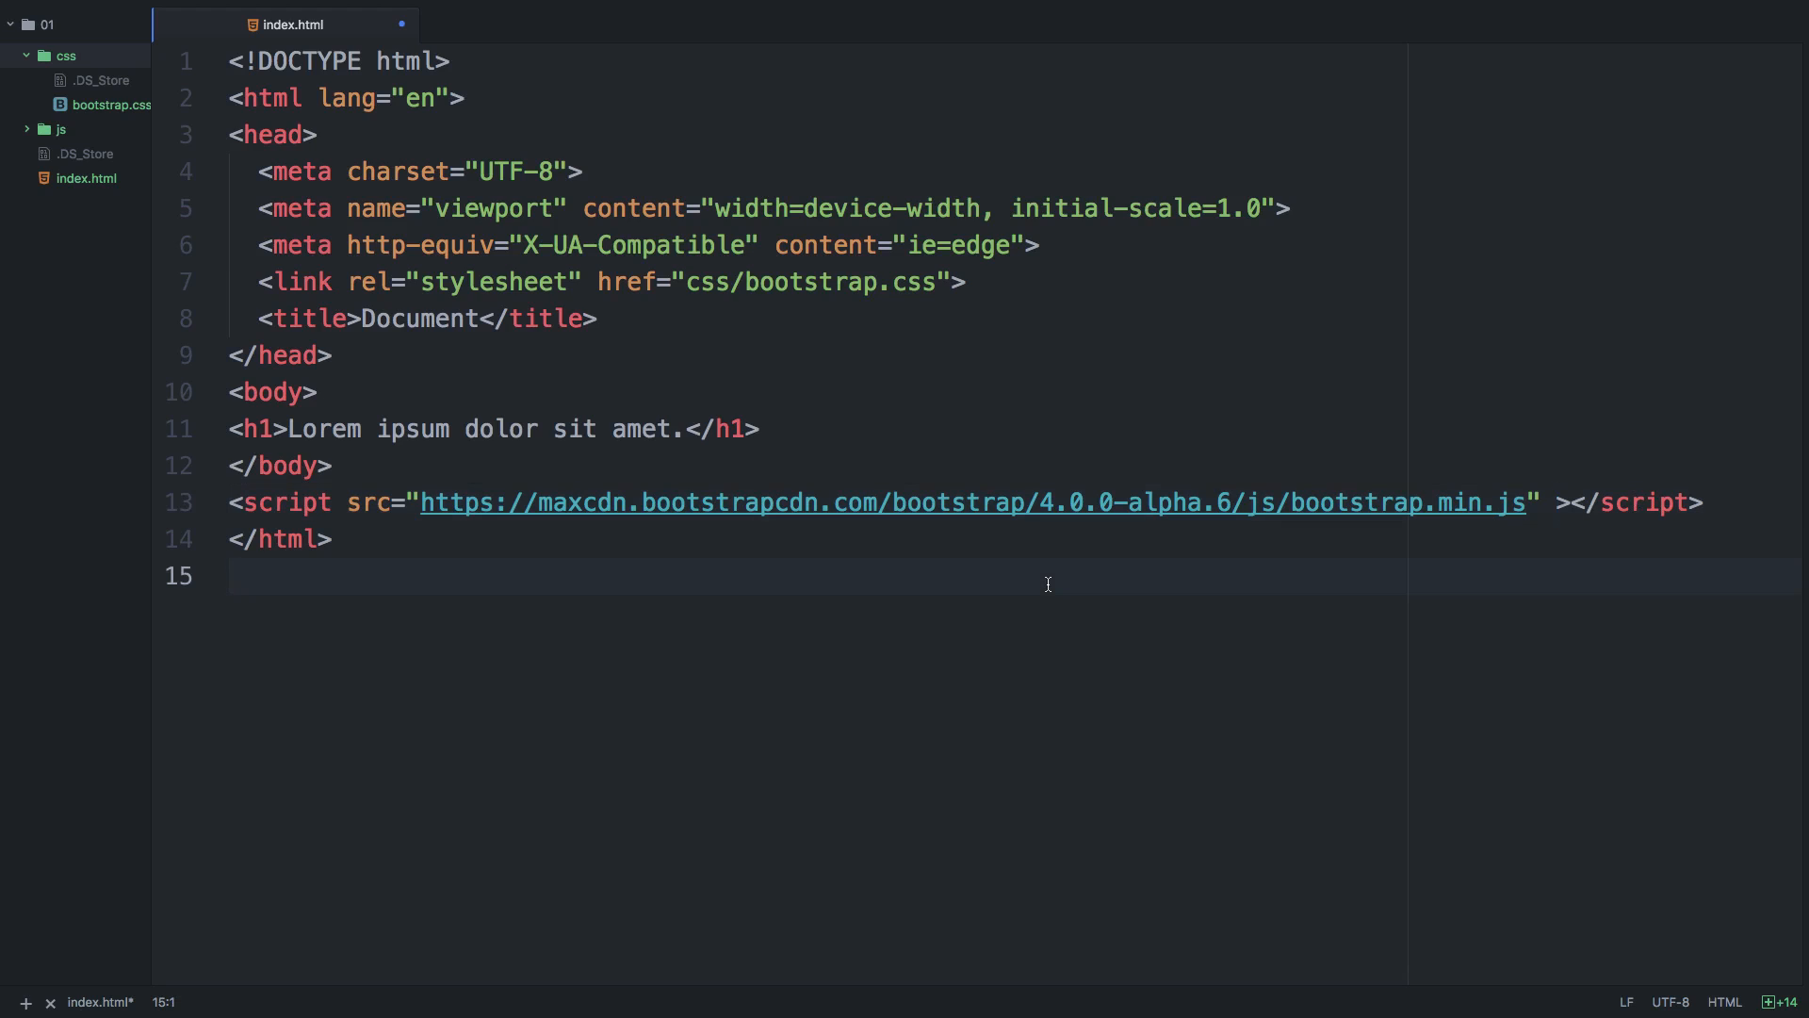
pyautogui.click(230, 574)
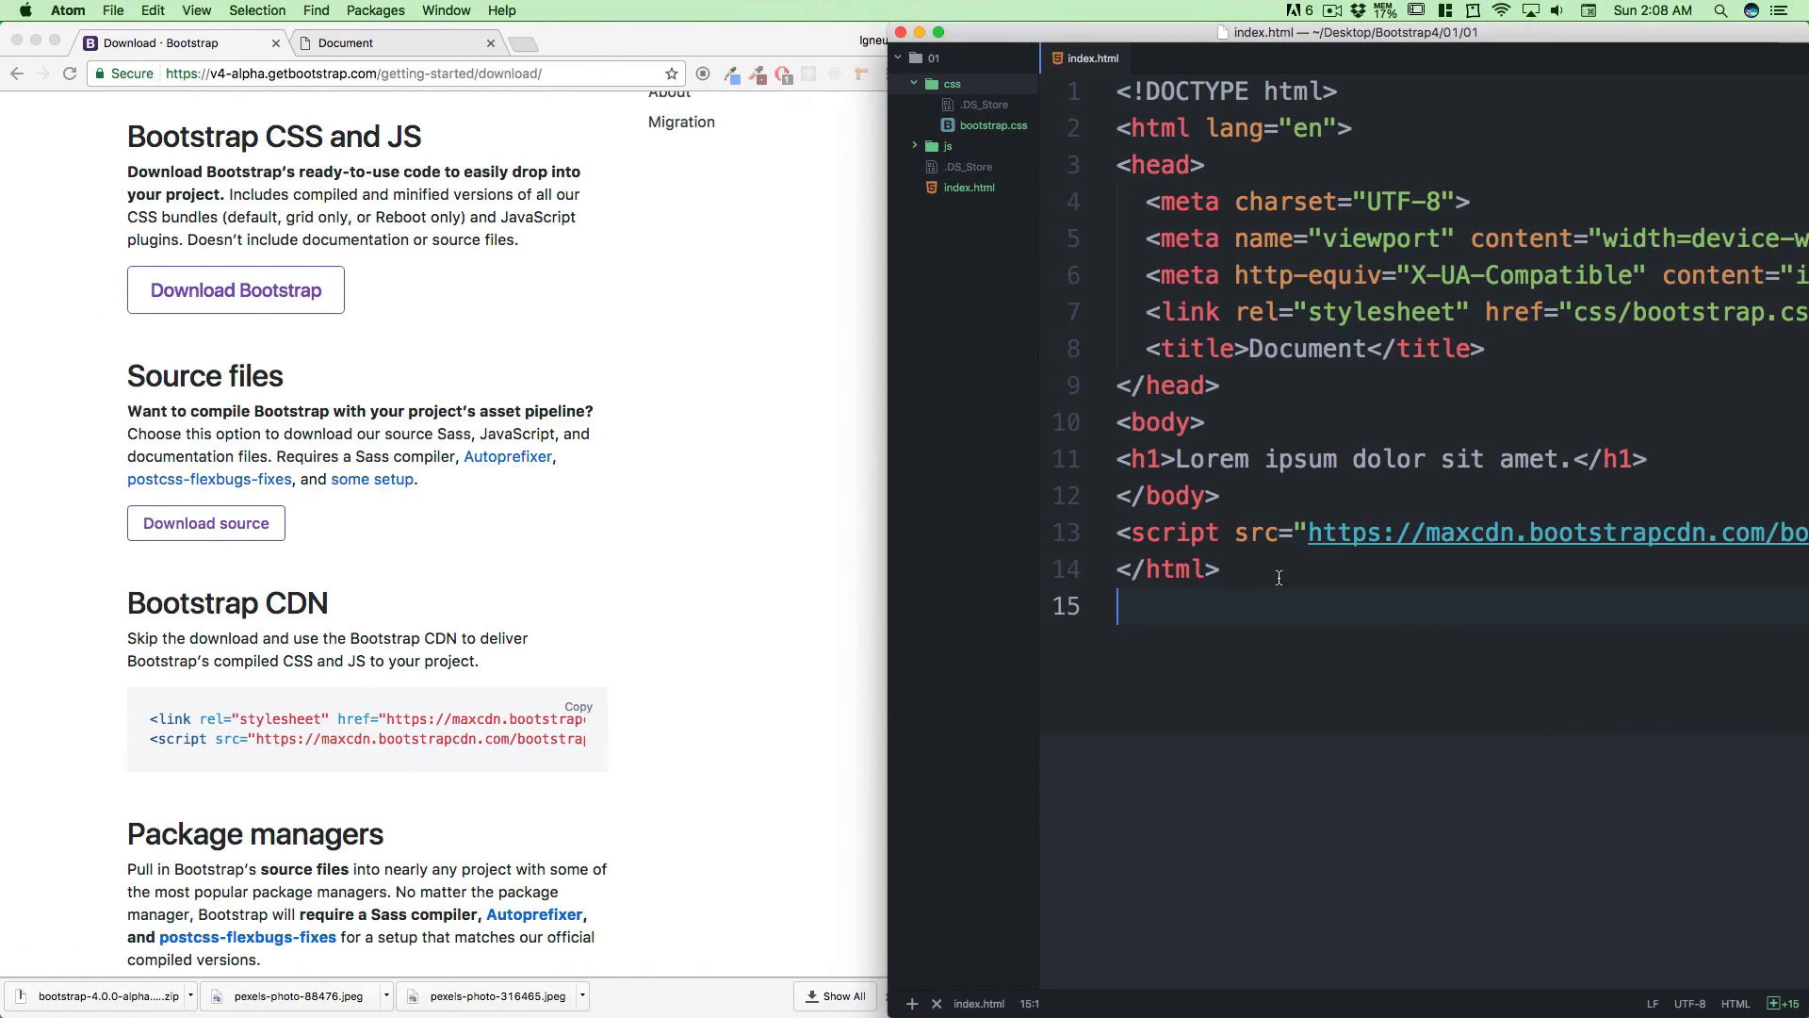
pyautogui.scroll(3)
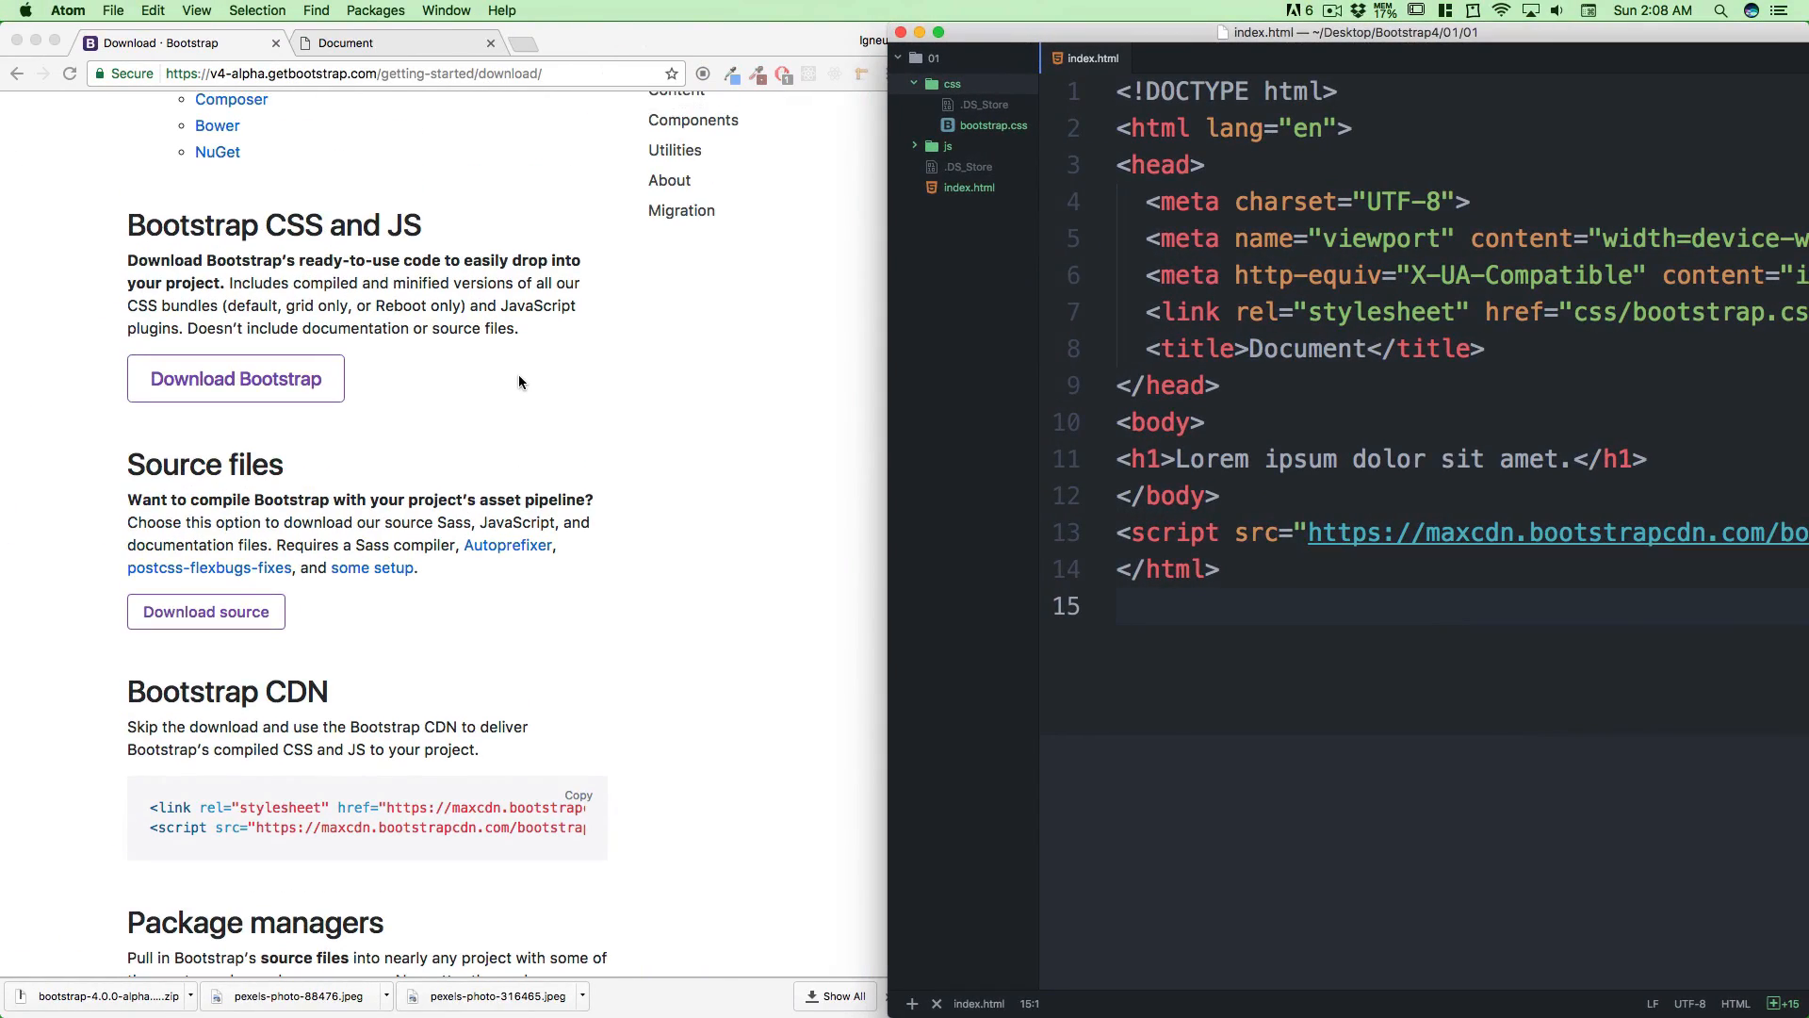
pyautogui.scroll(3)
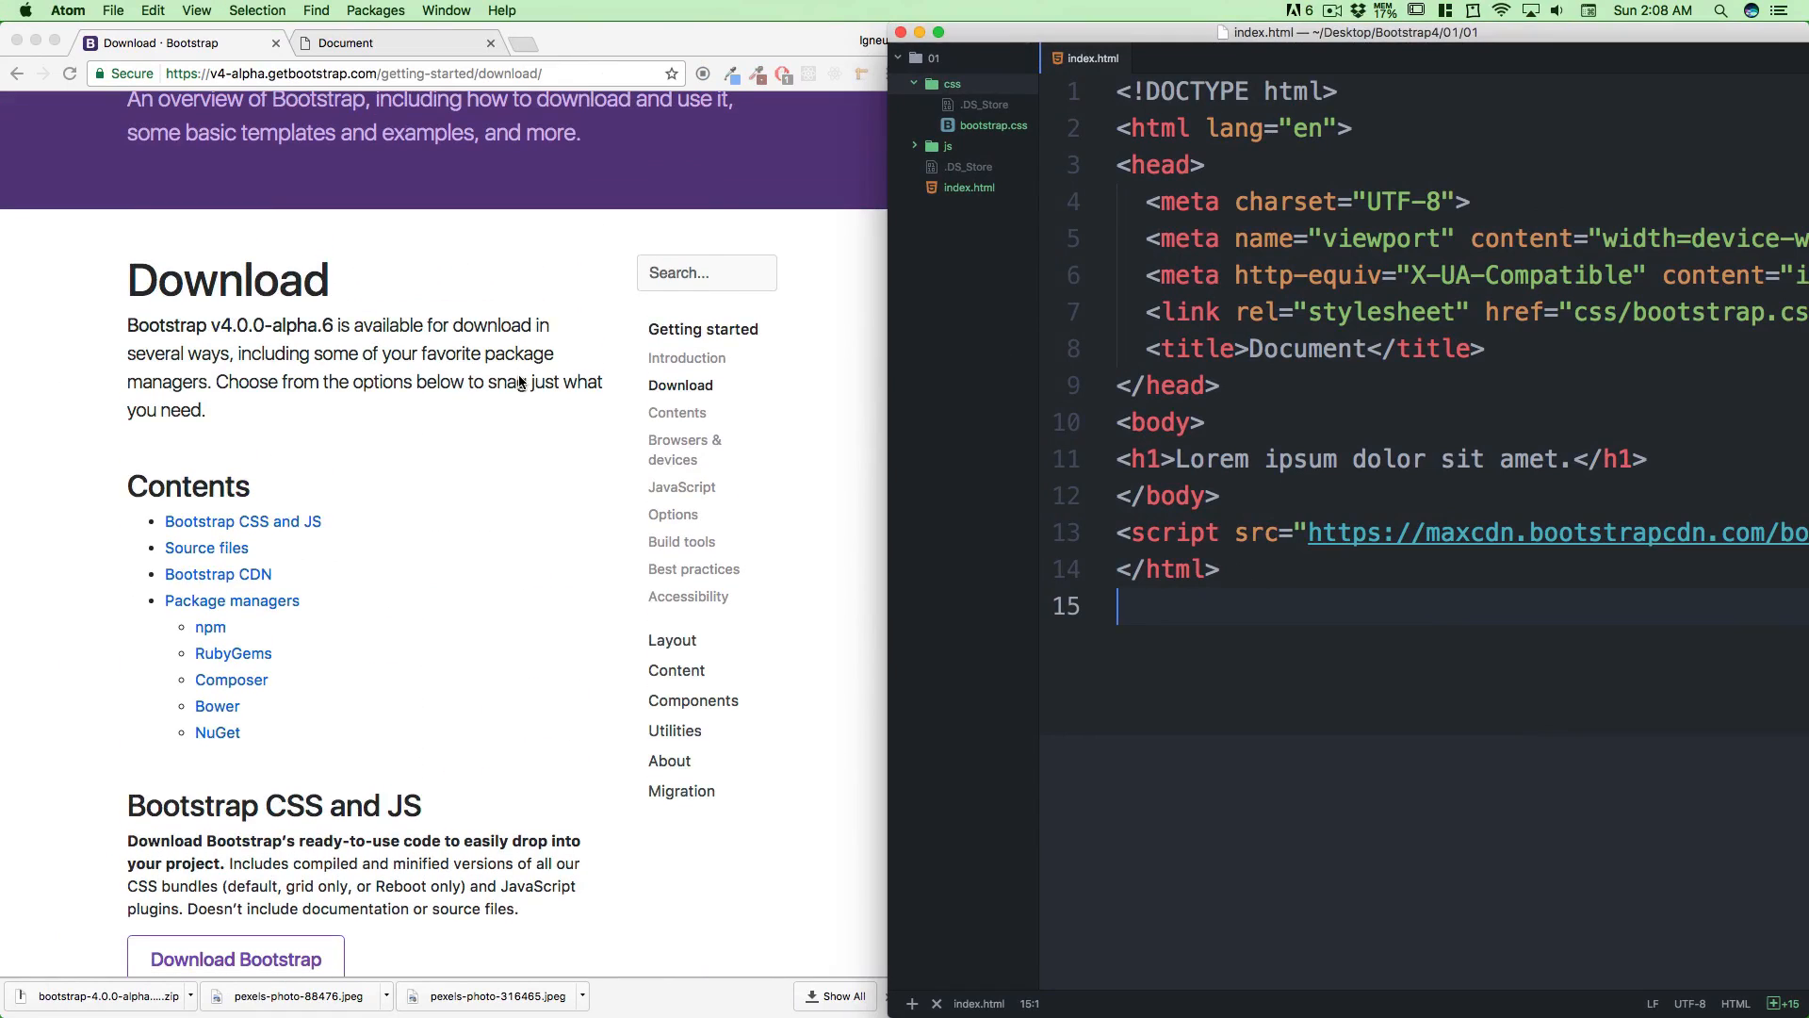
pyautogui.scroll(-3)
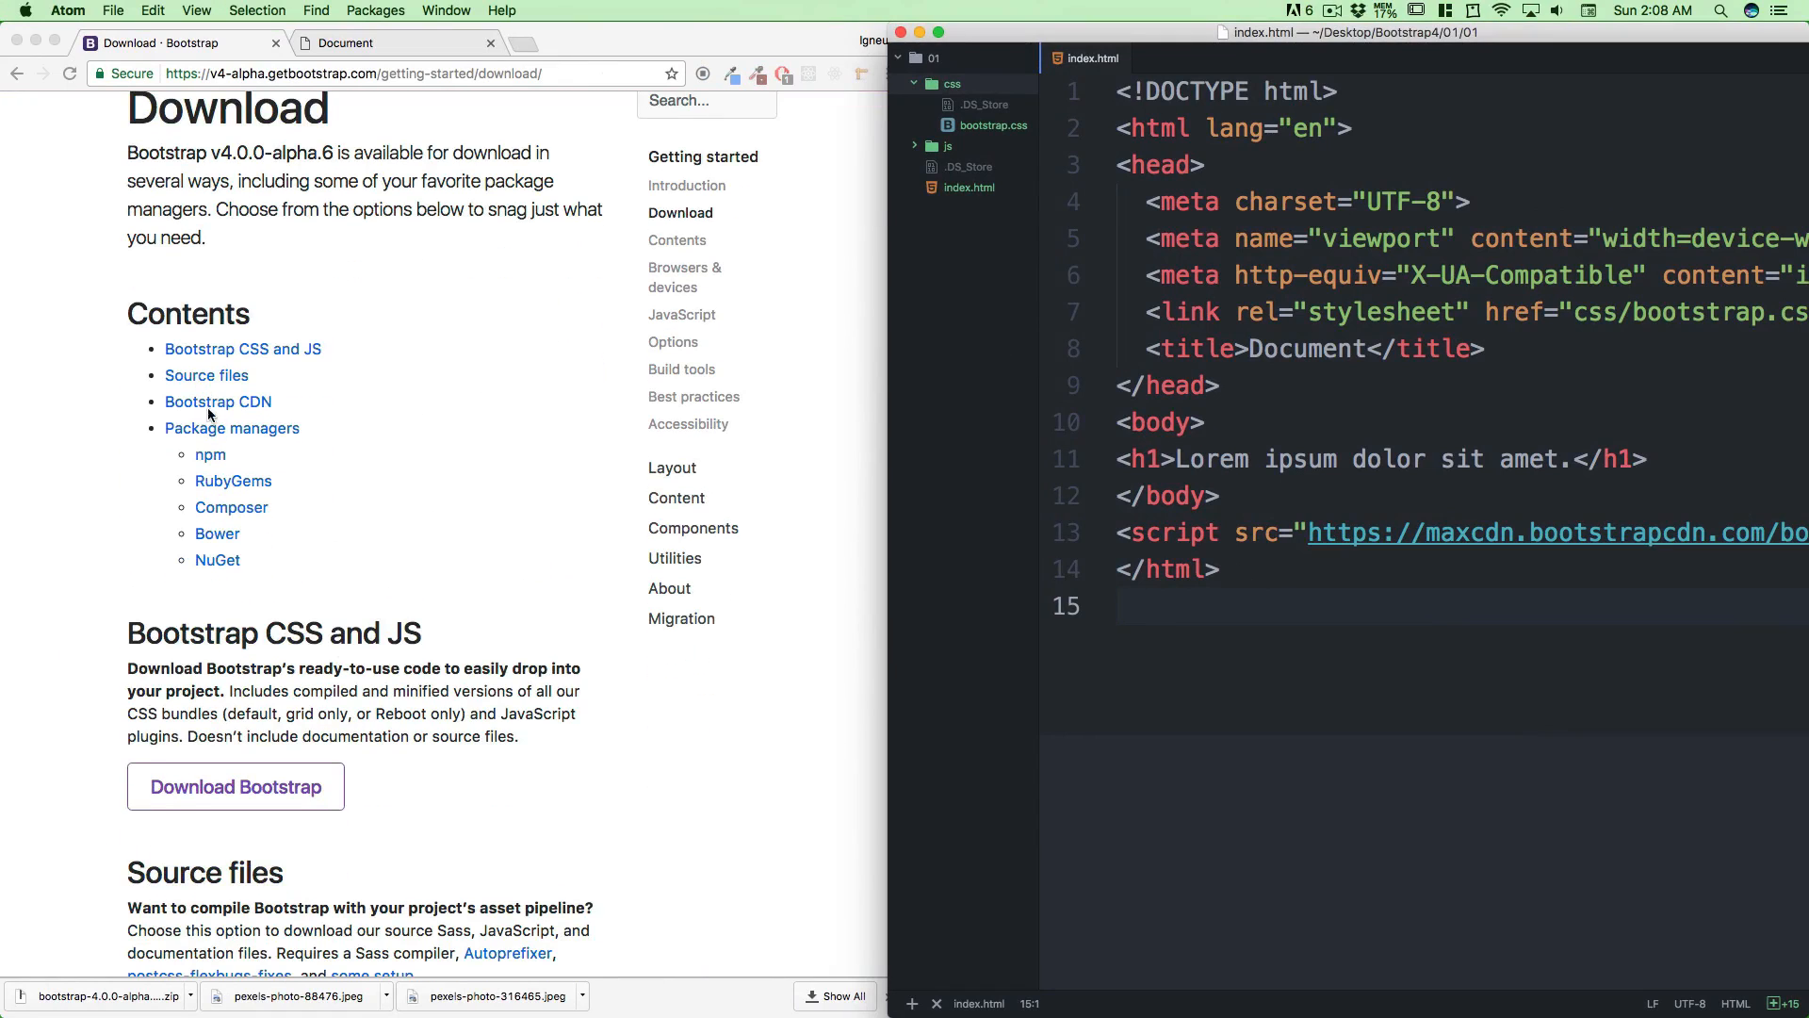
pyautogui.click(216, 401)
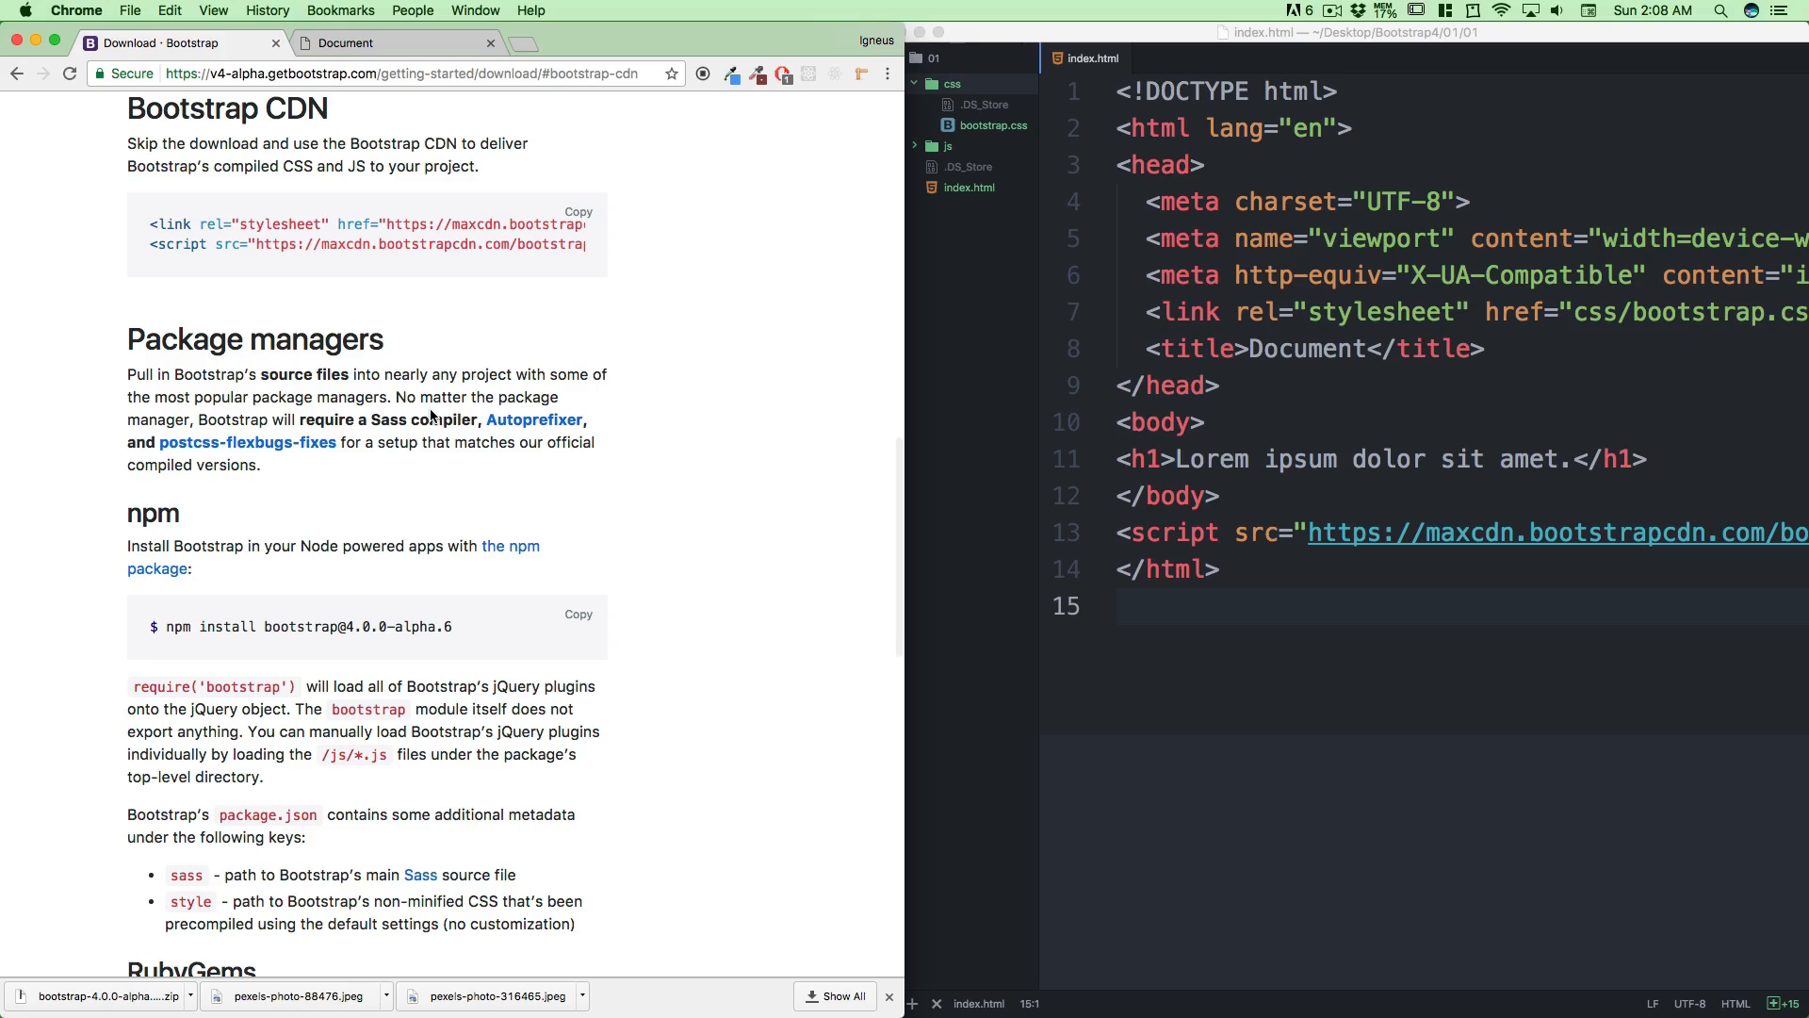
pyautogui.moveTo(1353, 608)
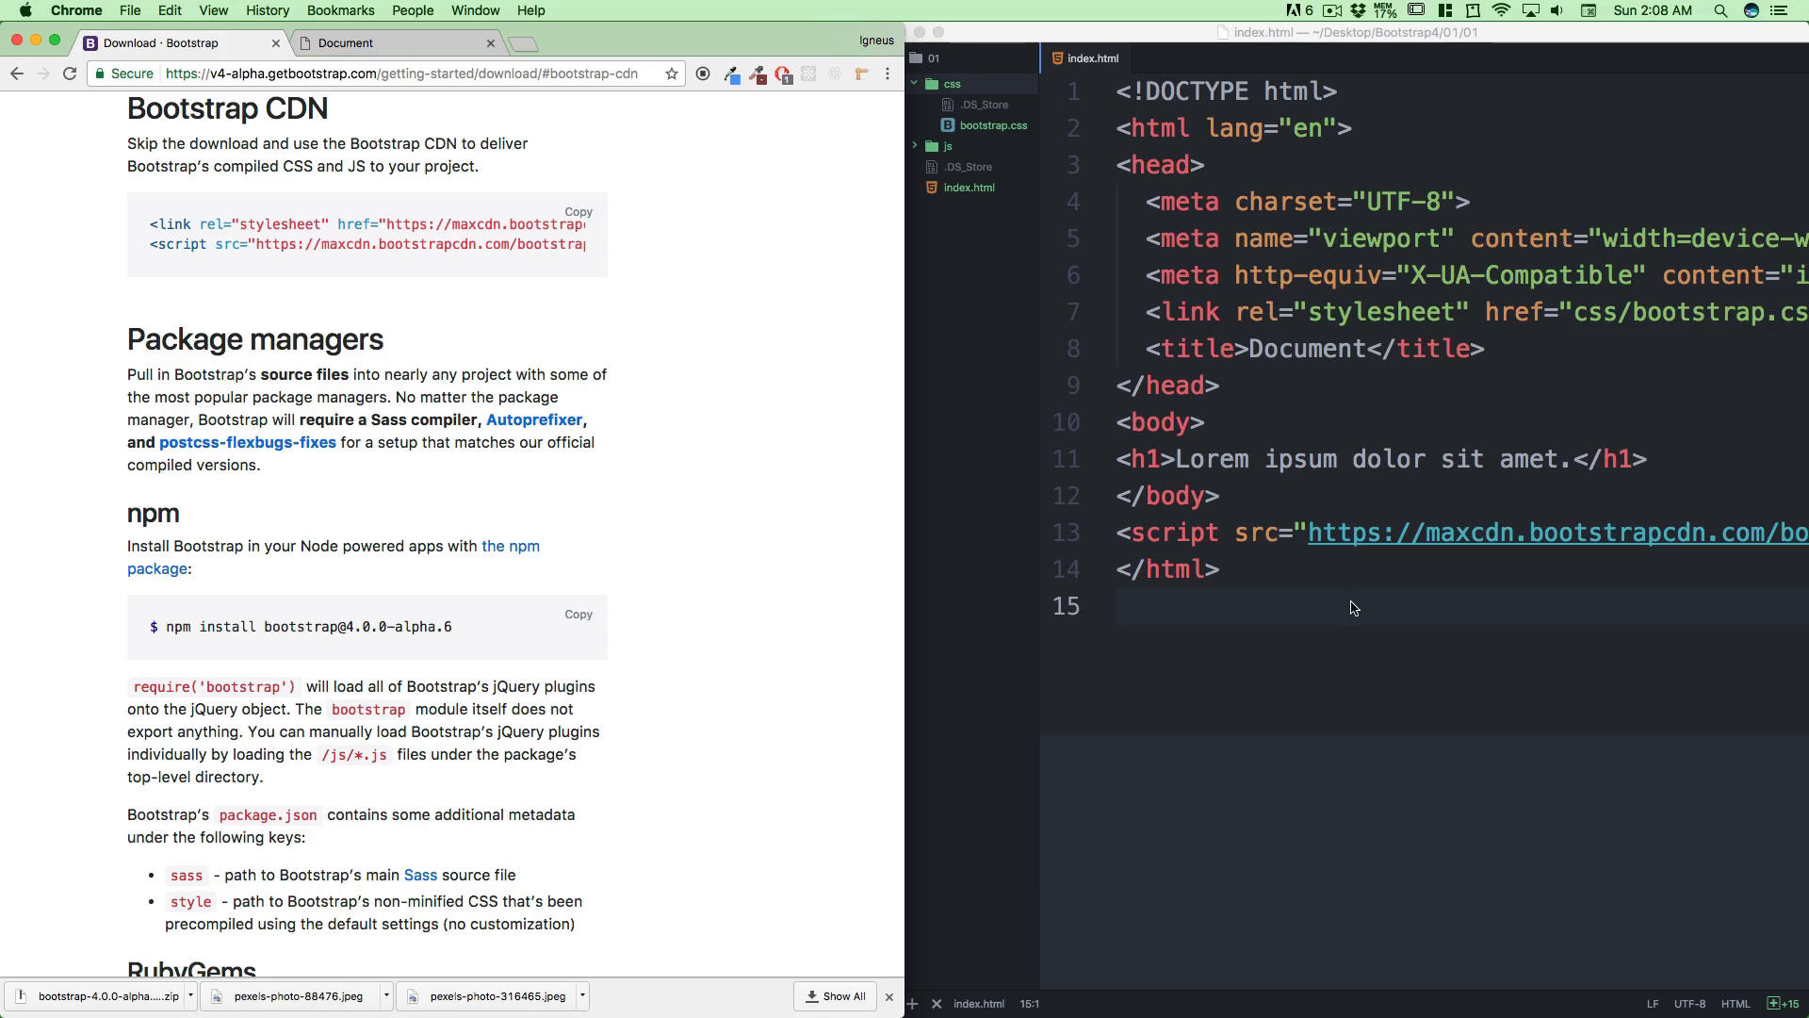
pyautogui.click(1349, 605)
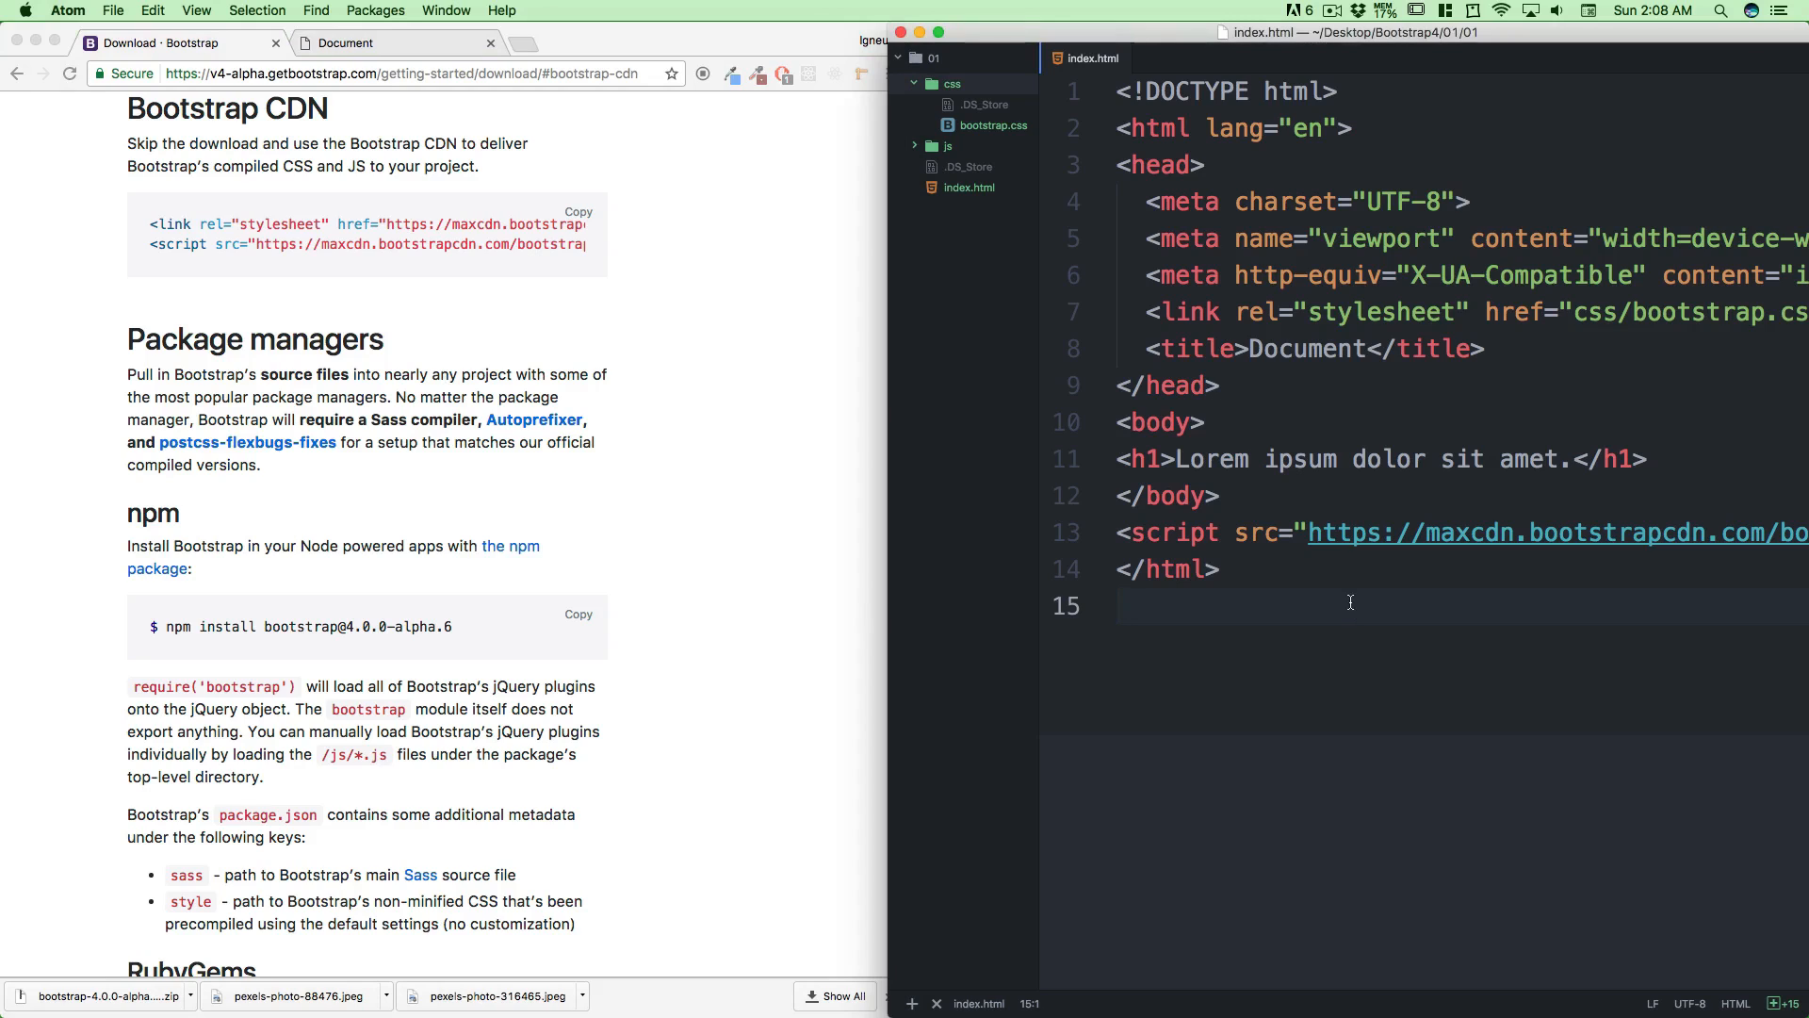
pyautogui.hscroll(3)
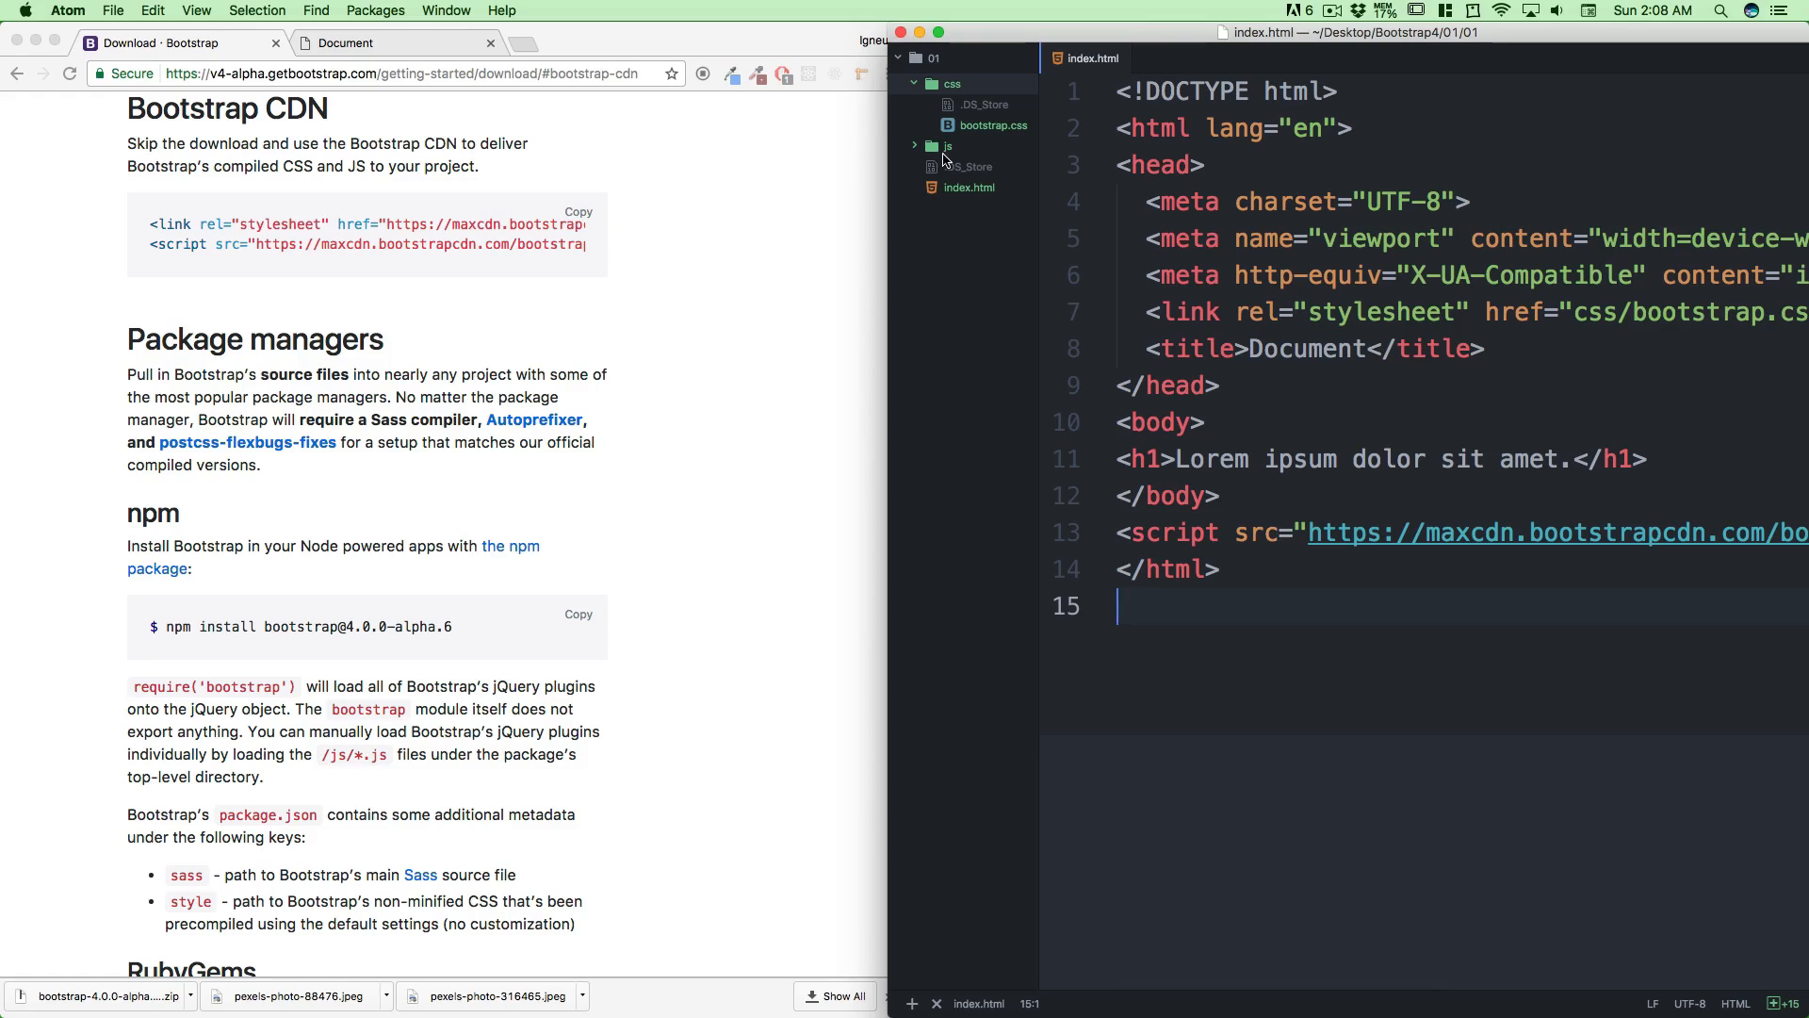
pyautogui.click(946, 145)
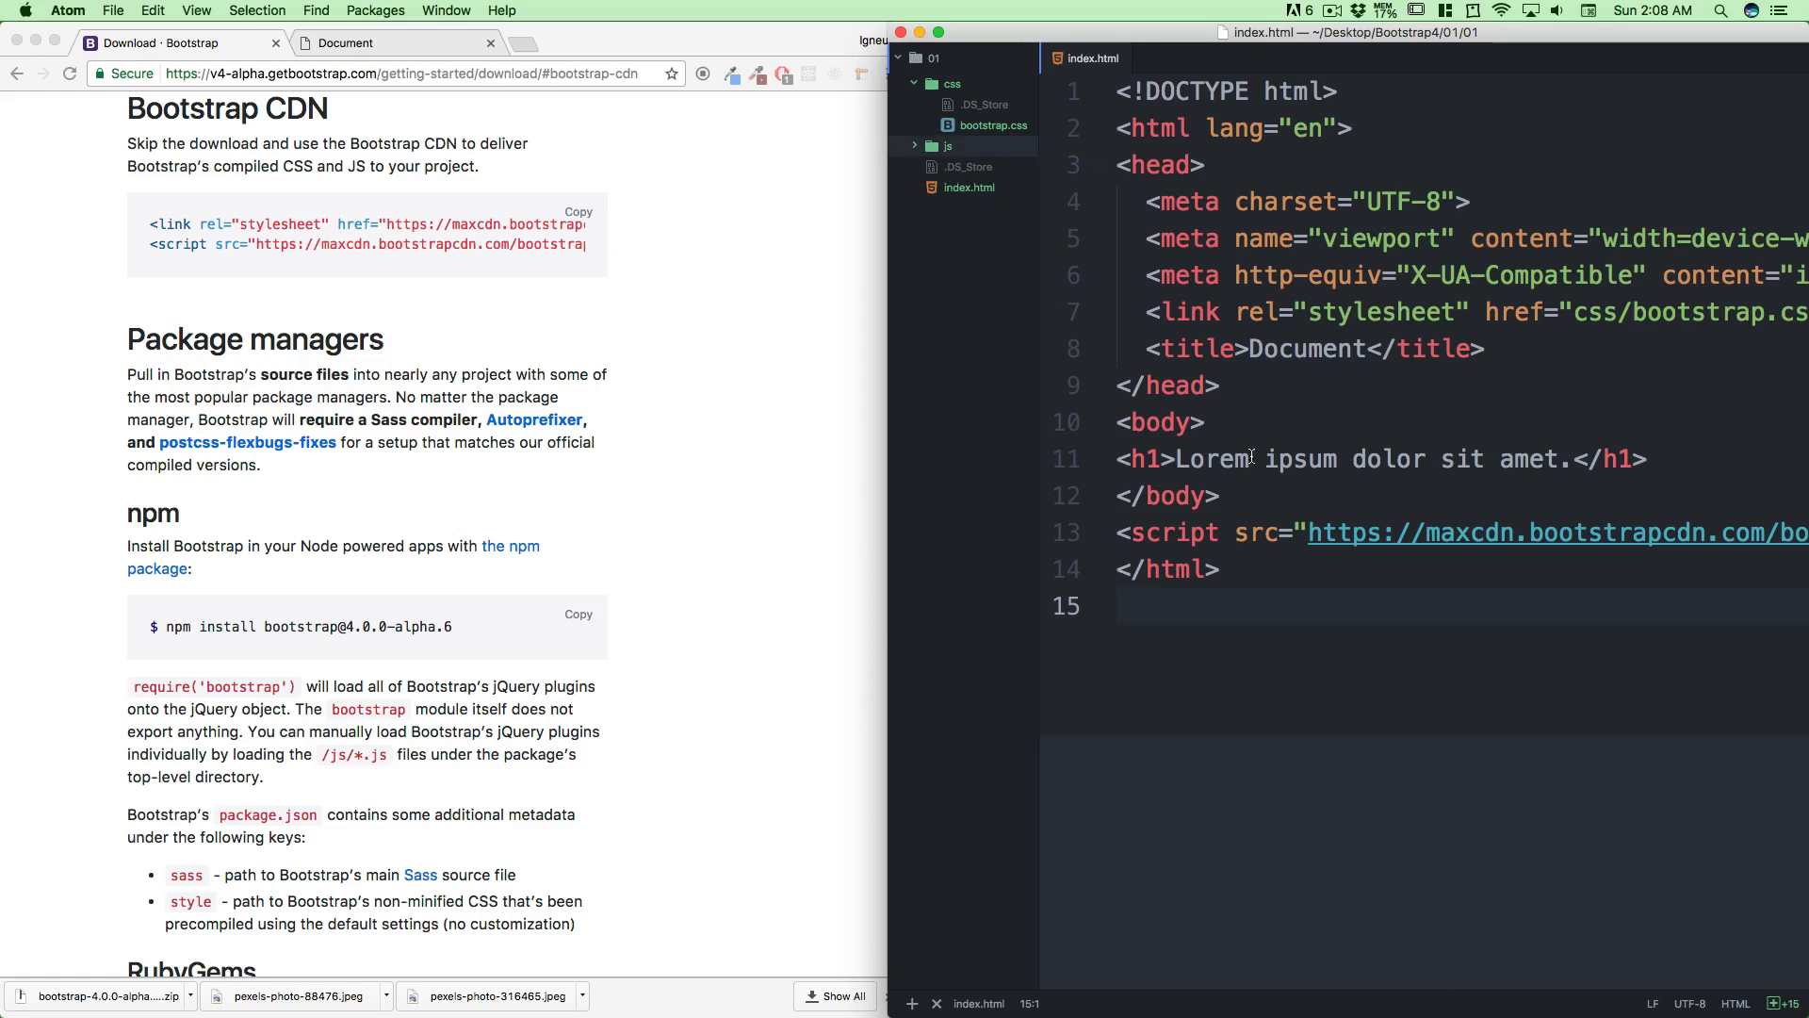
pyautogui.click(1268, 496)
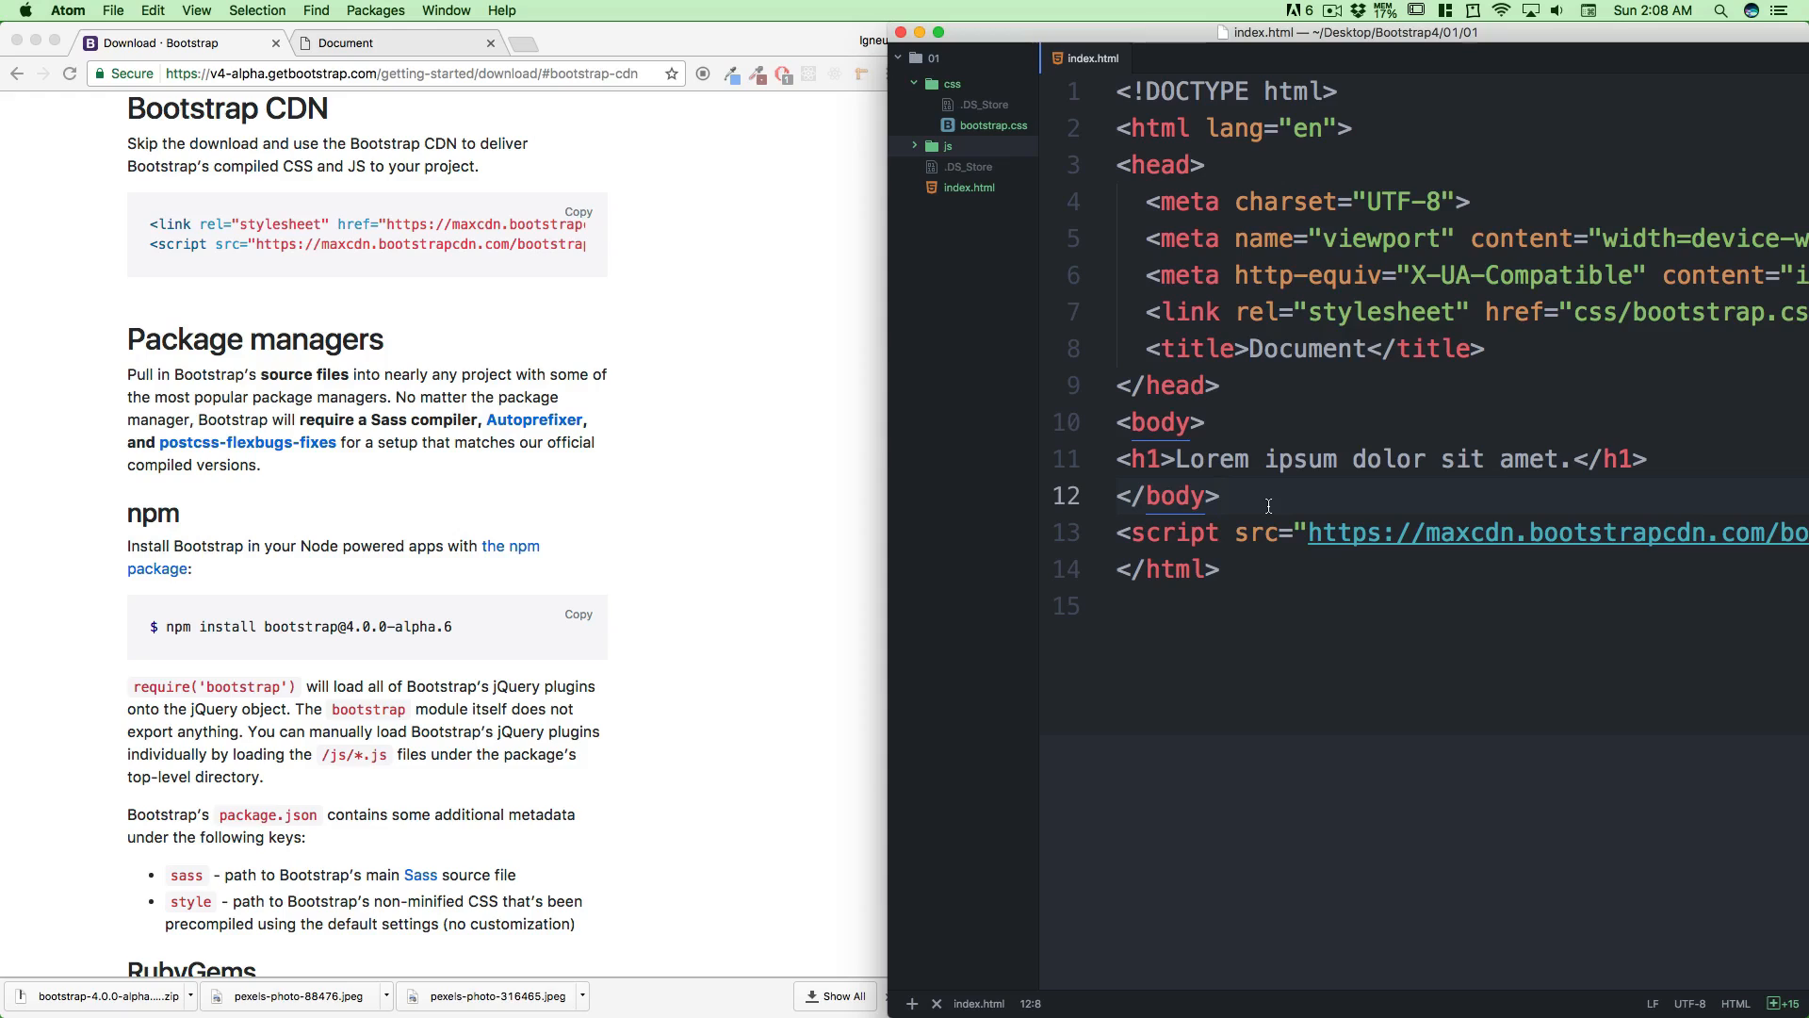
pyautogui.click(1221, 496)
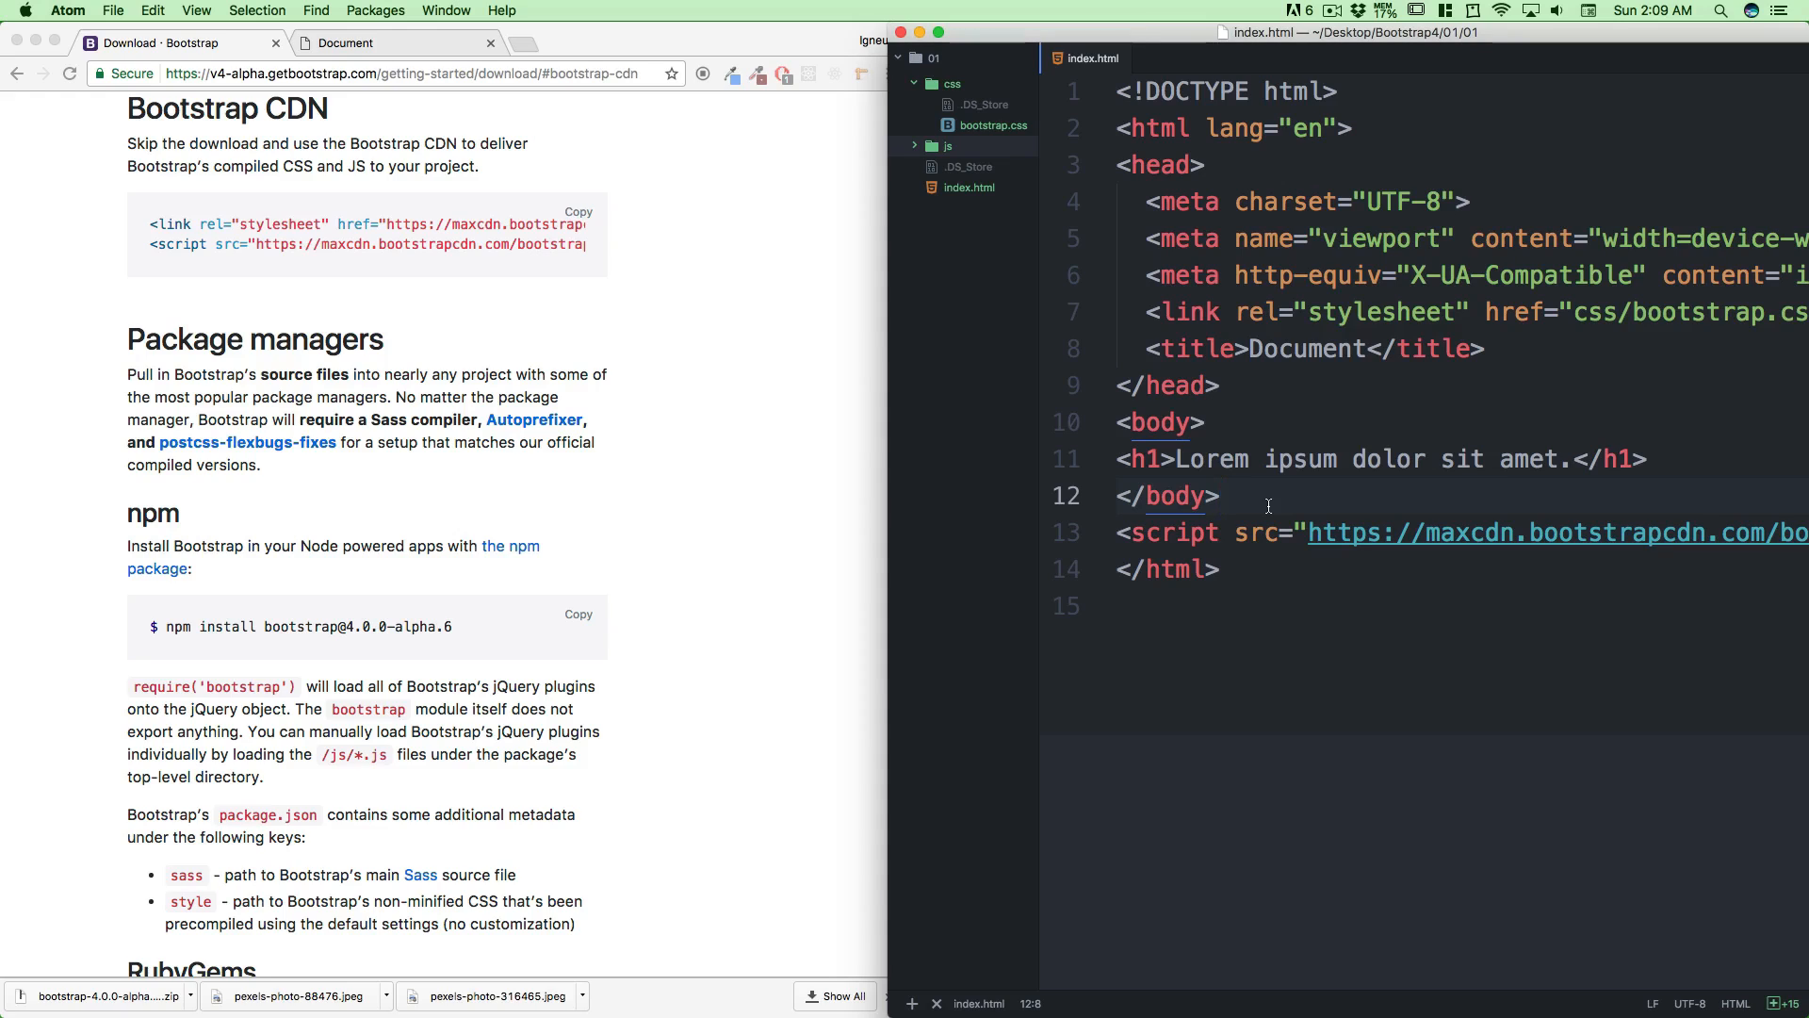
pyautogui.click(1223, 496)
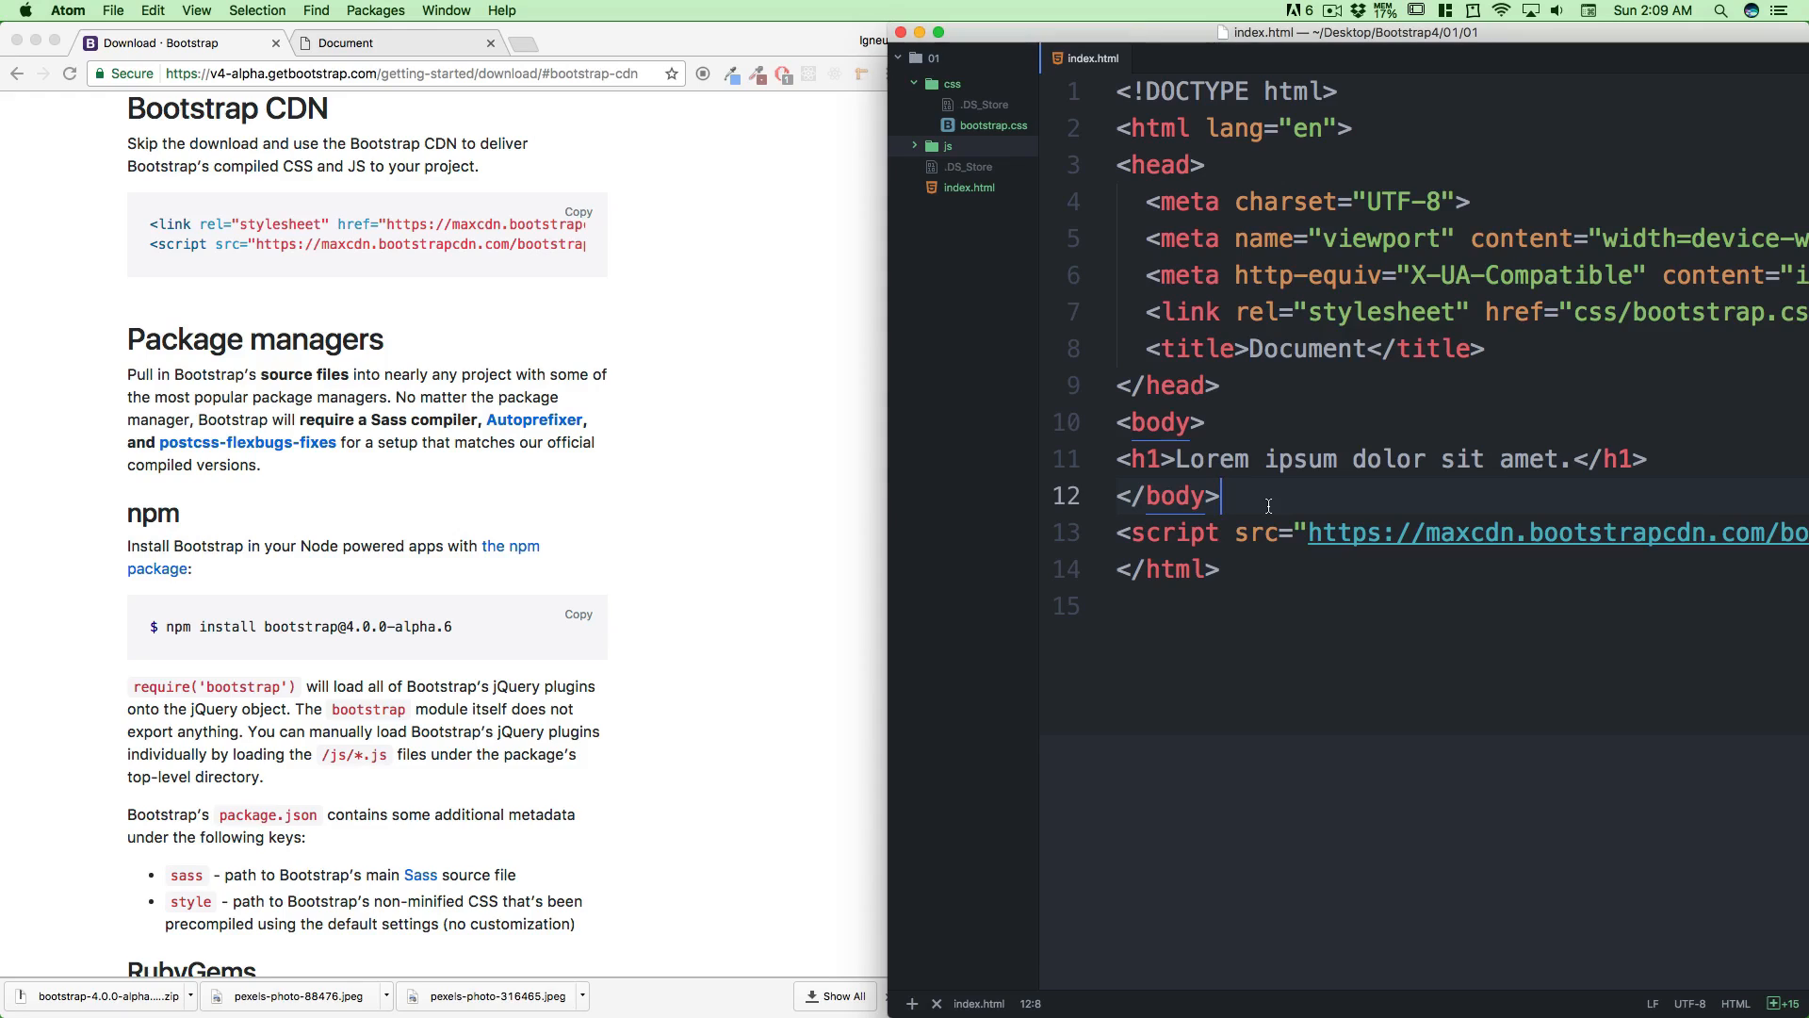